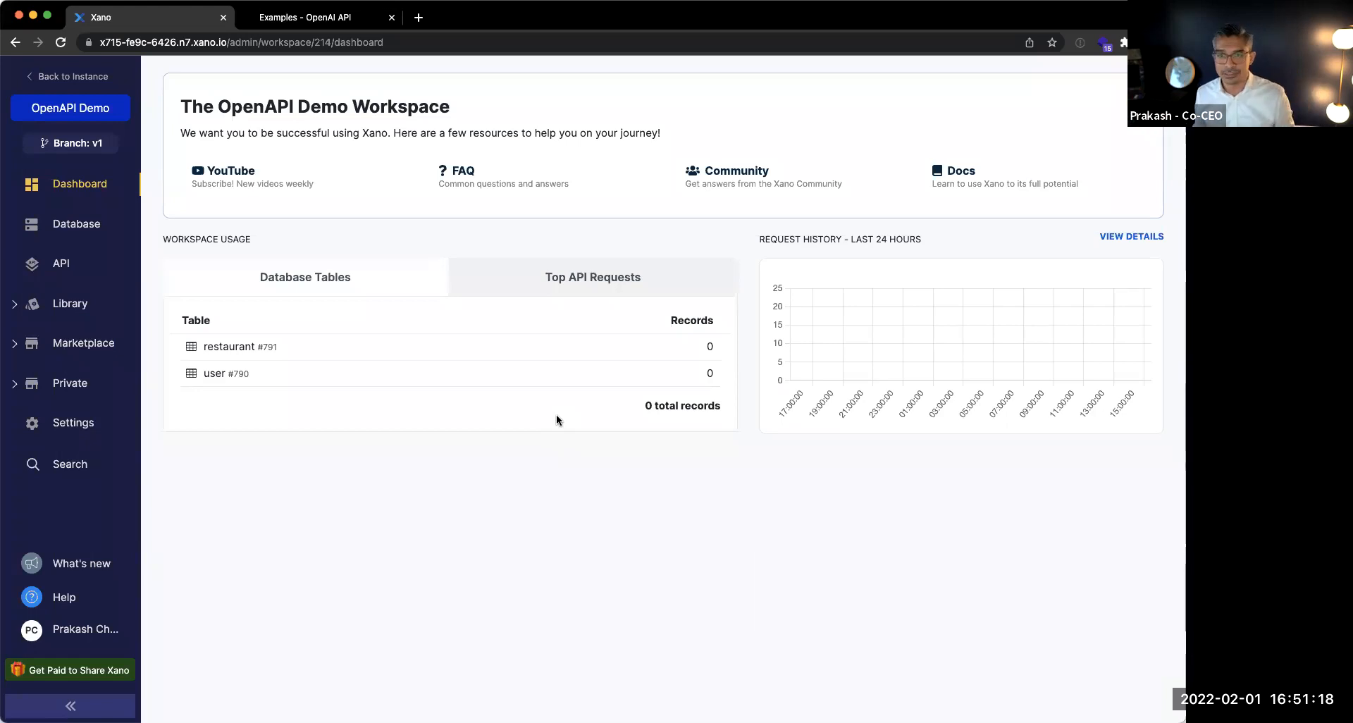
mouse_move(686, 530)
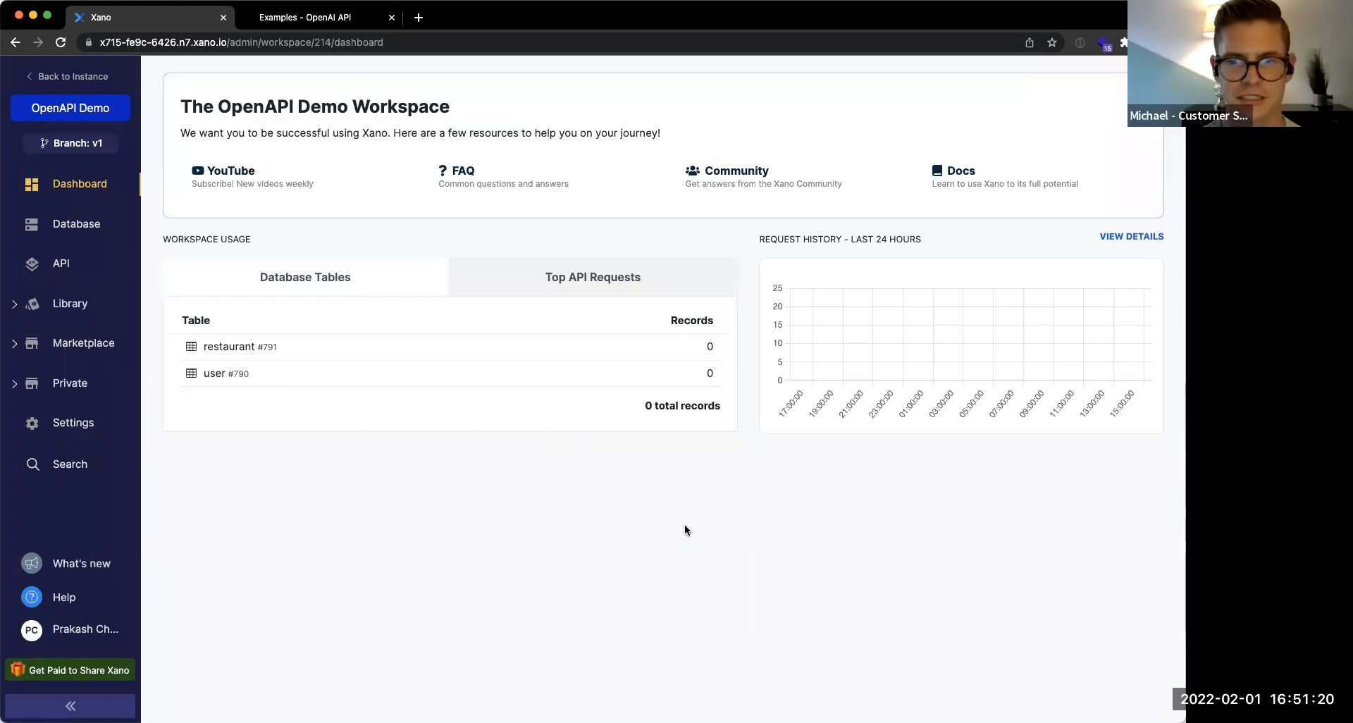
mouse_move(388, 473)
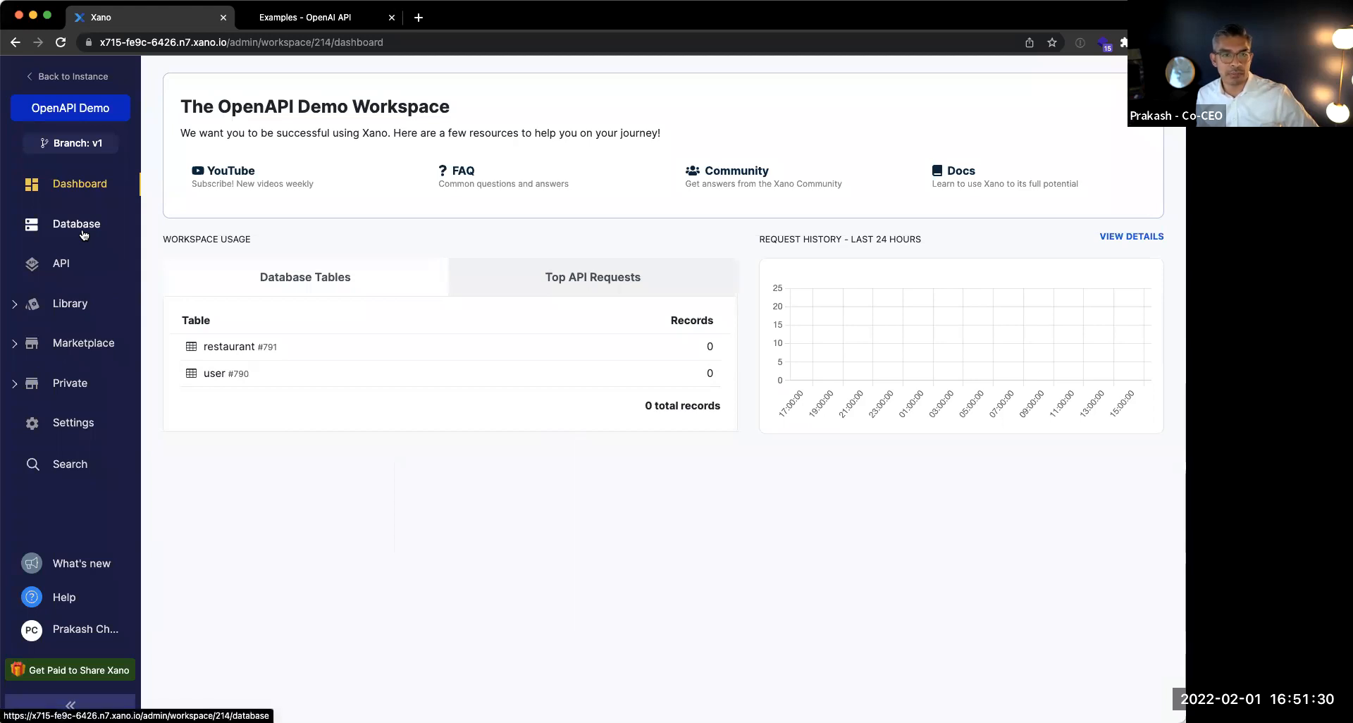
Add a first user record named Prakash with an email and password in the user table.
left_click(76, 224)
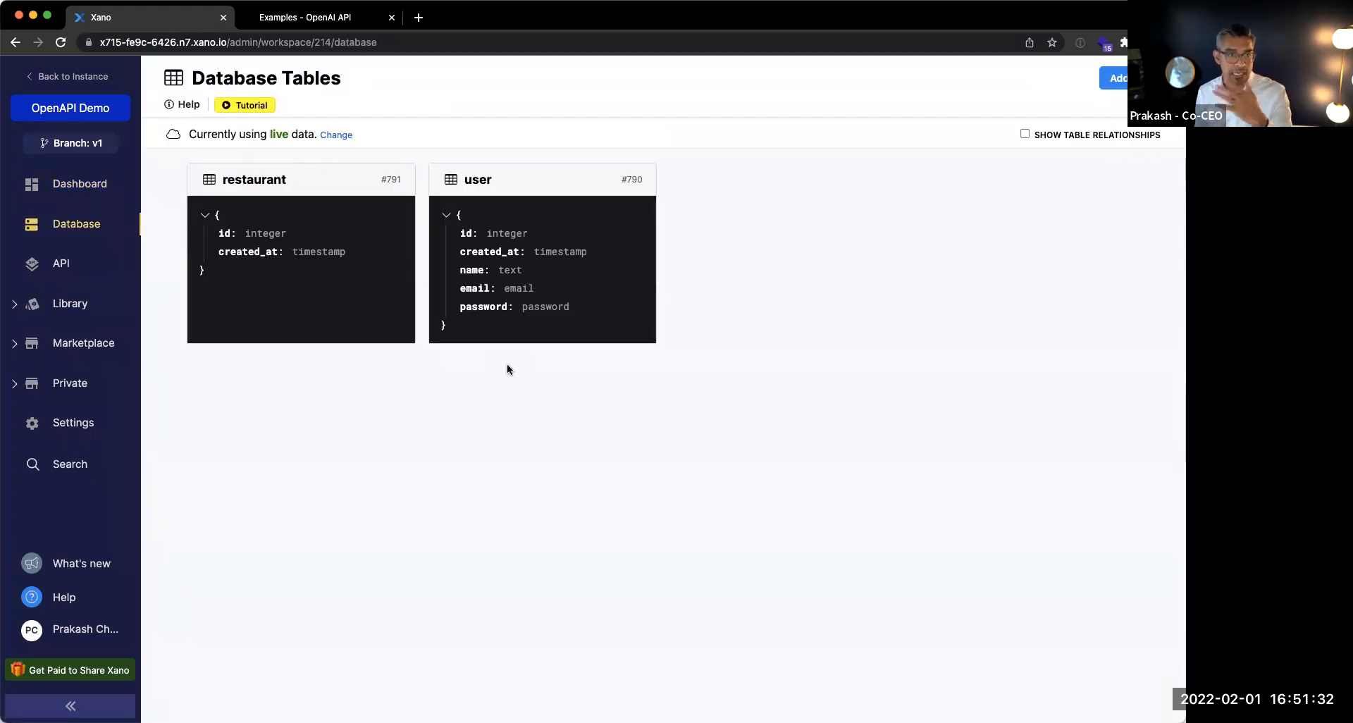
left_click(541, 179)
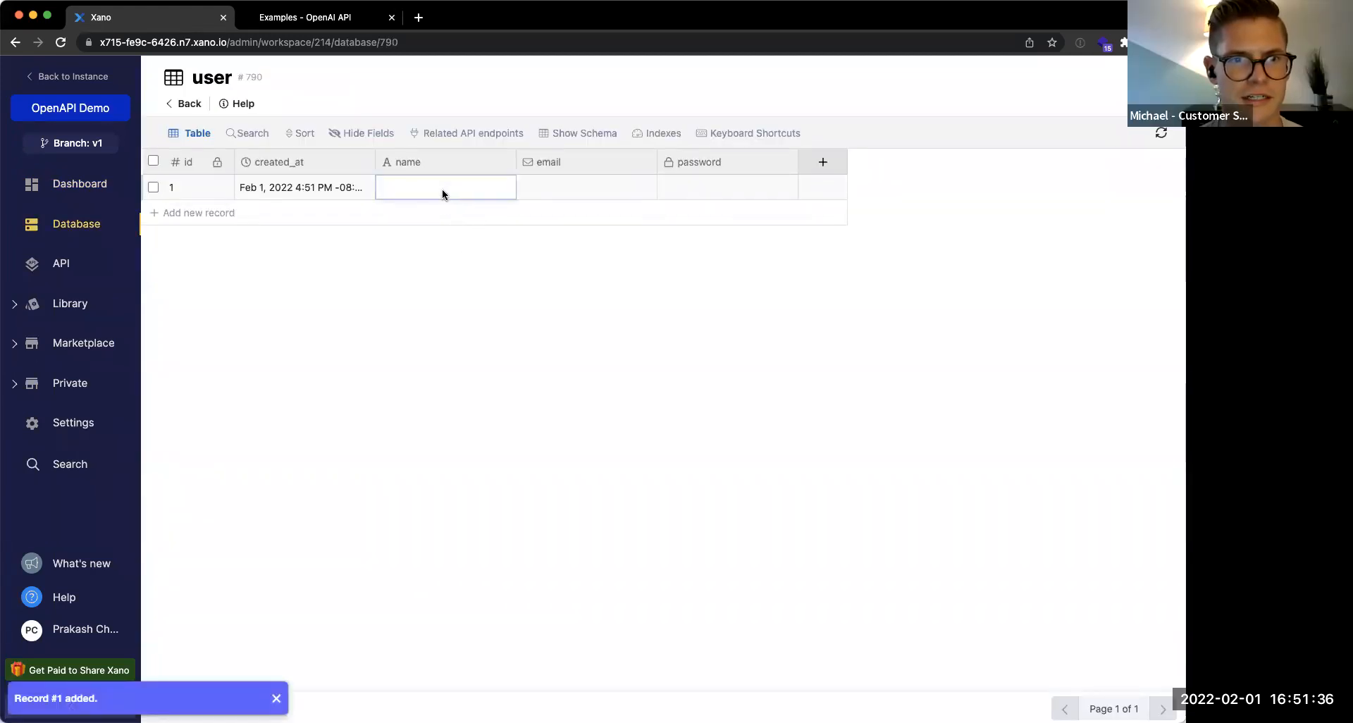
type("Prakash")
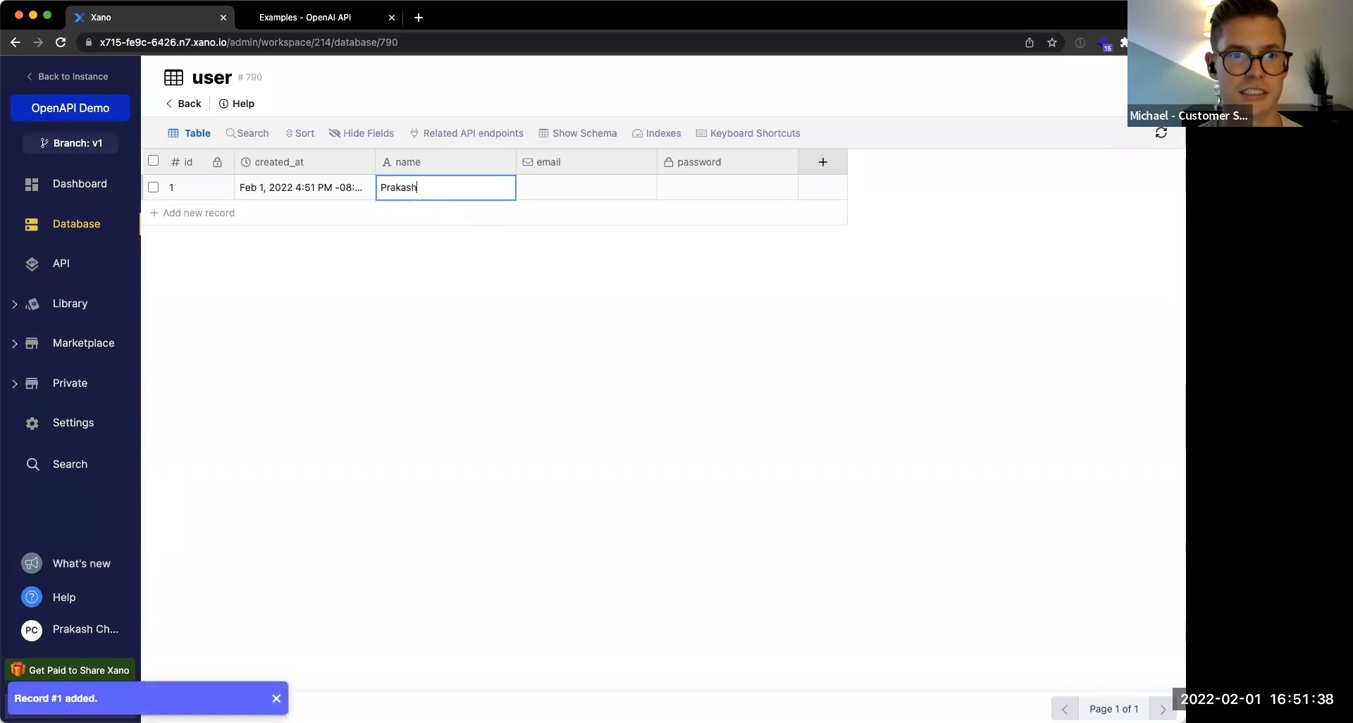
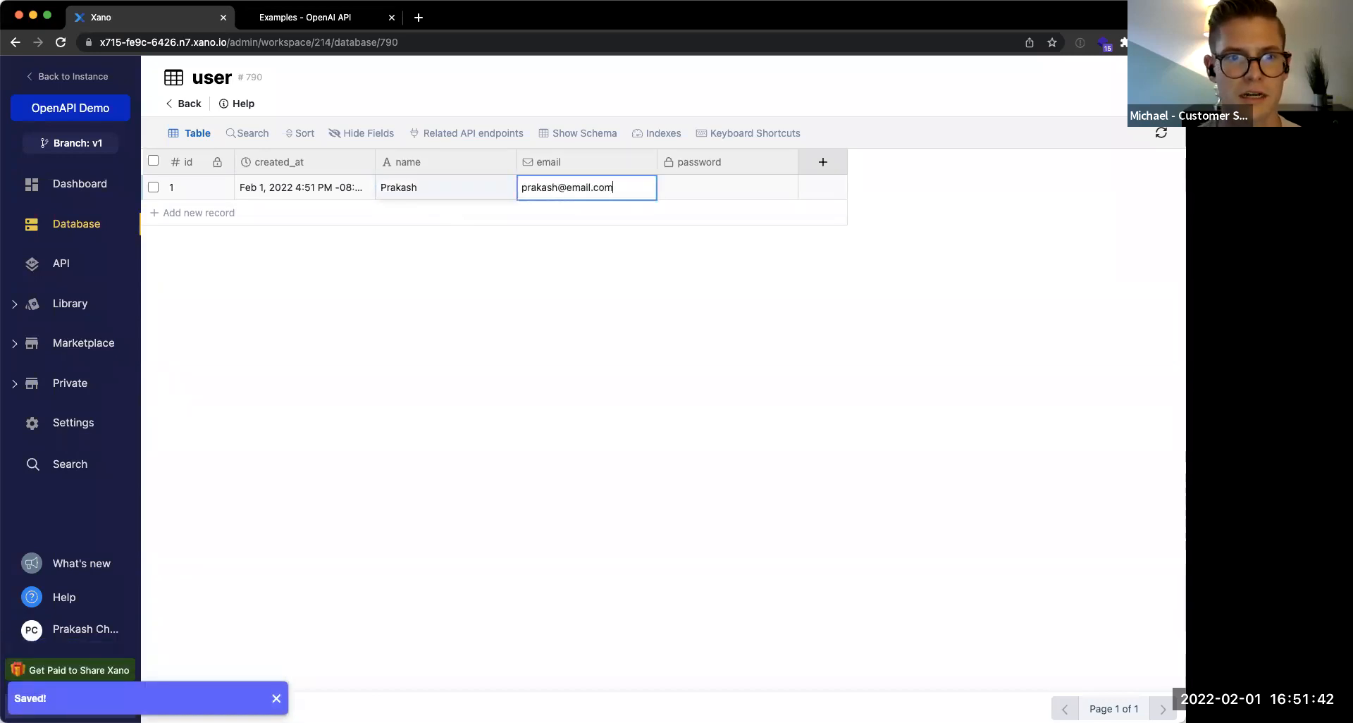
type("passwor")
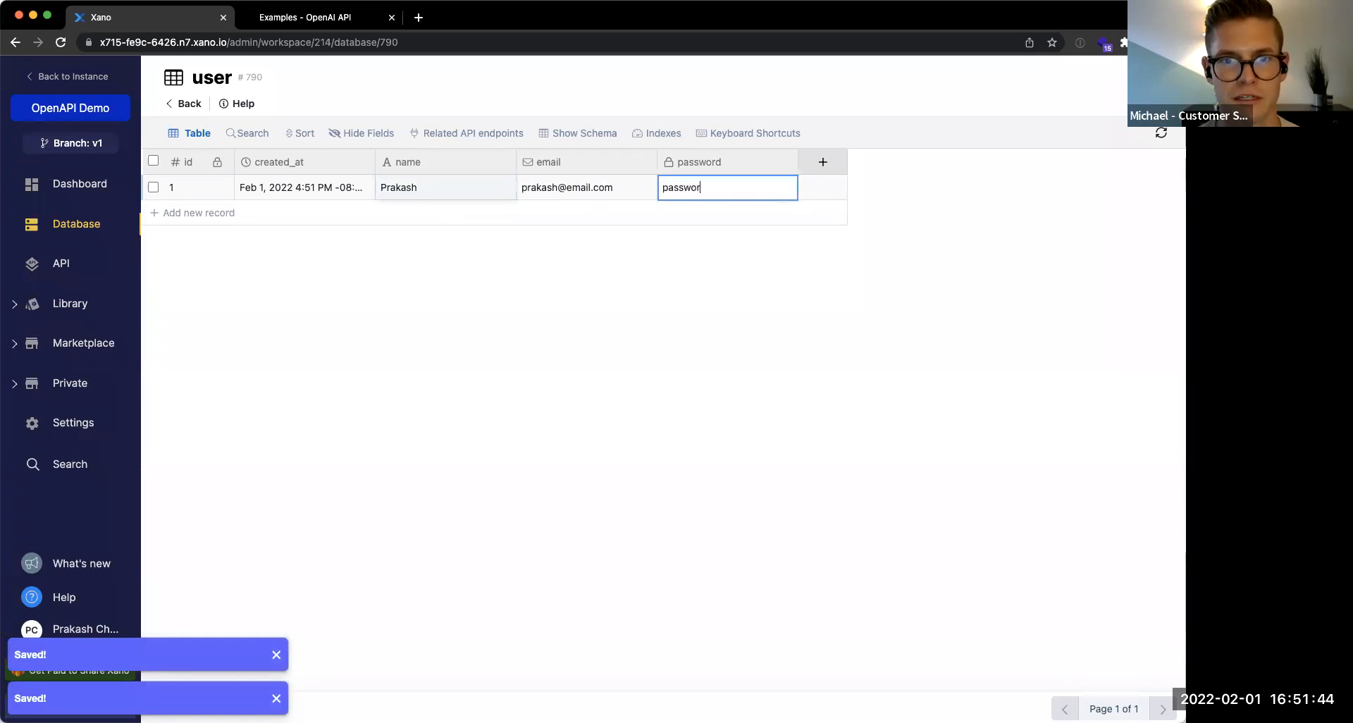
Add a second user record named Mich with an email and password.
left_click(545, 224)
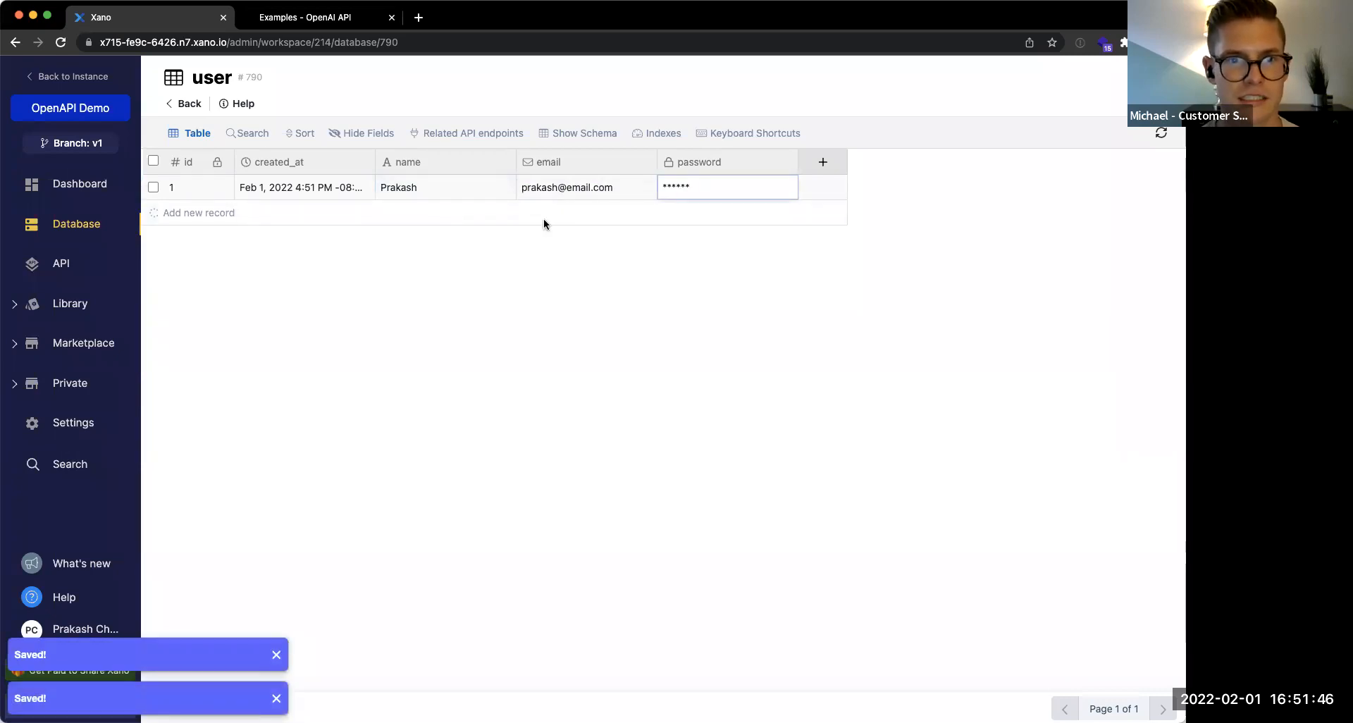
type("Michael")
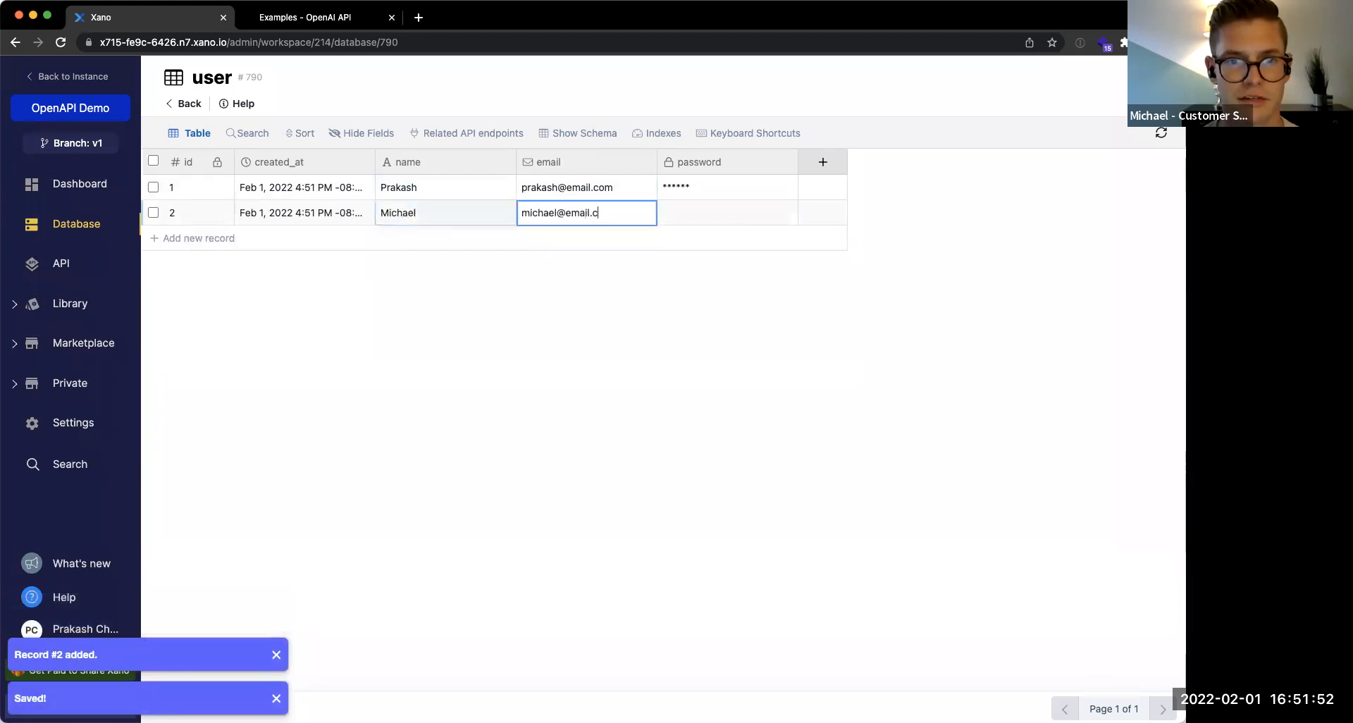
type("passw")
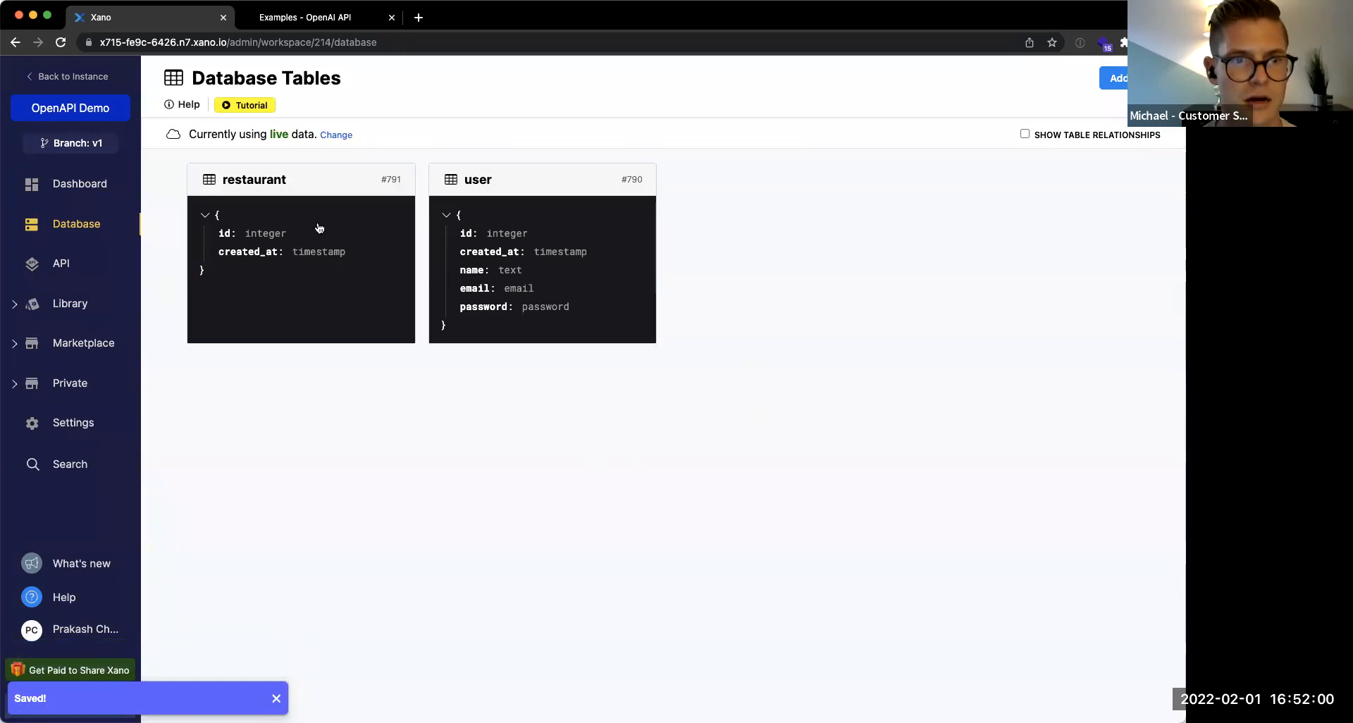
Add a text column named name to the restaurant table.
left_click(255, 179)
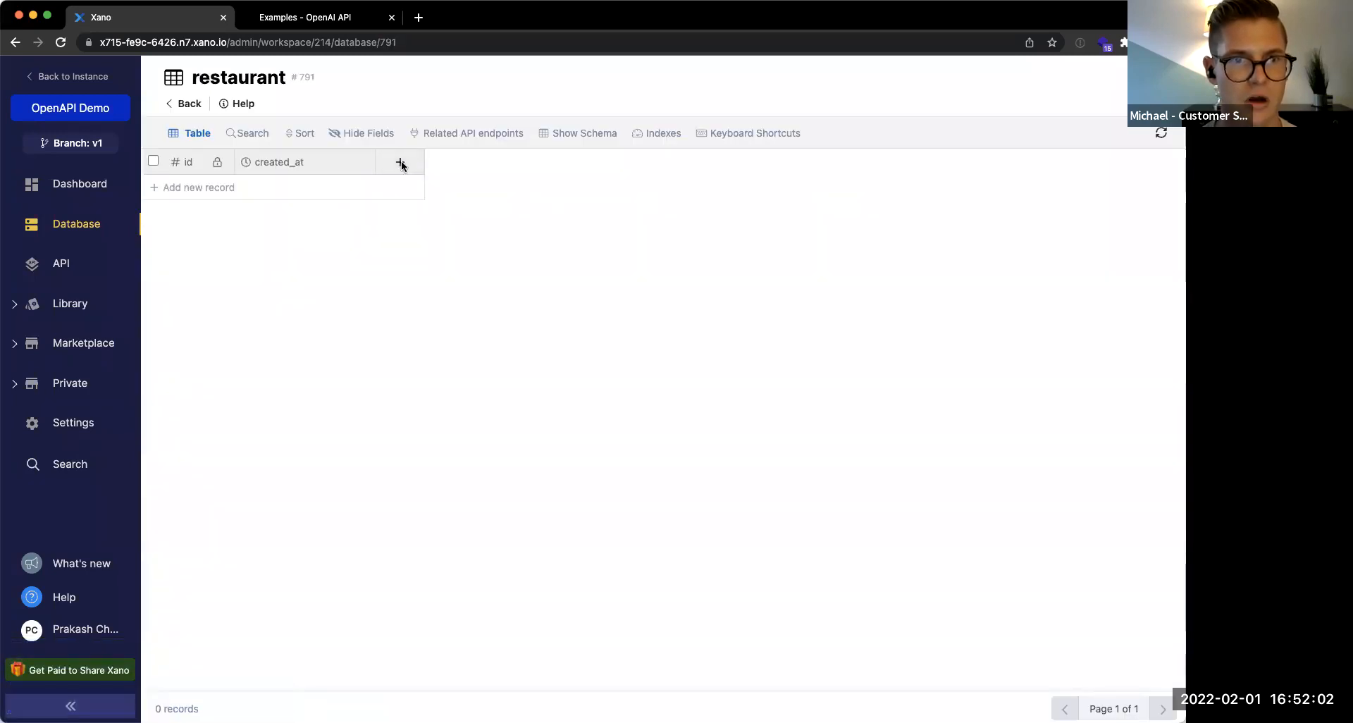
left_click(398, 162)
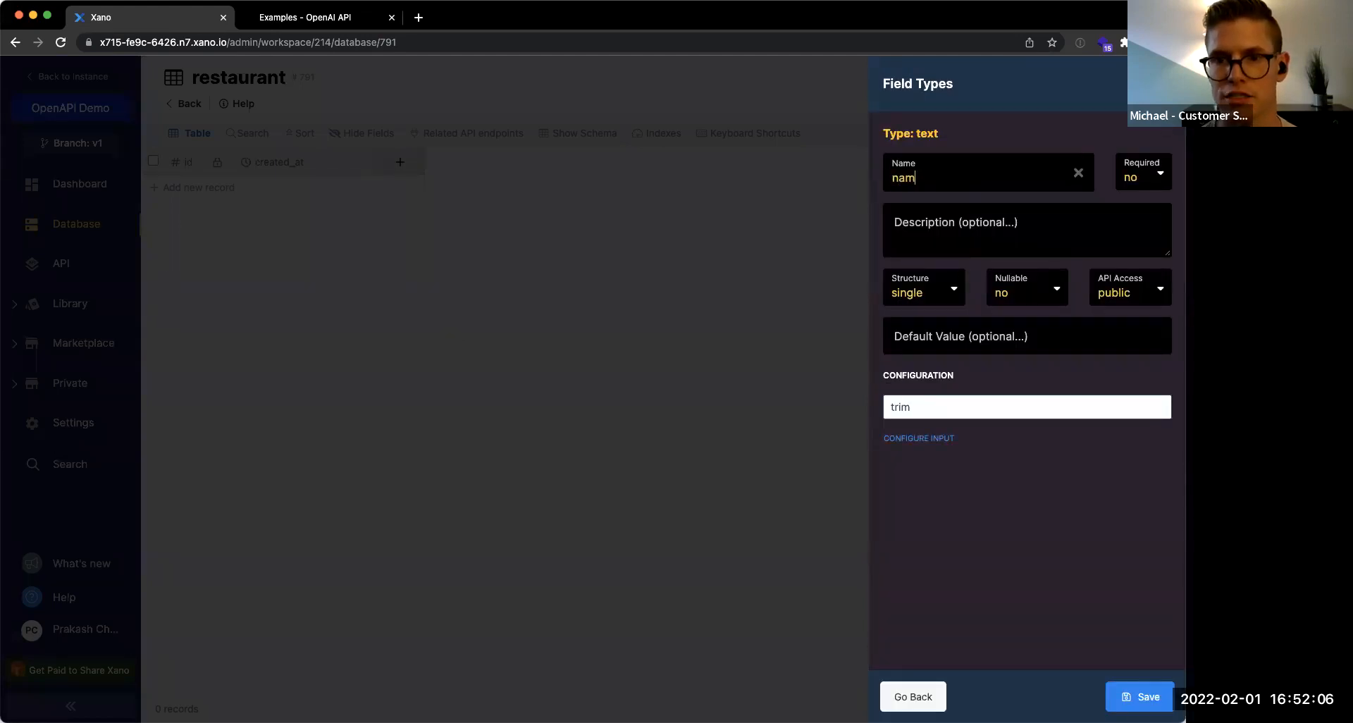
left_click(1139, 696)
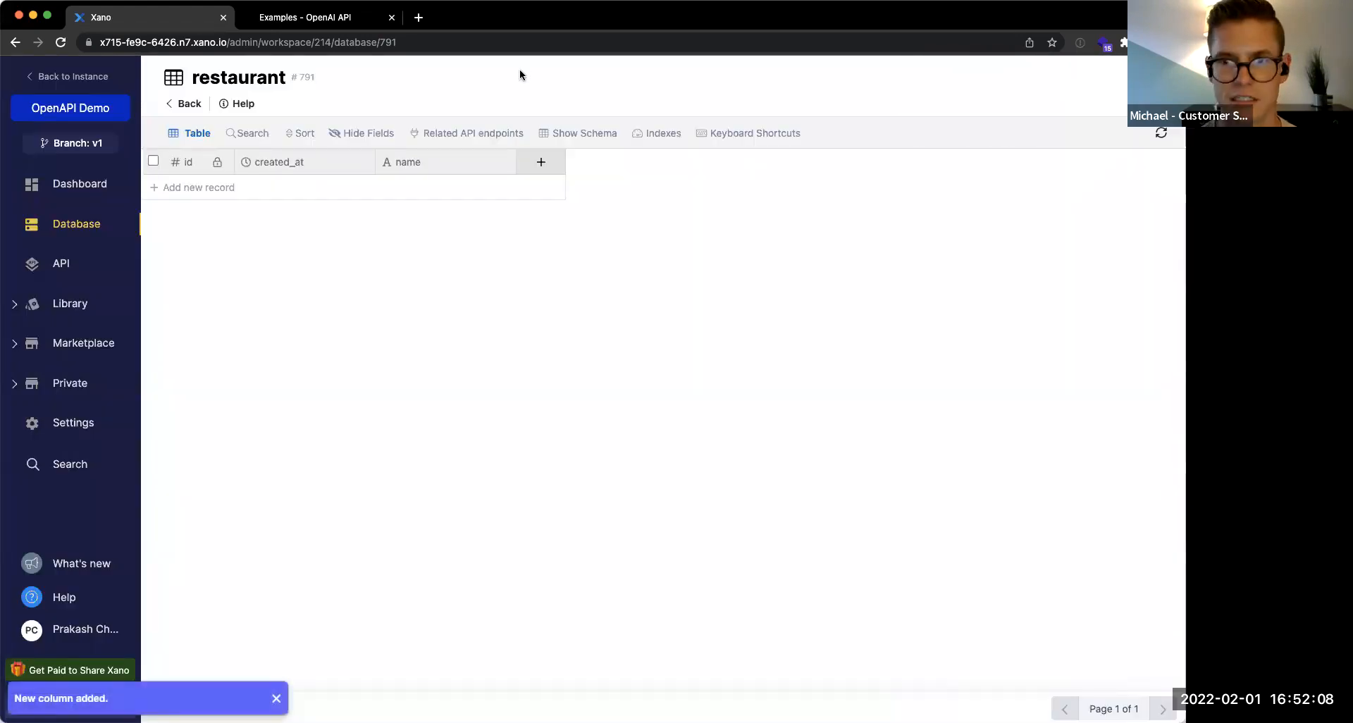
Add a text column named review, then start a user_id table-reference column.
left_click(540, 161)
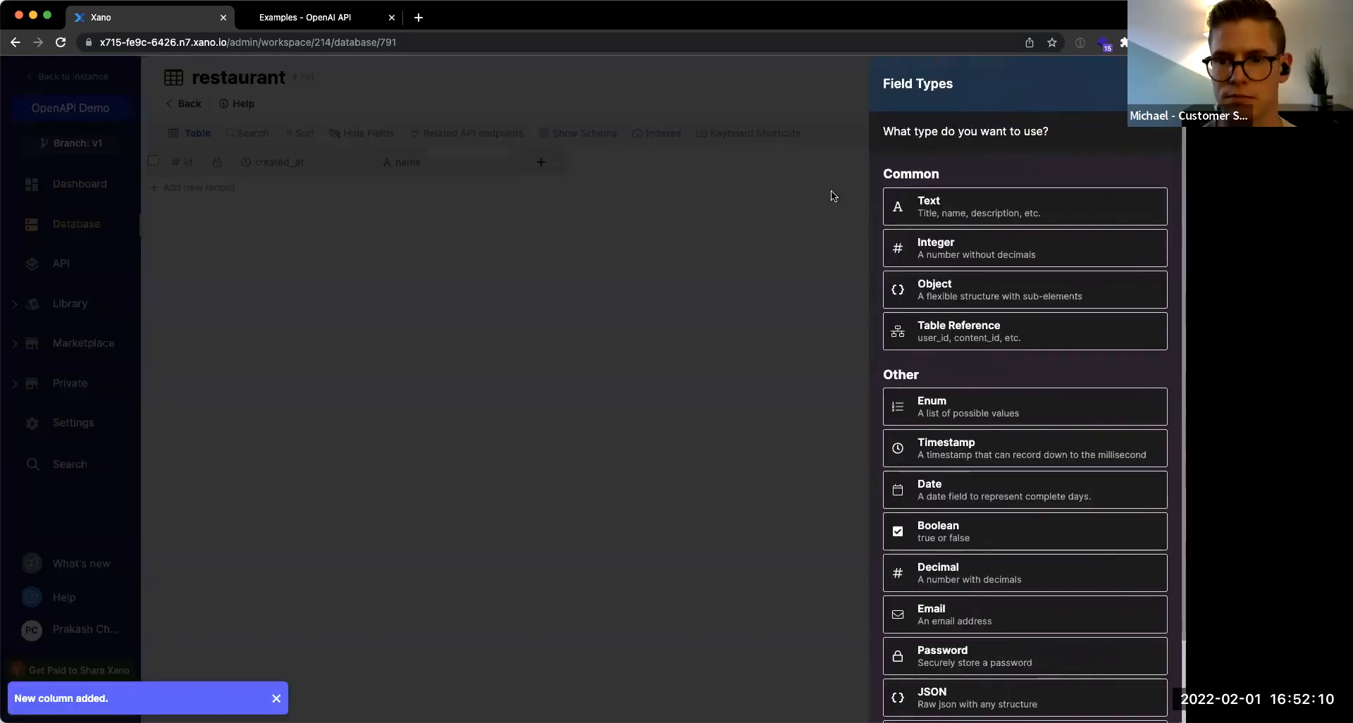
scroll("down", 3)
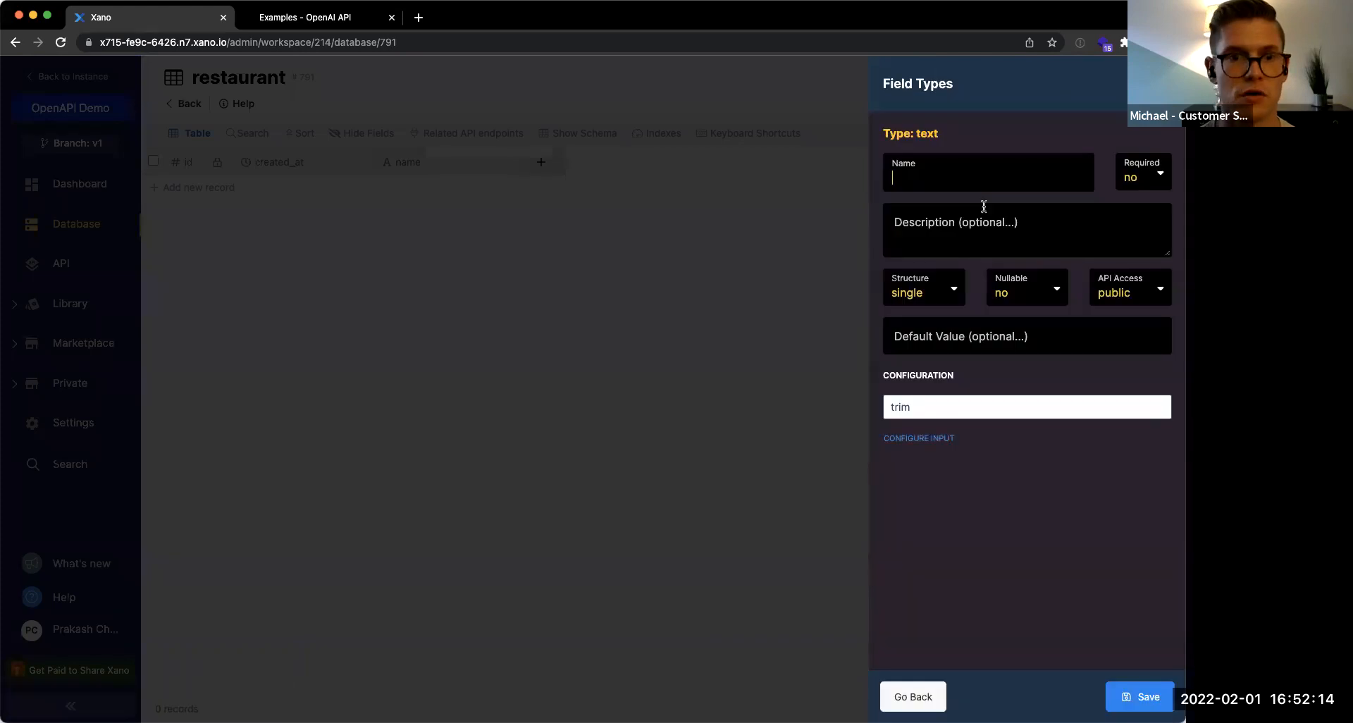
type("review")
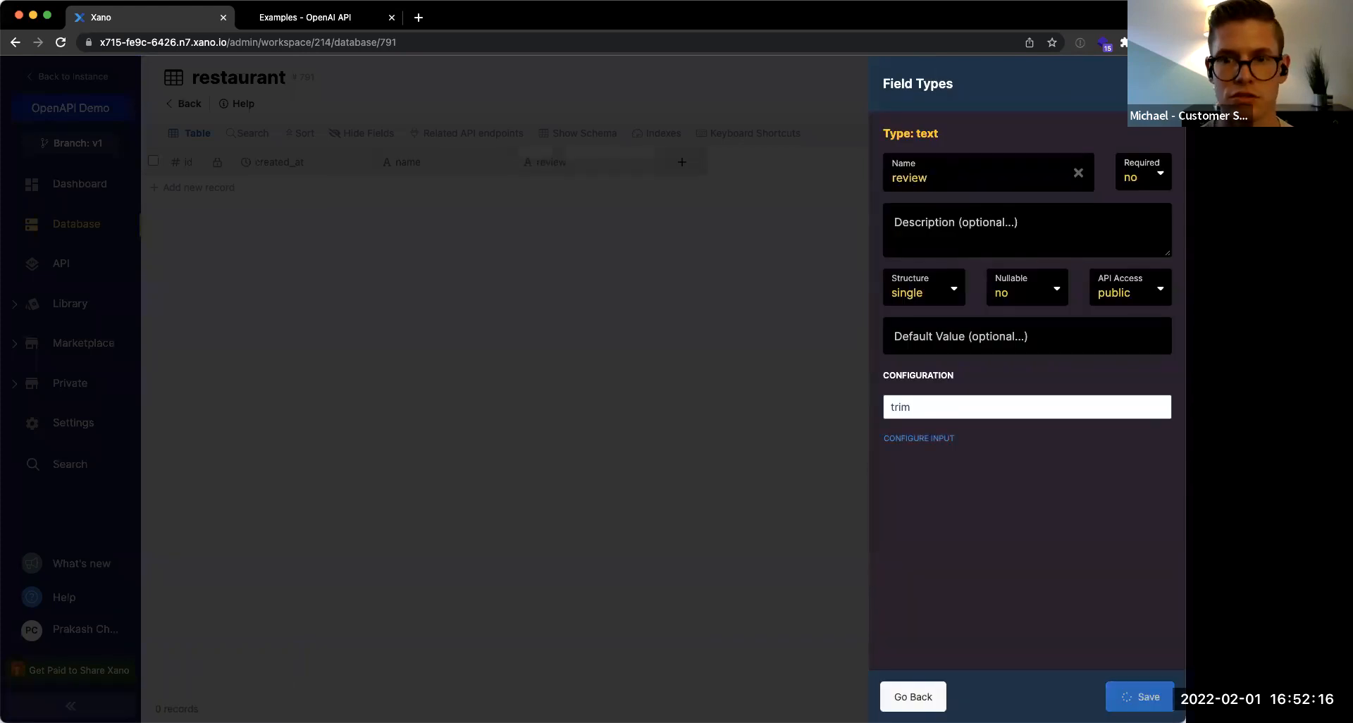
left_click(1139, 697)
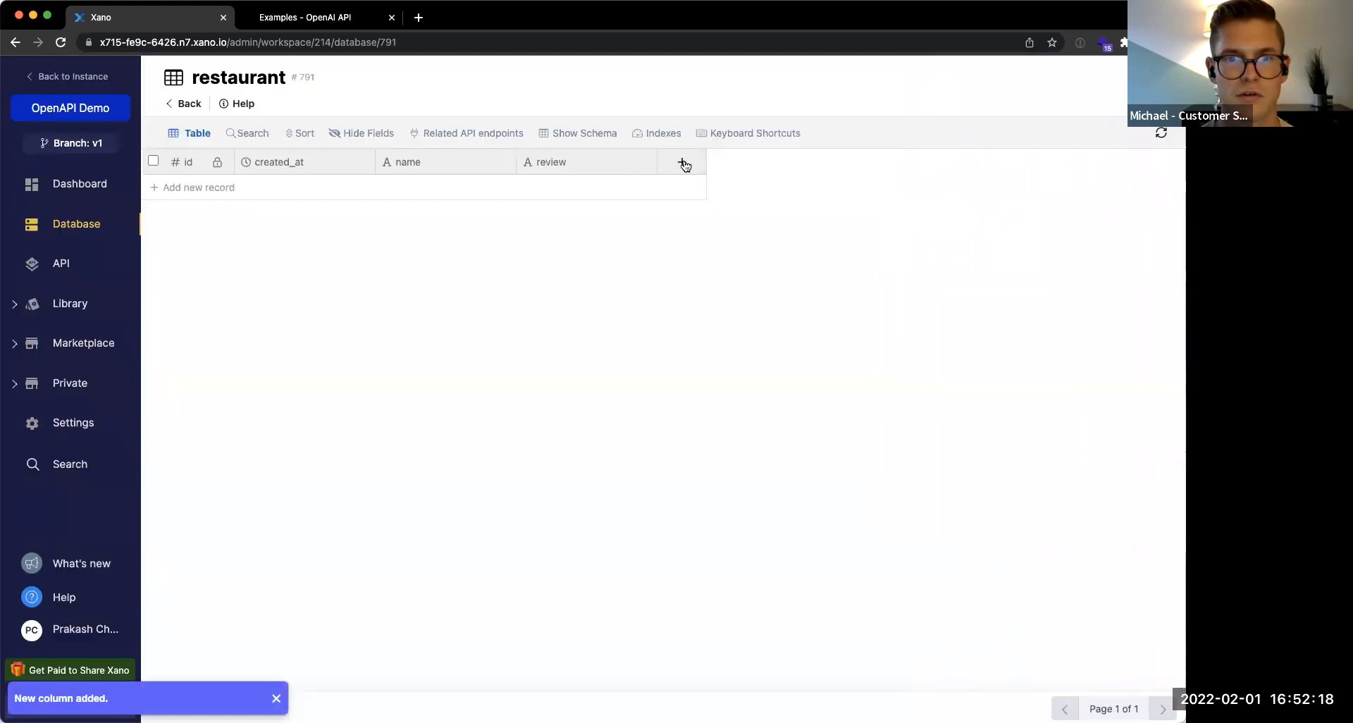
left_click(683, 161)
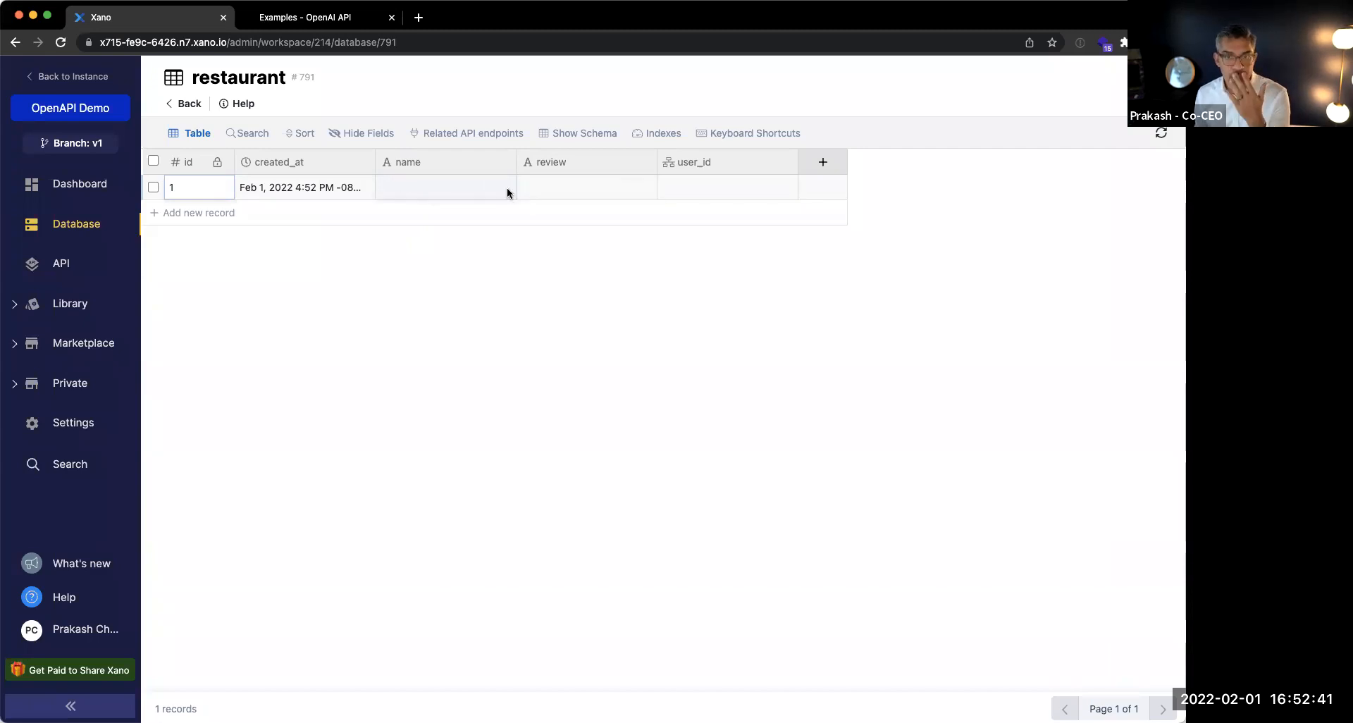
Fill record 1 with name Via Maestra, review 'This is amazing Italian food', linked to user Prakash.
left_click(445, 187)
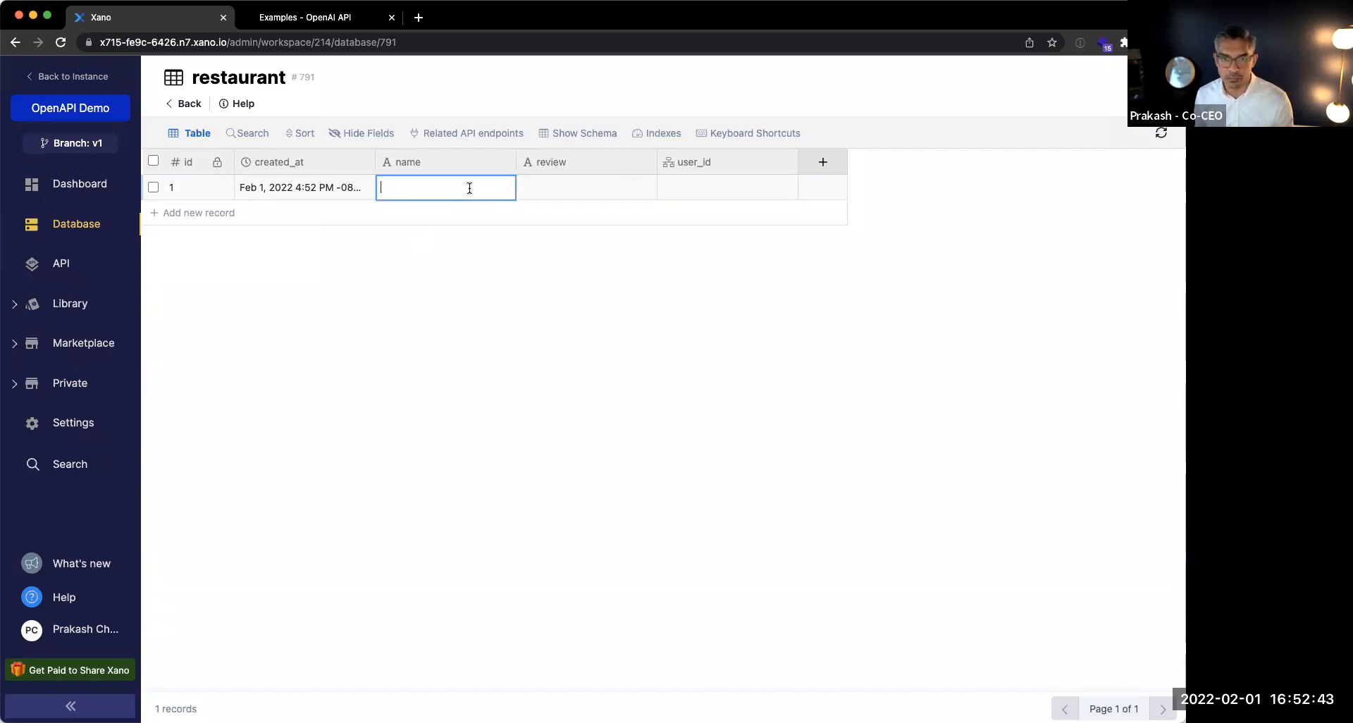
type("Via Maestr")
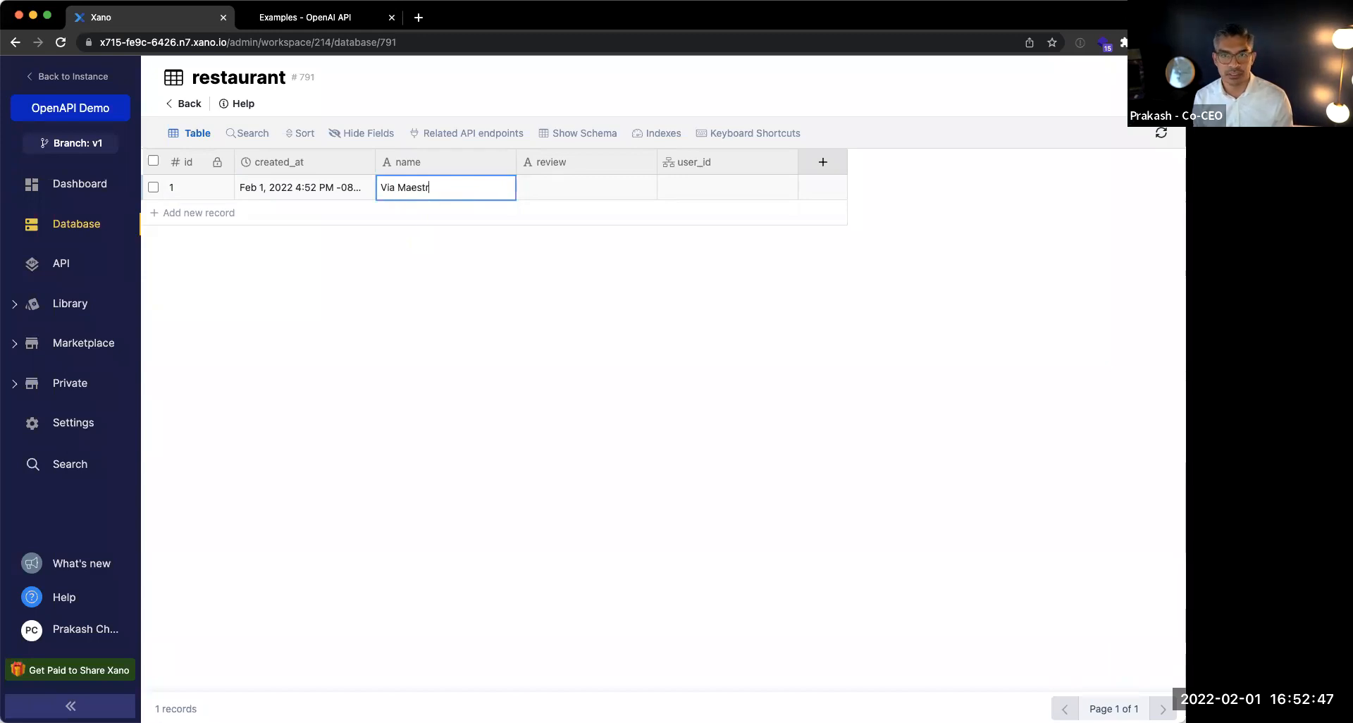
left_click(587, 188)
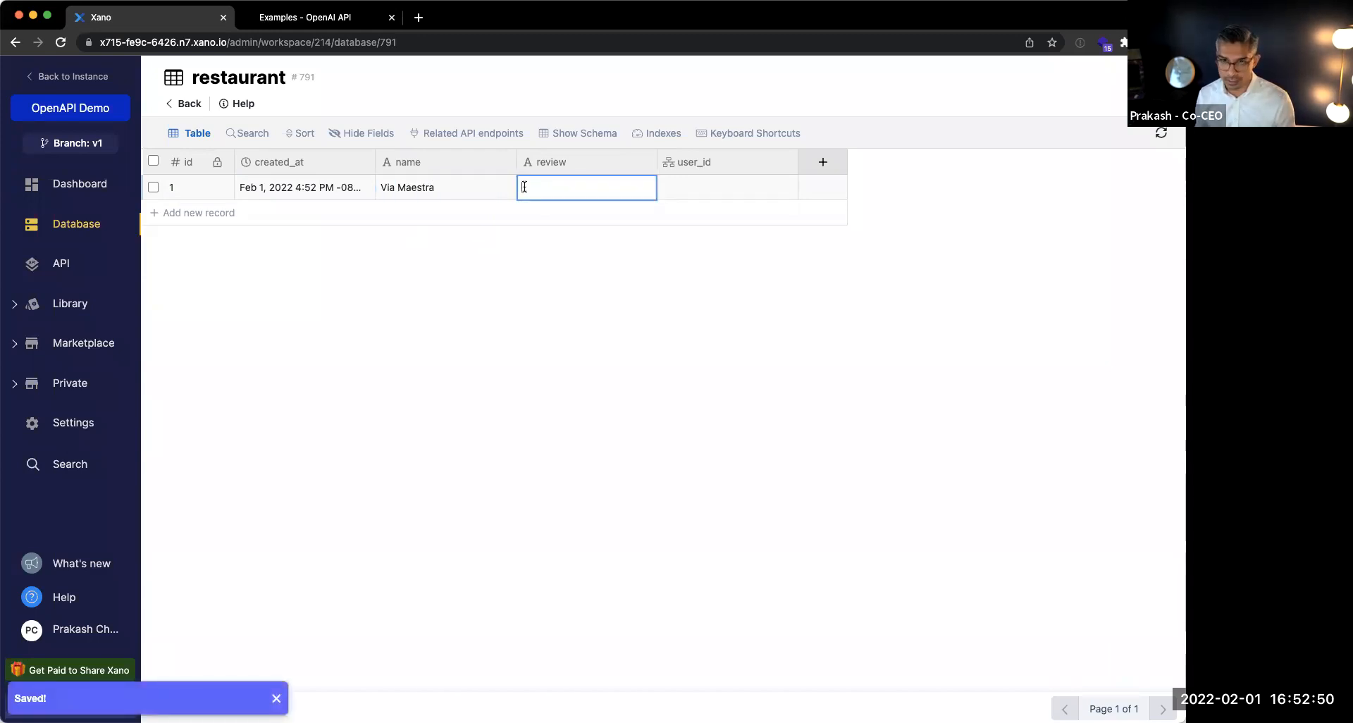
type("This is amazing It")
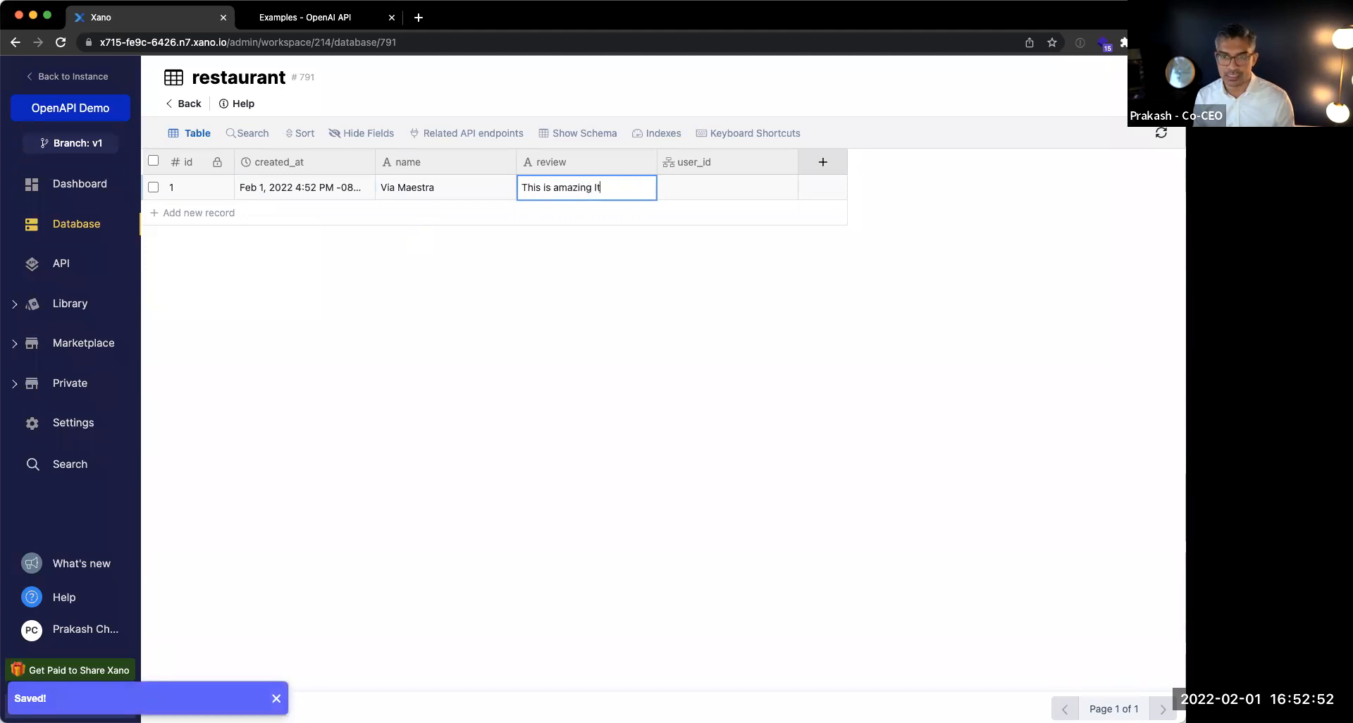
left_click(727, 187)
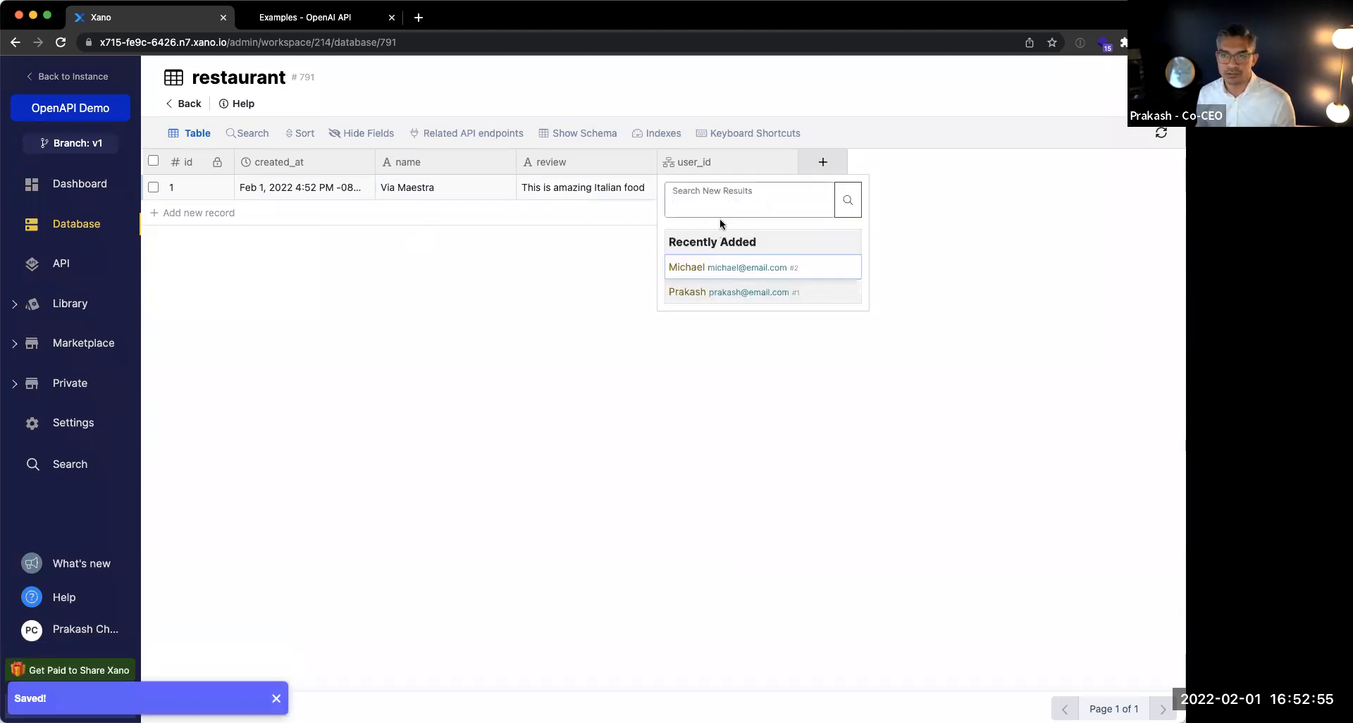
left_click(727, 292)
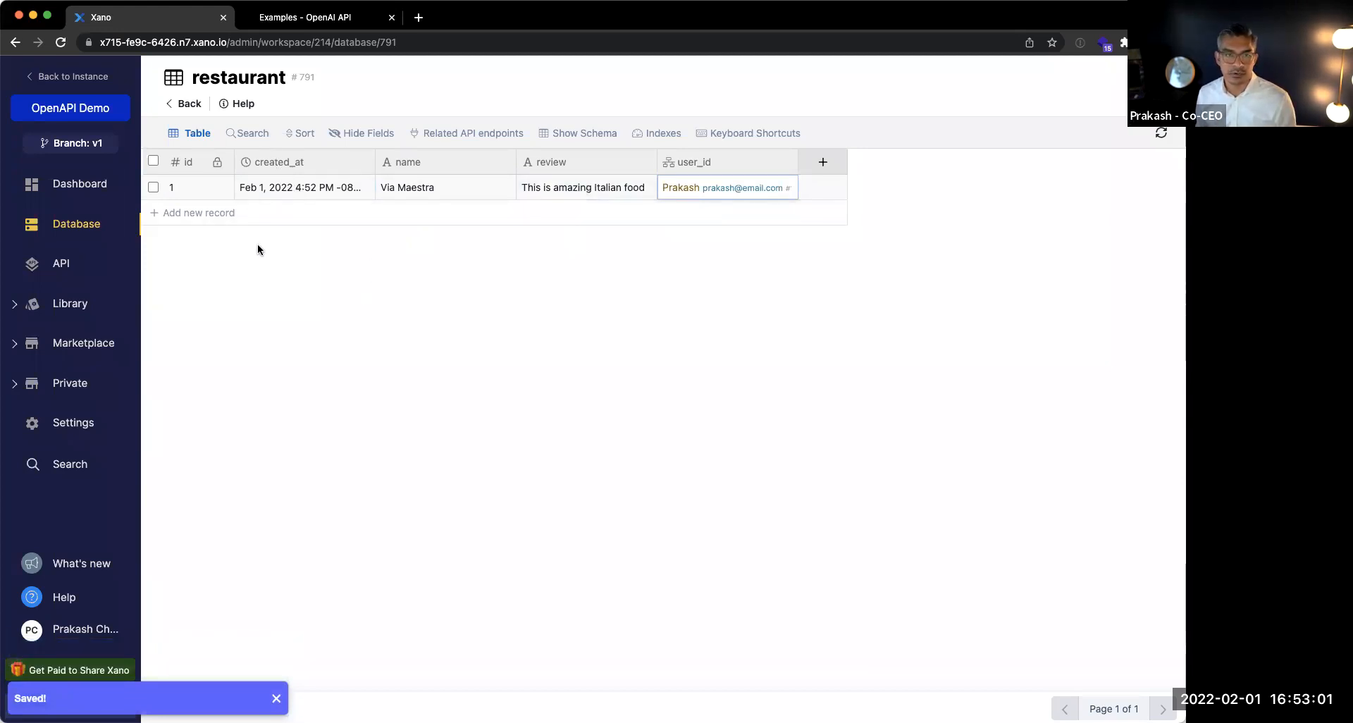
Show the Default API group's endpoint list with its auth, restaurant and user endpoints.
left_click(61, 264)
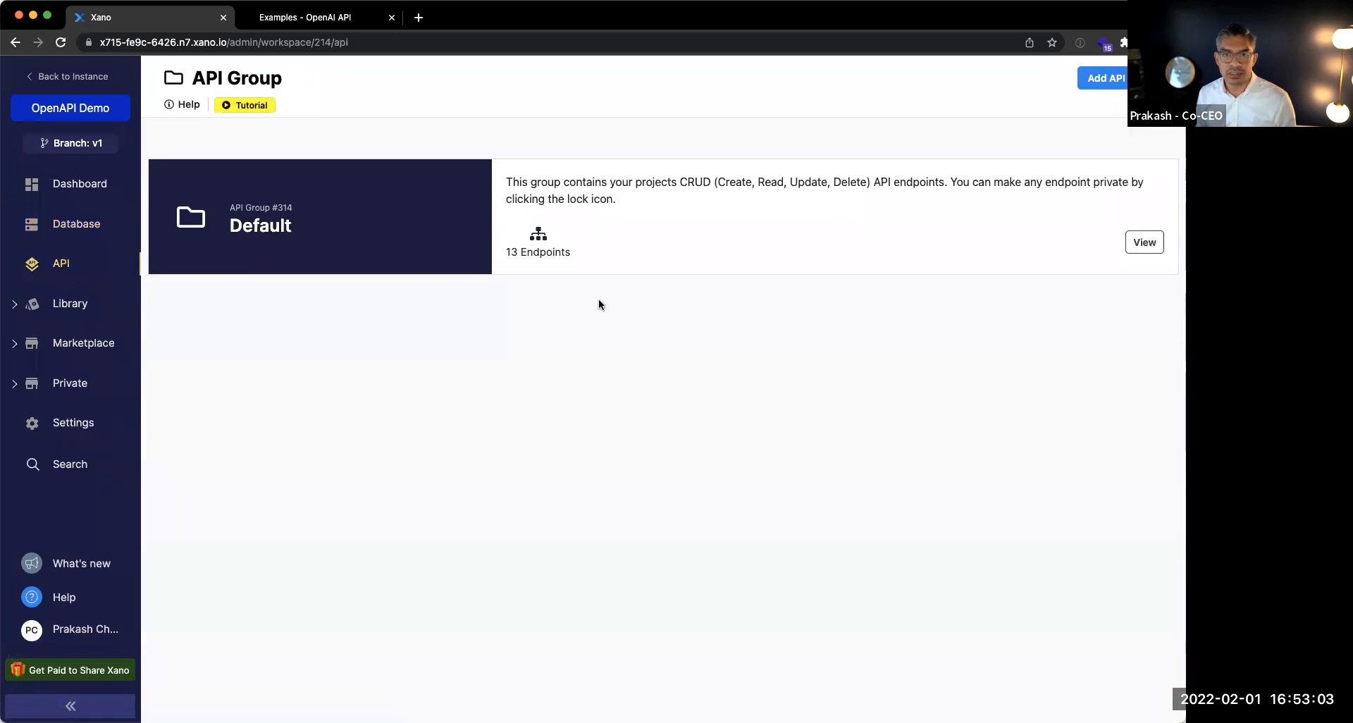
mouse_move(658, 308)
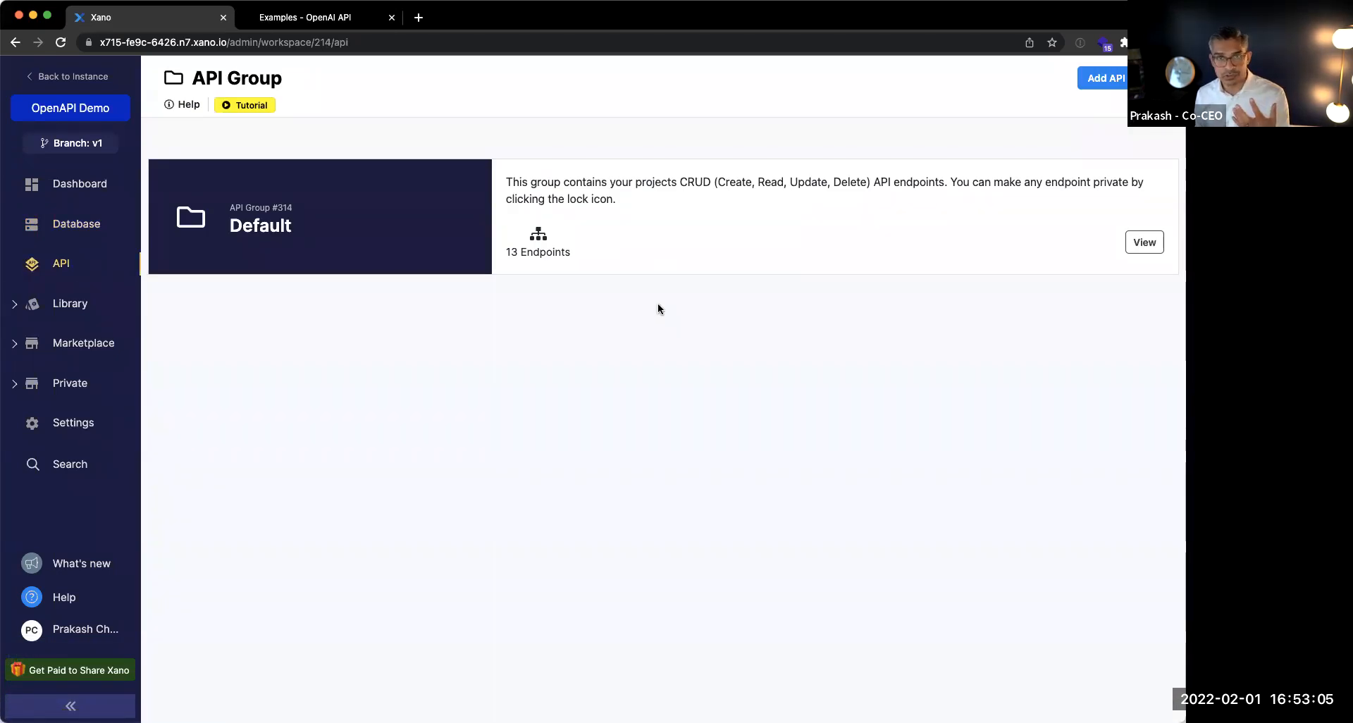
mouse_move(664, 316)
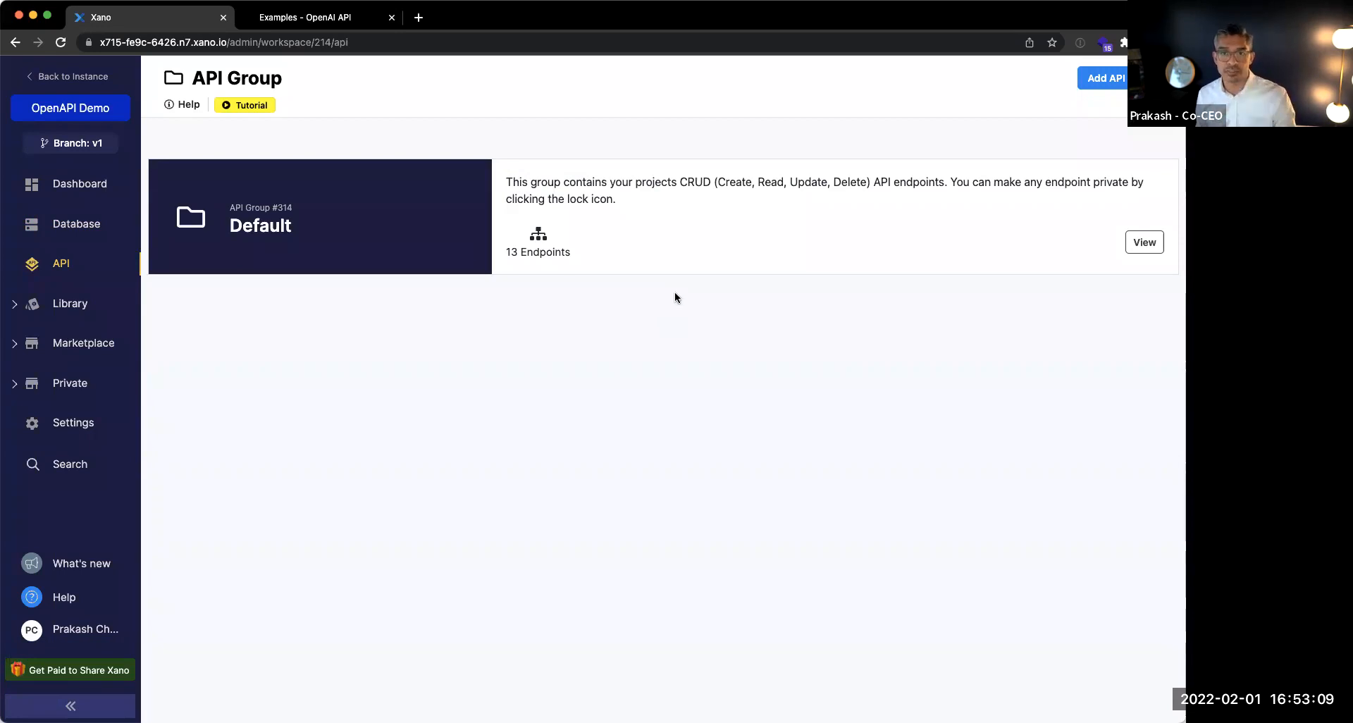
mouse_move(383, 223)
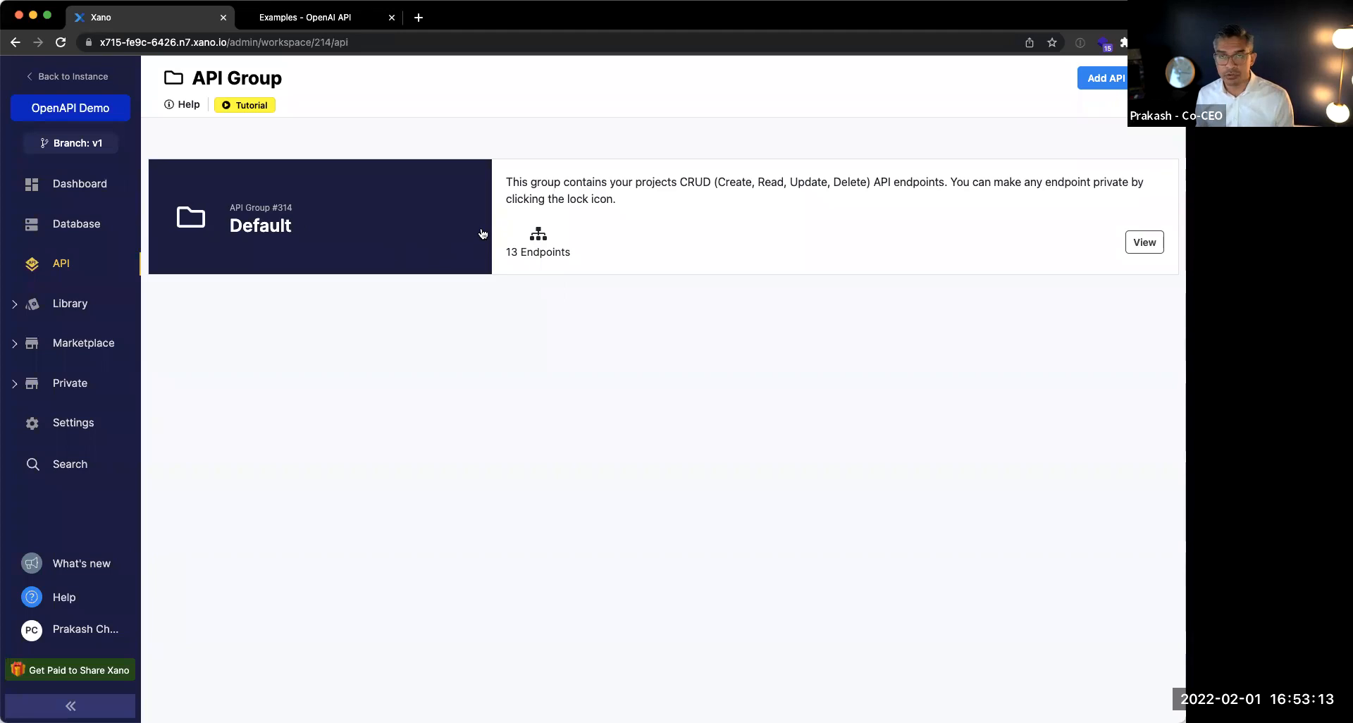
mouse_move(524, 221)
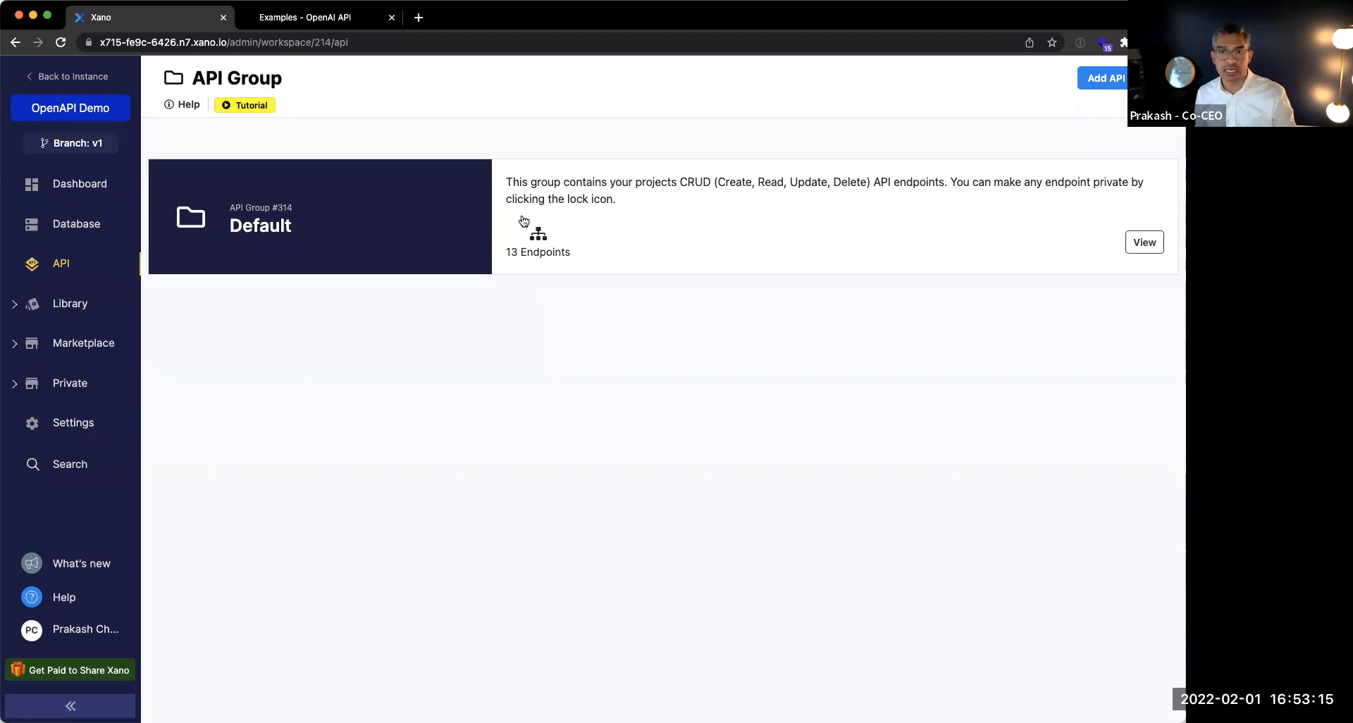
left_click(1143, 241)
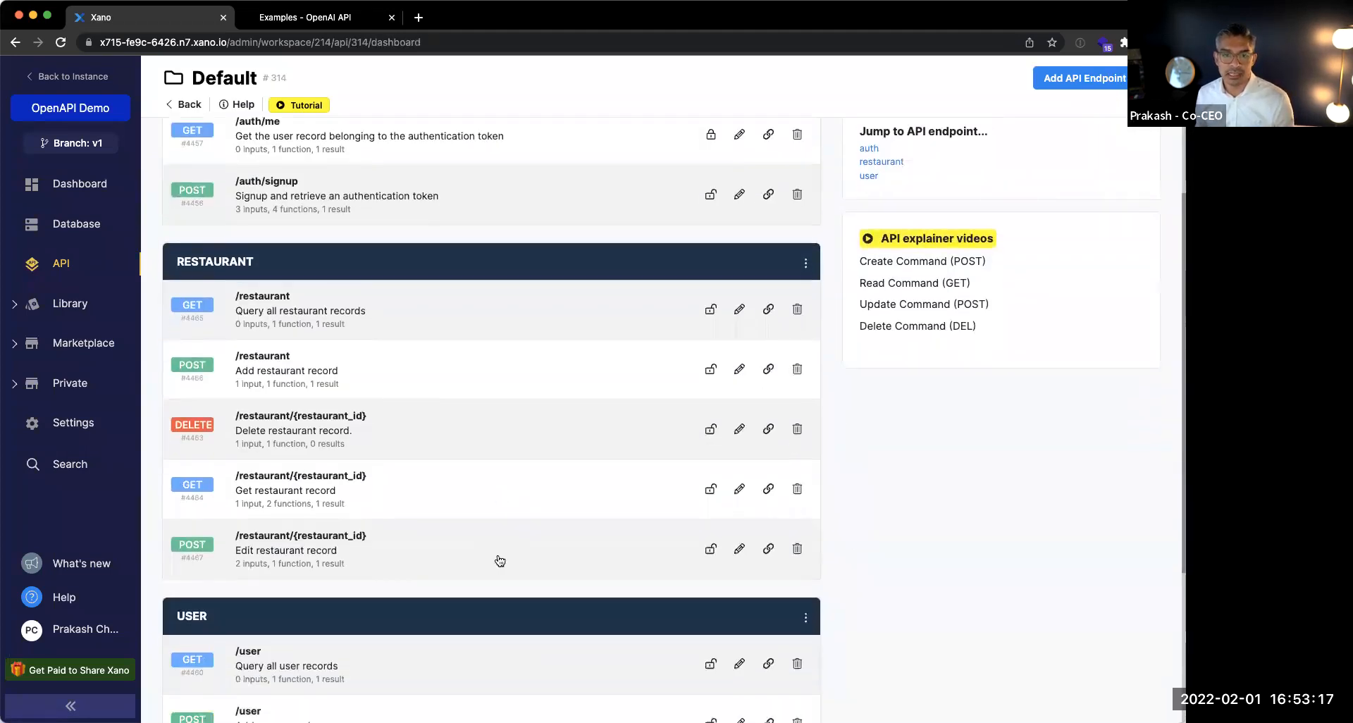
scroll("down", 3)
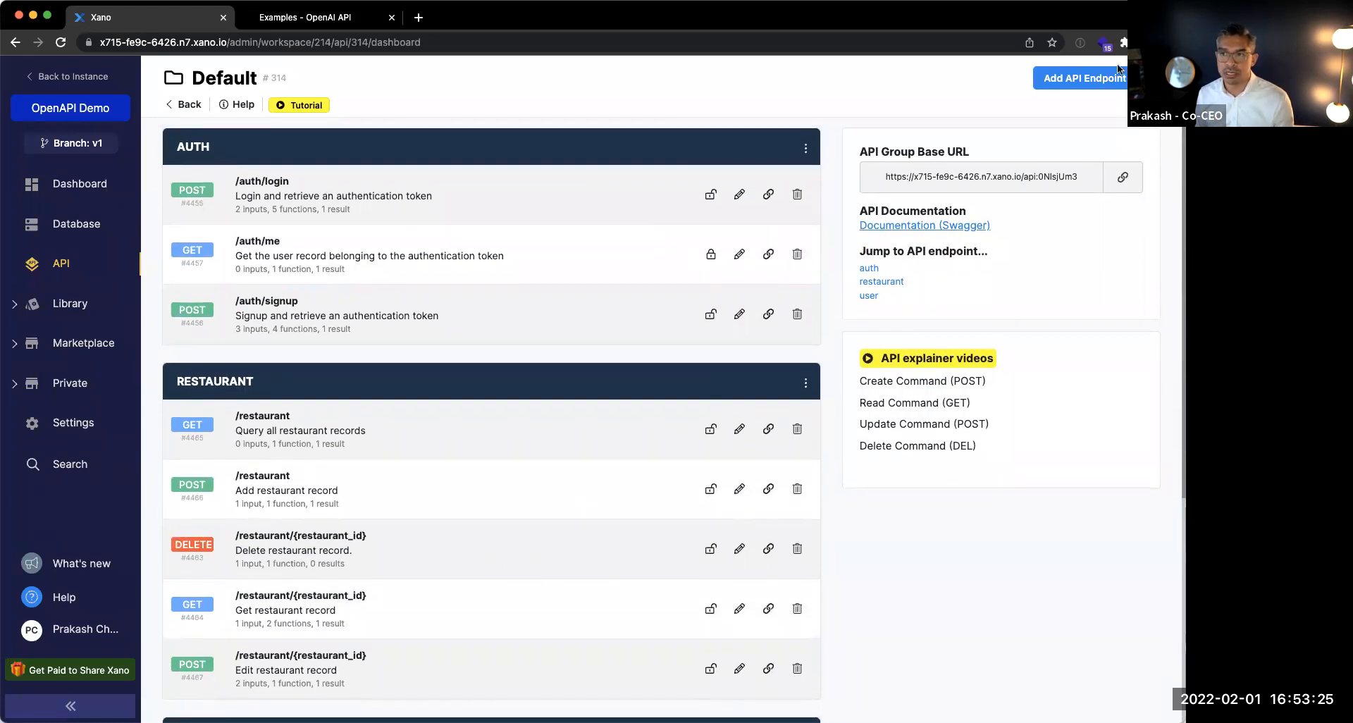
Create a public GET endpoint named review_generator from scratch and save it.
left_click(1081, 77)
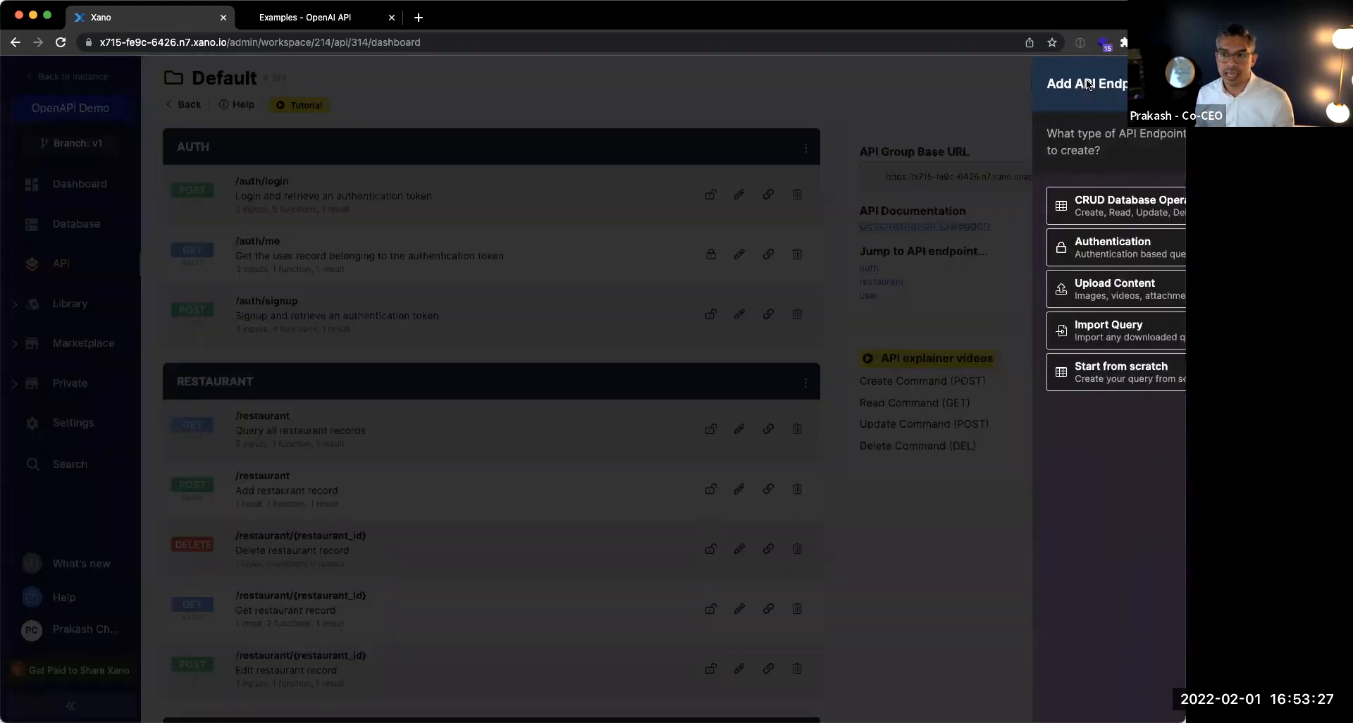
left_click(1119, 372)
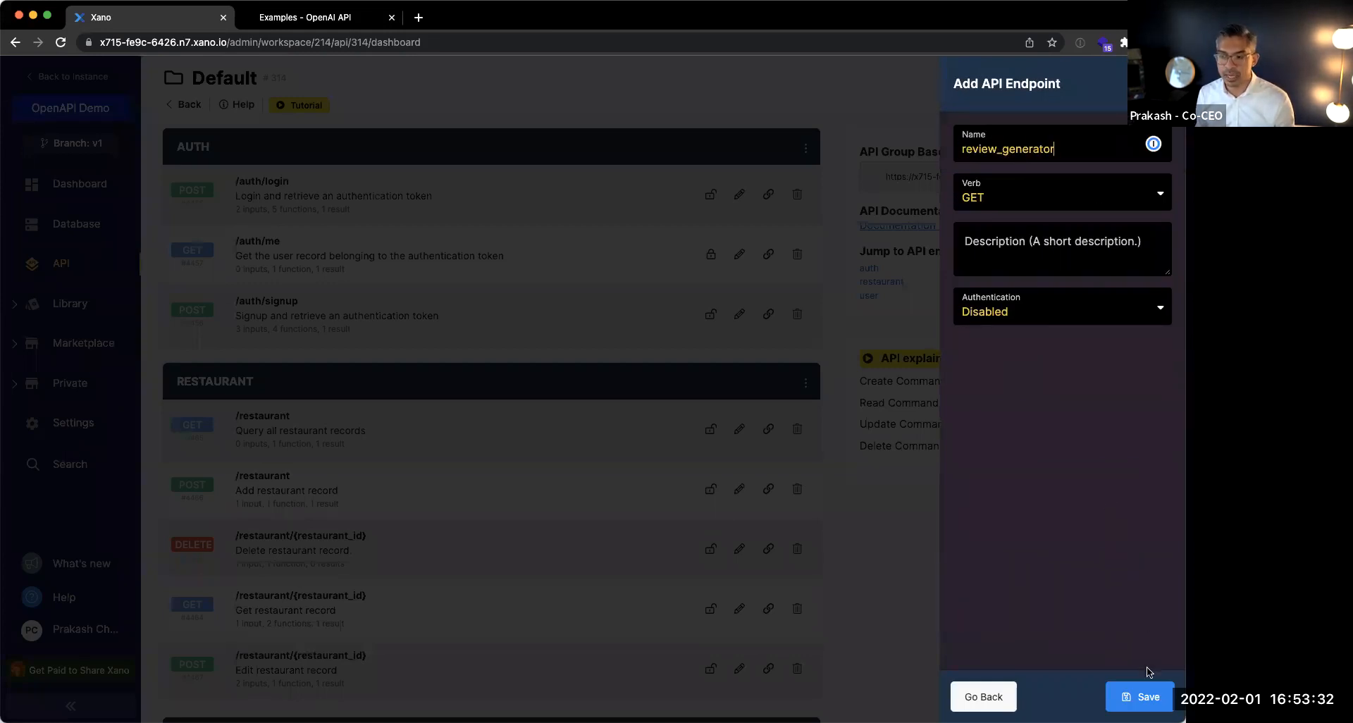
left_click(1138, 696)
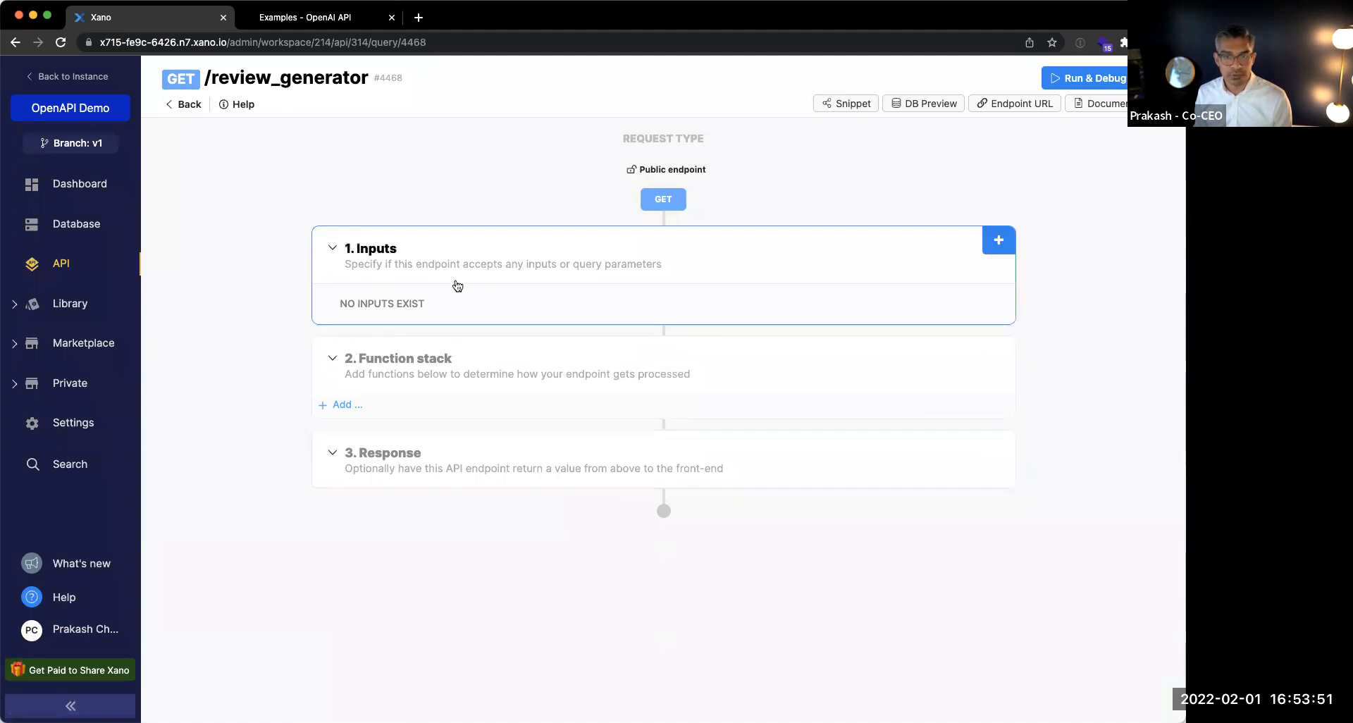
mouse_move(568, 270)
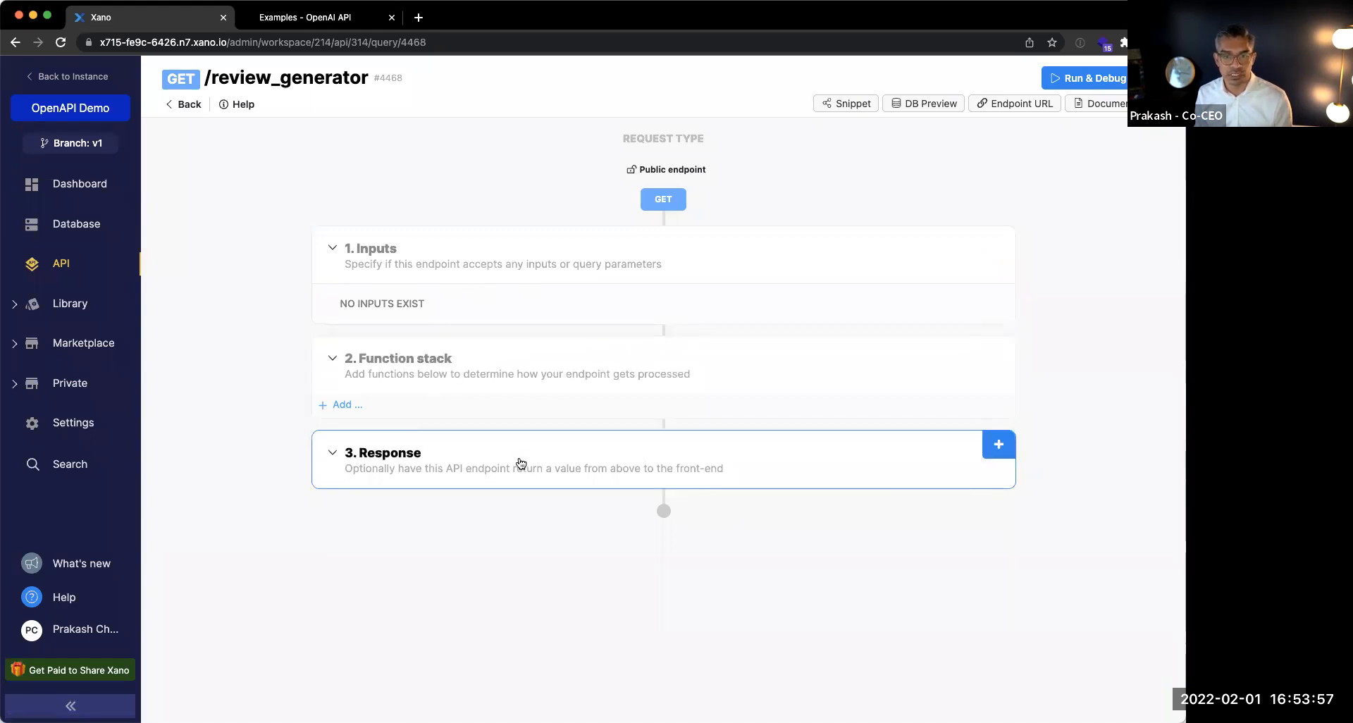
mouse_move(505, 448)
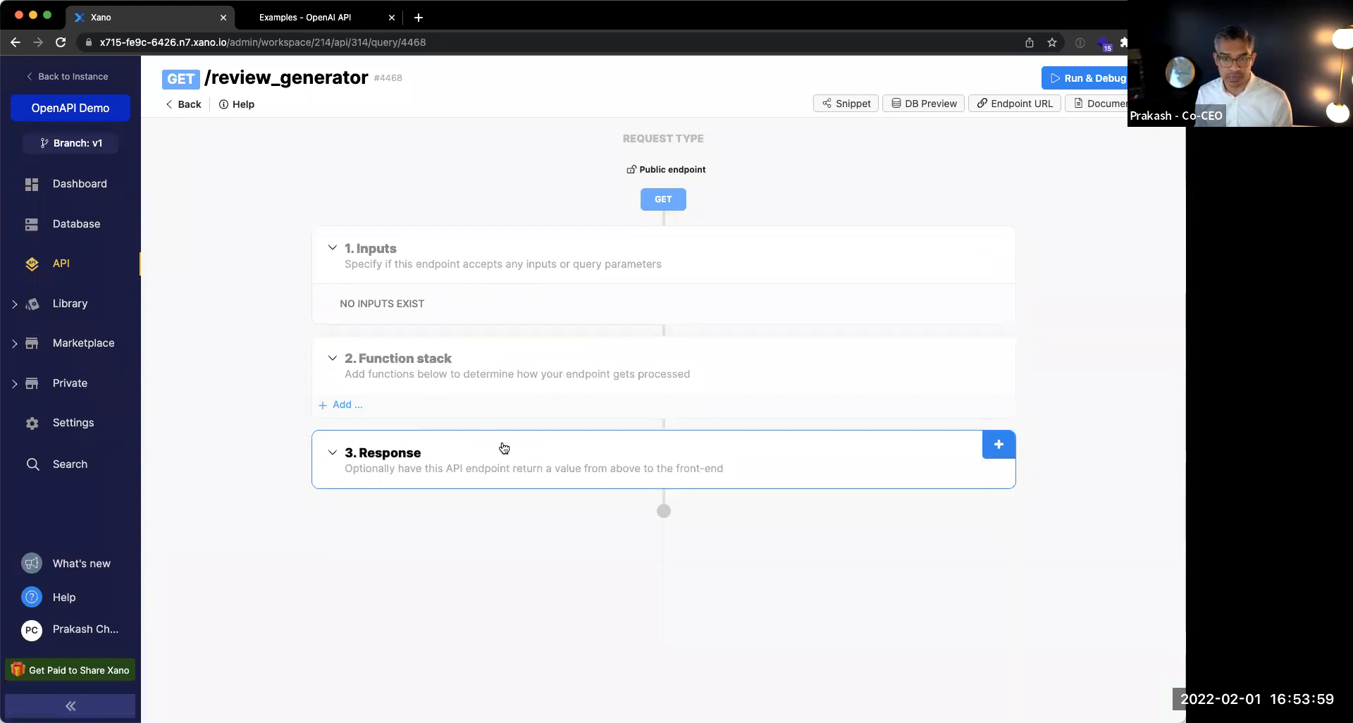
mouse_move(1018, 353)
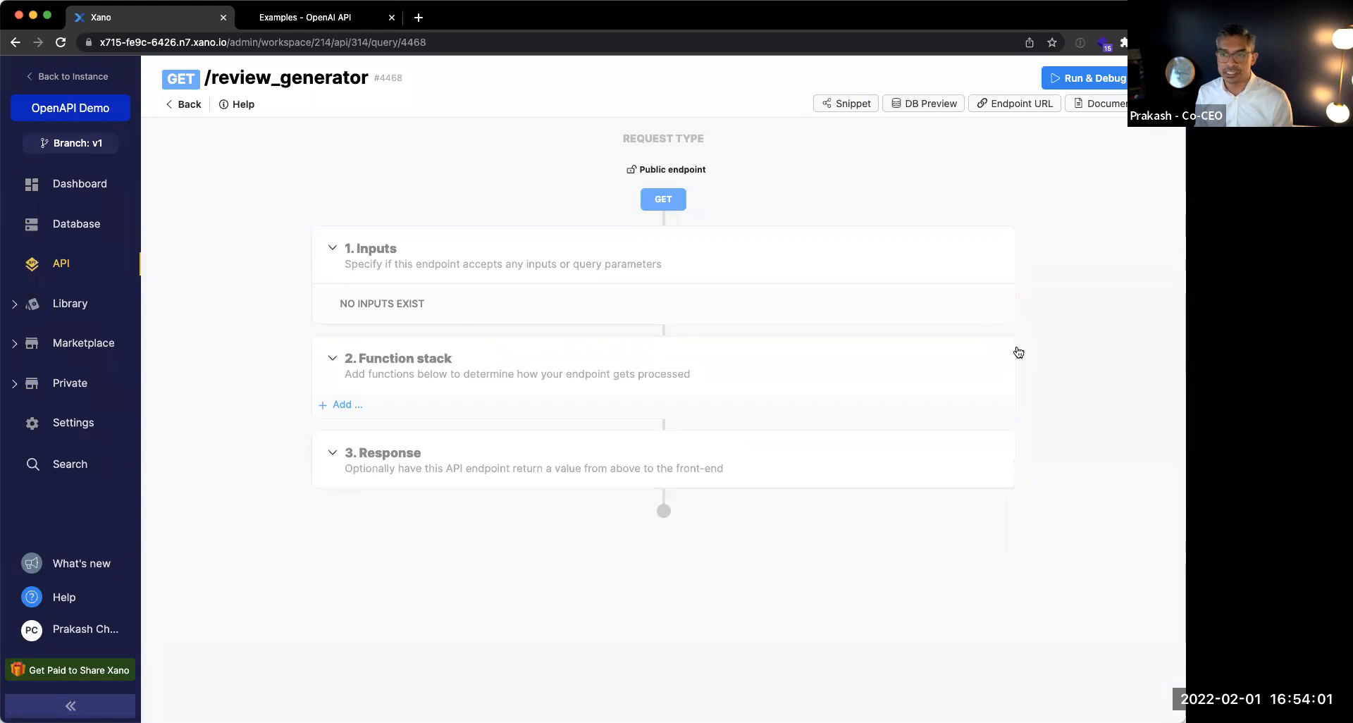
Add an External API Request function to review_generator's stack and show its input settings.
left_click(341, 403)
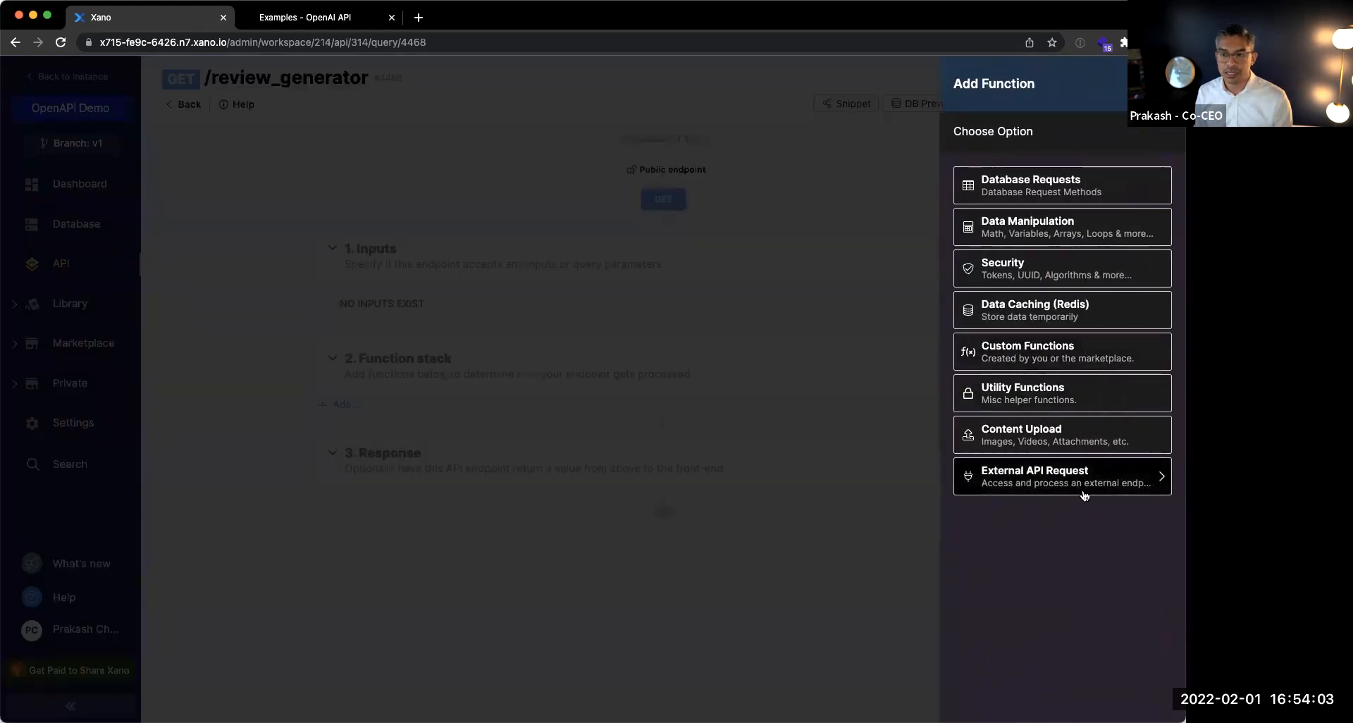
left_click(1063, 477)
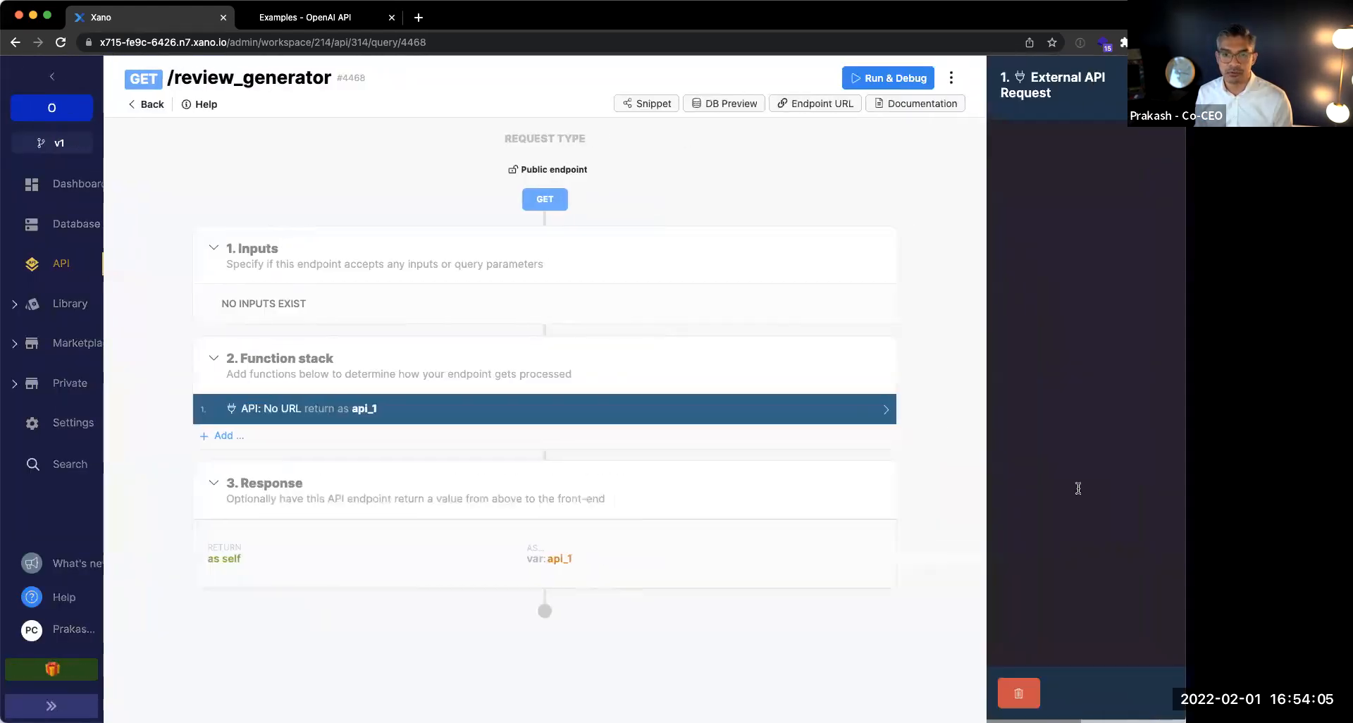
left_click(544, 409)
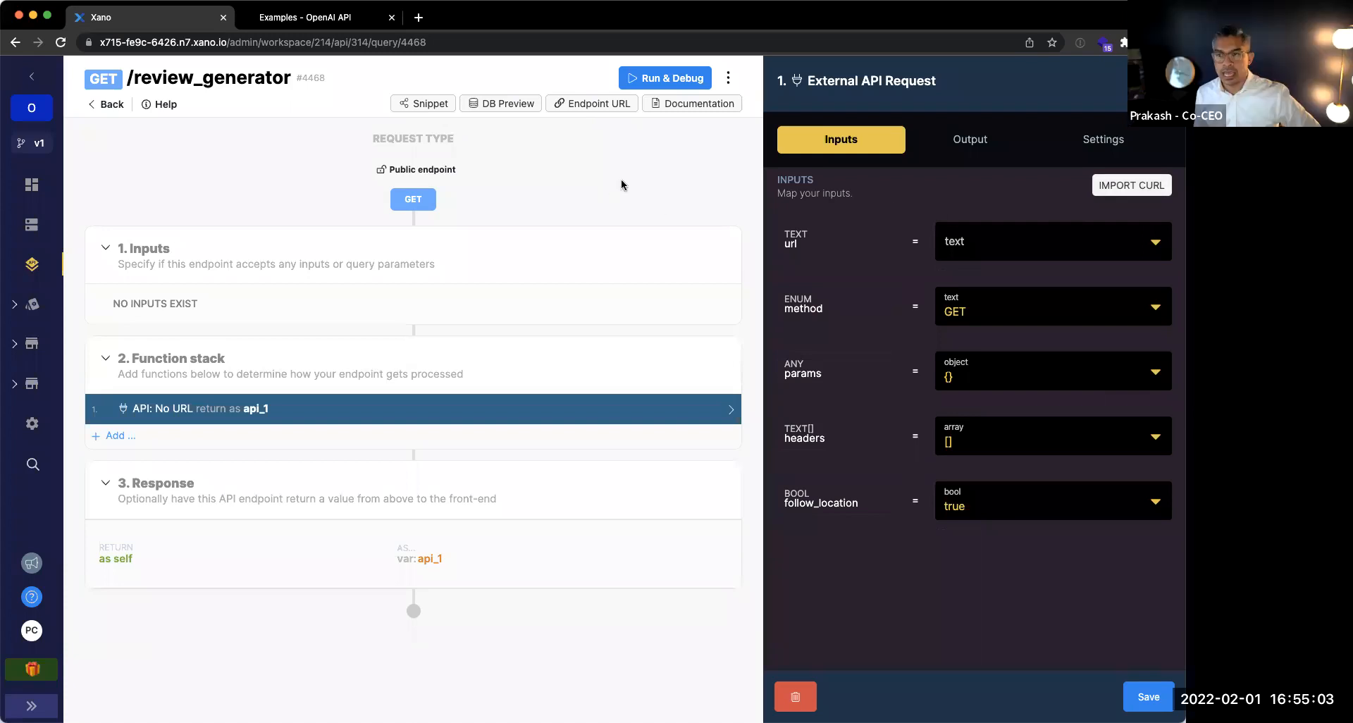
mouse_move(1144, 216)
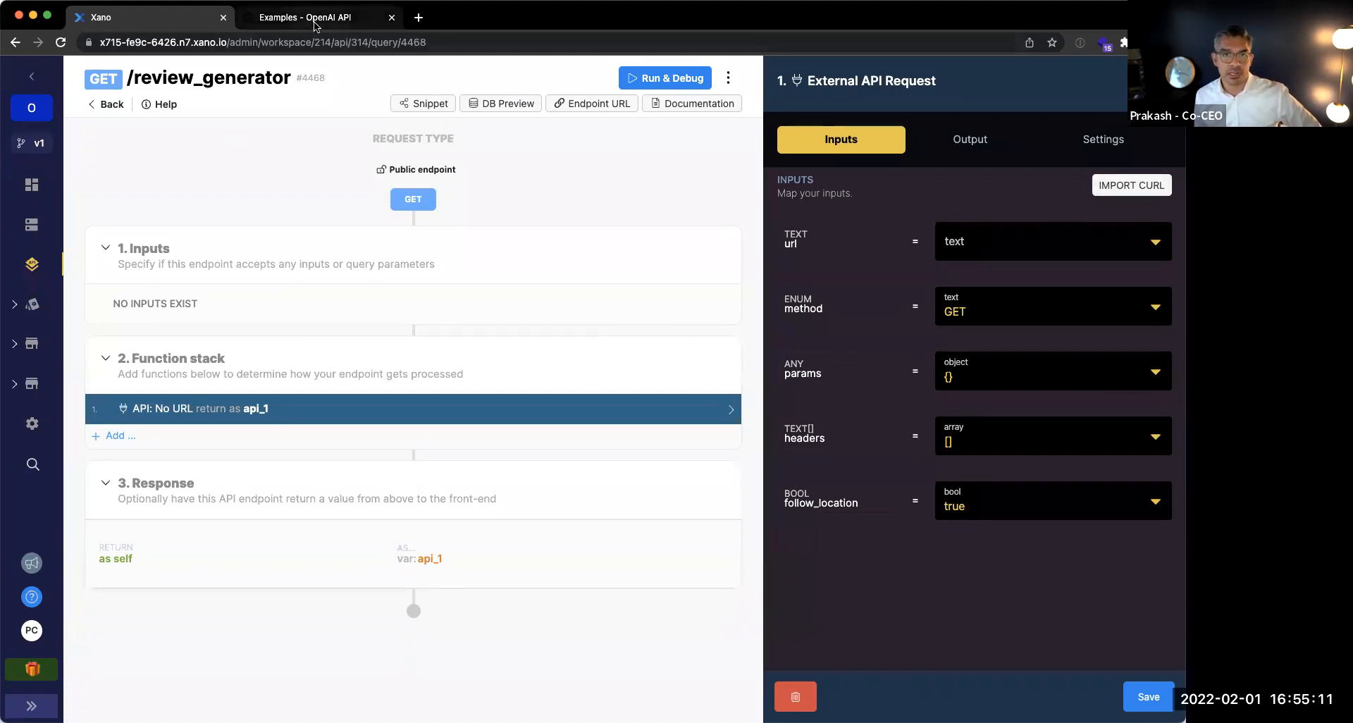
Browse the OpenAI examples gallery down to the Restaurant review creator example.
left_click(302, 17)
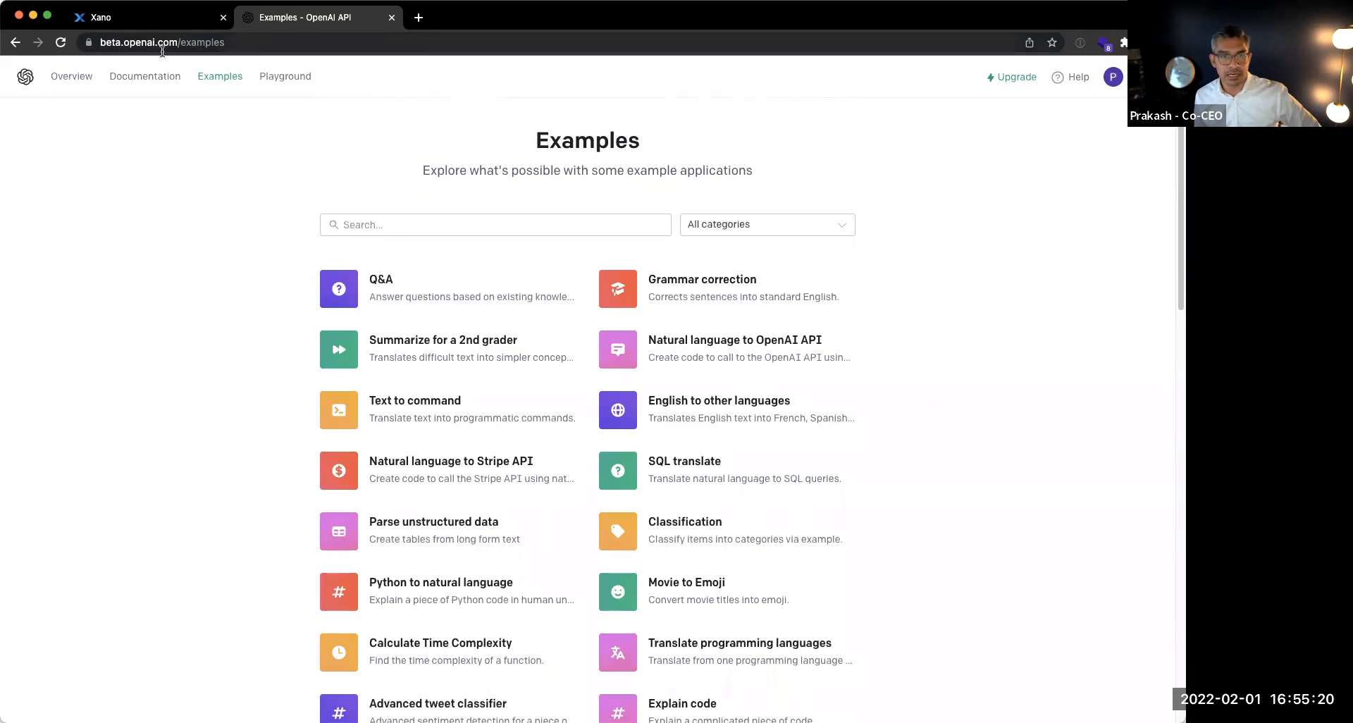
scroll("down", 3)
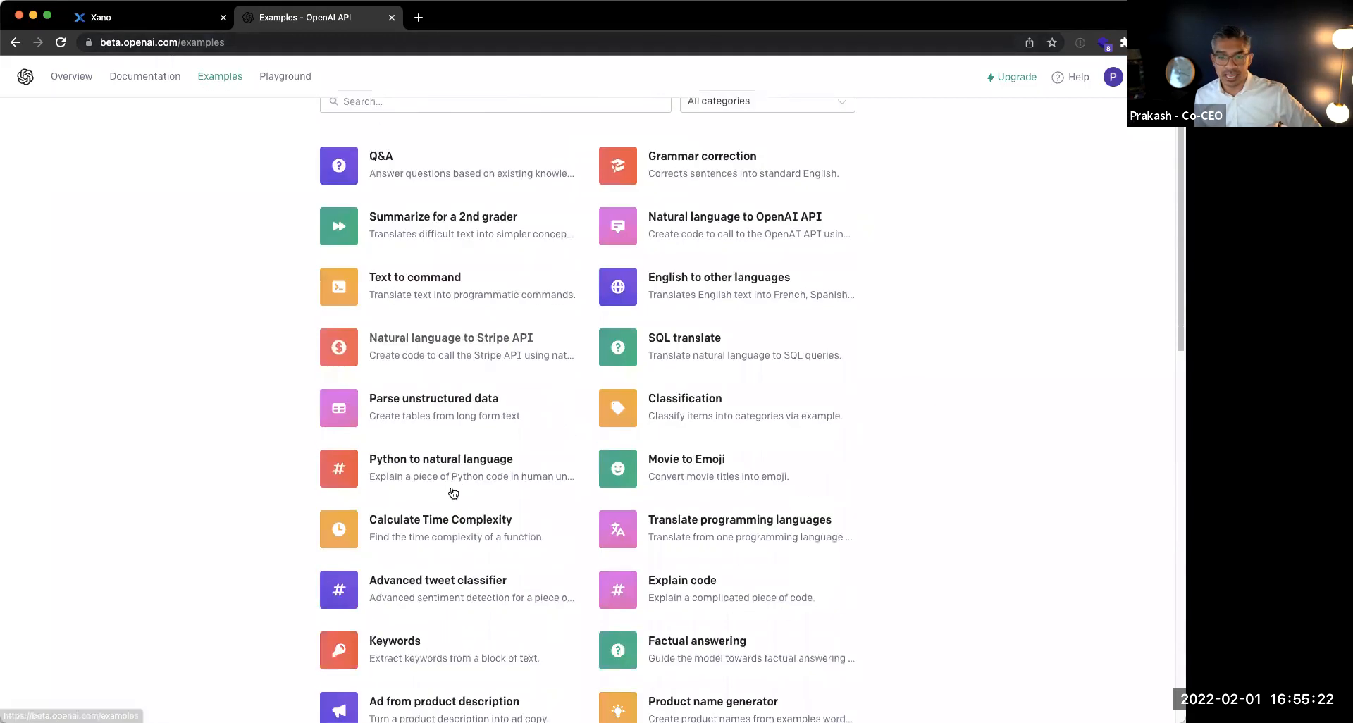
scroll("down", 3)
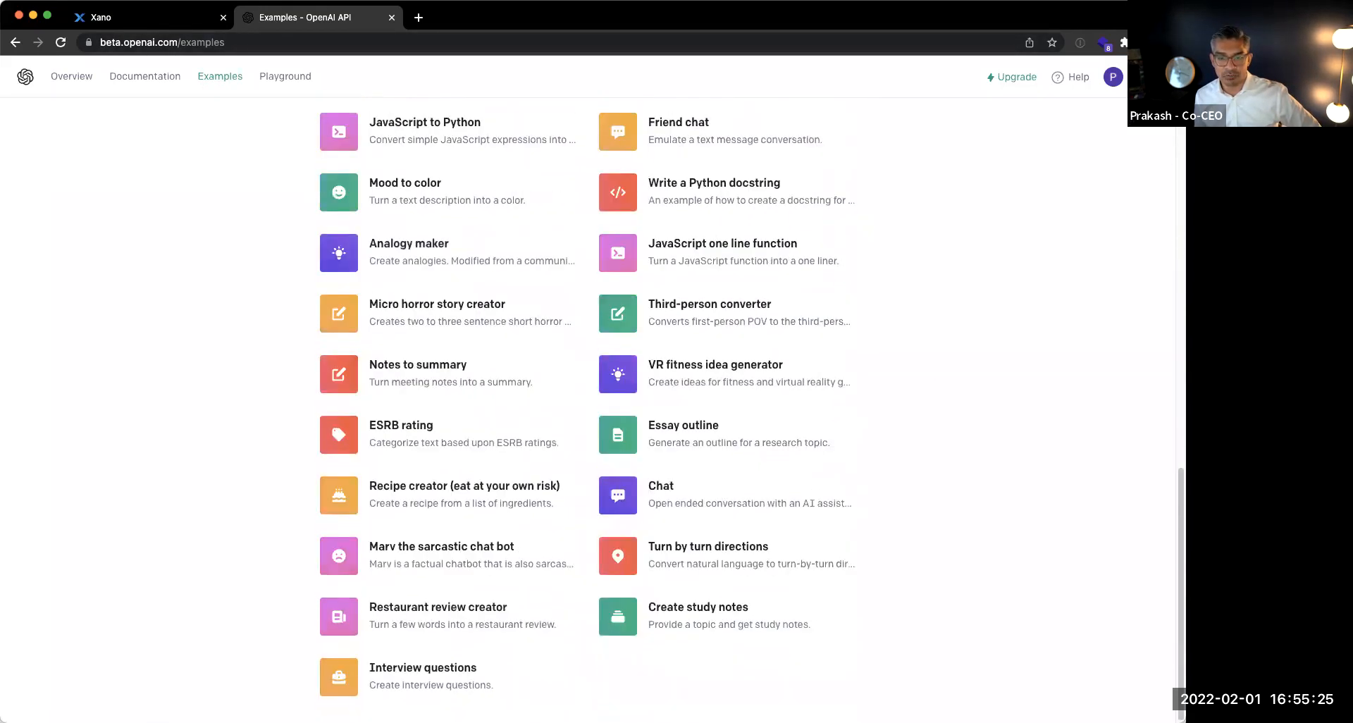
mouse_move(467, 614)
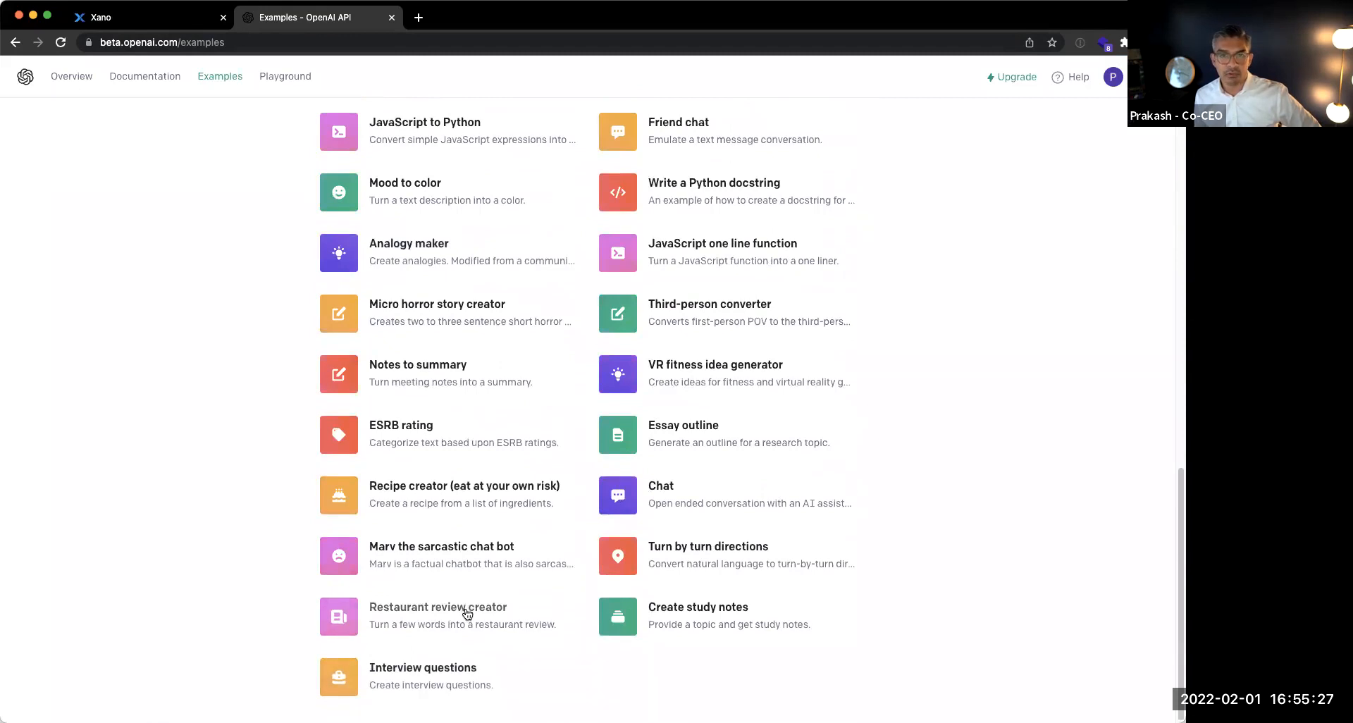
View the Restaurant review creator example's prompt, settings and curl API request.
left_click(437, 606)
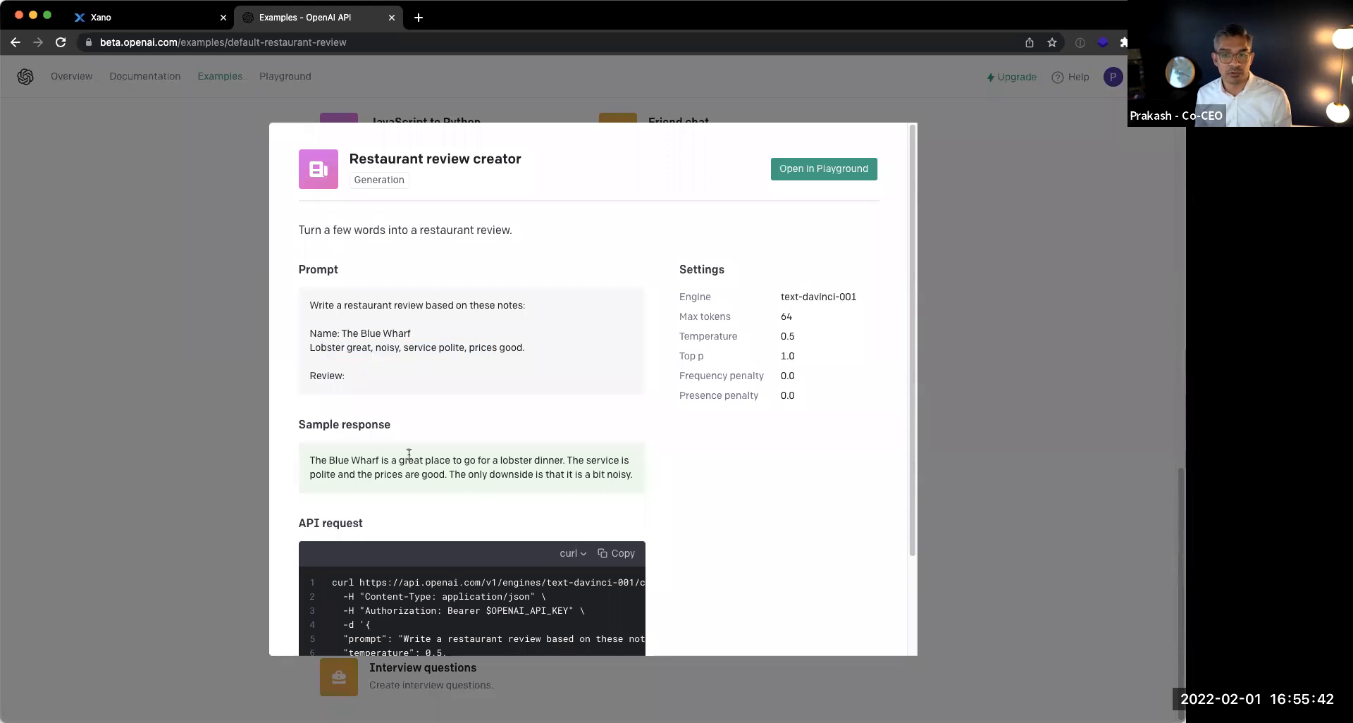
scroll("down", 3)
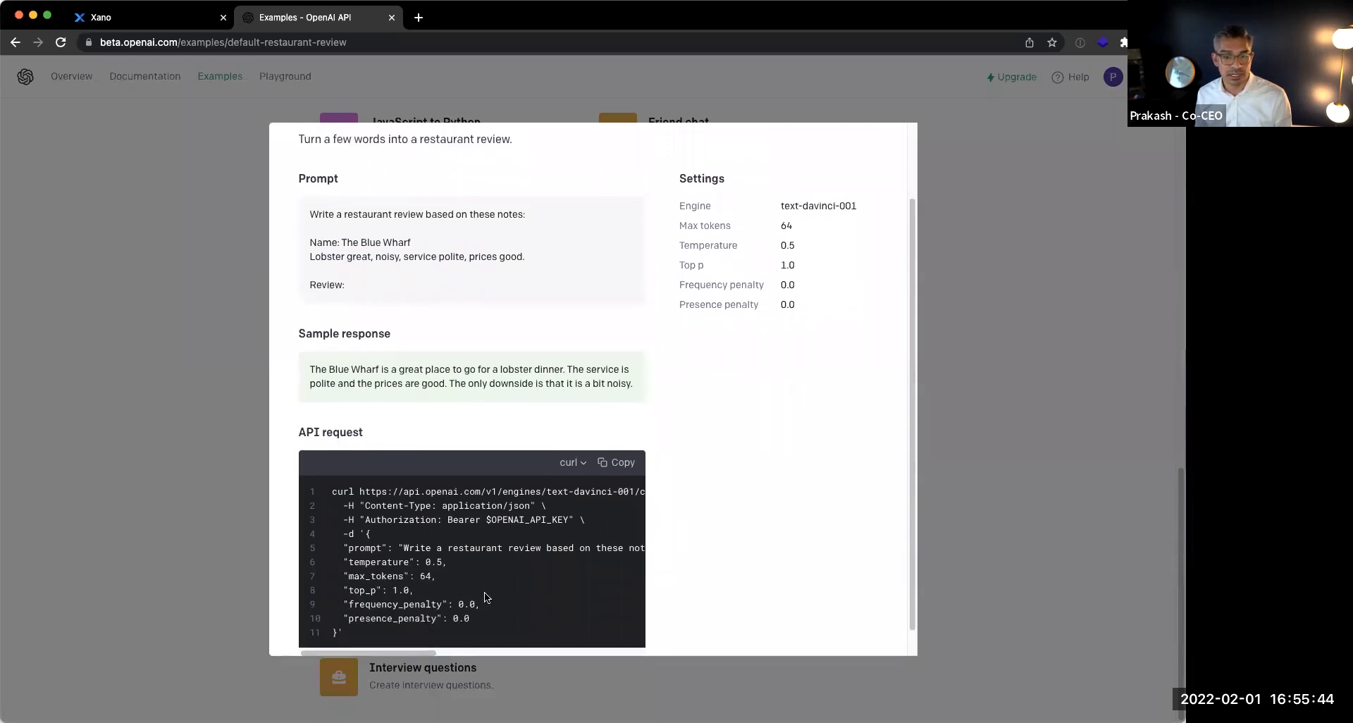
mouse_move(410, 542)
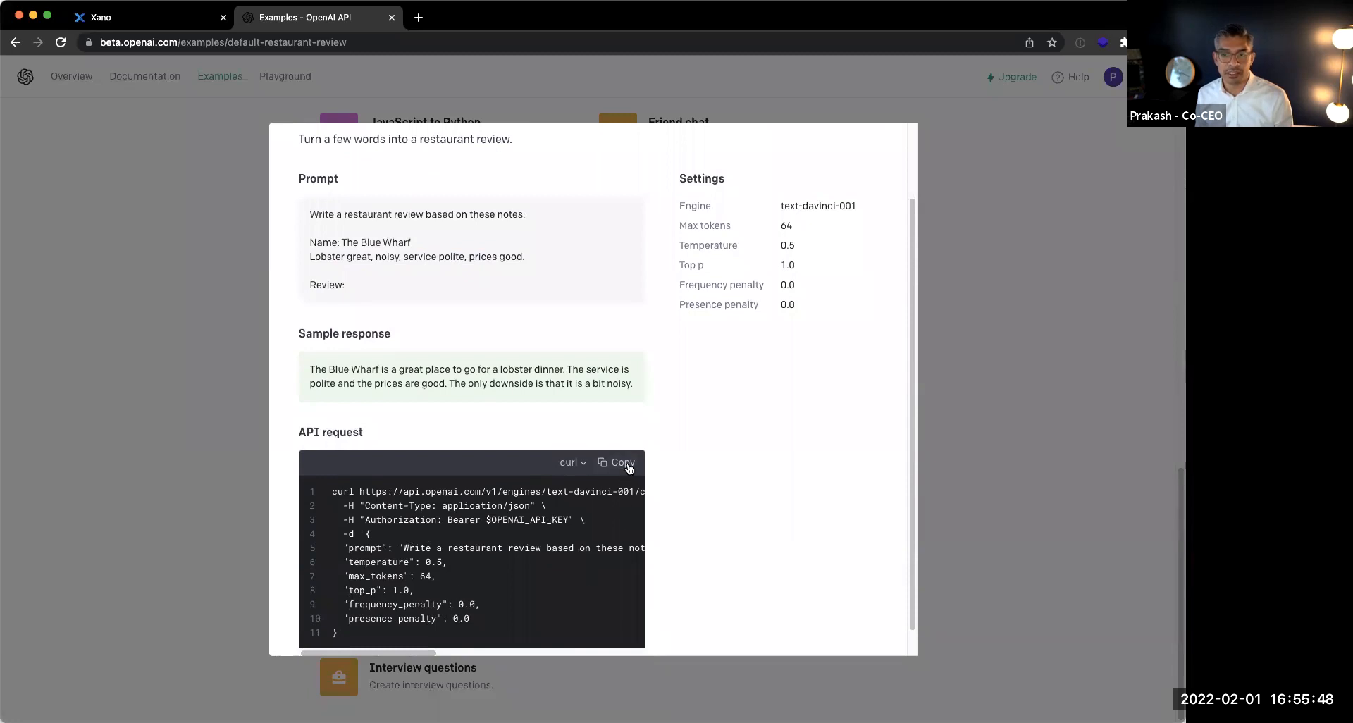
Import the OpenAI curl into the request step: engine URL, POST, prompt parameters and headers.
left_click(134, 17)
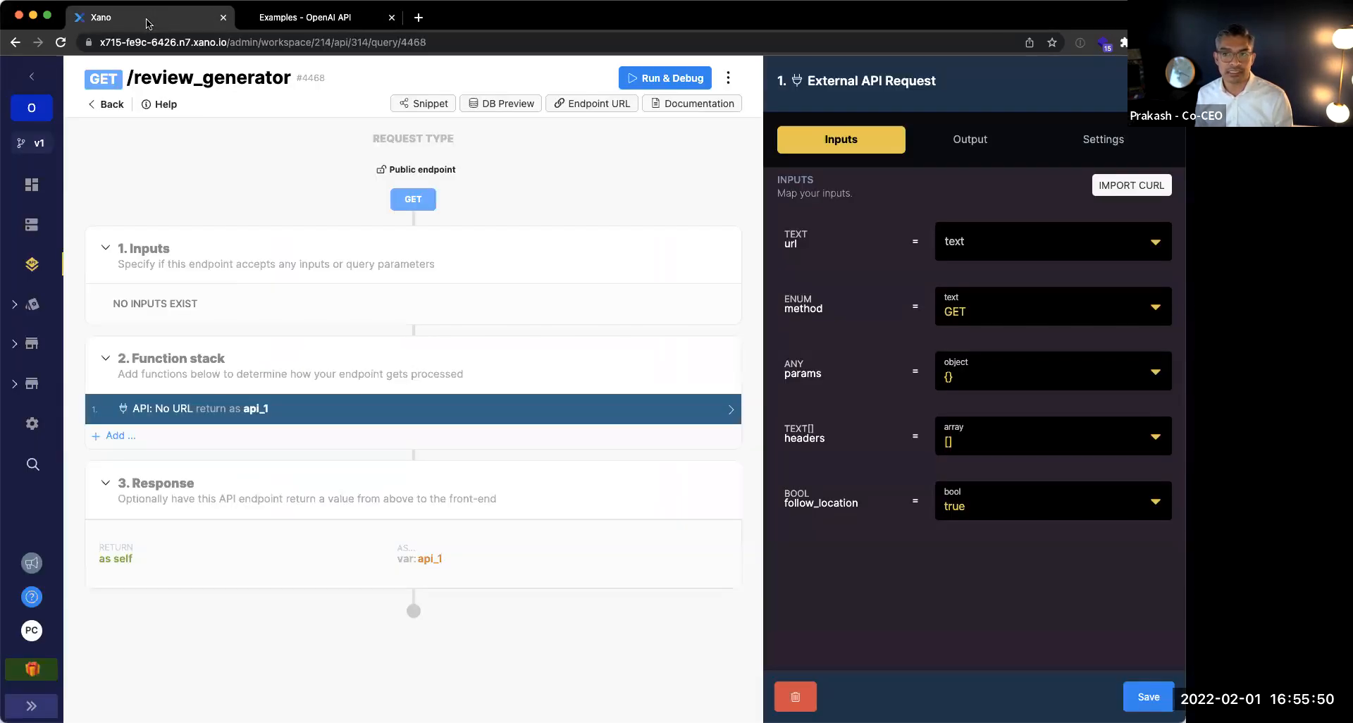
left_click(1131, 184)
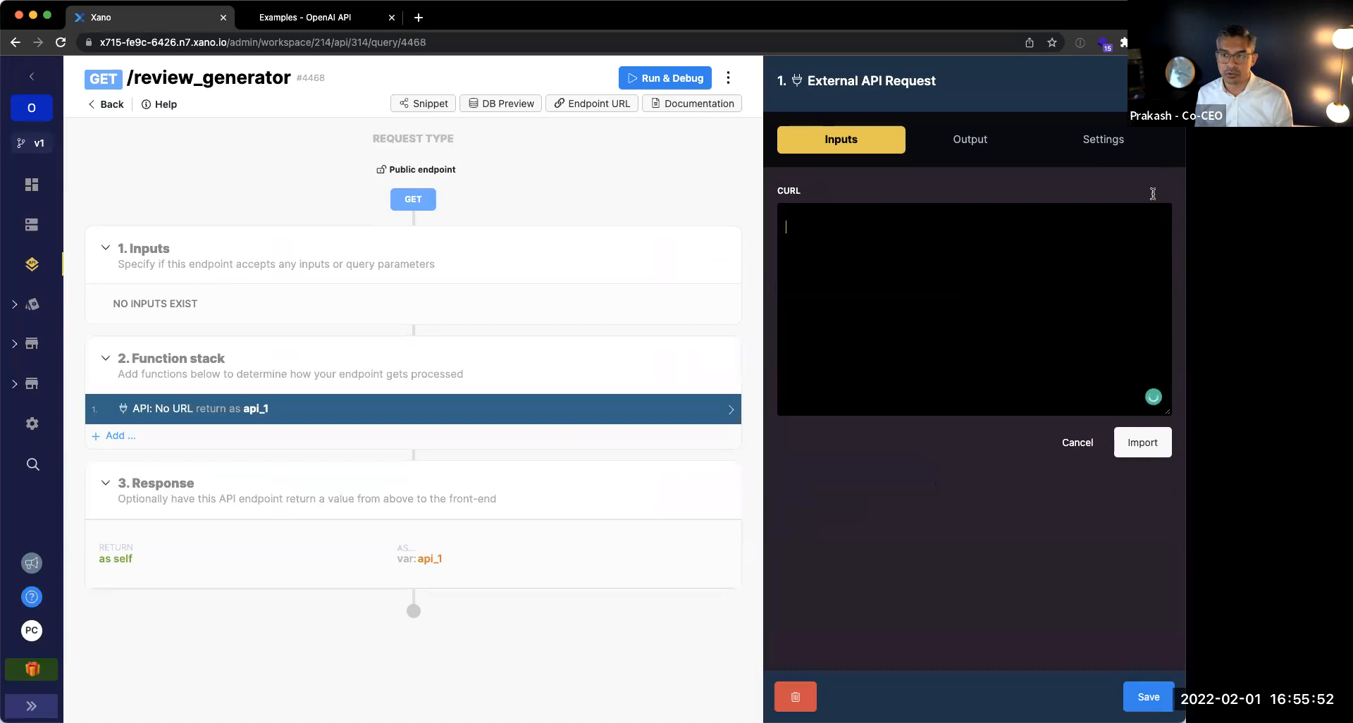
left_click(1141, 441)
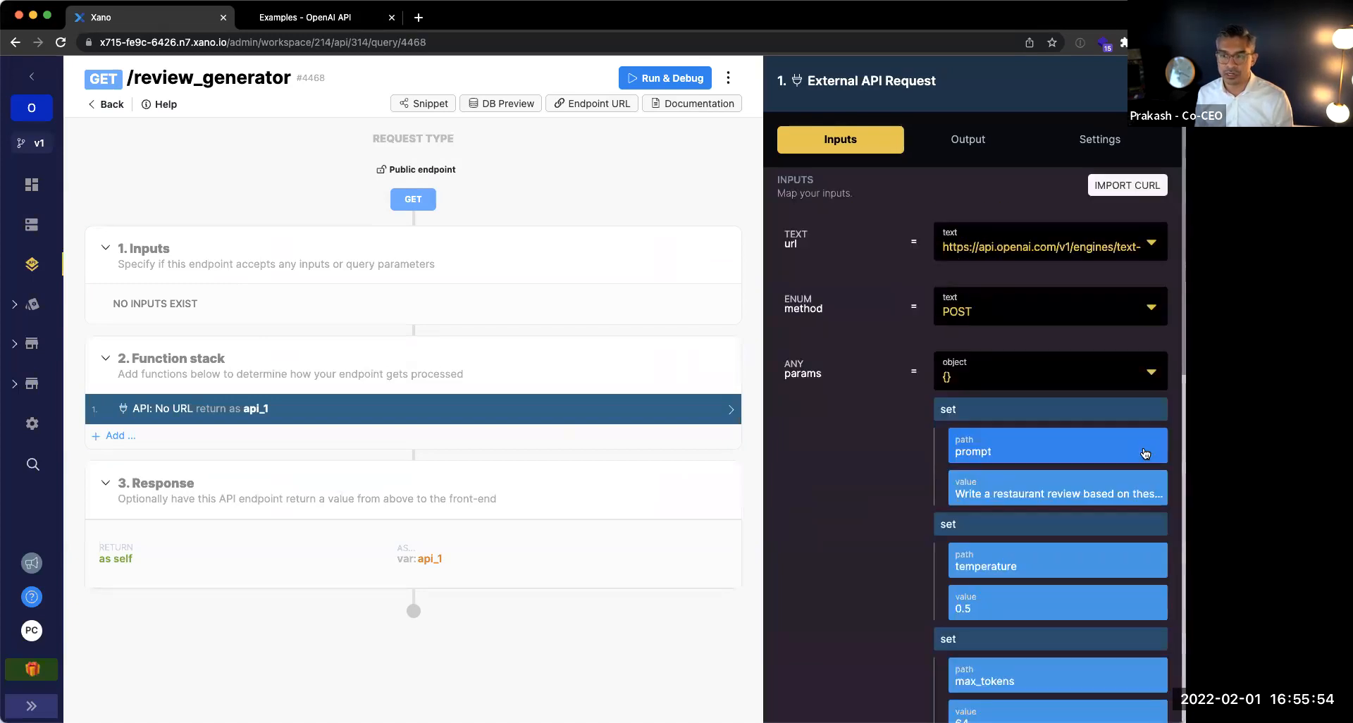
scroll("down", 3)
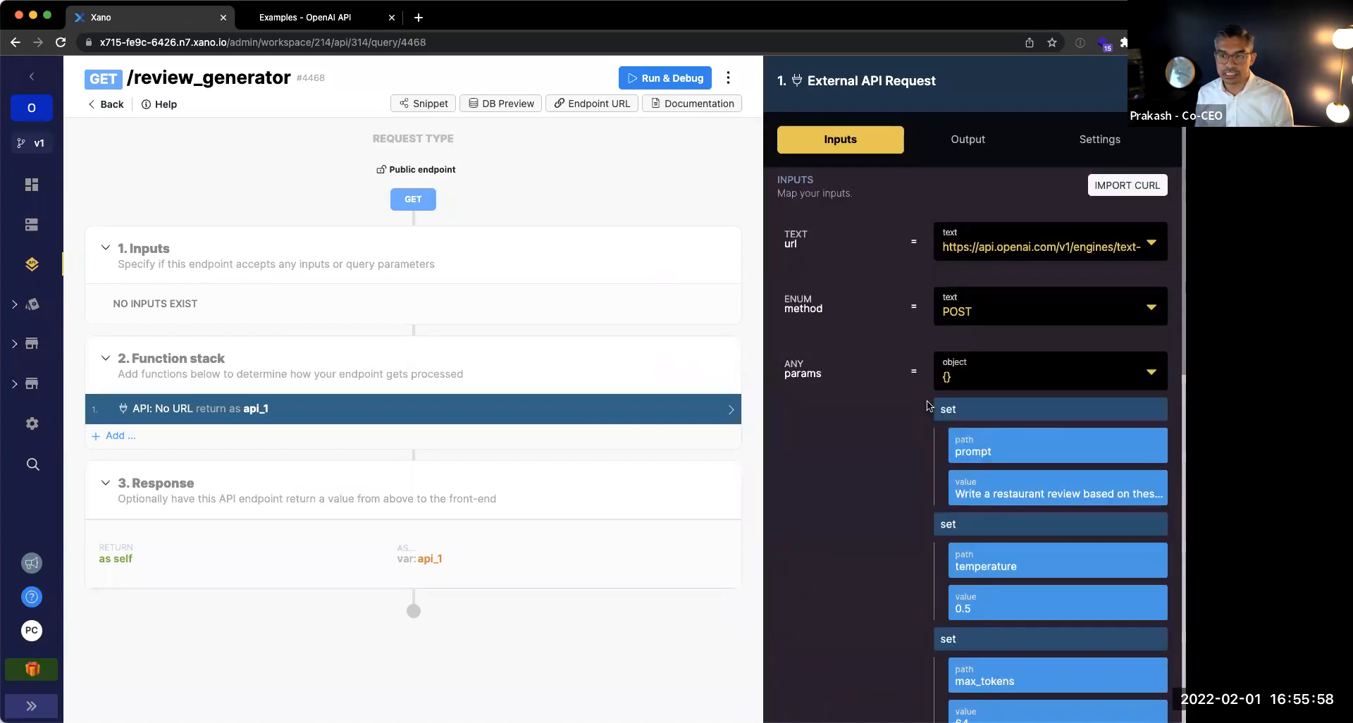
scroll("down", 3)
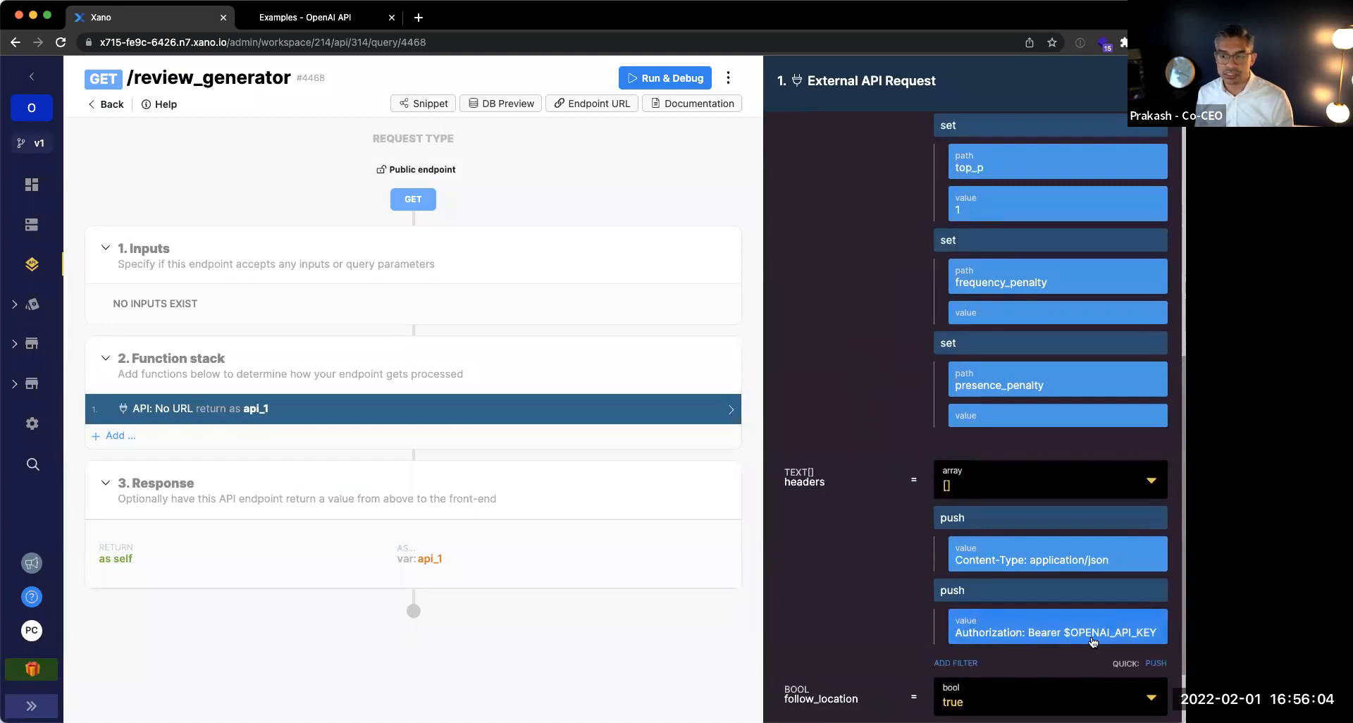
mouse_move(1100, 650)
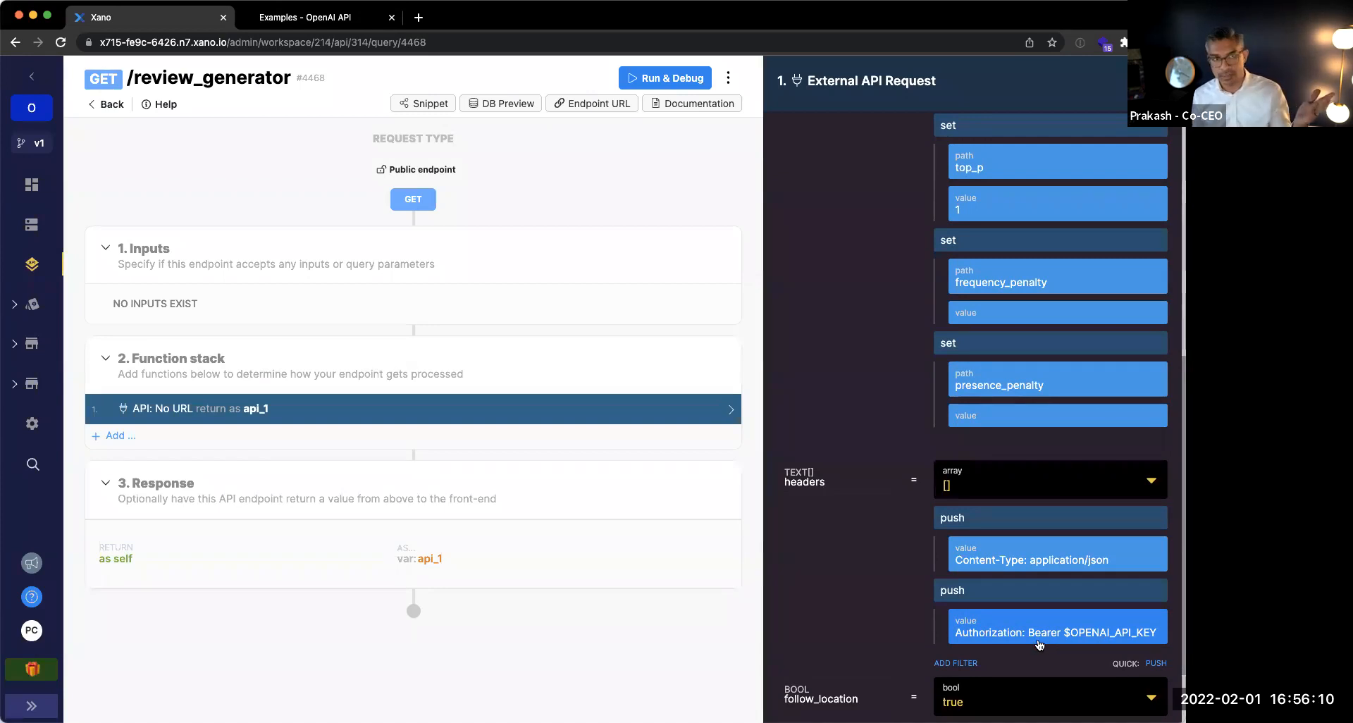
left_click(305, 17)
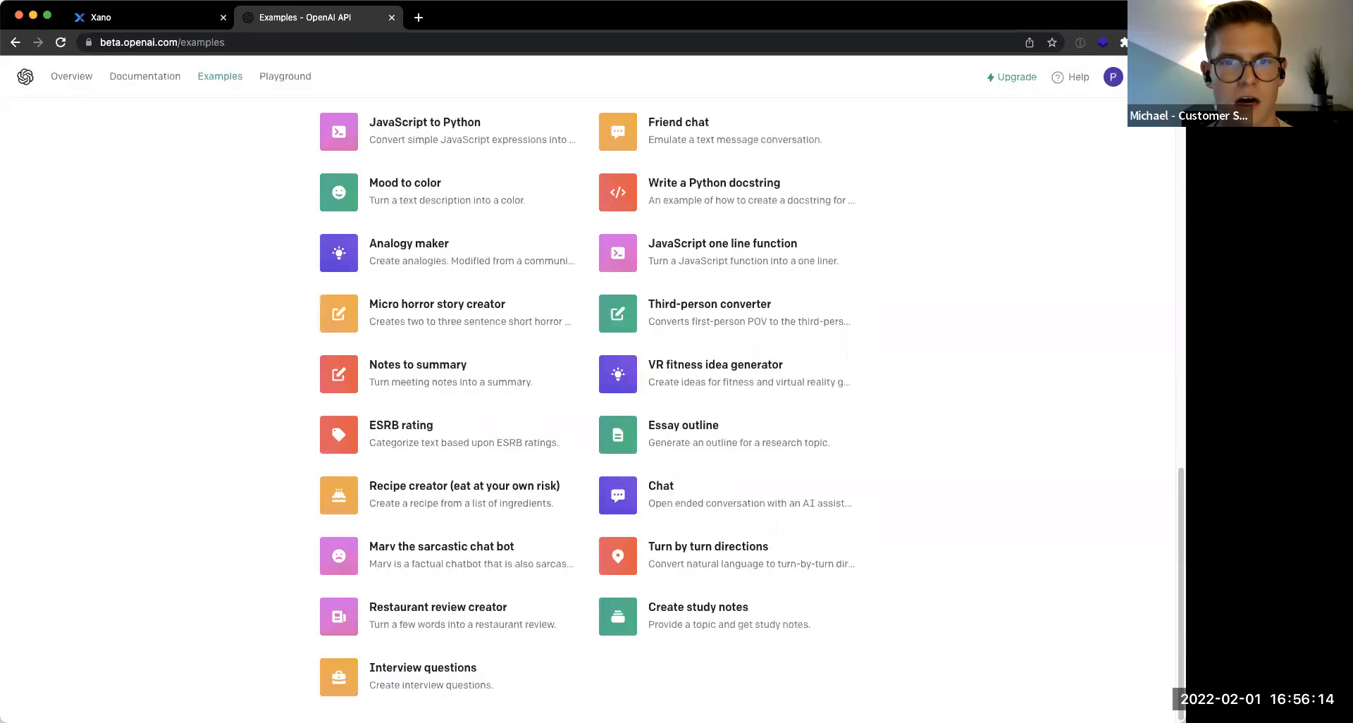
Copy the account's secret OpenAI API key and return to the Xano endpoint editor.
left_click(1114, 76)
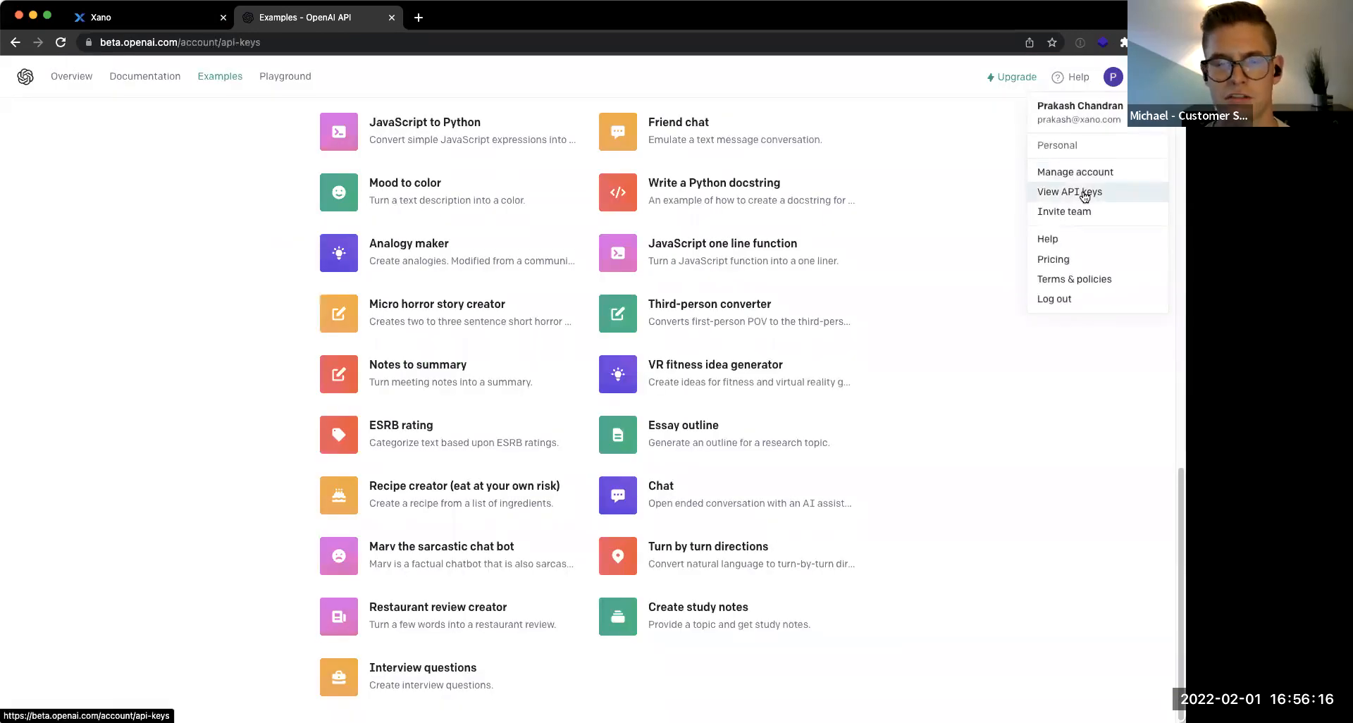
left_click(1070, 192)
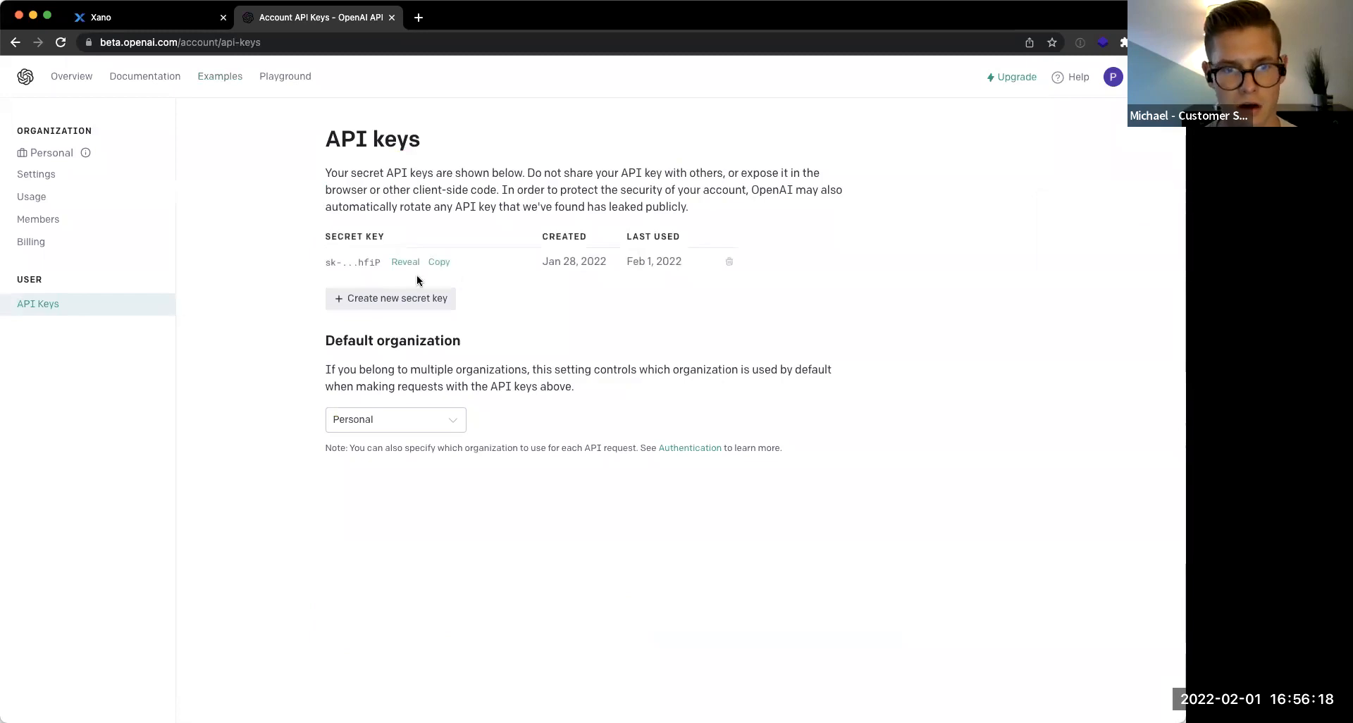
left_click(438, 261)
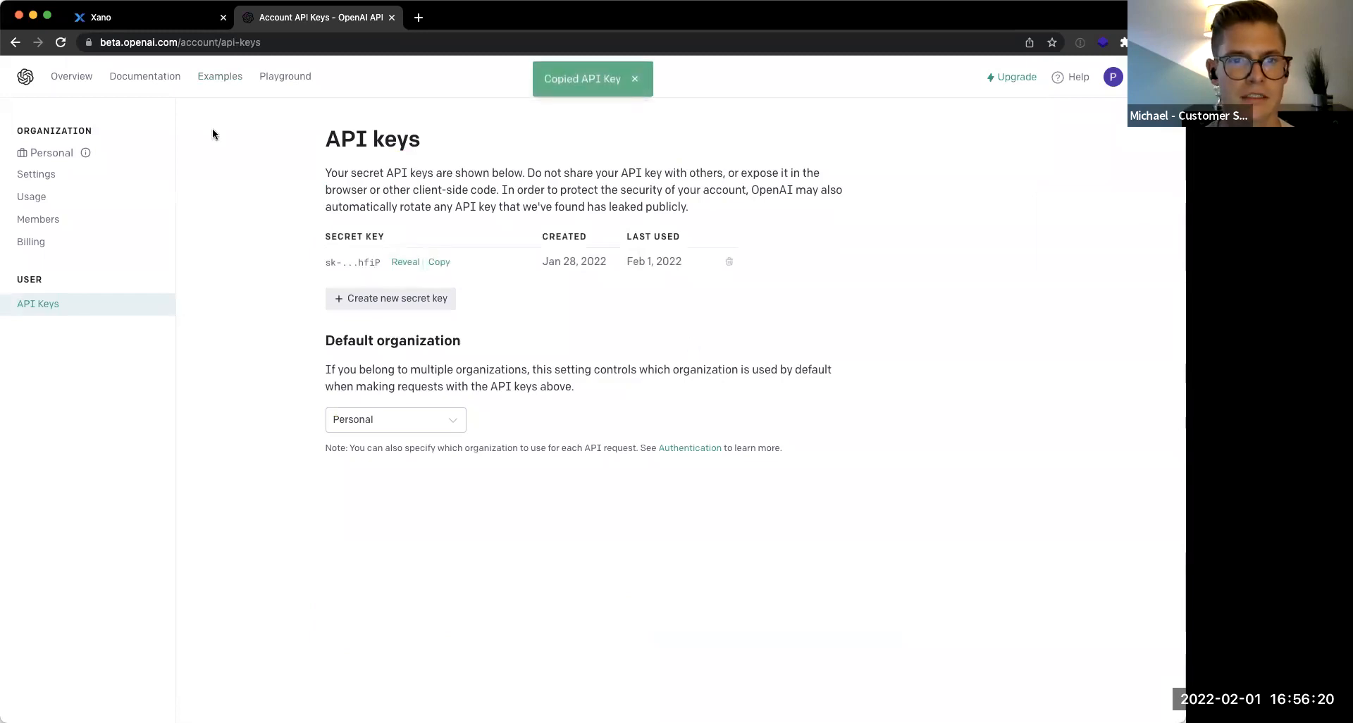
left_click(220, 76)
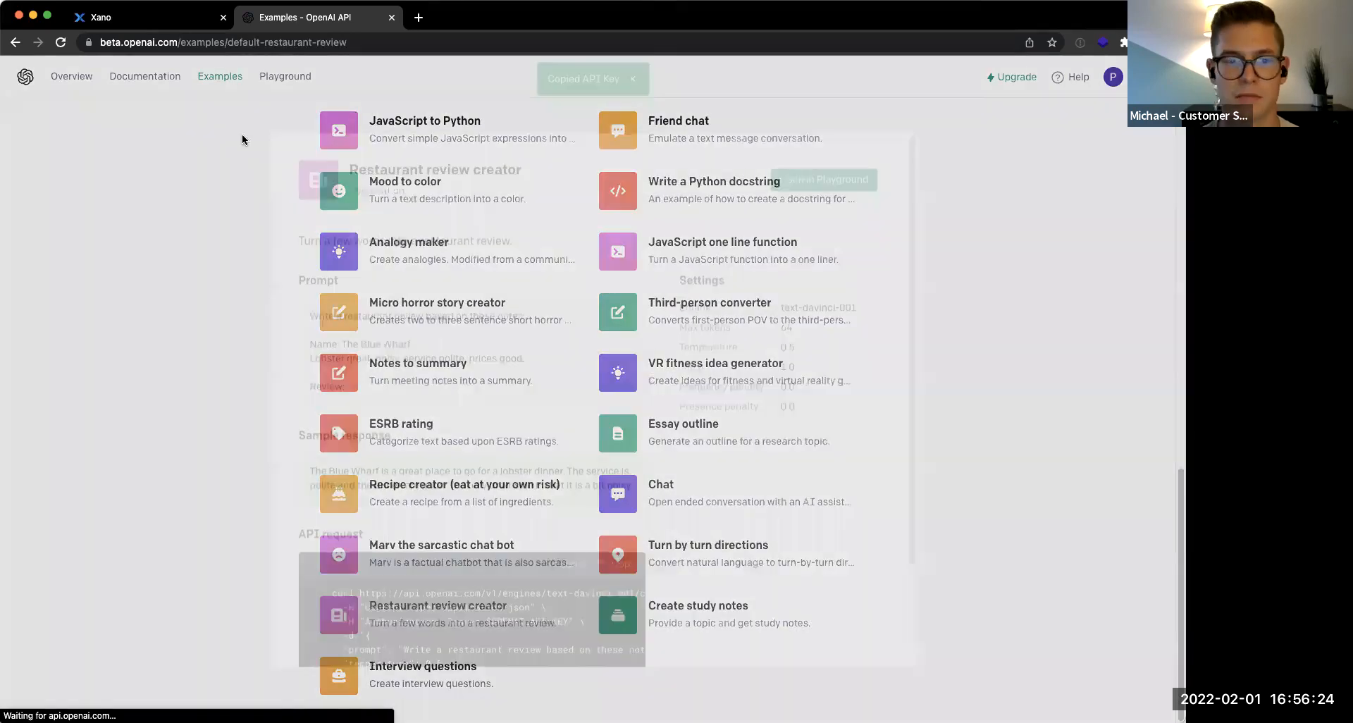
left_click(146, 17)
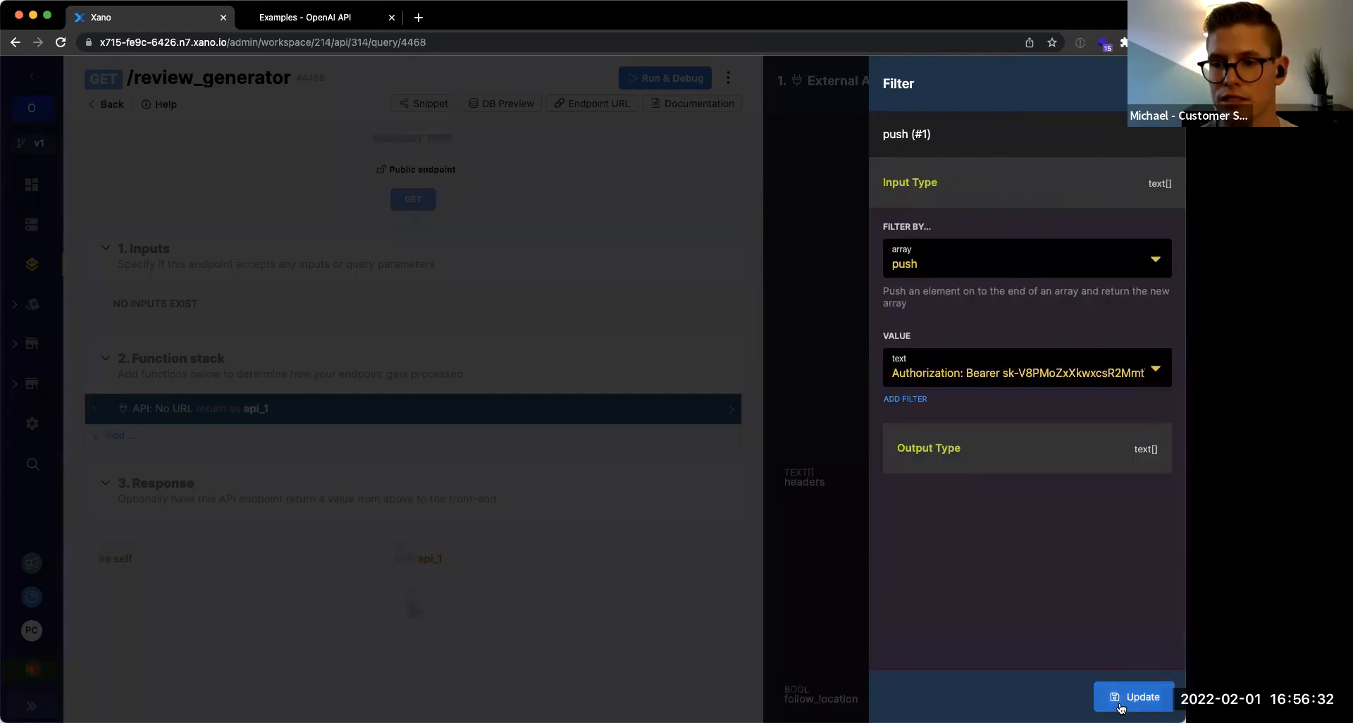
Apply the real OpenAI key to the Authorization header and save the External API Request step.
left_click(1133, 697)
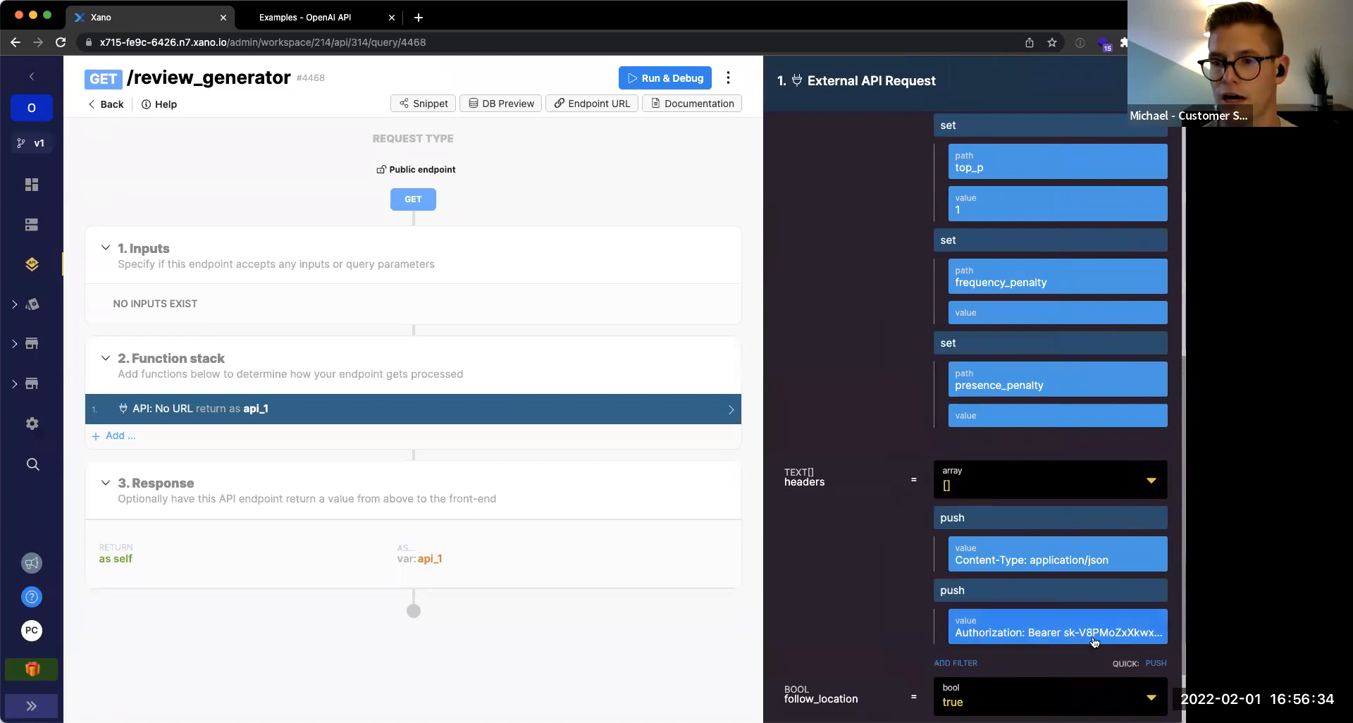
scroll("down", 3)
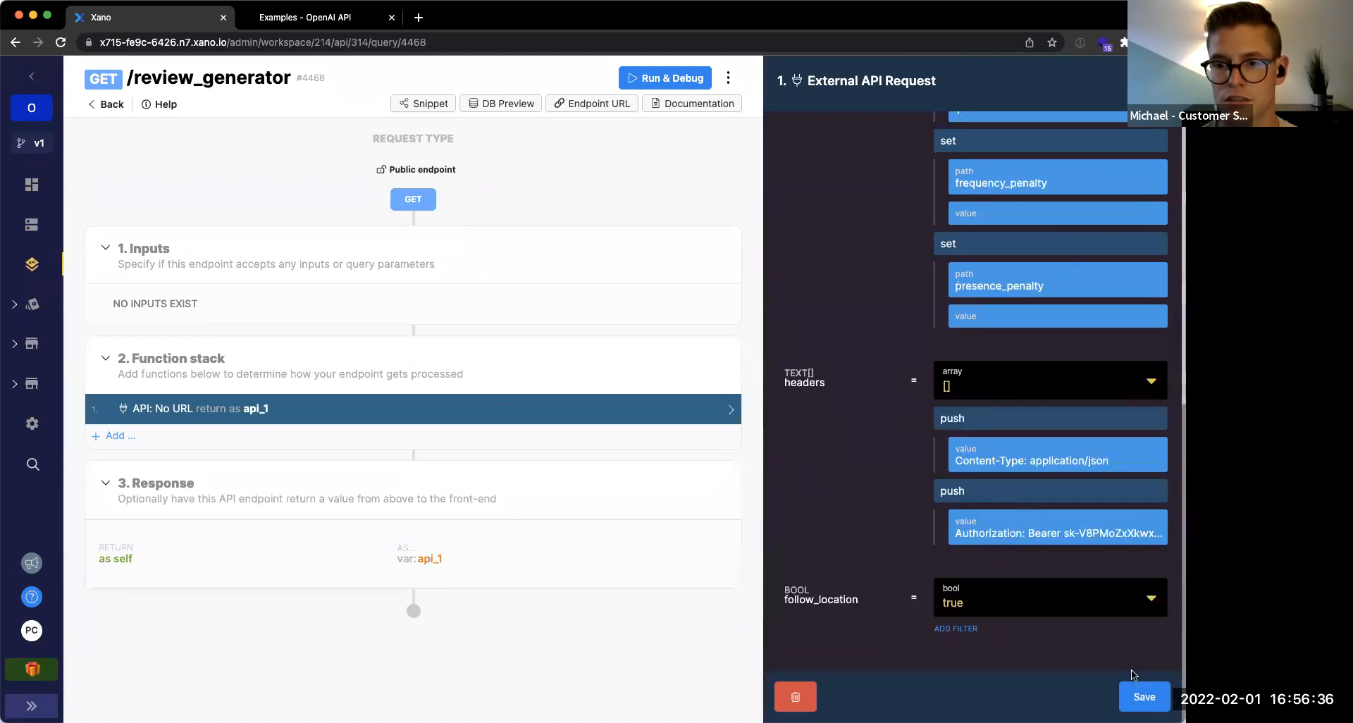
left_click(1143, 696)
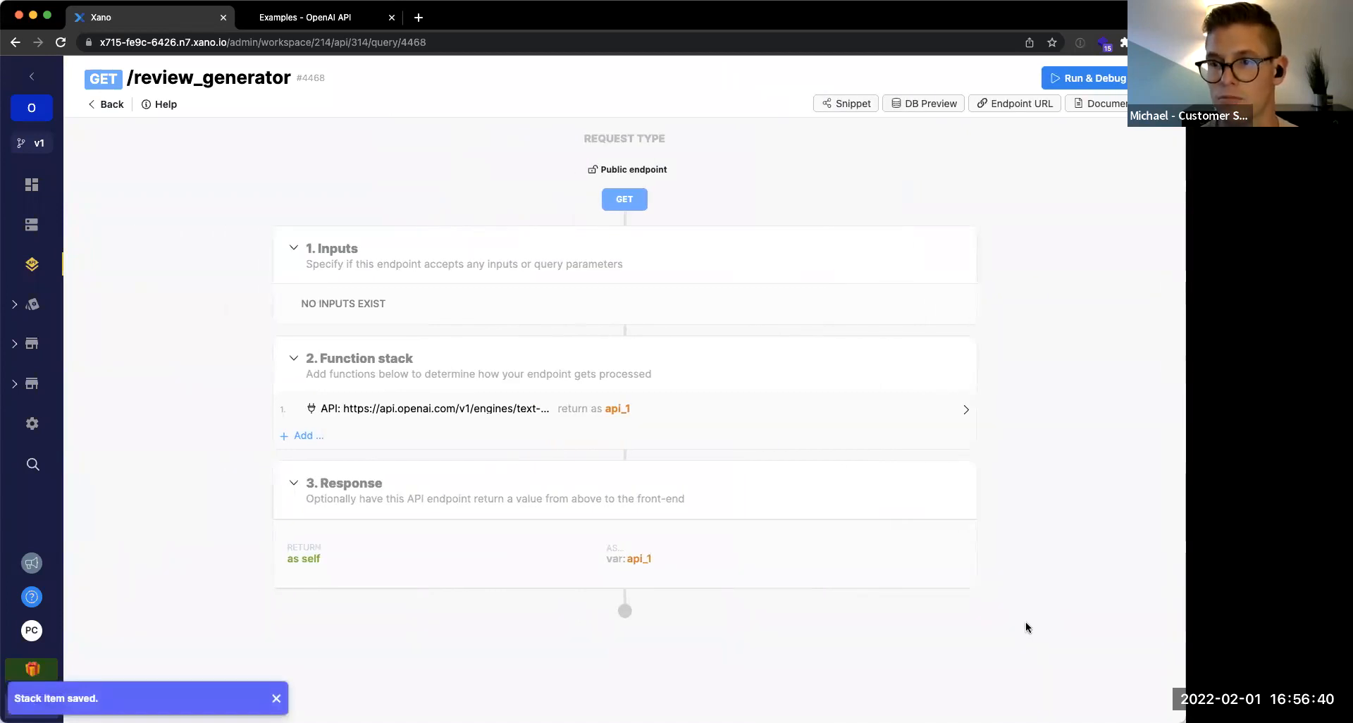
mouse_move(1018, 605)
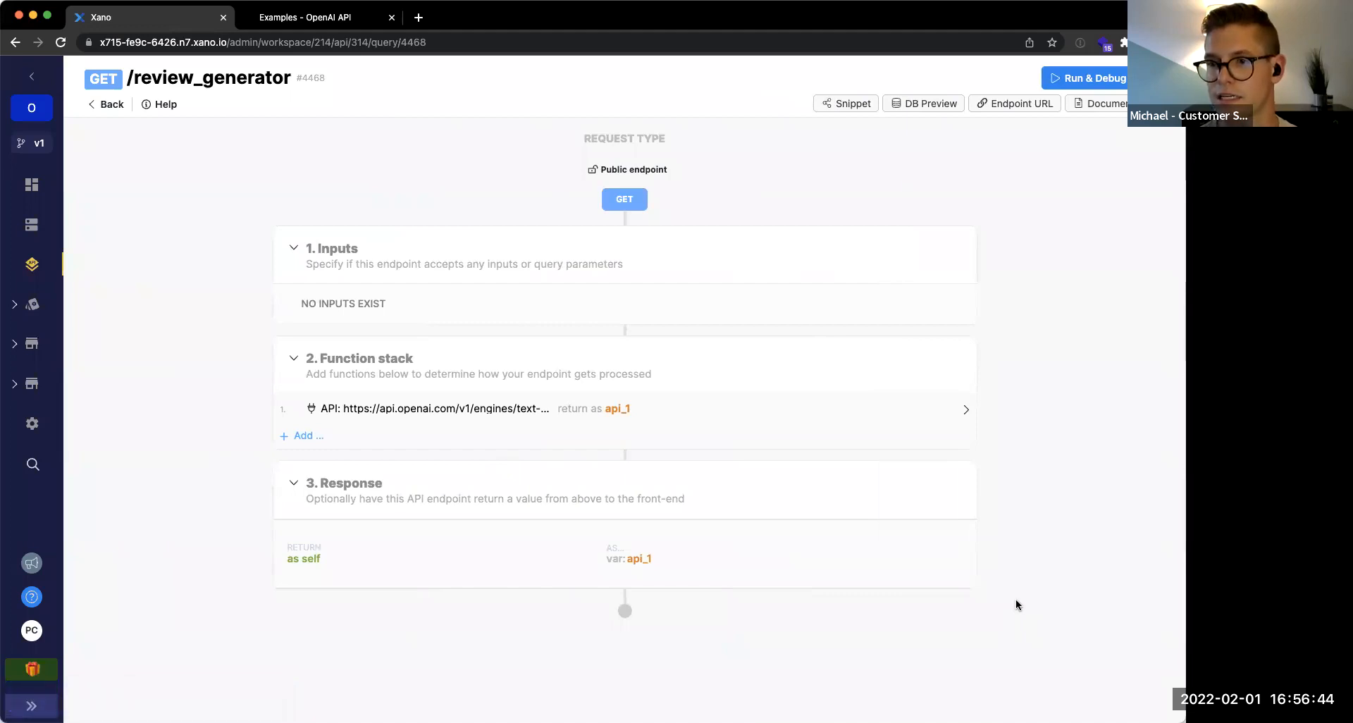
mouse_move(987, 567)
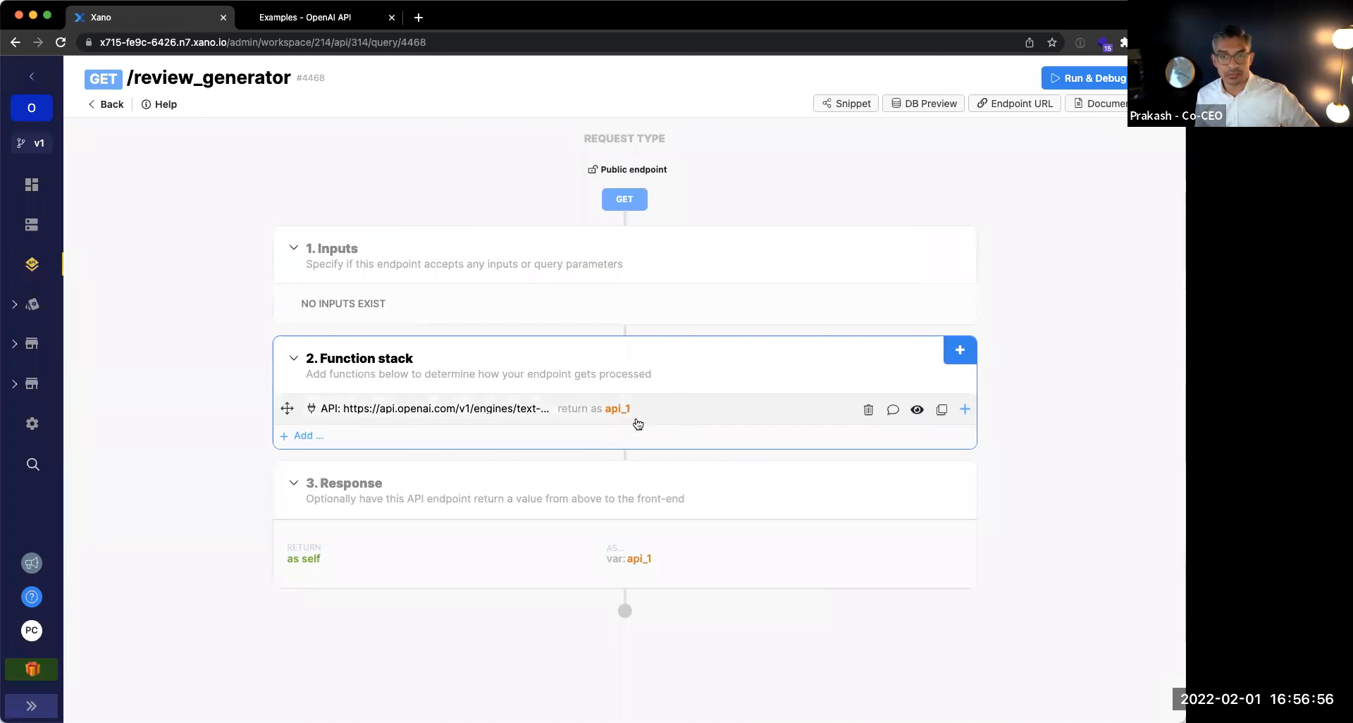
mouse_move(598, 427)
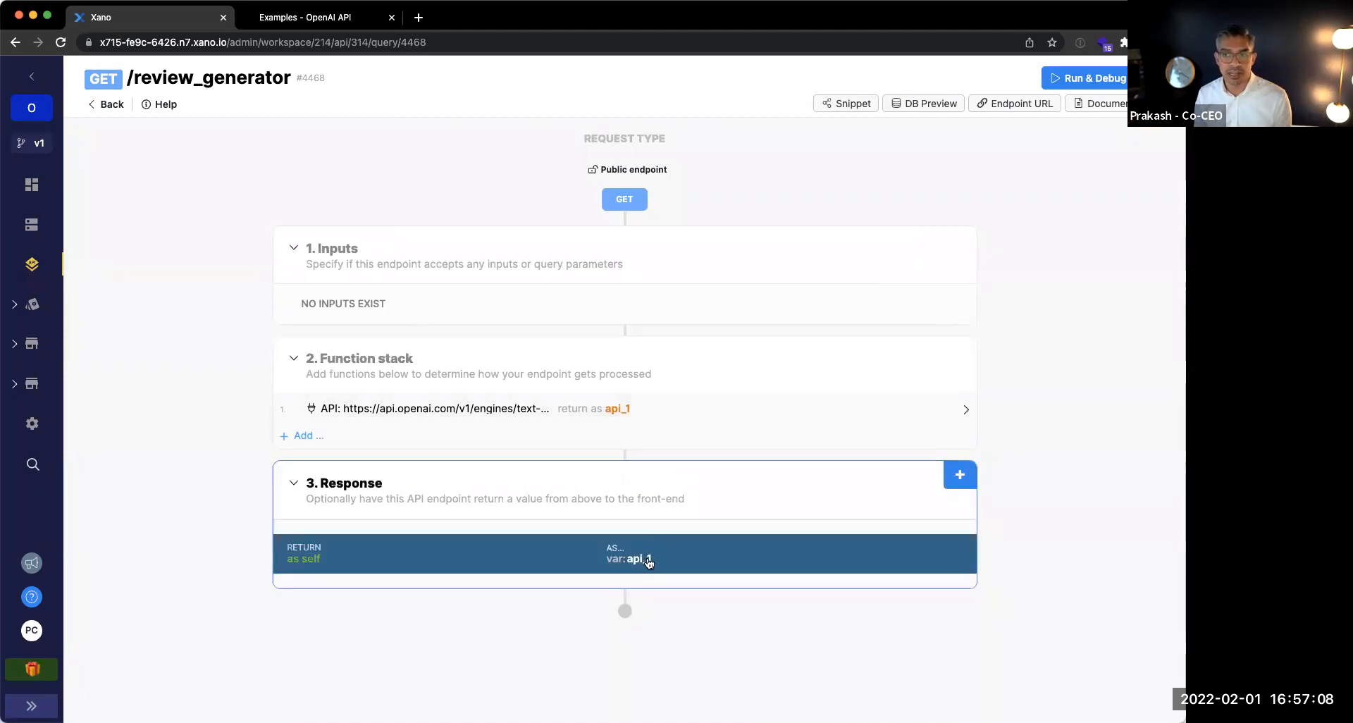
Run review_generator in Run & Debug and expand the response to the generated Blue Wharf review.
left_click(1089, 77)
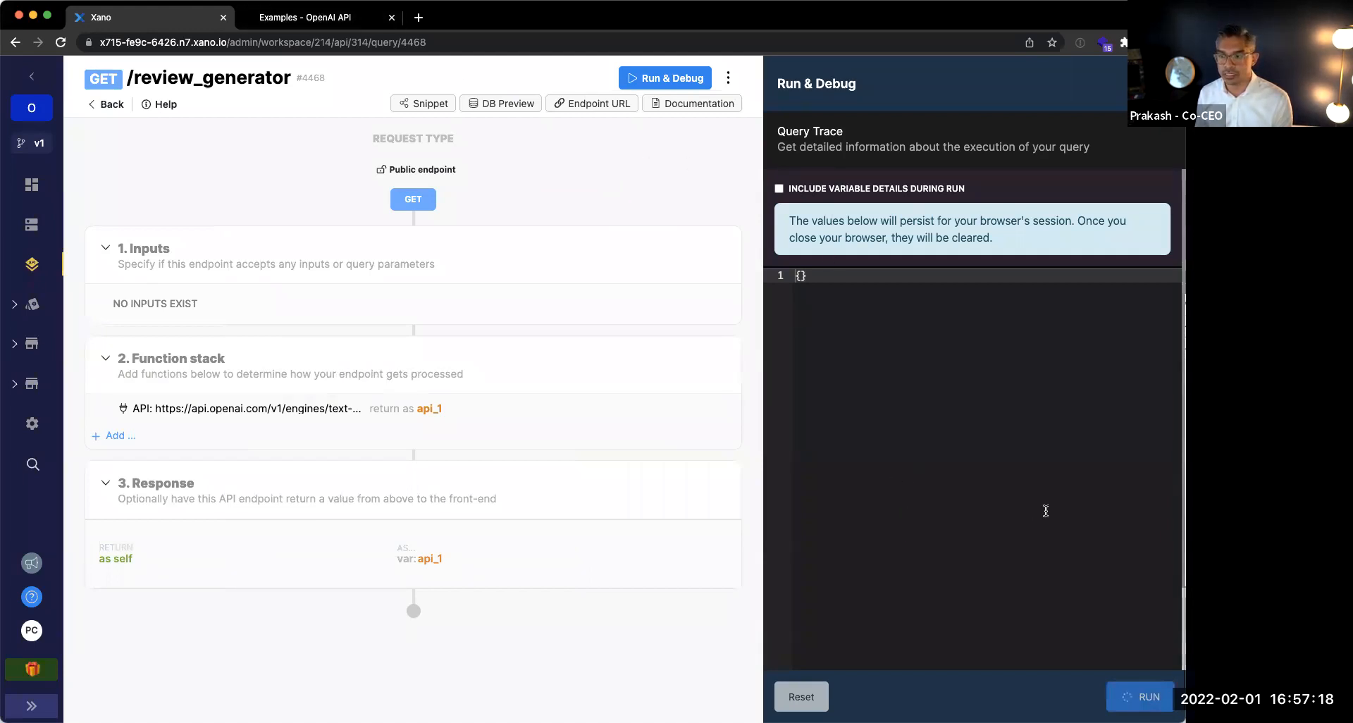
left_click(1139, 697)
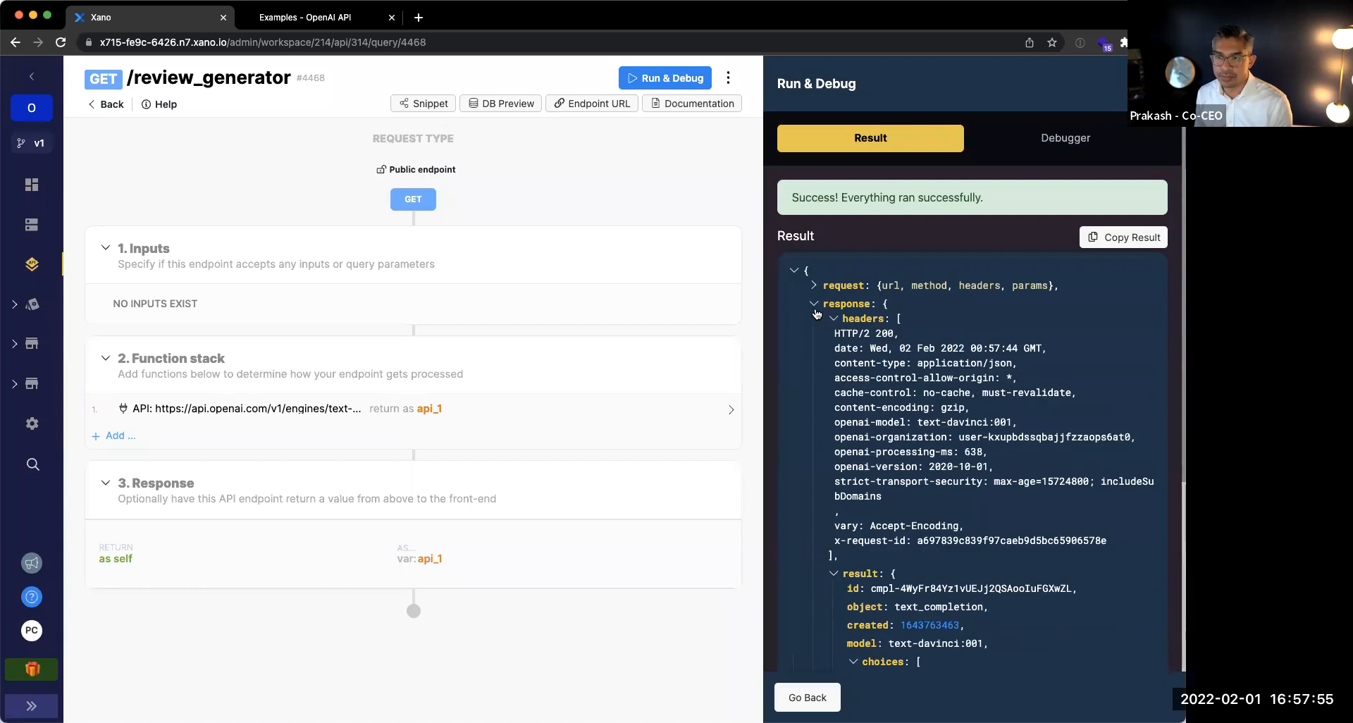
left_click(813, 303)
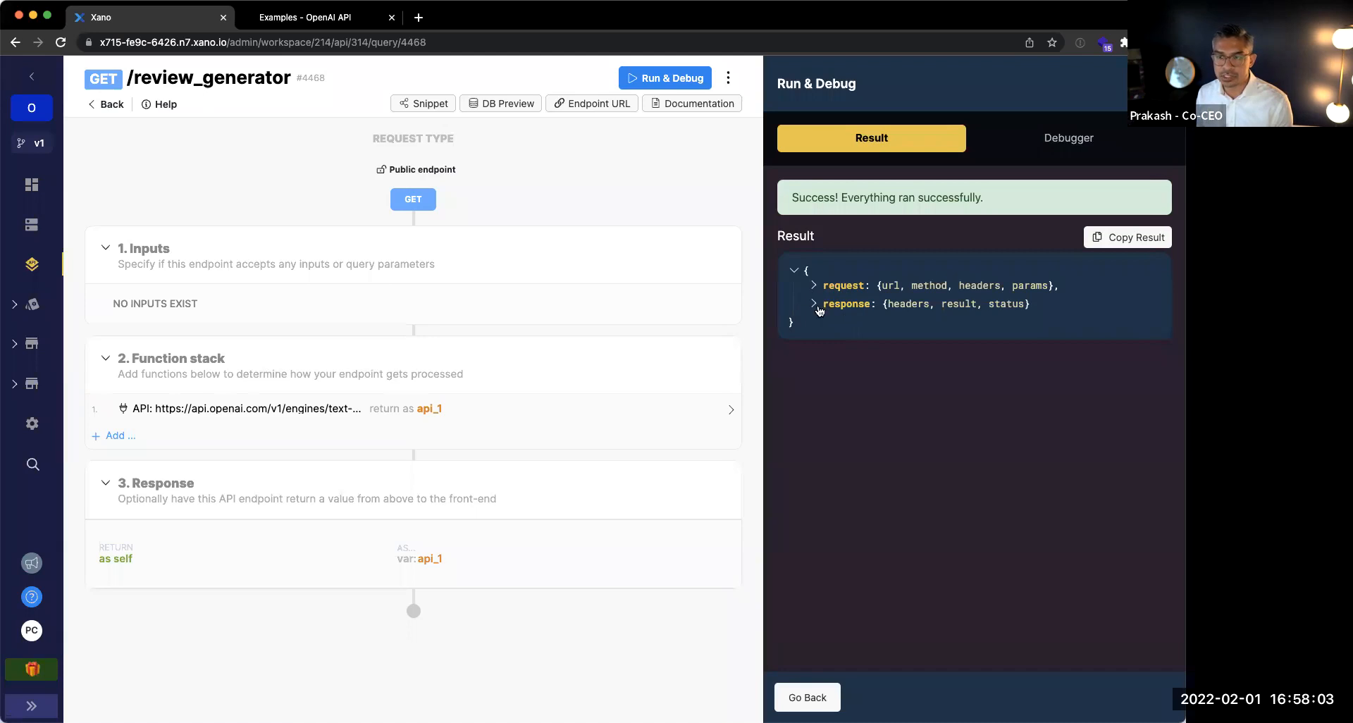
left_click(811, 303)
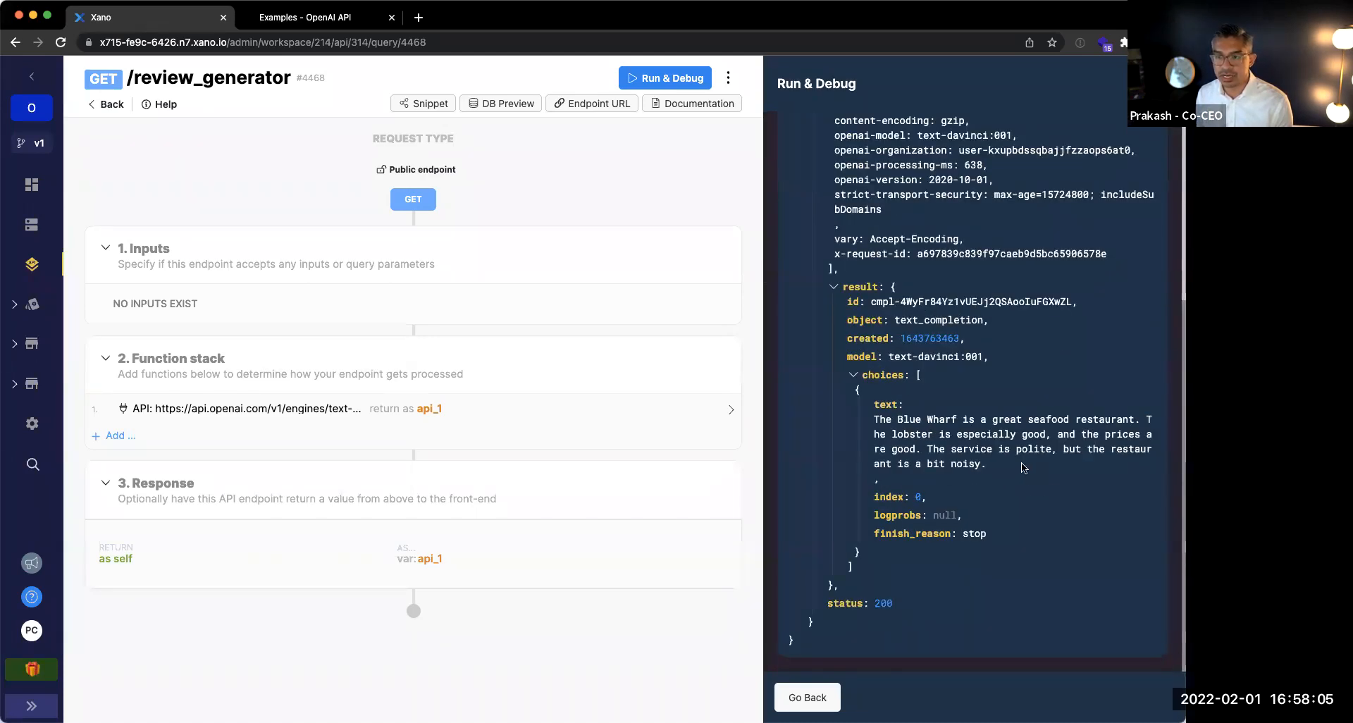
Compare against the OpenAI restaurant review example's Lobster notes, then return to Xano.
left_click(304, 17)
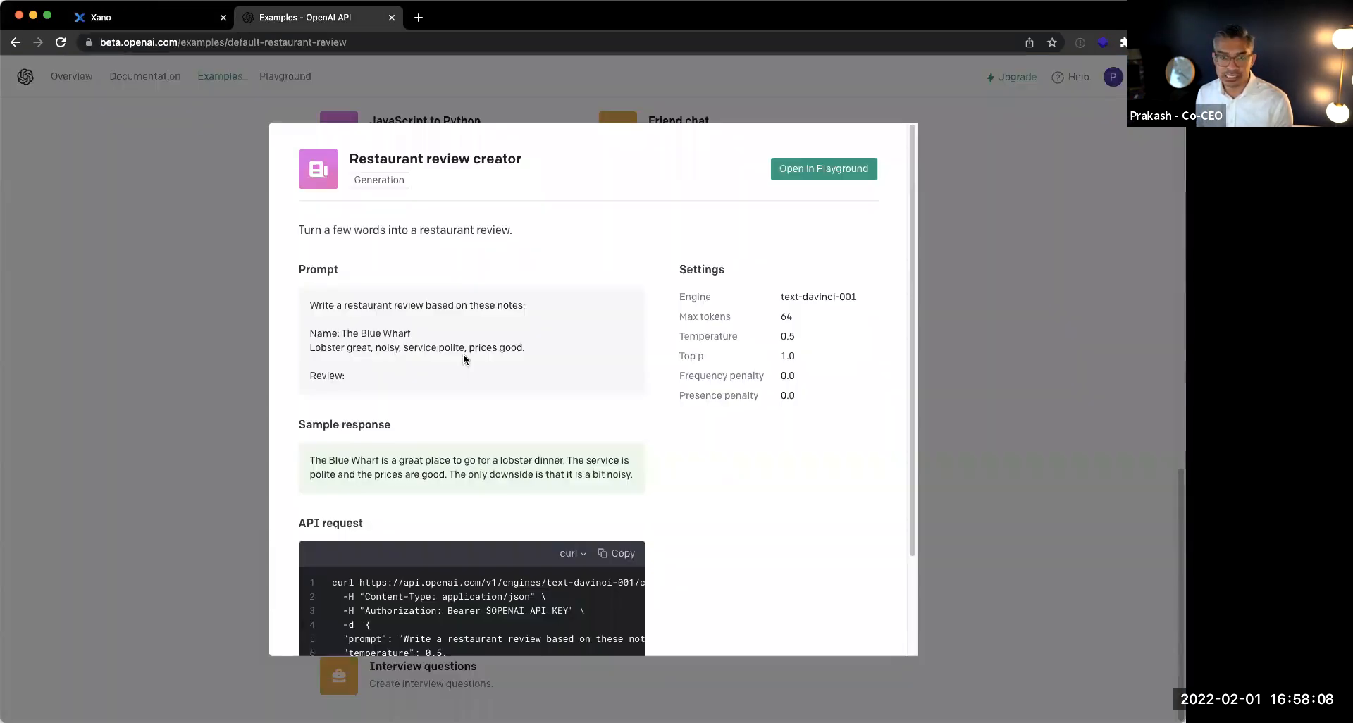
double_click(329, 346)
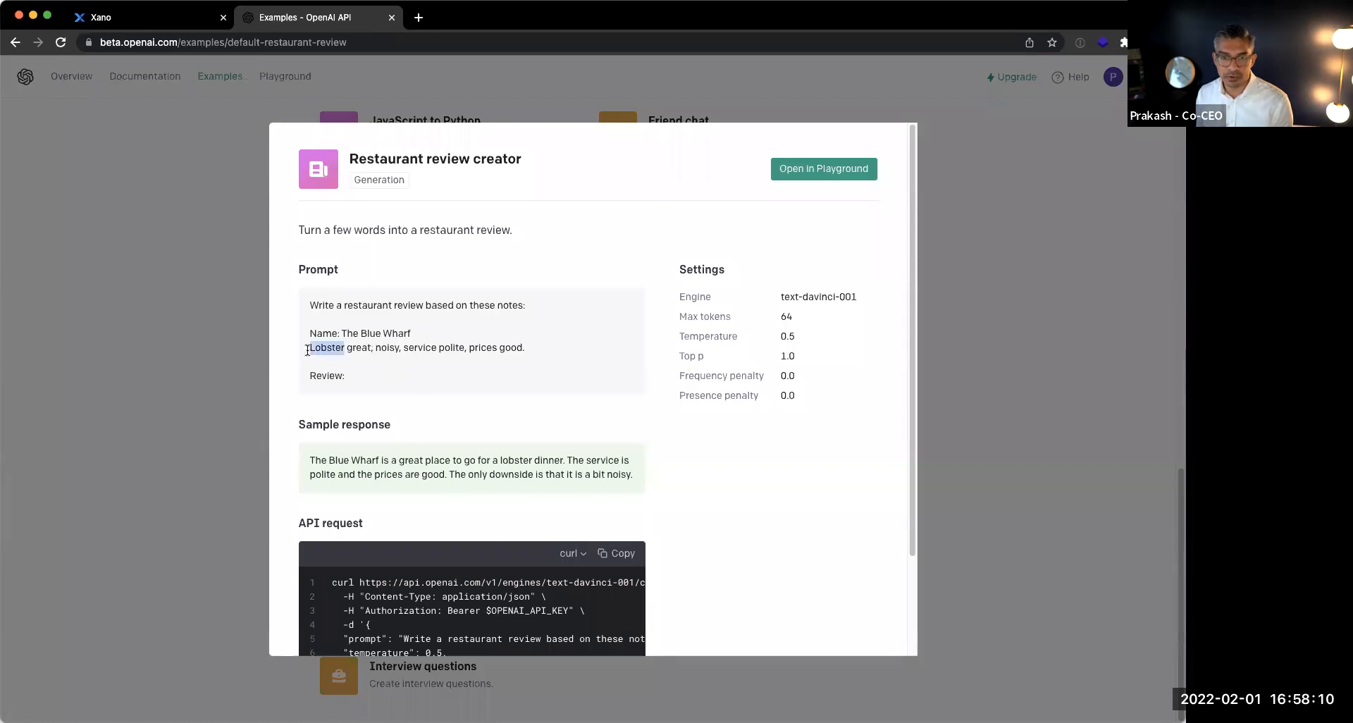
left_click_drag(351, 347, 446, 347)
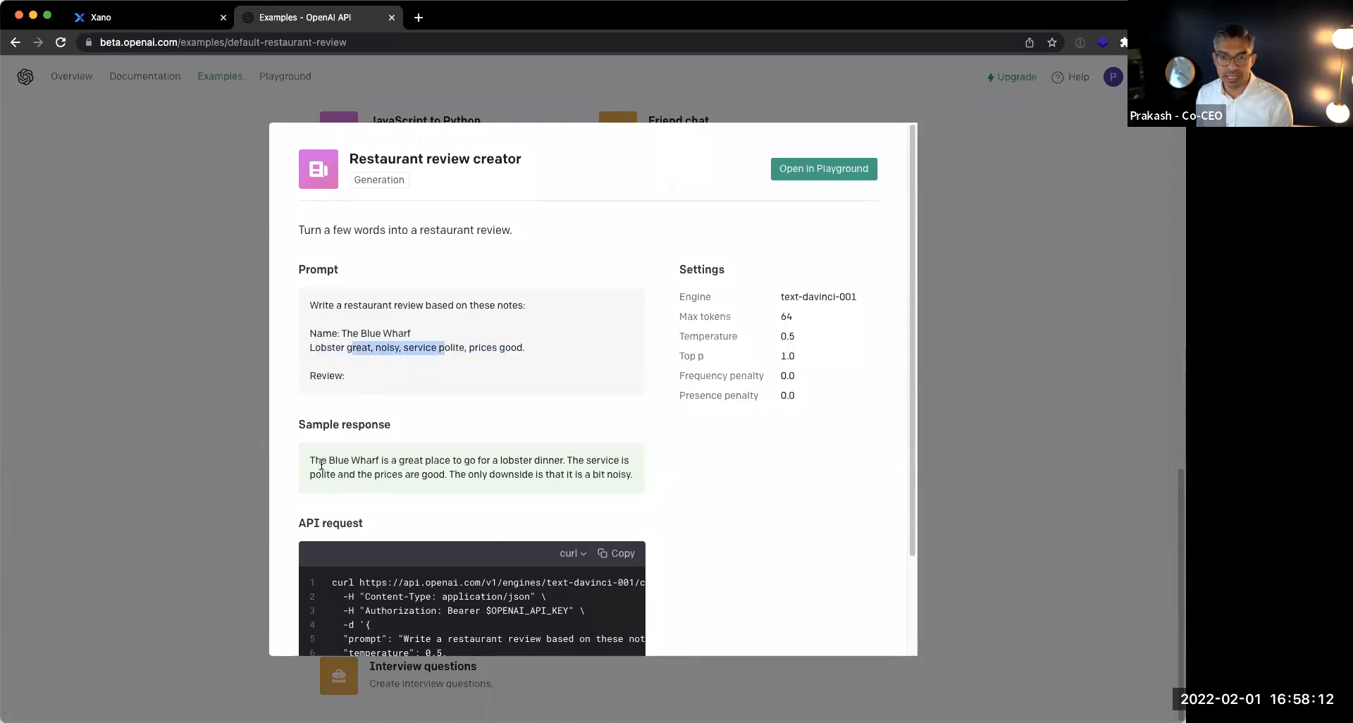
left_click(147, 17)
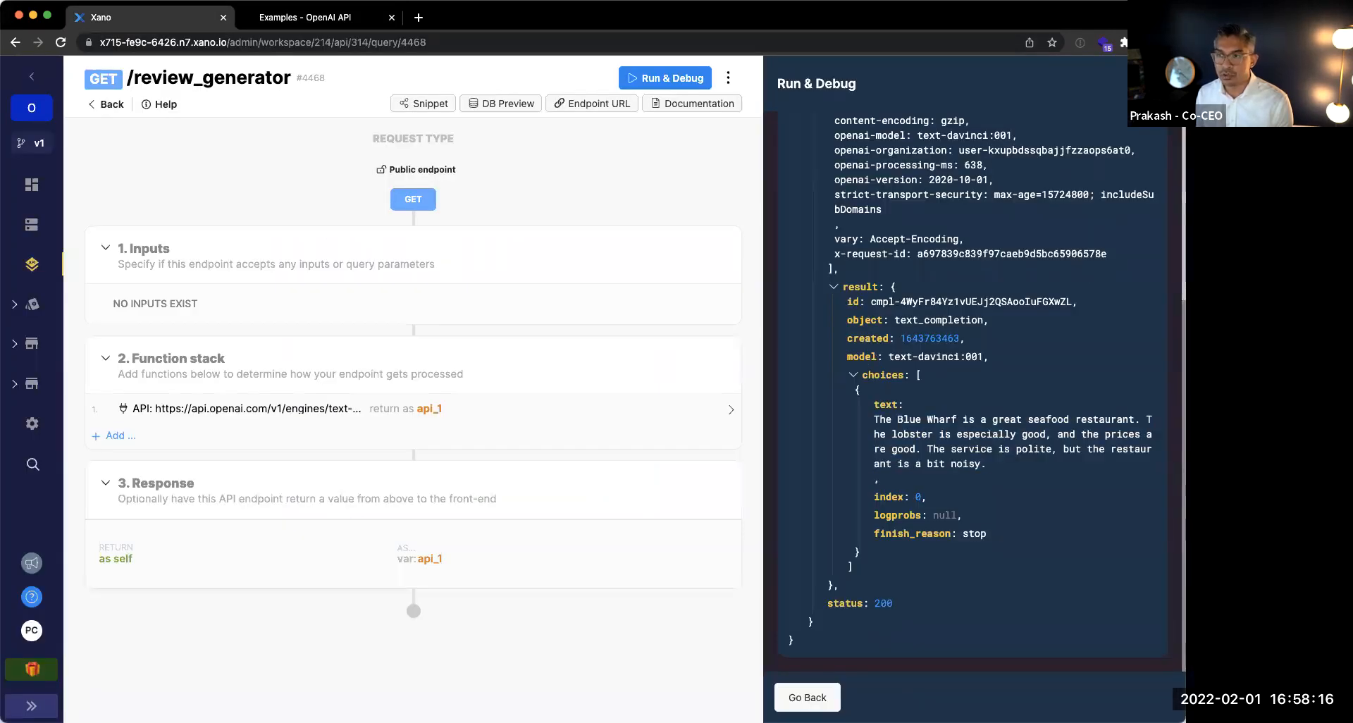
Bring the External API Request's prompt value up in the Text Editor.
left_click(241, 409)
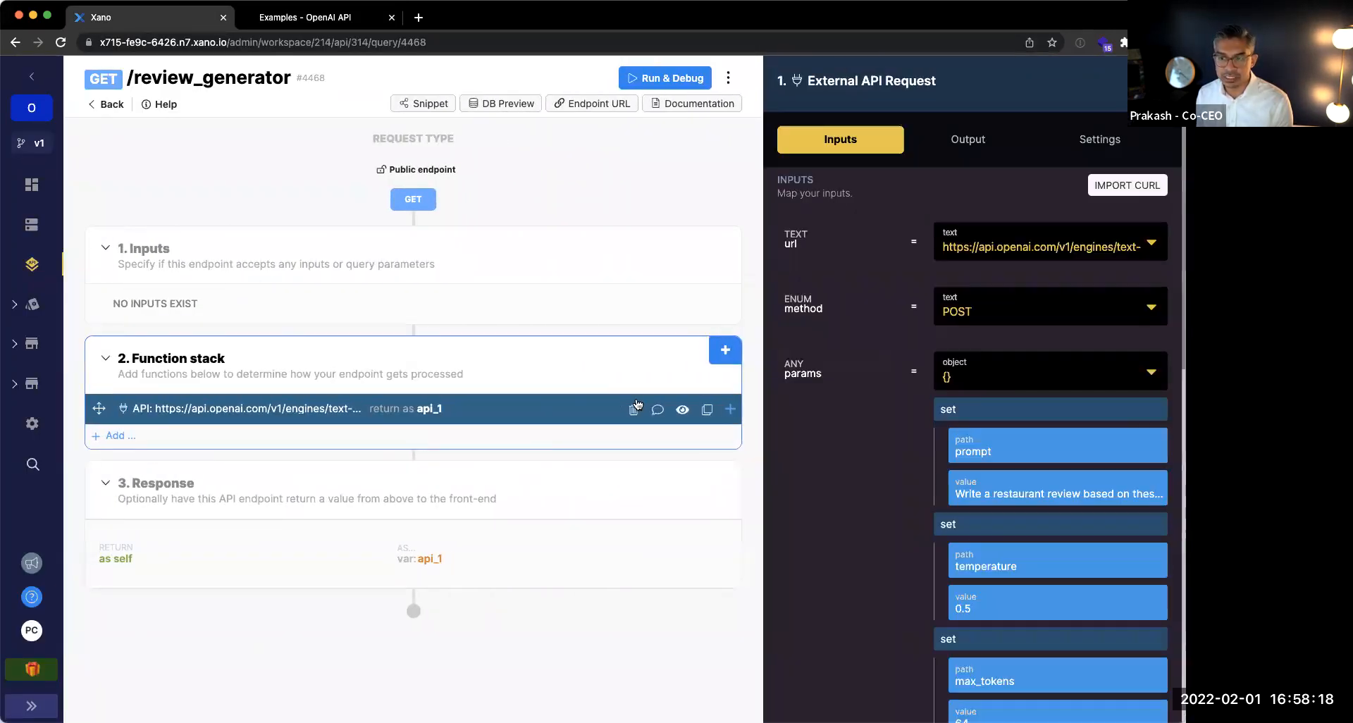
scroll("down", 3)
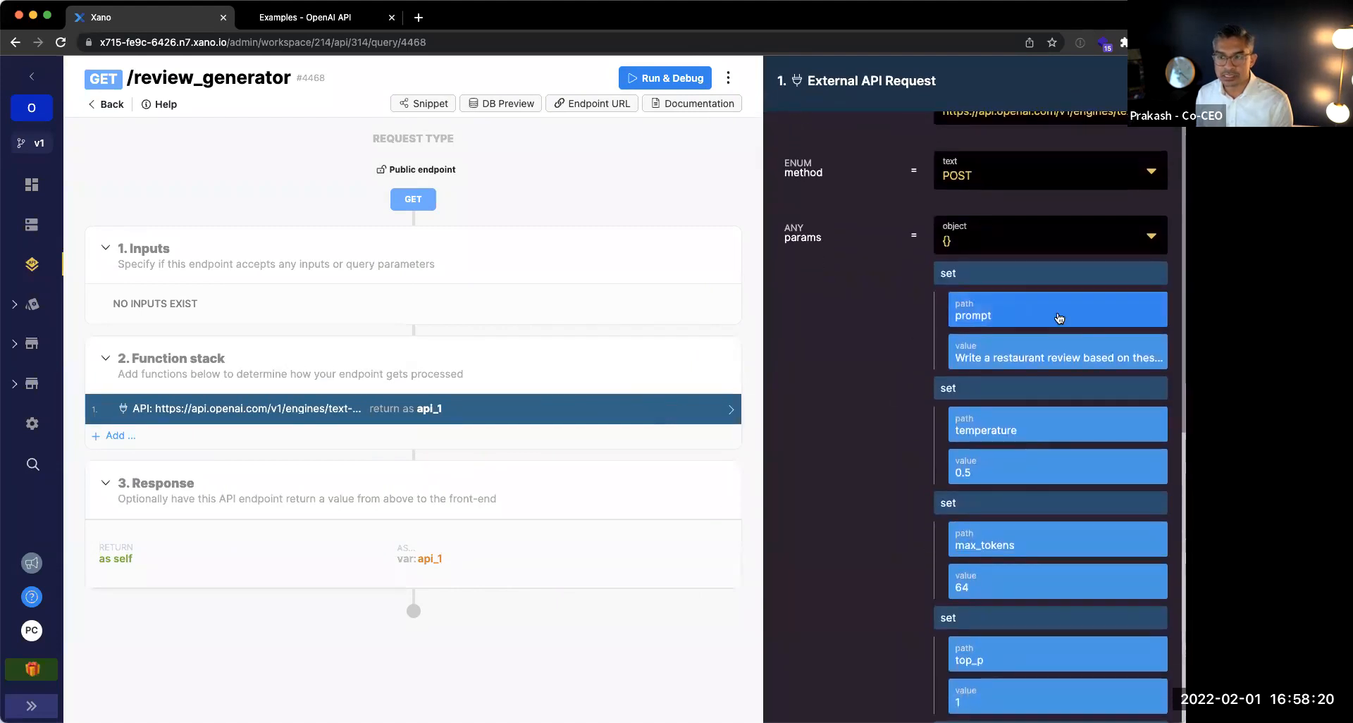
mouse_move(1068, 329)
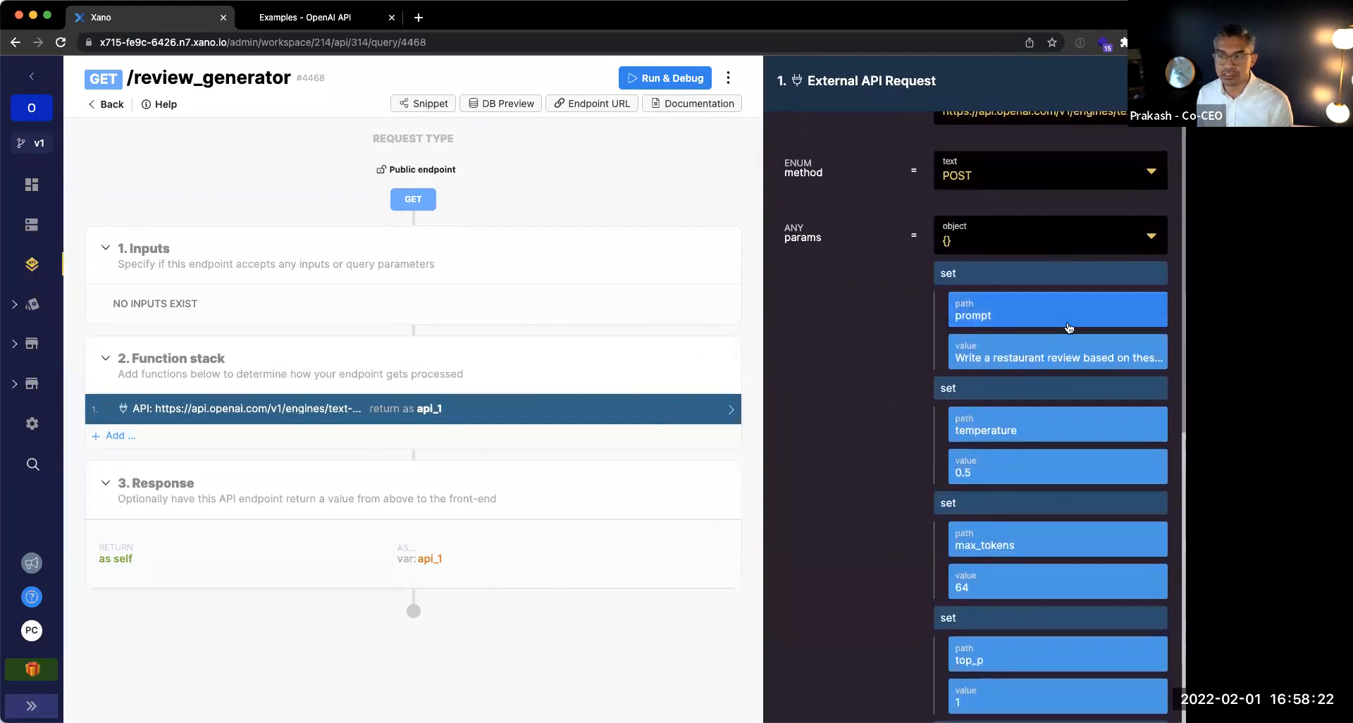
left_click(1058, 308)
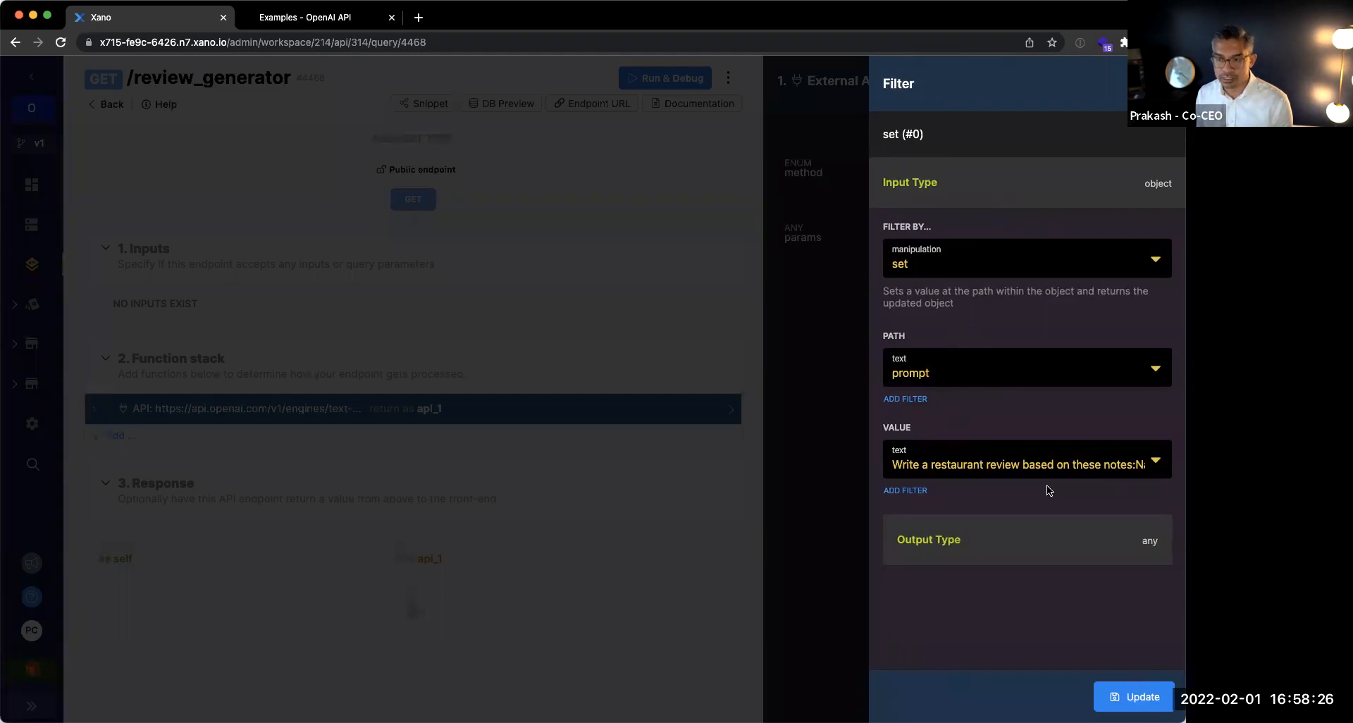
left_click(1117, 459)
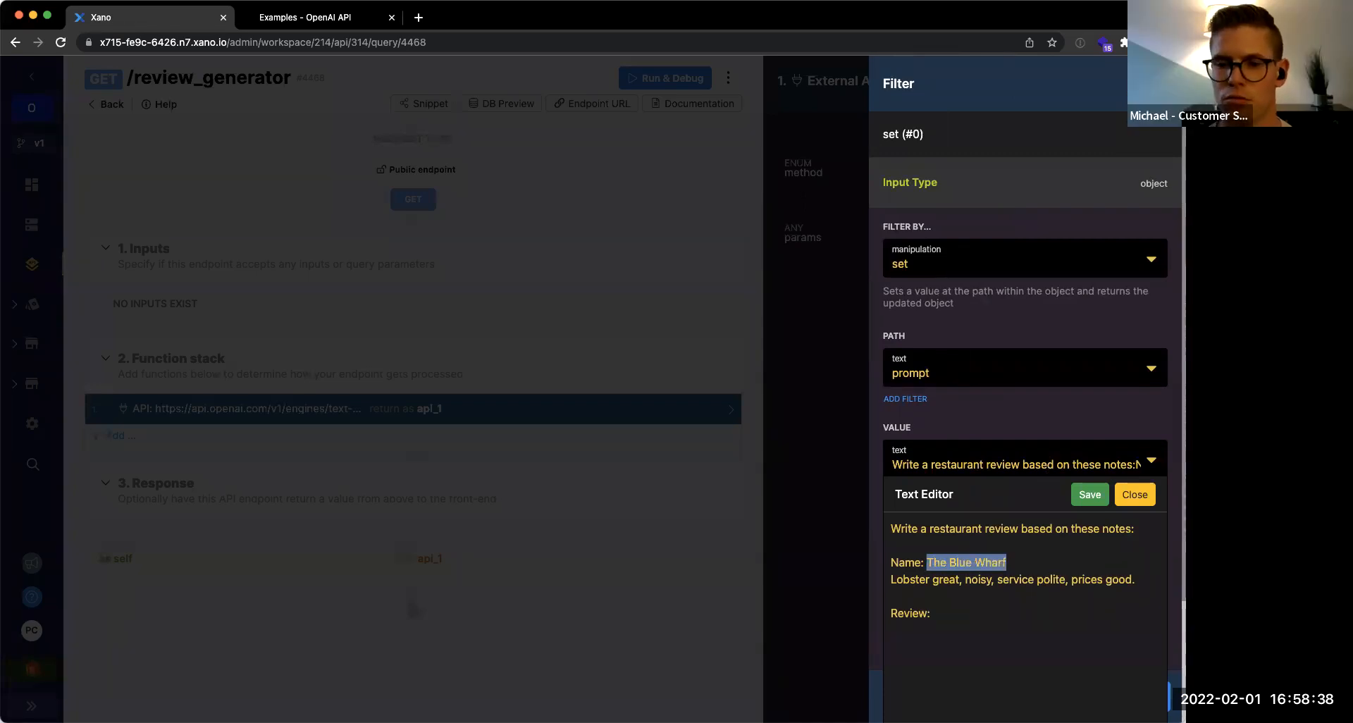
Rewrite the prompt for Pueblo: great Mexican seafood, good atmosphere, really strong margaritas.
type("Pueblo")
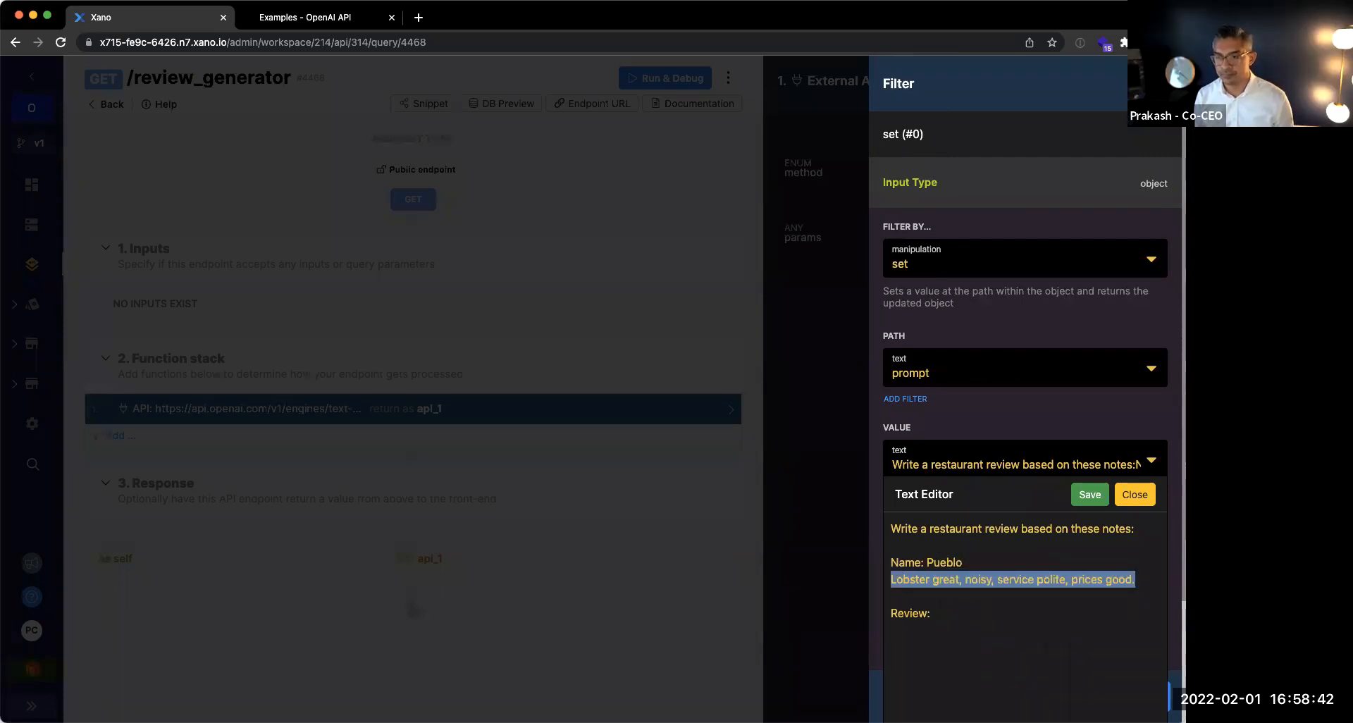
type("Great m")
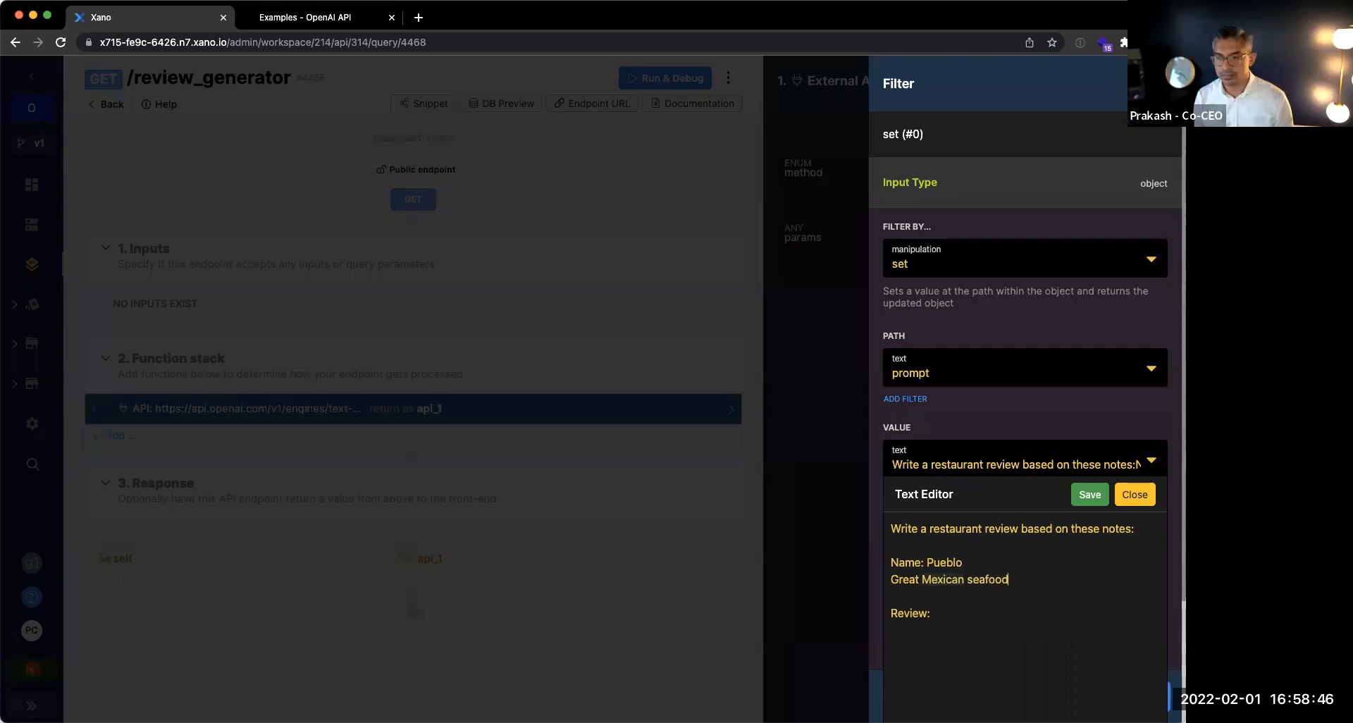
type(", good a")
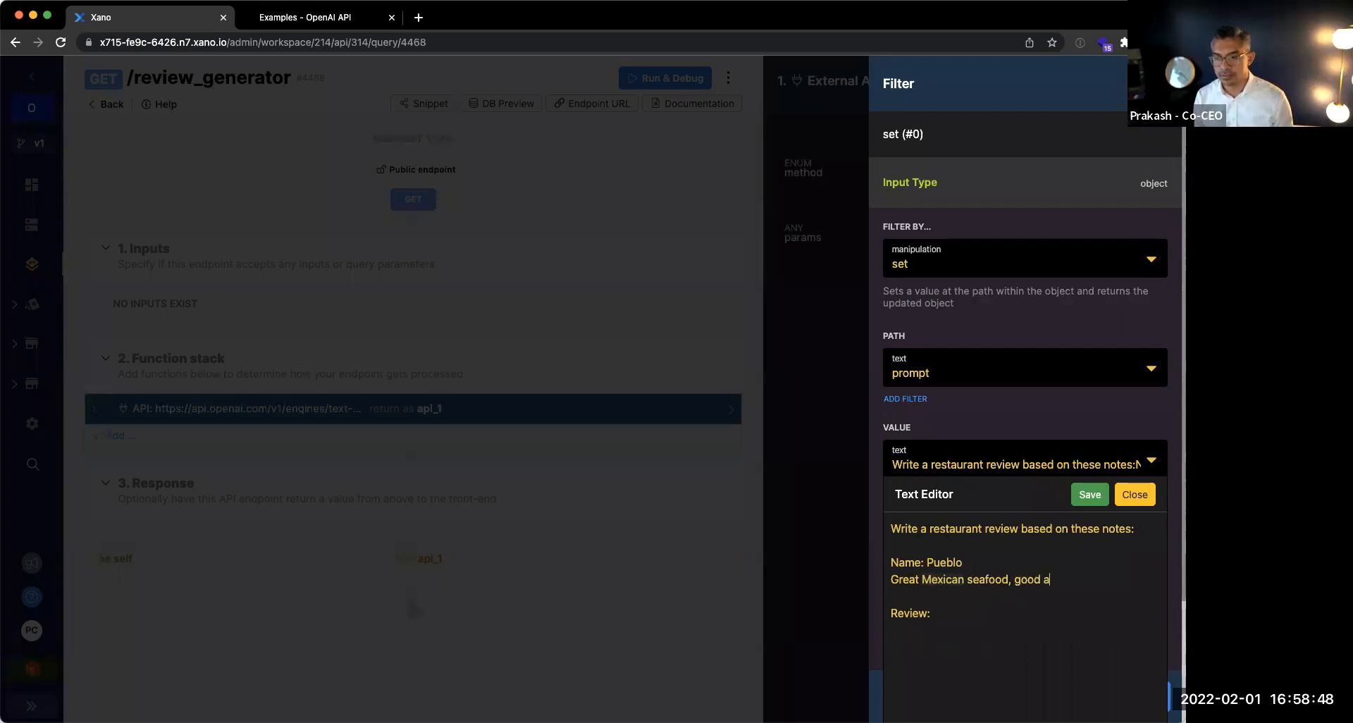
type("tmosphere,")
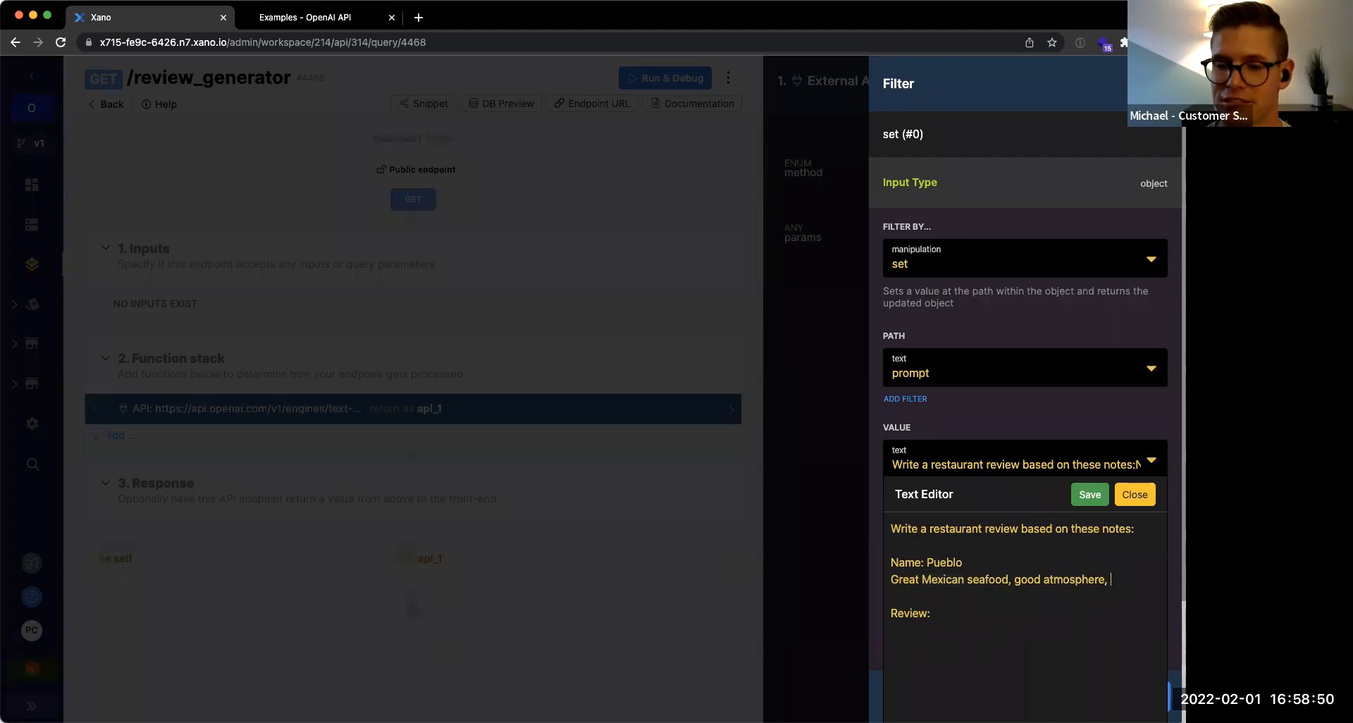
type("really strong ma")
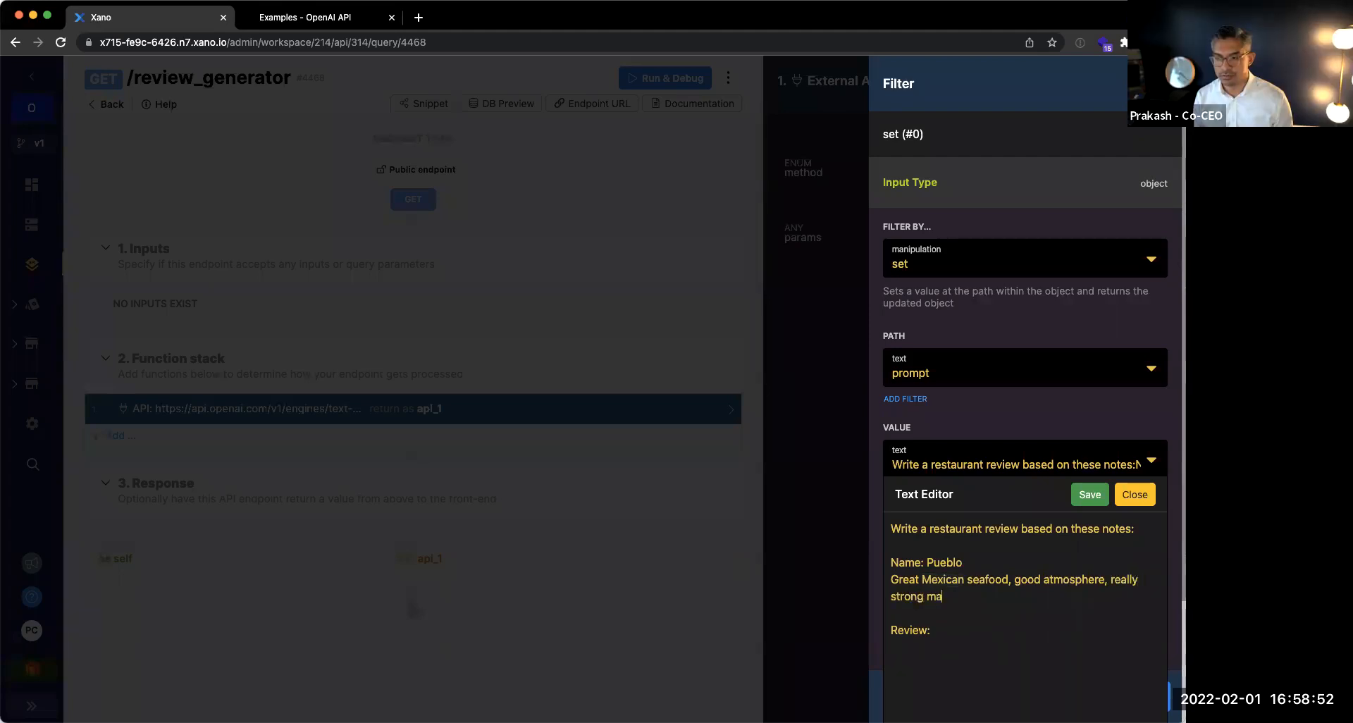
type("rgaritas")
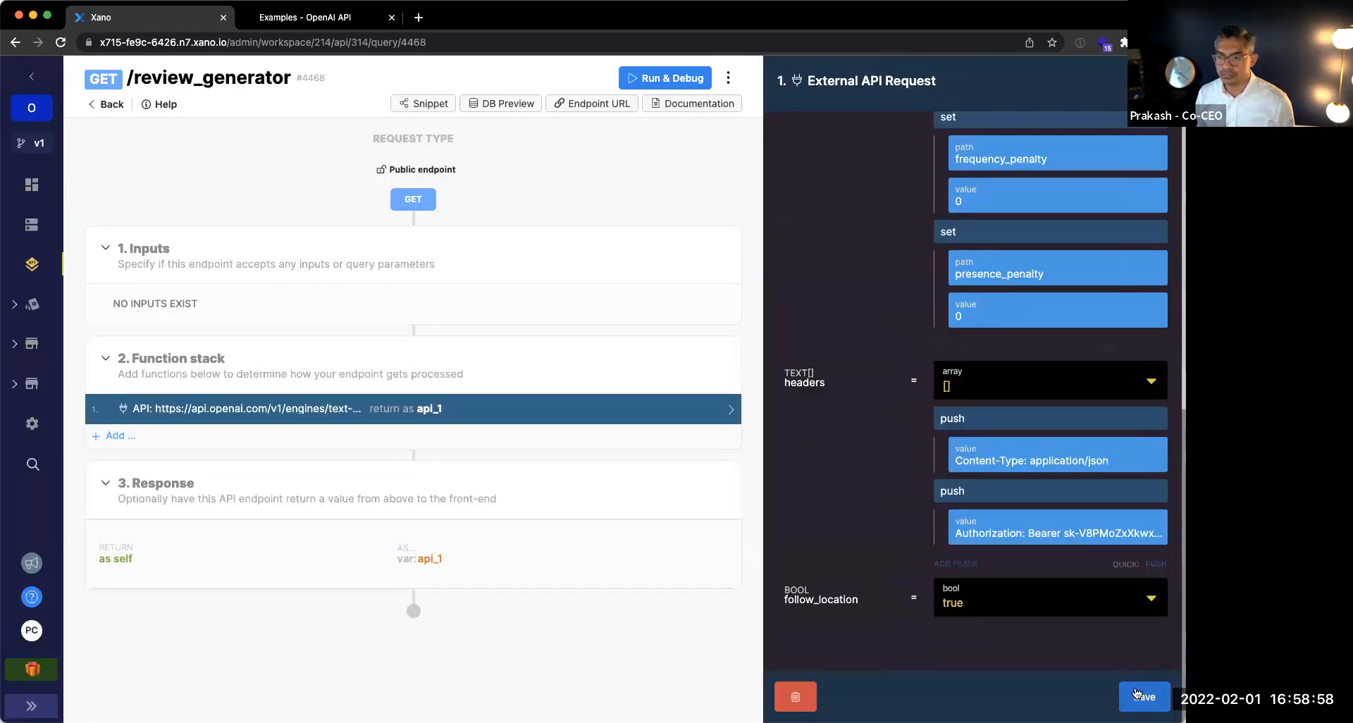
Save the API request and rerun the endpoint to get a Pueblo review, then start a new input.
left_click(1143, 696)
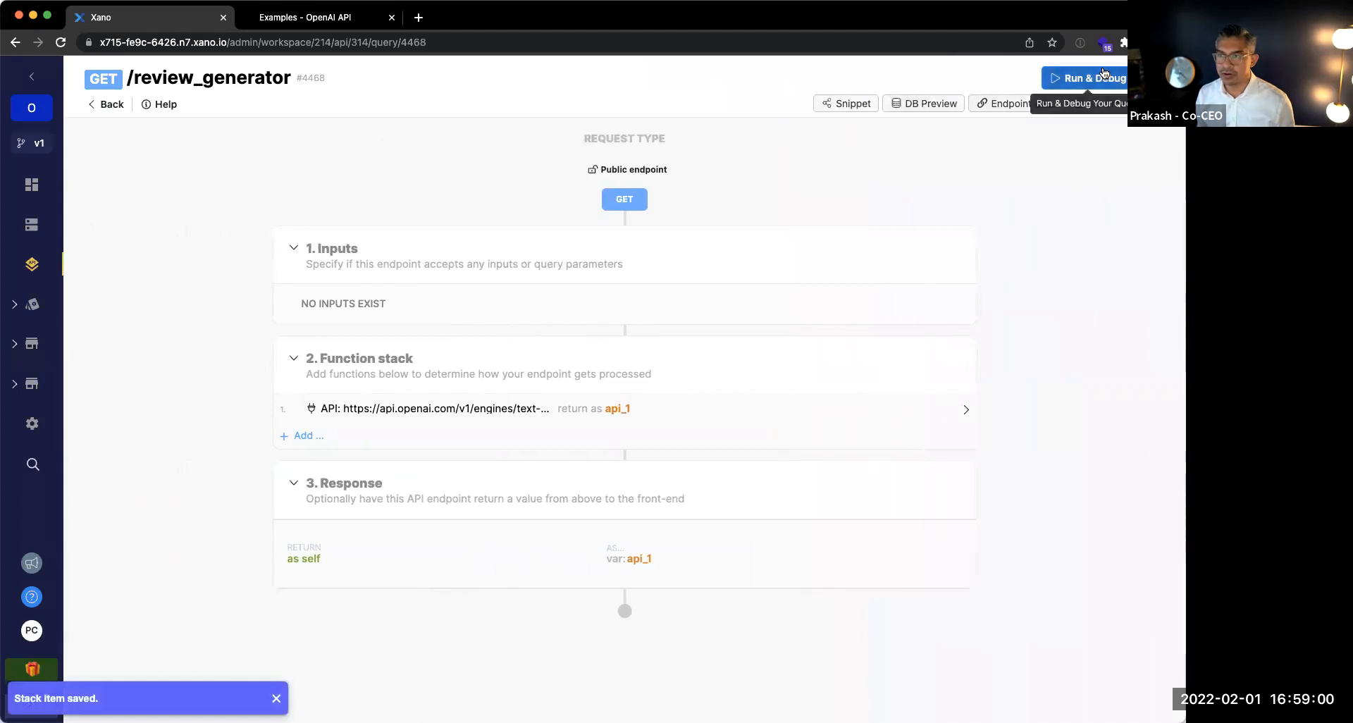
left_click(1091, 77)
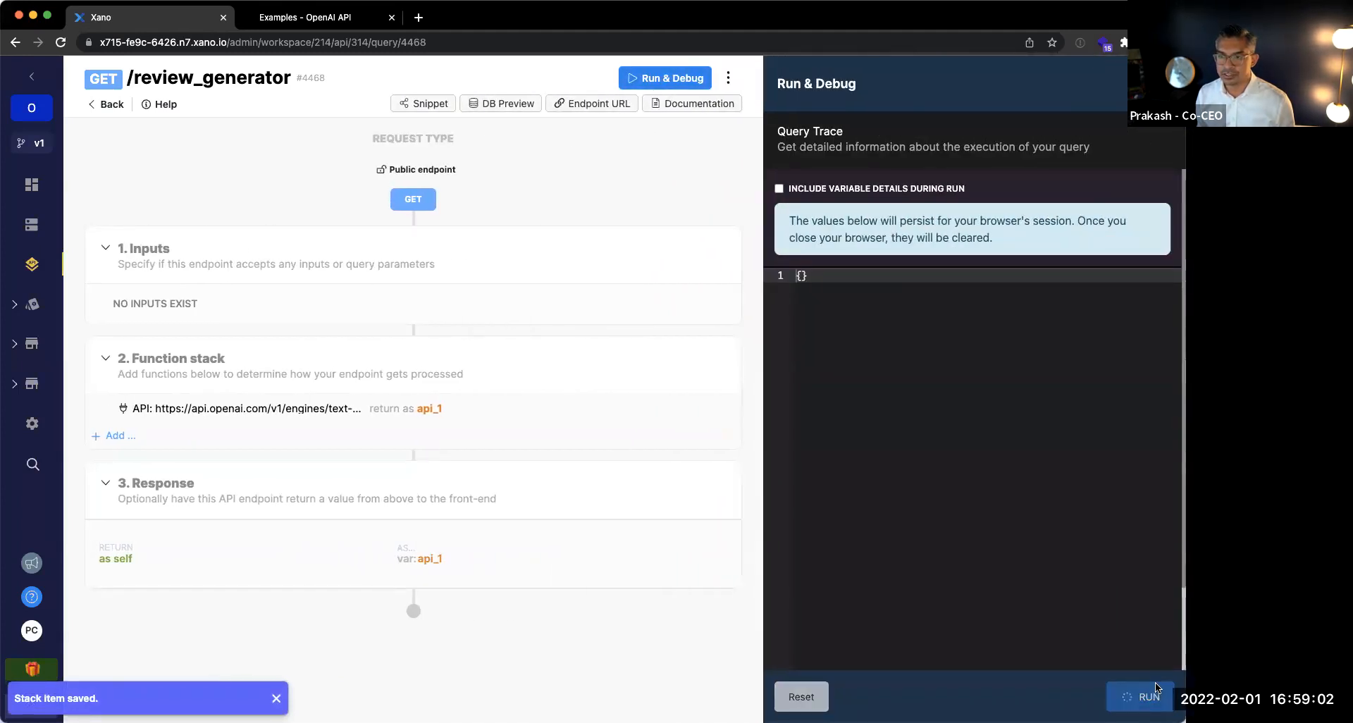
left_click(1147, 696)
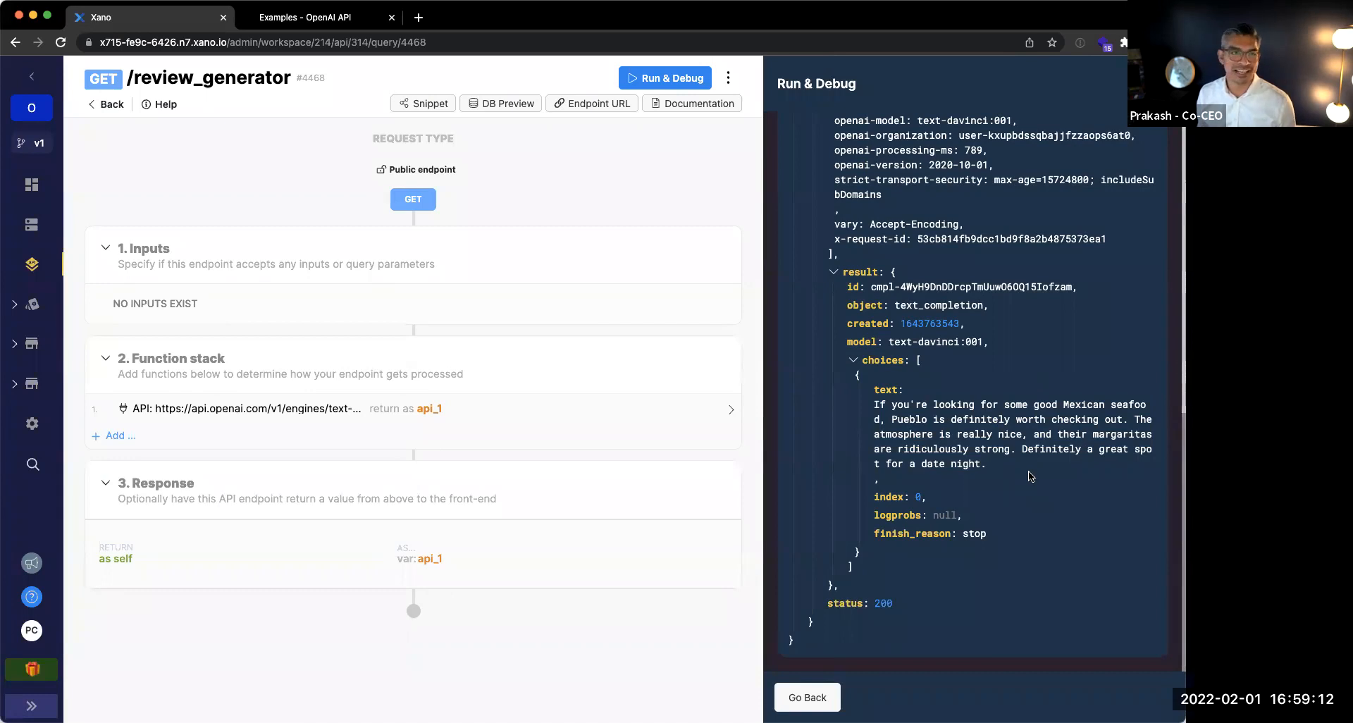
mouse_move(1027, 472)
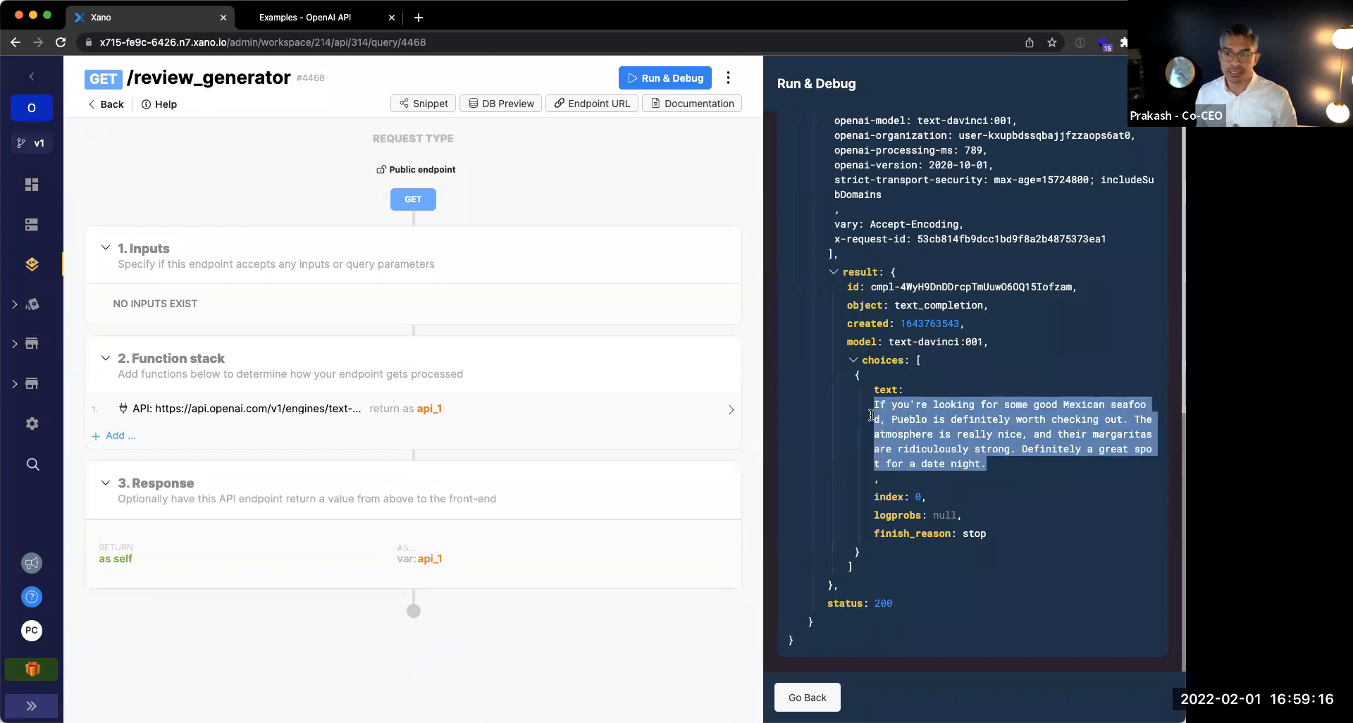
left_click(259, 409)
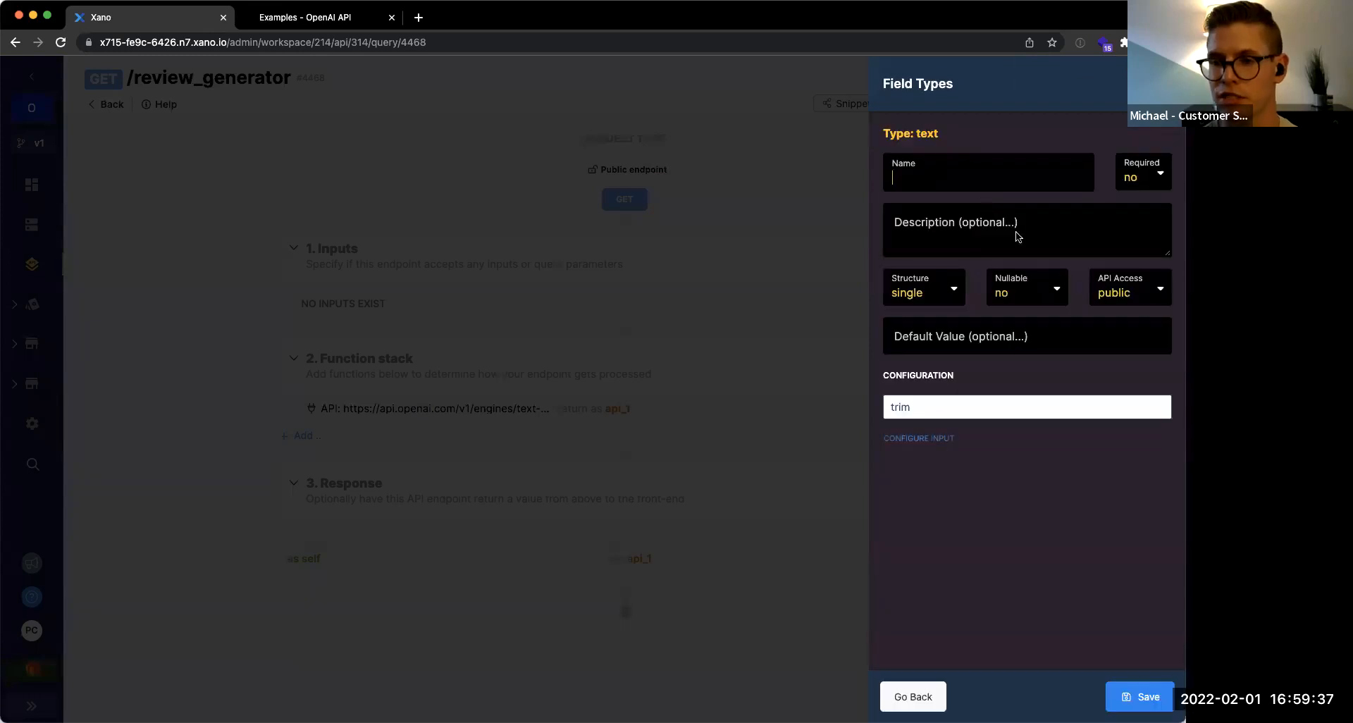
Add text inputs restaurant_name and restaurant_notes to the endpoint and save each.
type("restaurant_name")
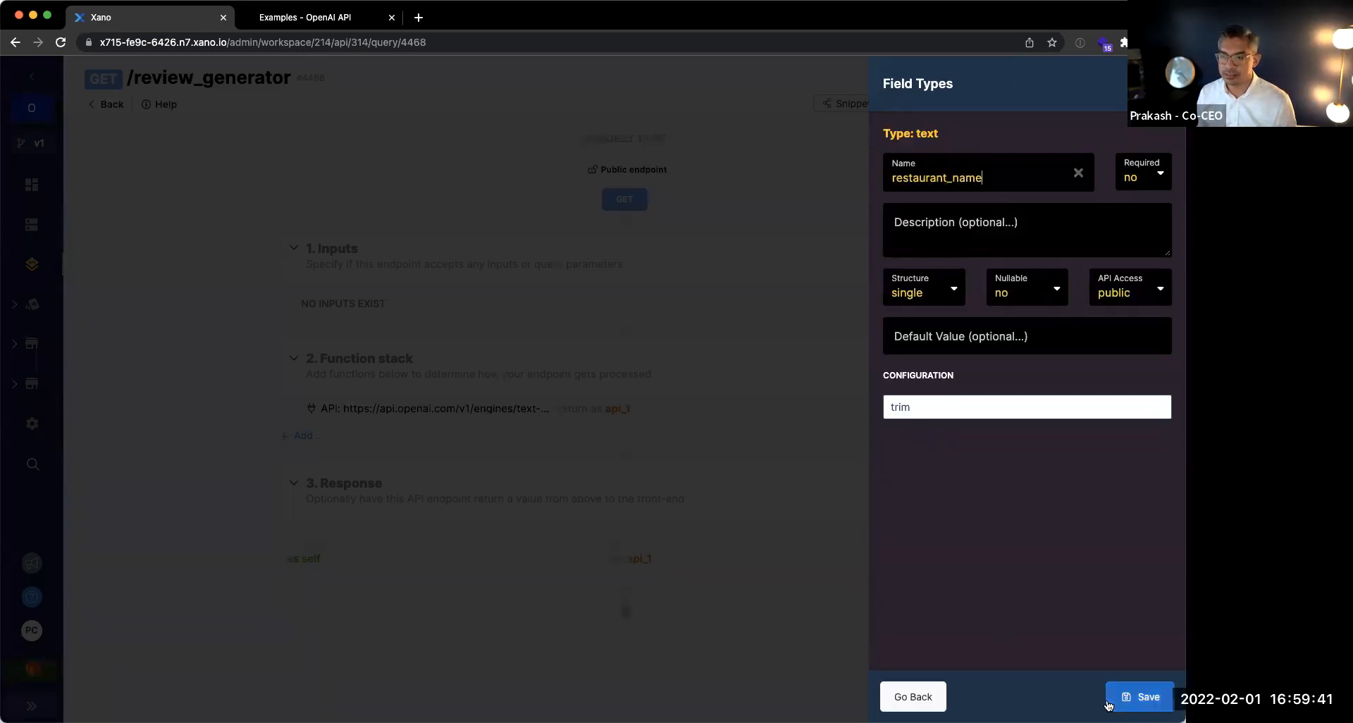
left_click(1139, 696)
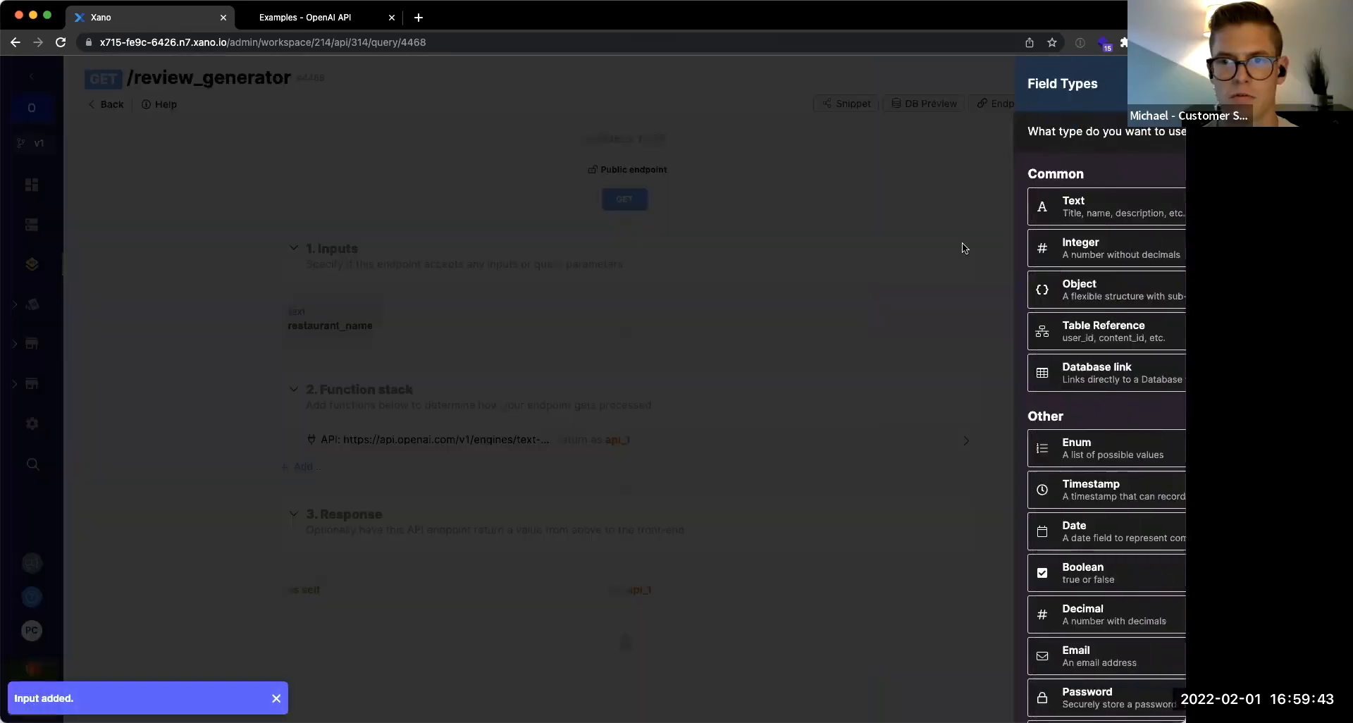
left_click(1107, 206)
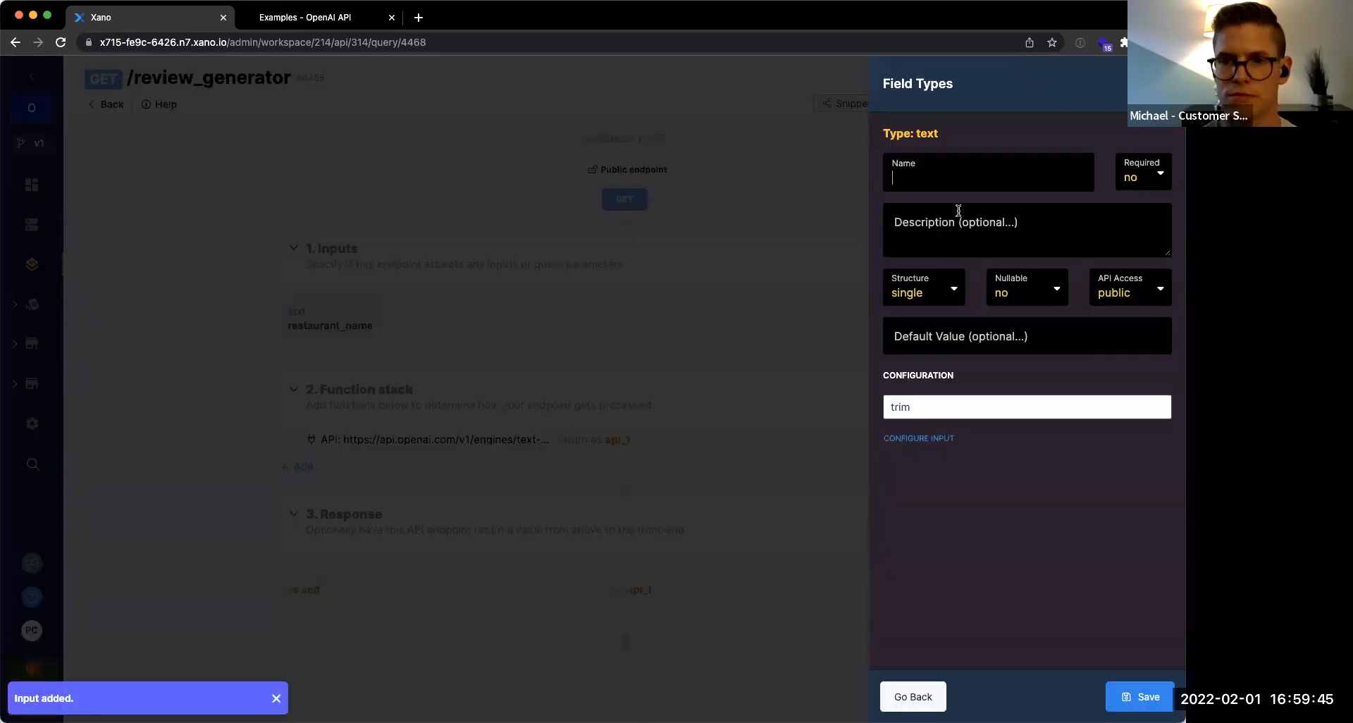
type("restaurant_notes")
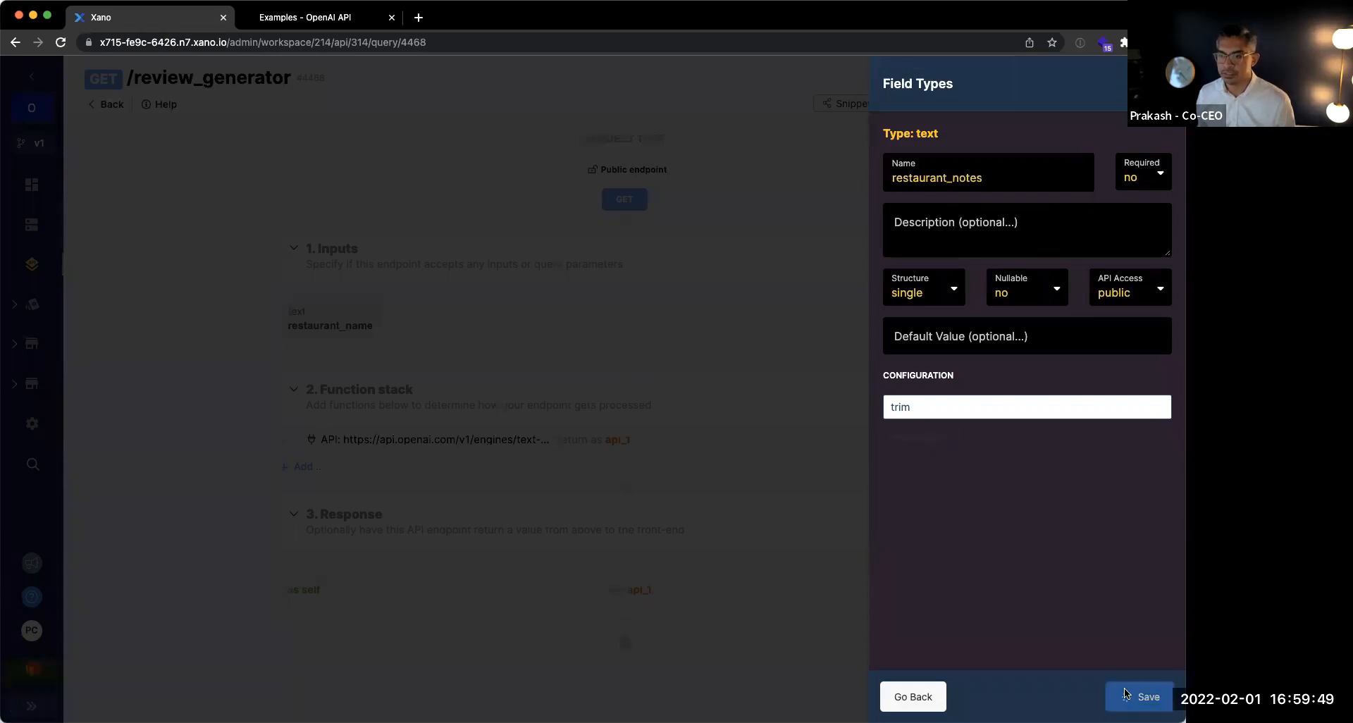
left_click(1147, 696)
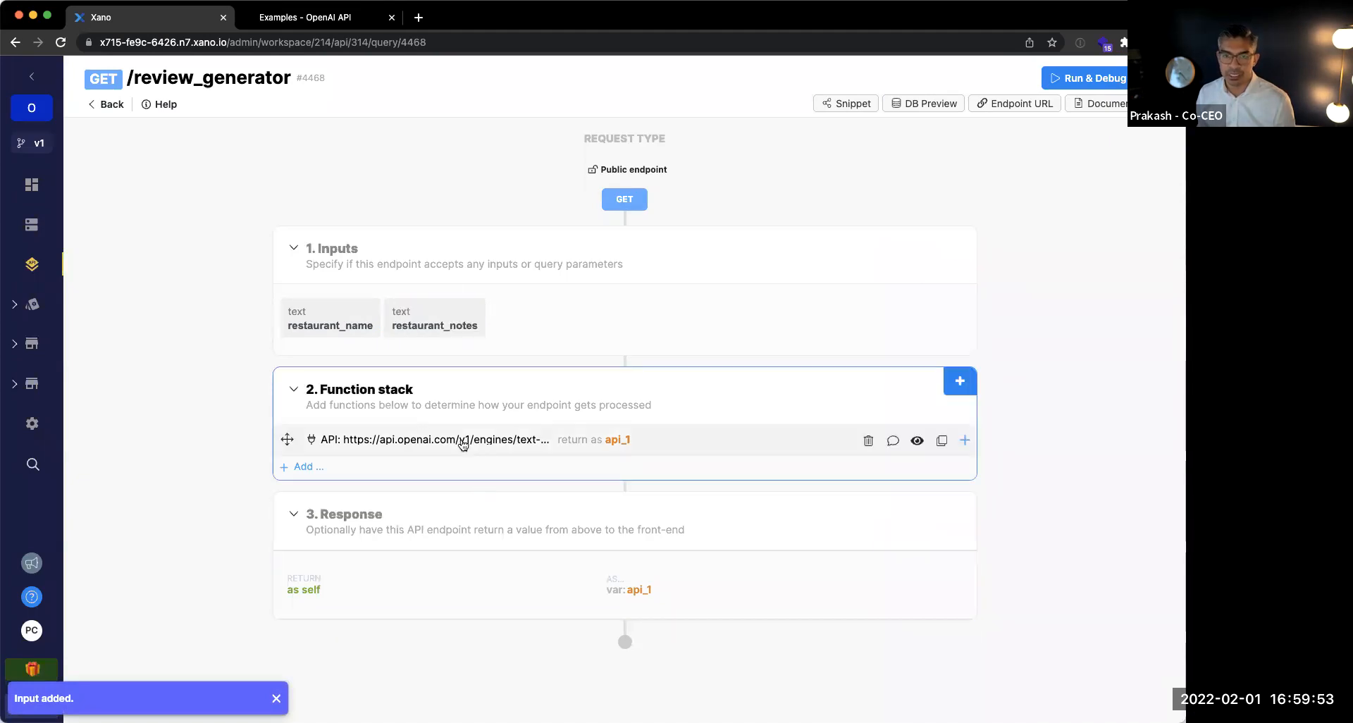
left_click(431, 439)
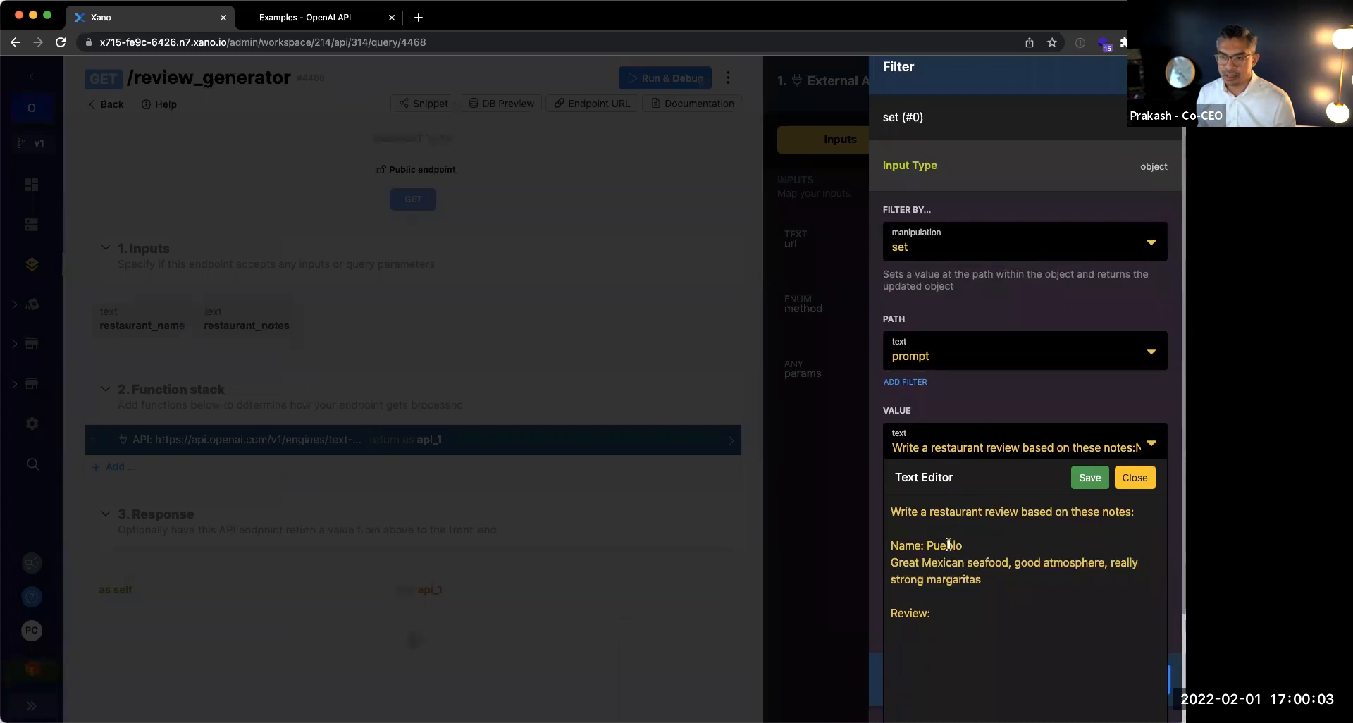
Replace Pueblo and the tasting notes in the prompt with %s placeholders.
double_click(943, 544)
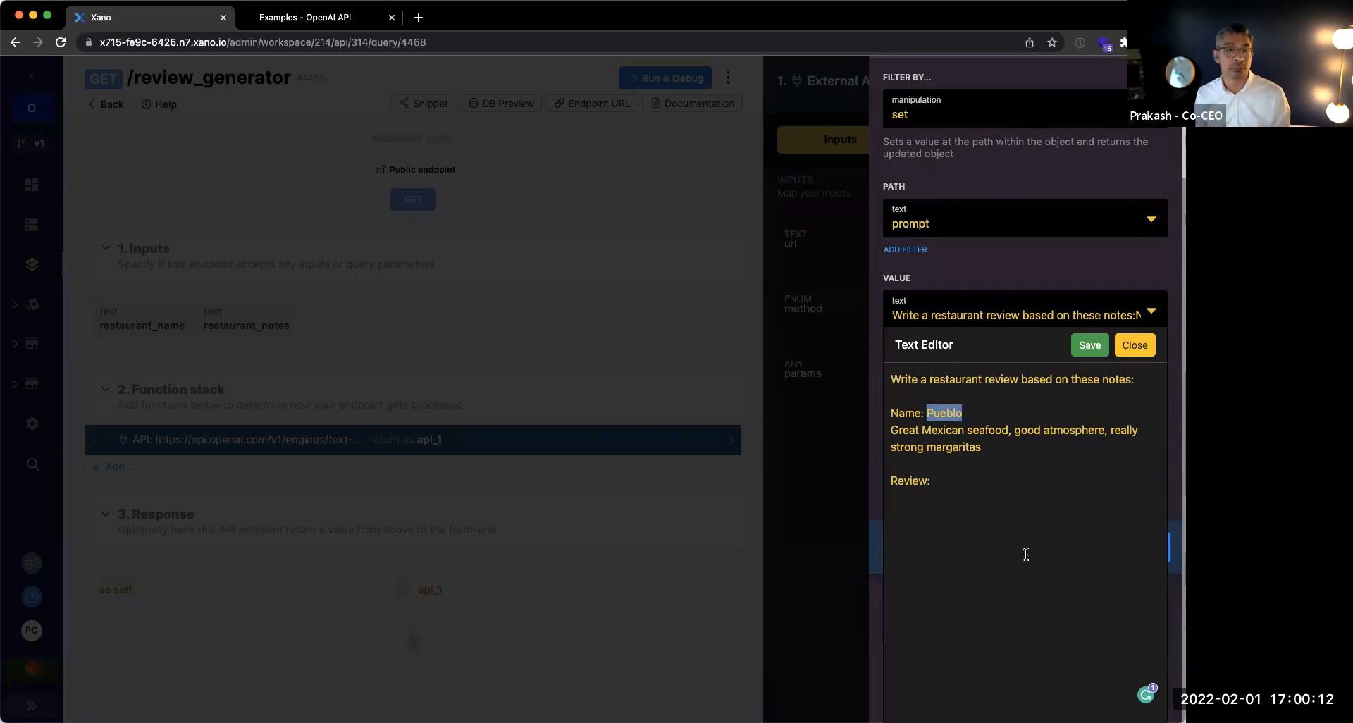
type("%s")
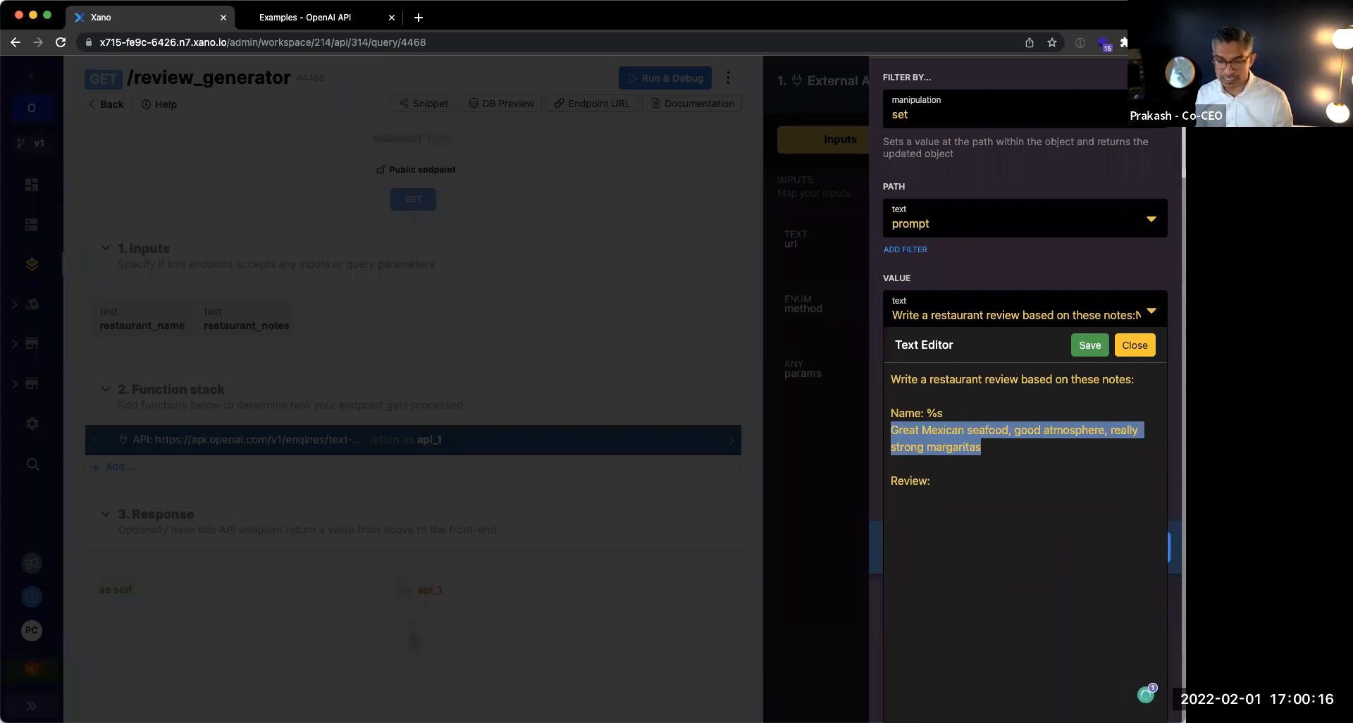
type("%s")
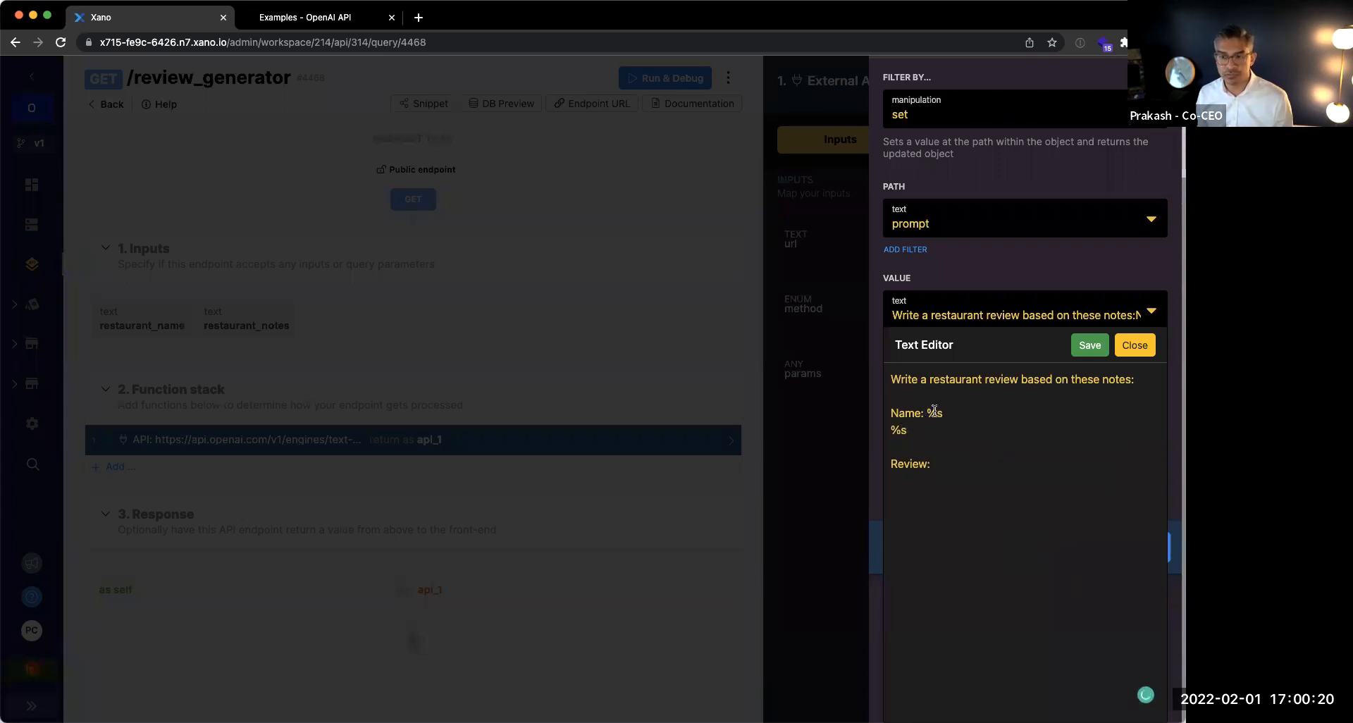
left_click(1134, 344)
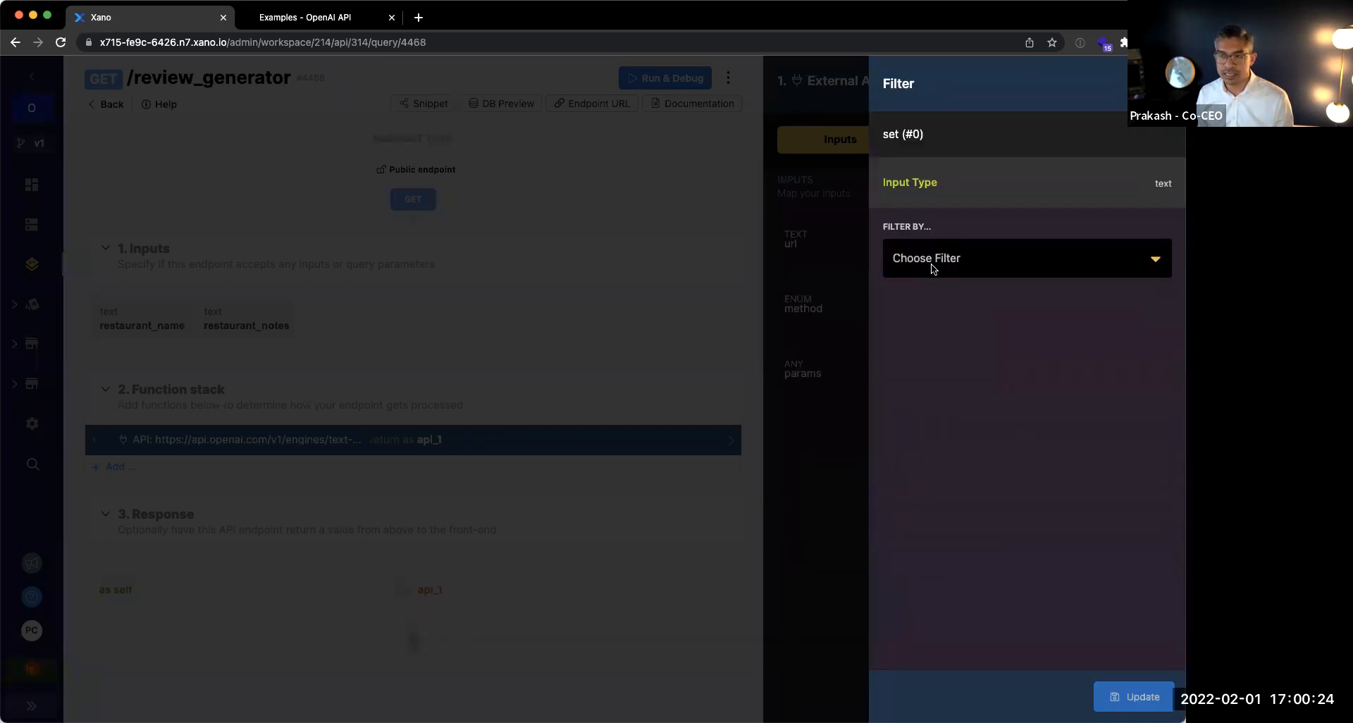
Add a sprintf filter to the prompt with restaurant_name as its first argument.
type("sprintf")
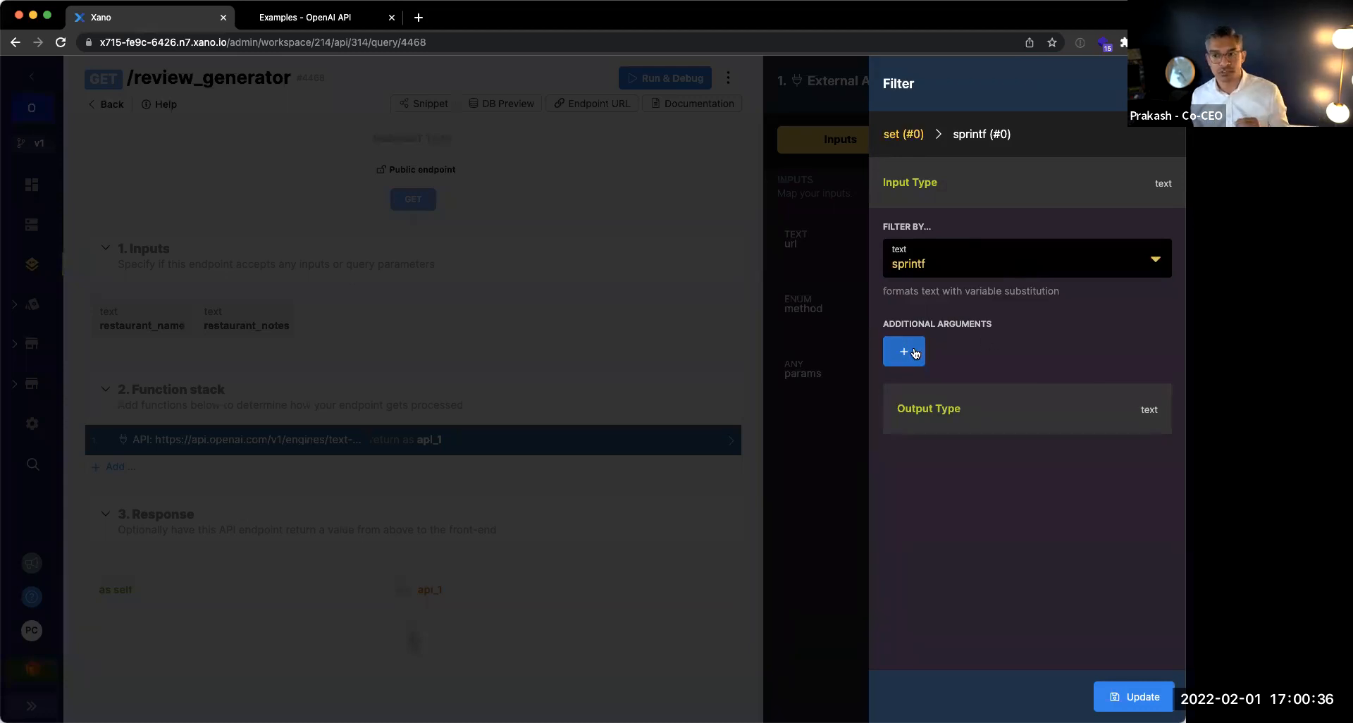
left_click(902, 351)
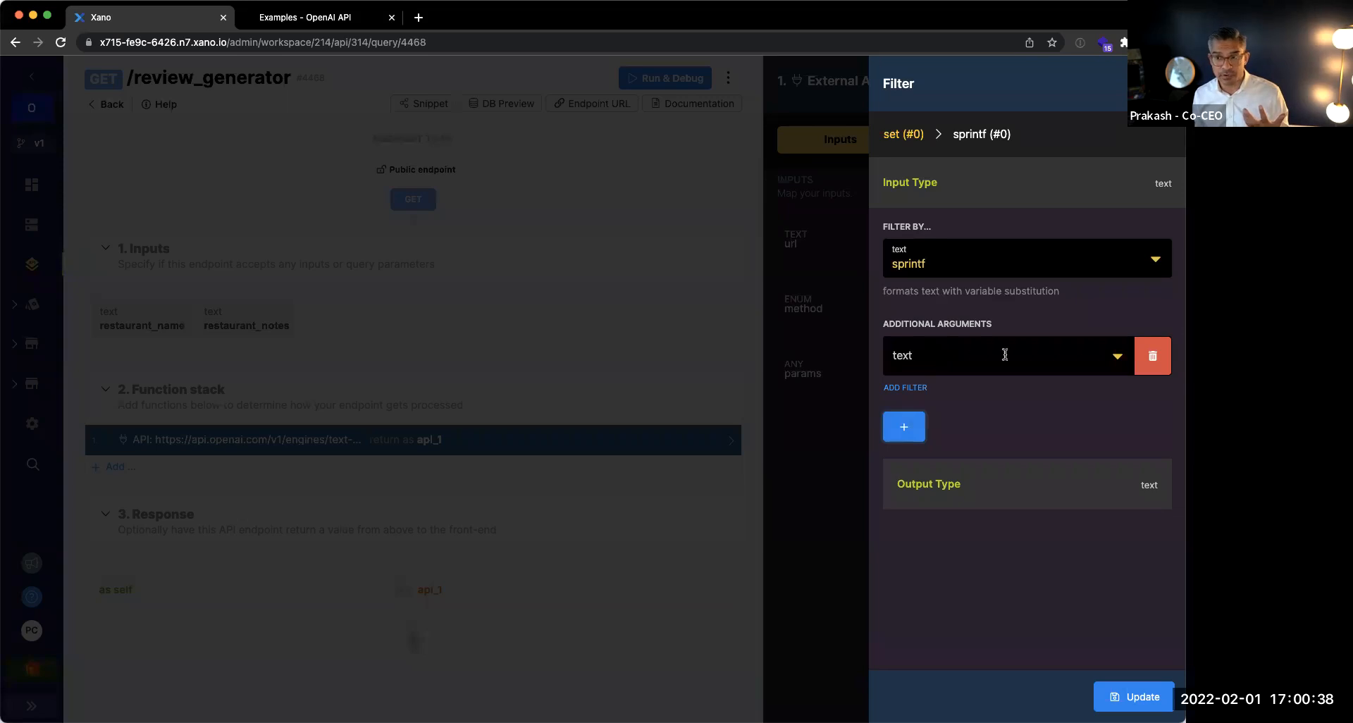
left_click(1001, 355)
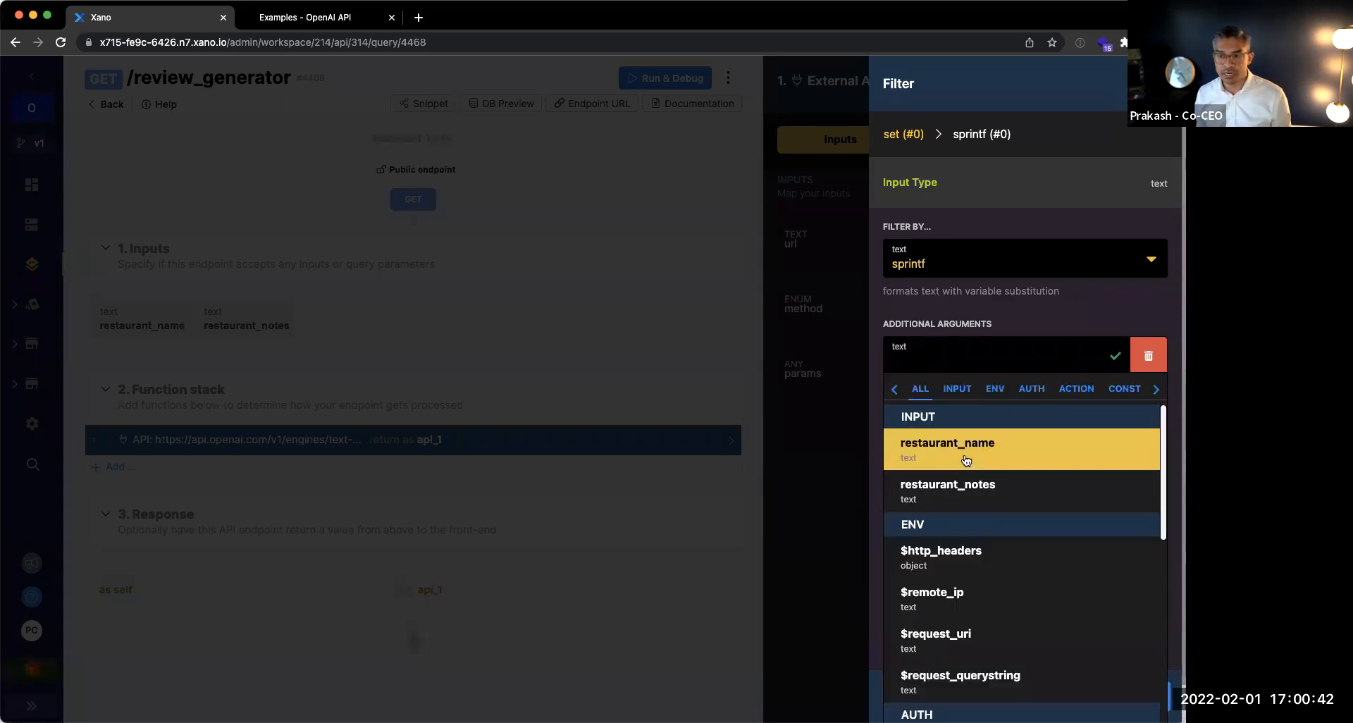
left_click(948, 443)
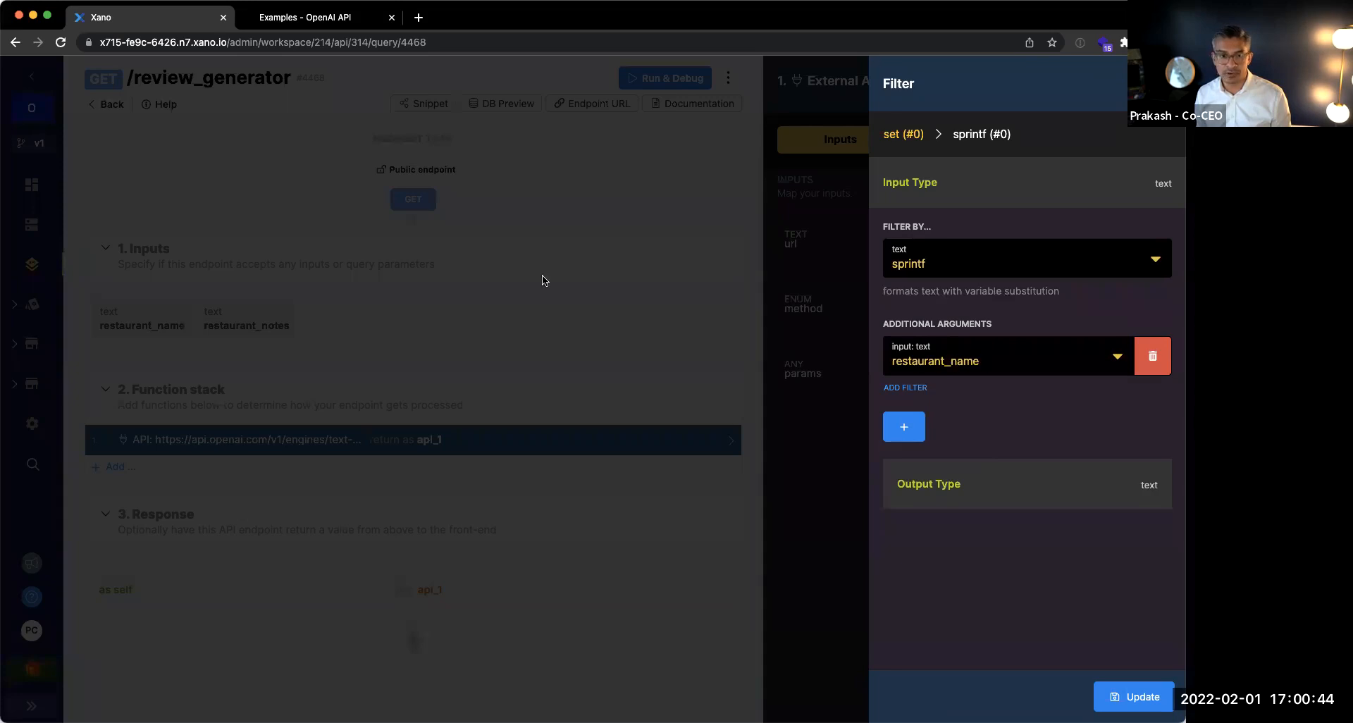
mouse_move(197, 320)
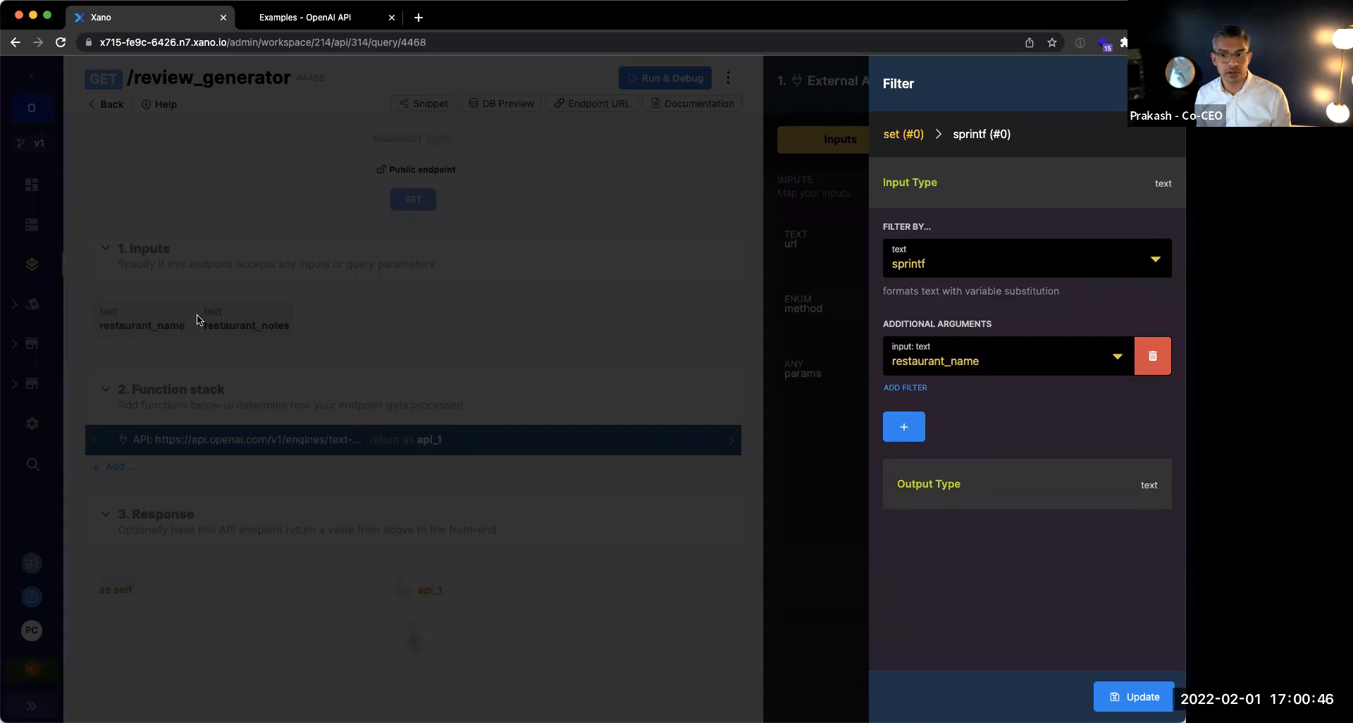
Add restaurant_notes as the second sprintf argument and update the prompt.
left_click(905, 386)
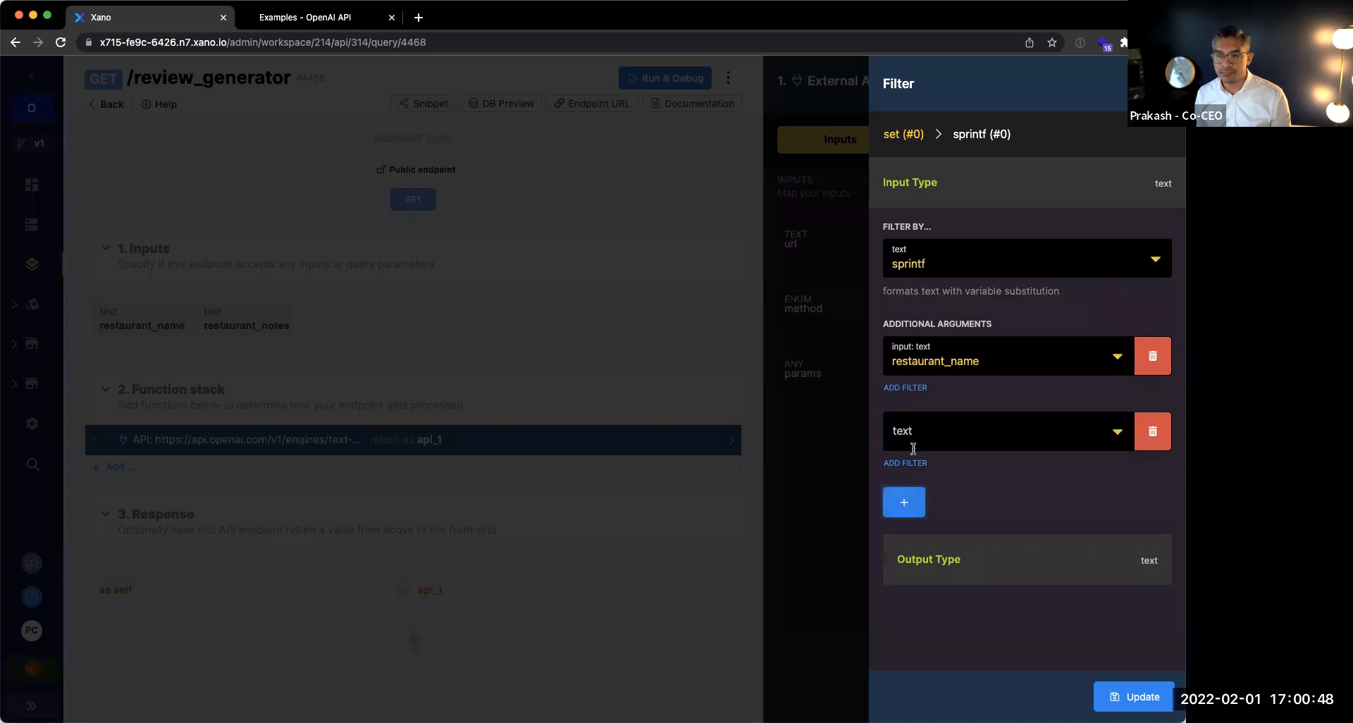
left_click(1005, 430)
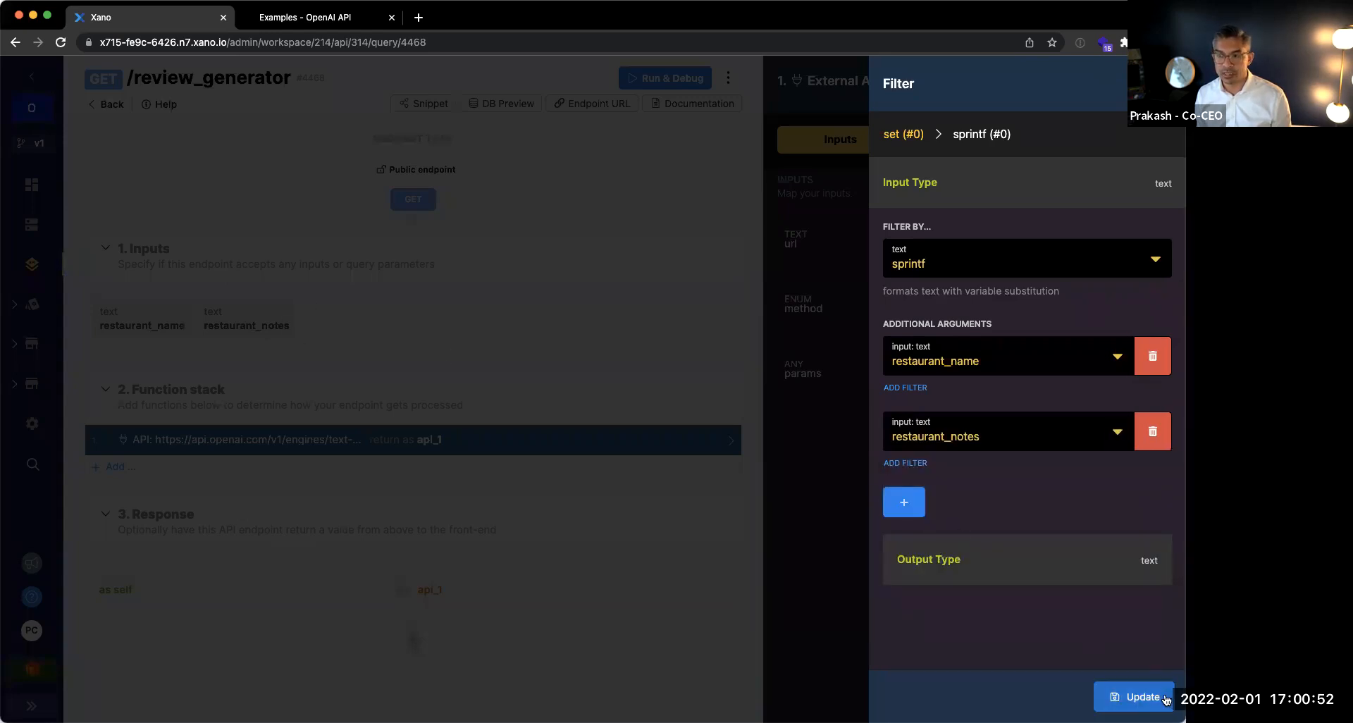
left_click(1134, 696)
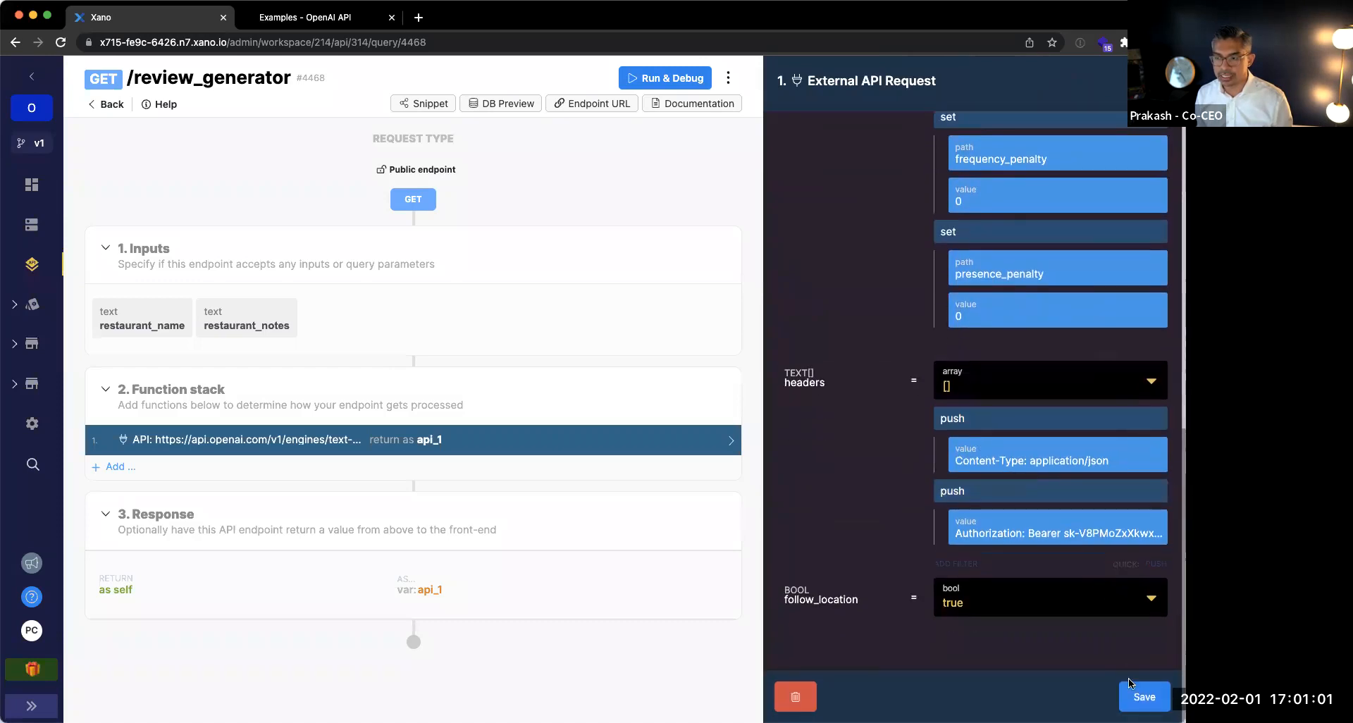
Save the External API Request step and bring up Run & Debug.
left_click(1143, 696)
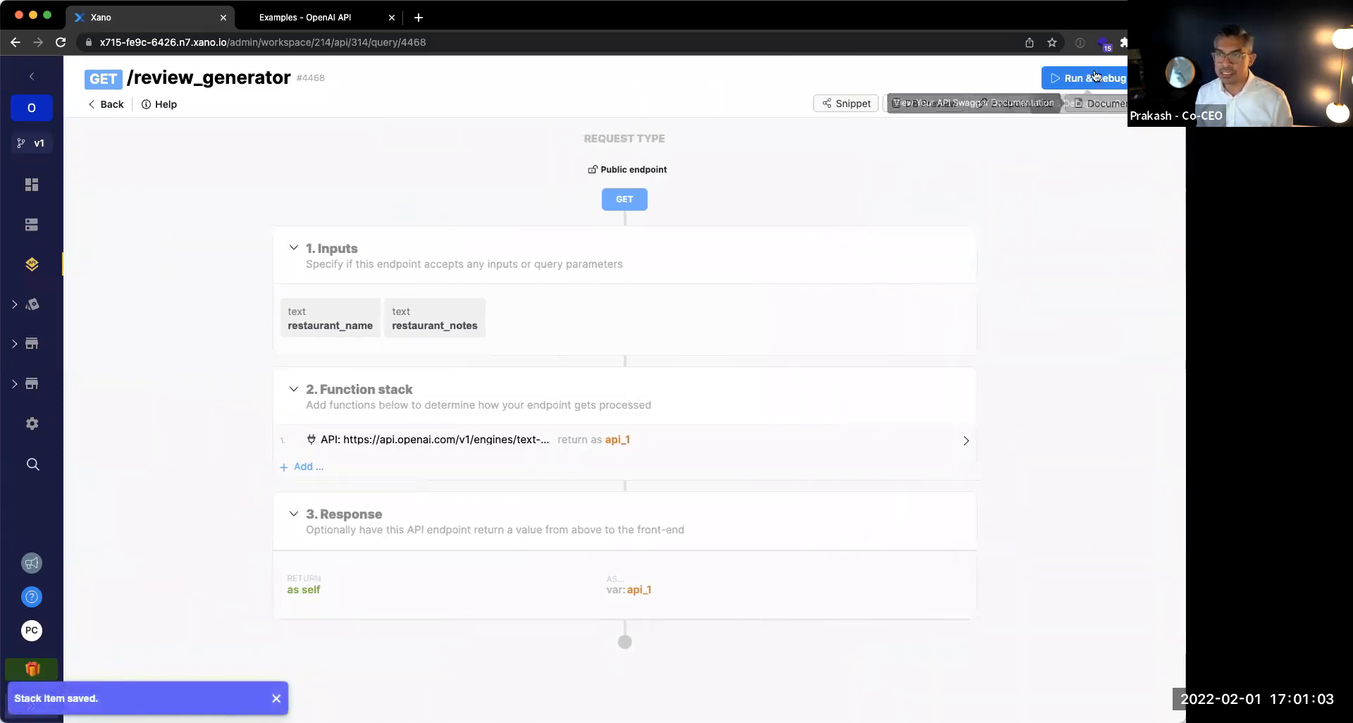
left_click(1094, 77)
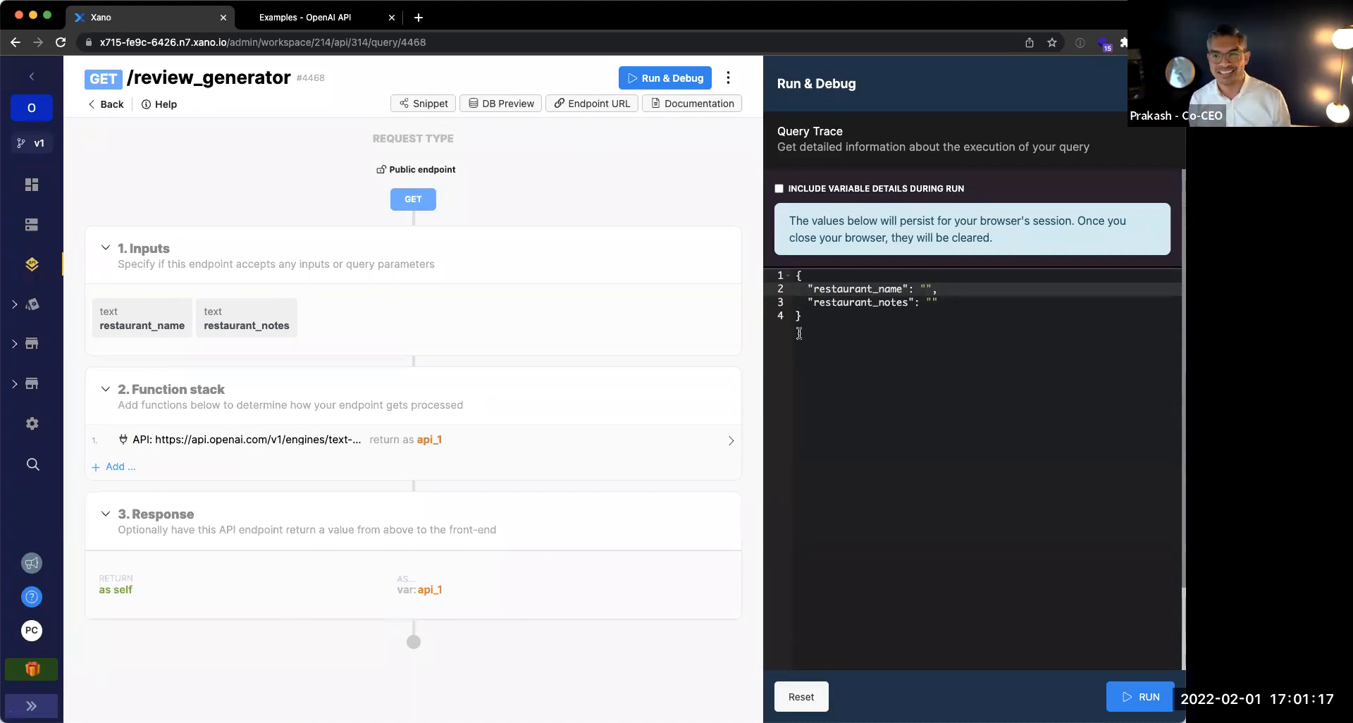
Fill test inputs: restaurant_name Firestone, notes tender tri-tip, patio seating, sweet sweet bbq sauce.
type("Fire")
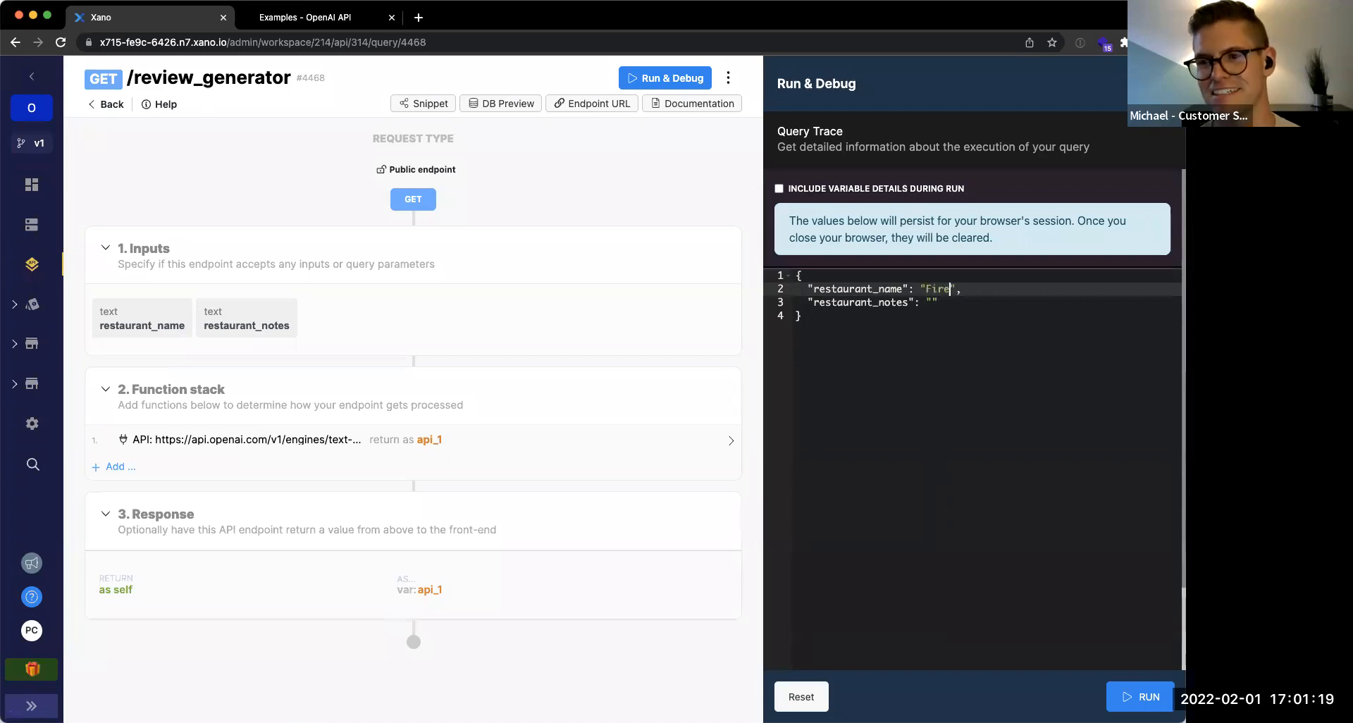
type("stone")
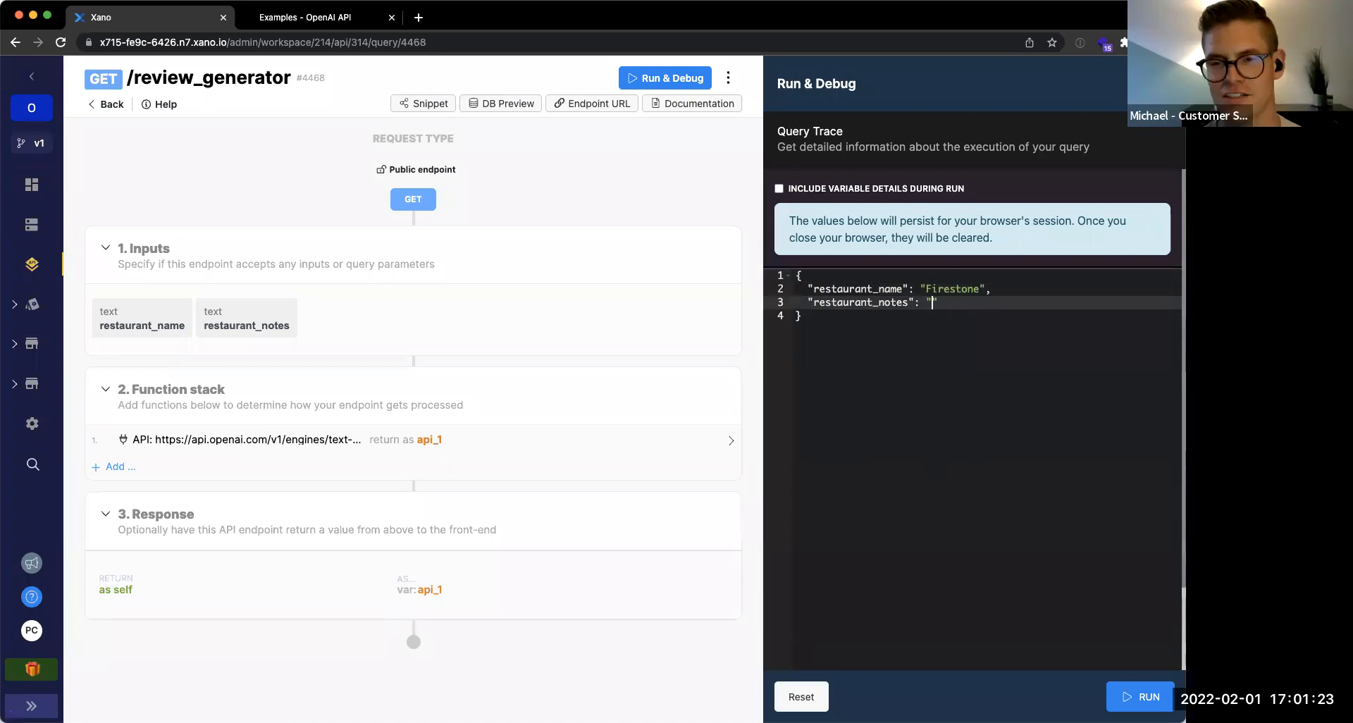
type("tender tri-t")
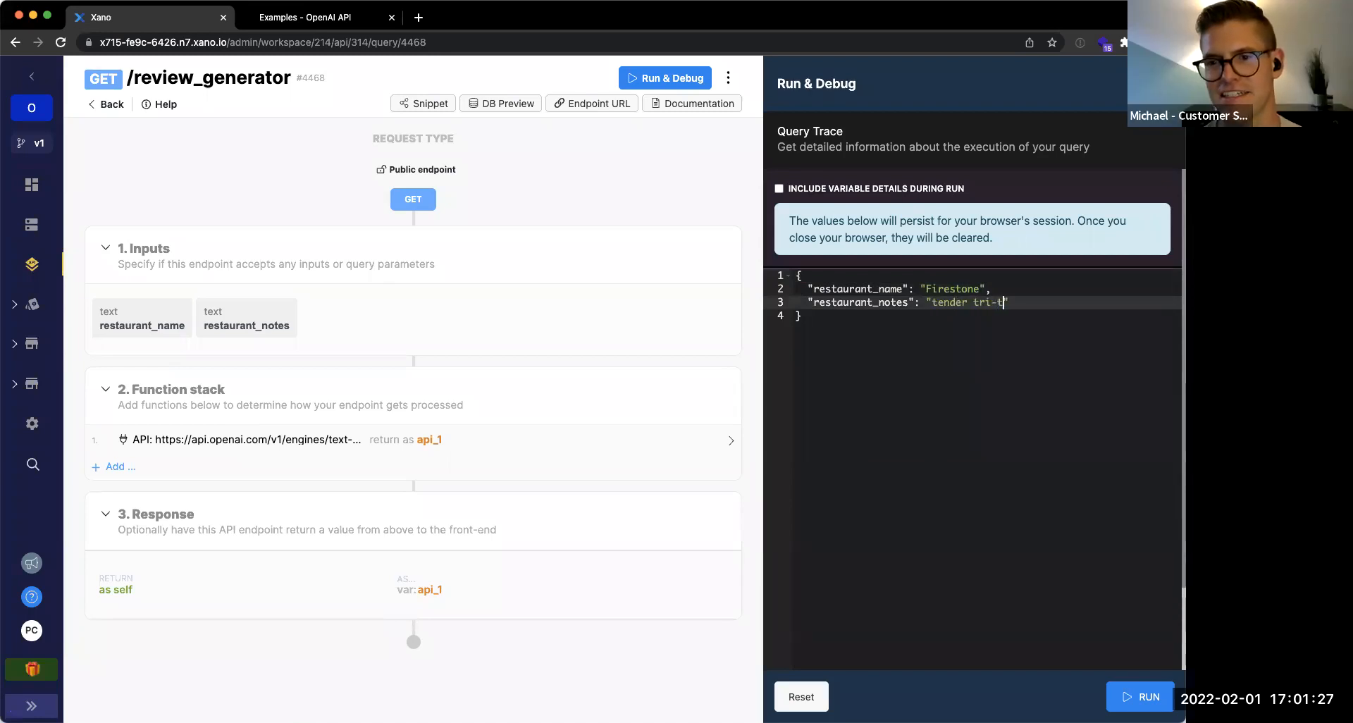
type("ip, patio seating,")
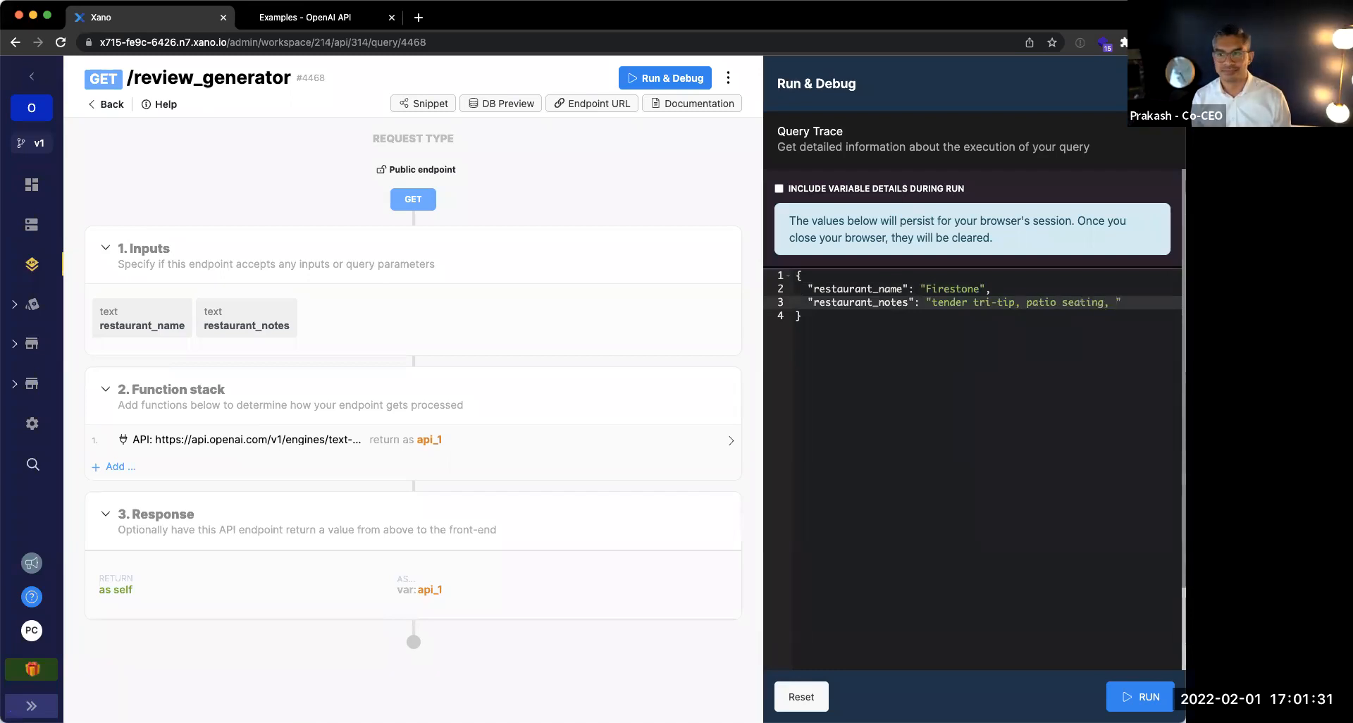
type("sweet s")
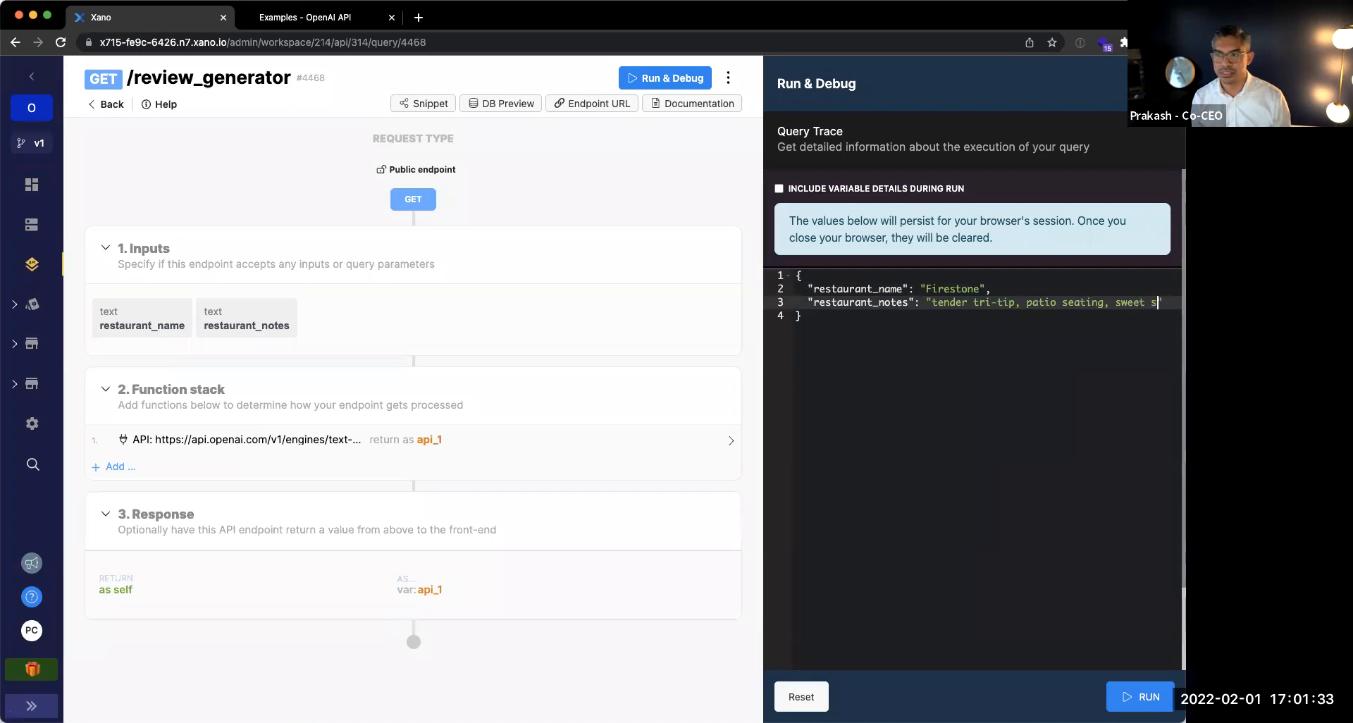
type("weet bbq sauce")
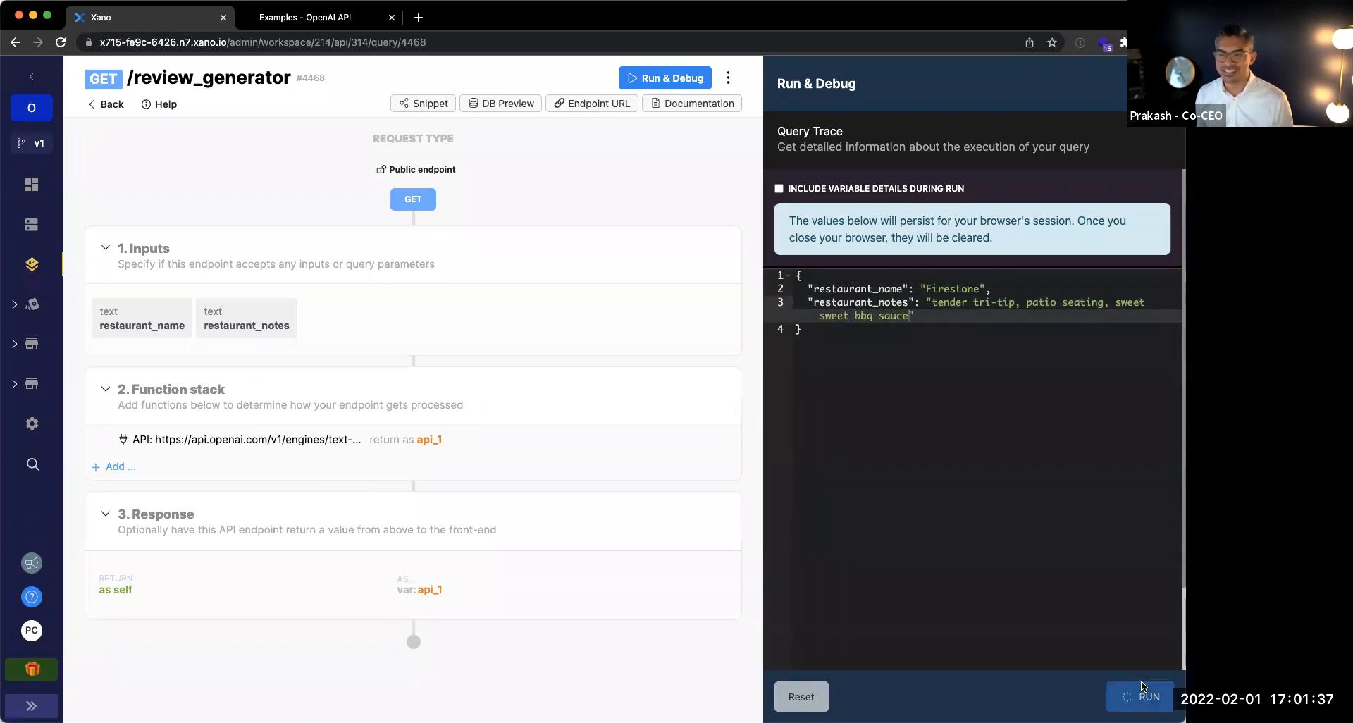
Run the endpoint with the Firestone inputs and read the generated review in the trace.
left_click(1138, 696)
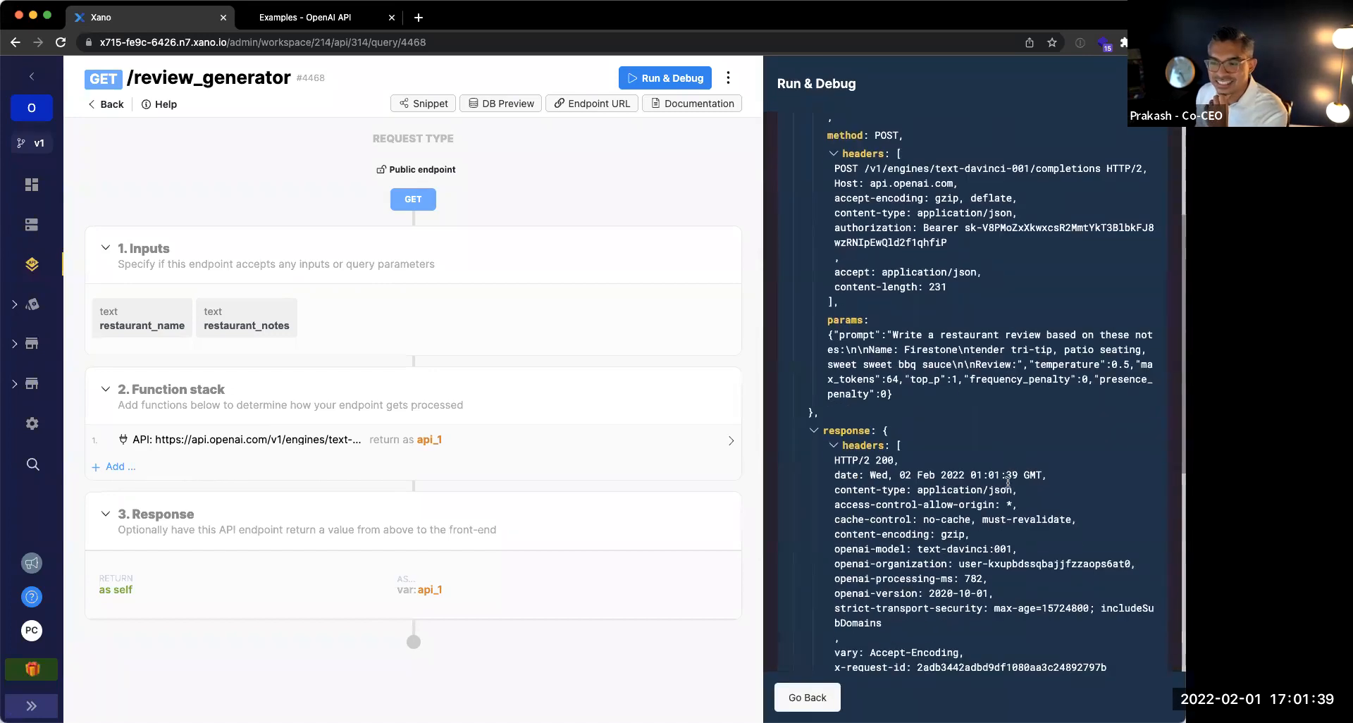
scroll("down", 3)
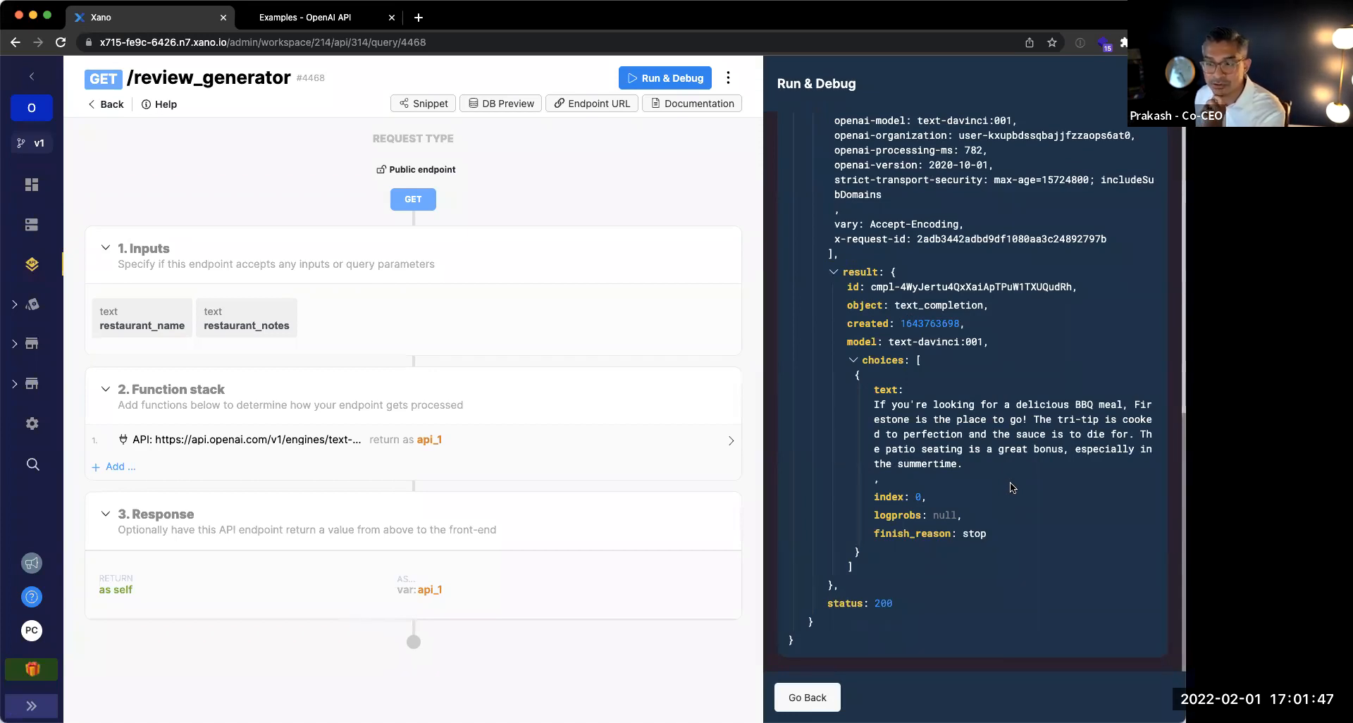
mouse_move(1171, 160)
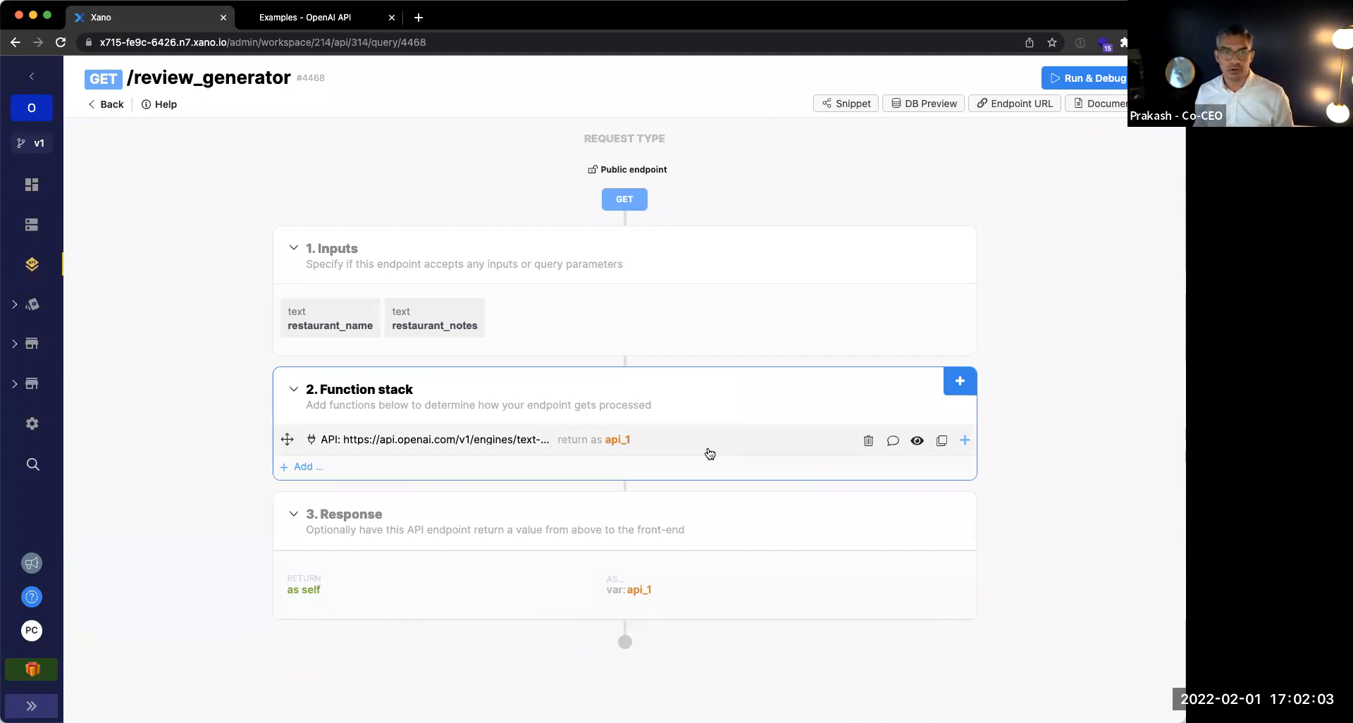
left_click(31, 224)
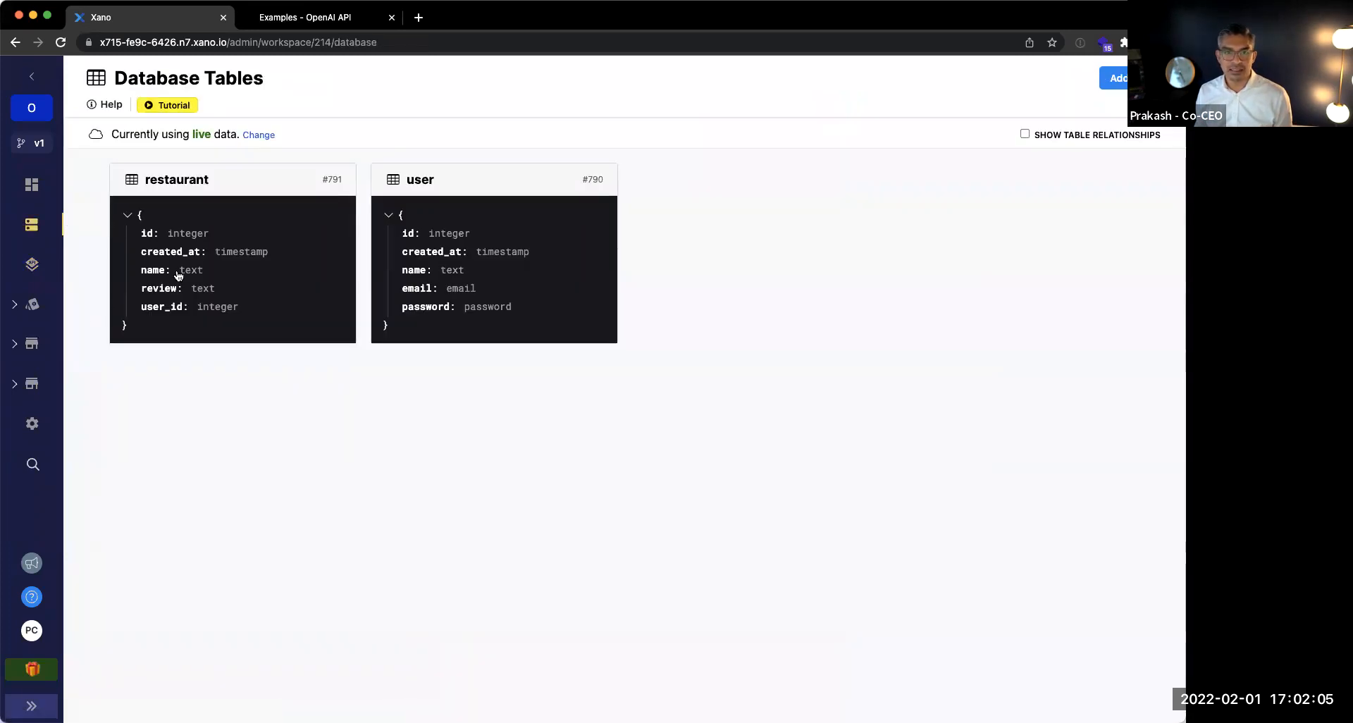
left_click(176, 179)
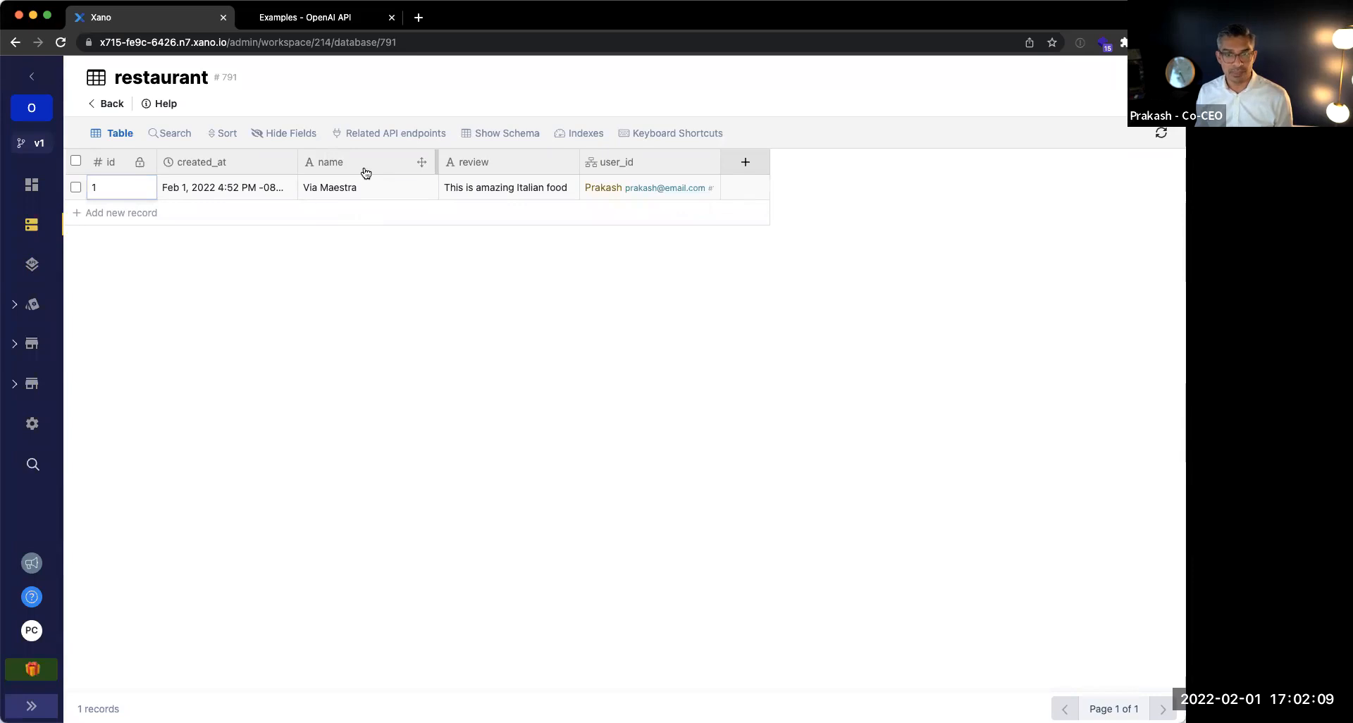
mouse_move(647, 172)
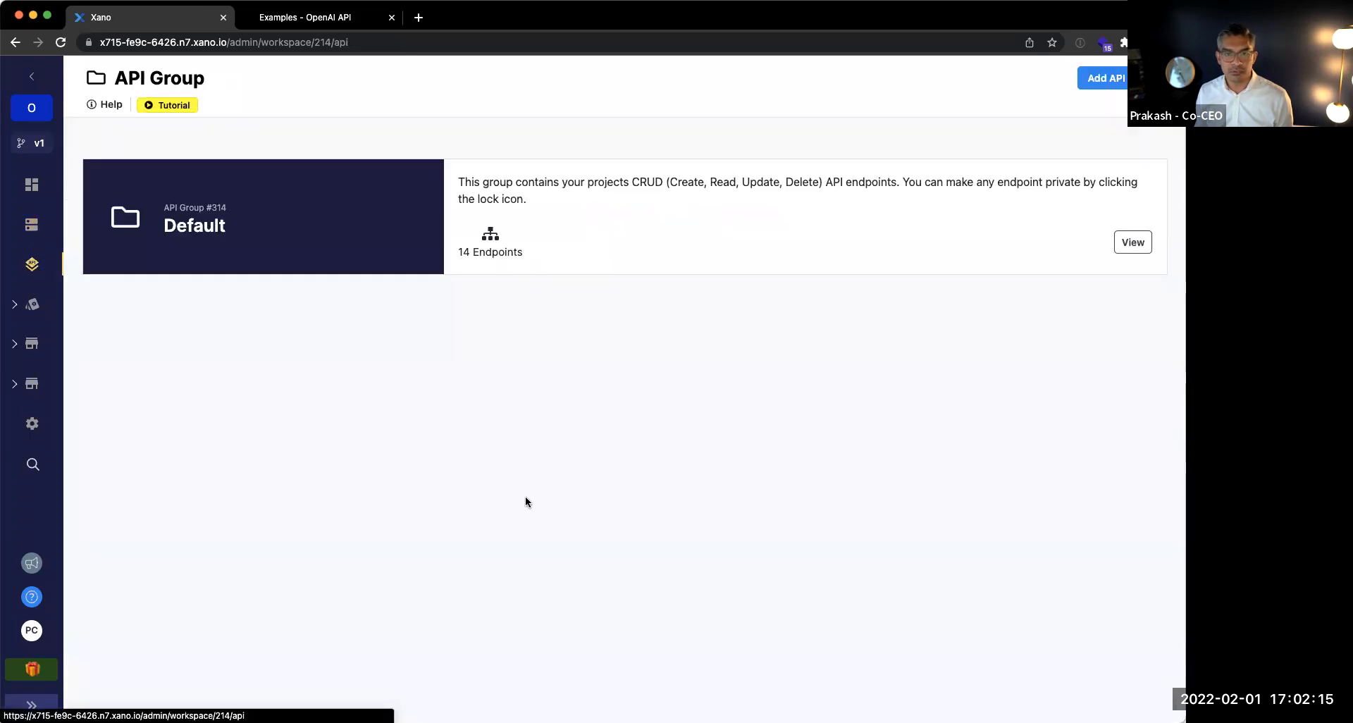
left_click(1131, 241)
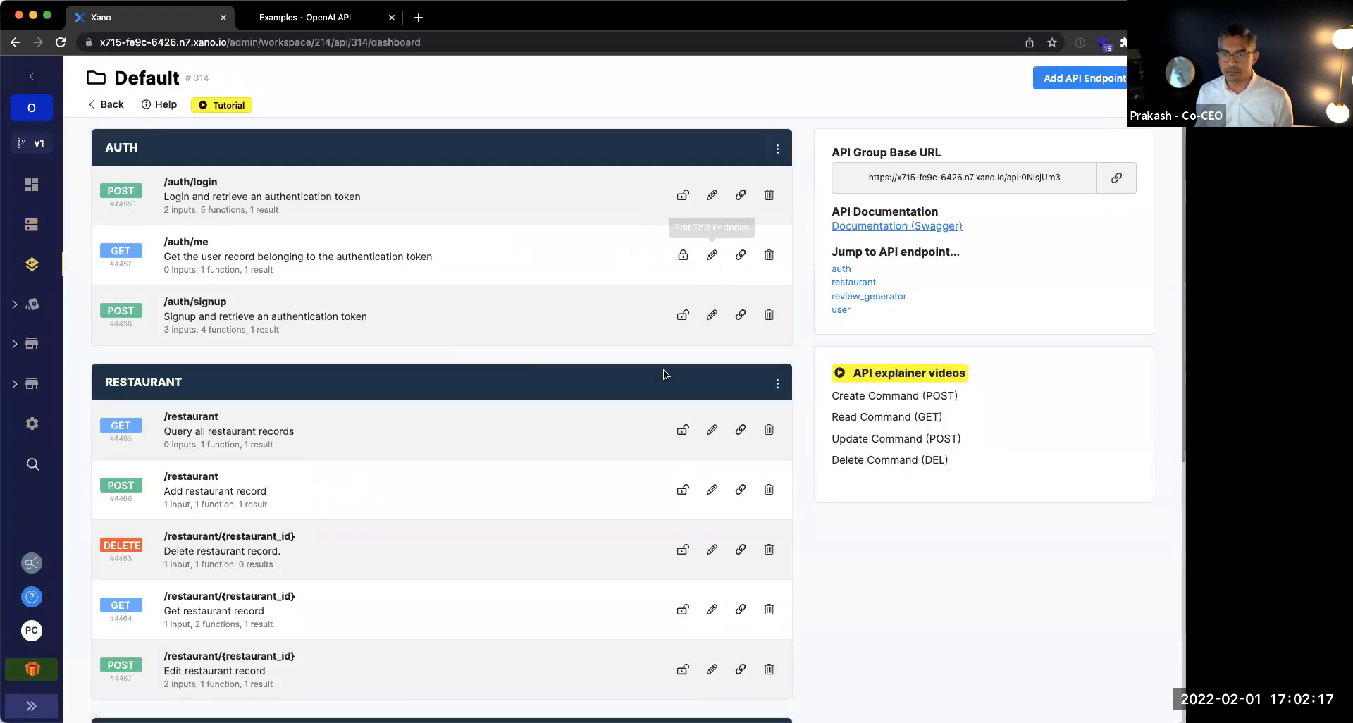
left_click(868, 296)
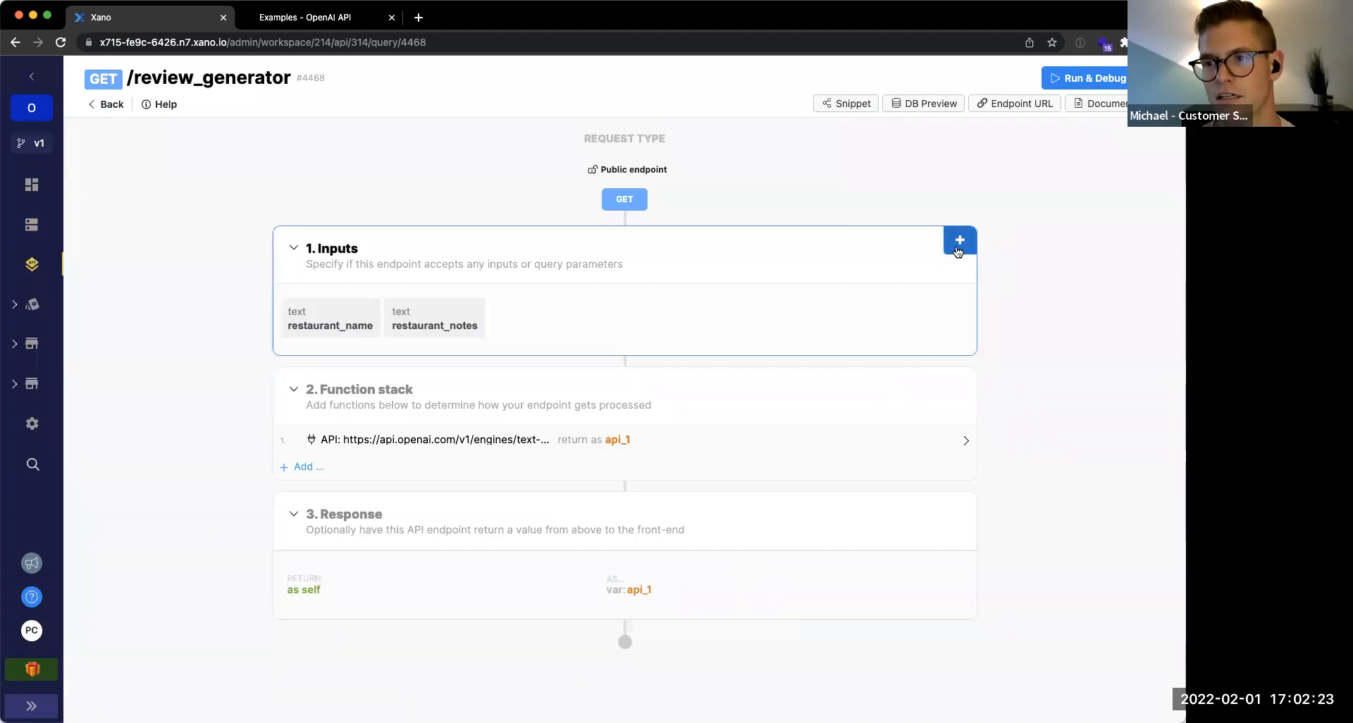
Add a third input, an Email field named user_email, and save it.
left_click(959, 240)
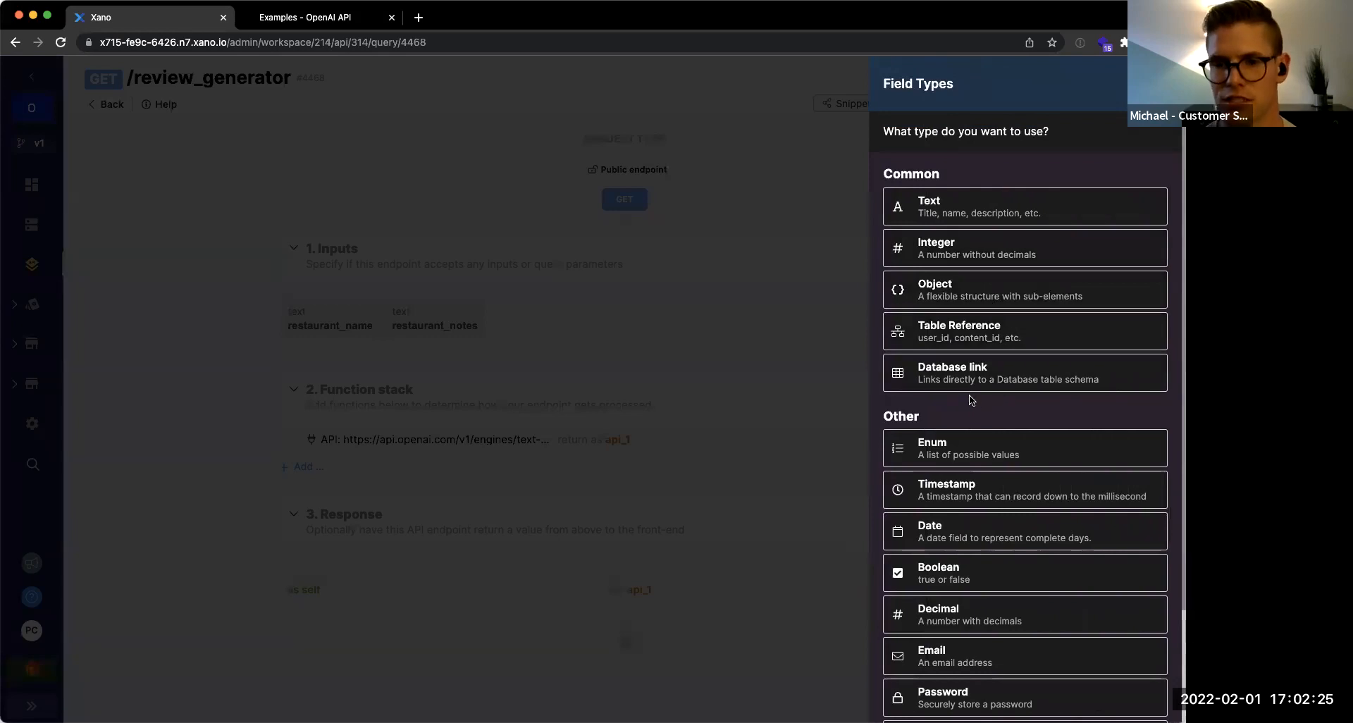
left_click(1025, 655)
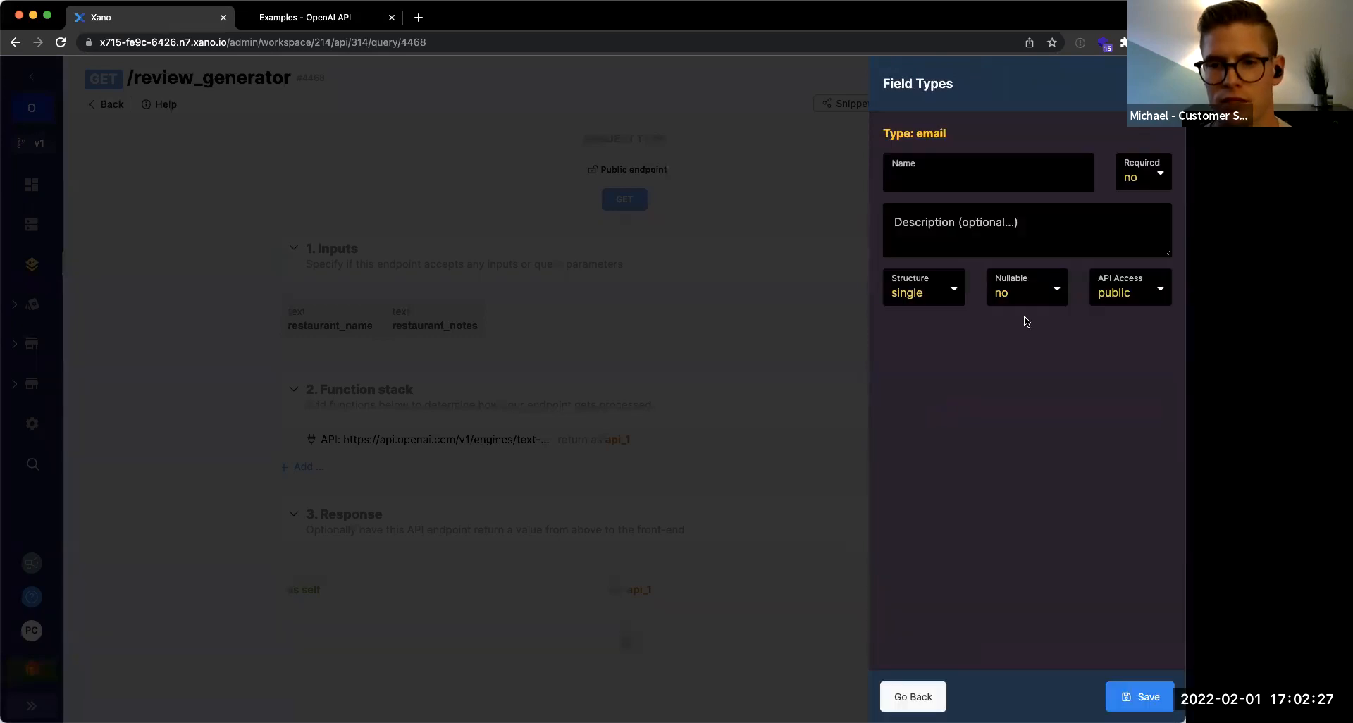
left_click(1139, 696)
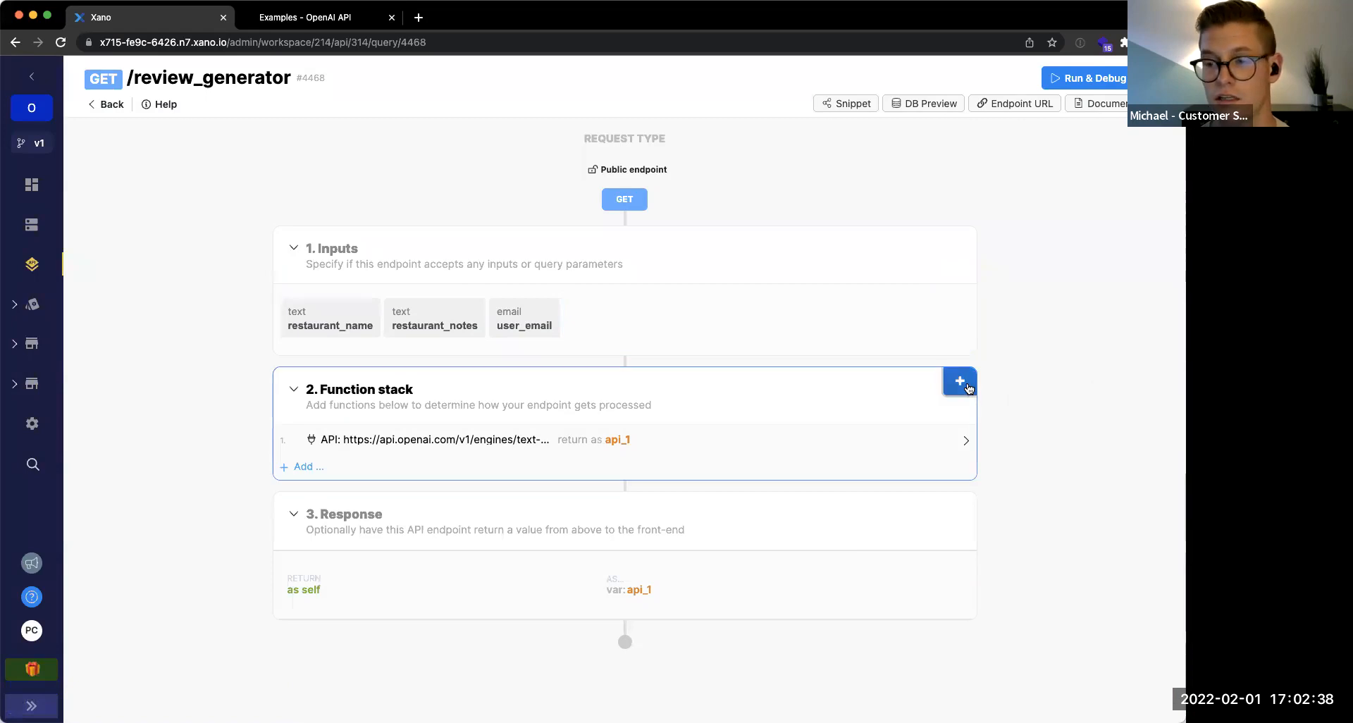
Add a Get Record step on the user table and check the table schema.
left_click(959, 381)
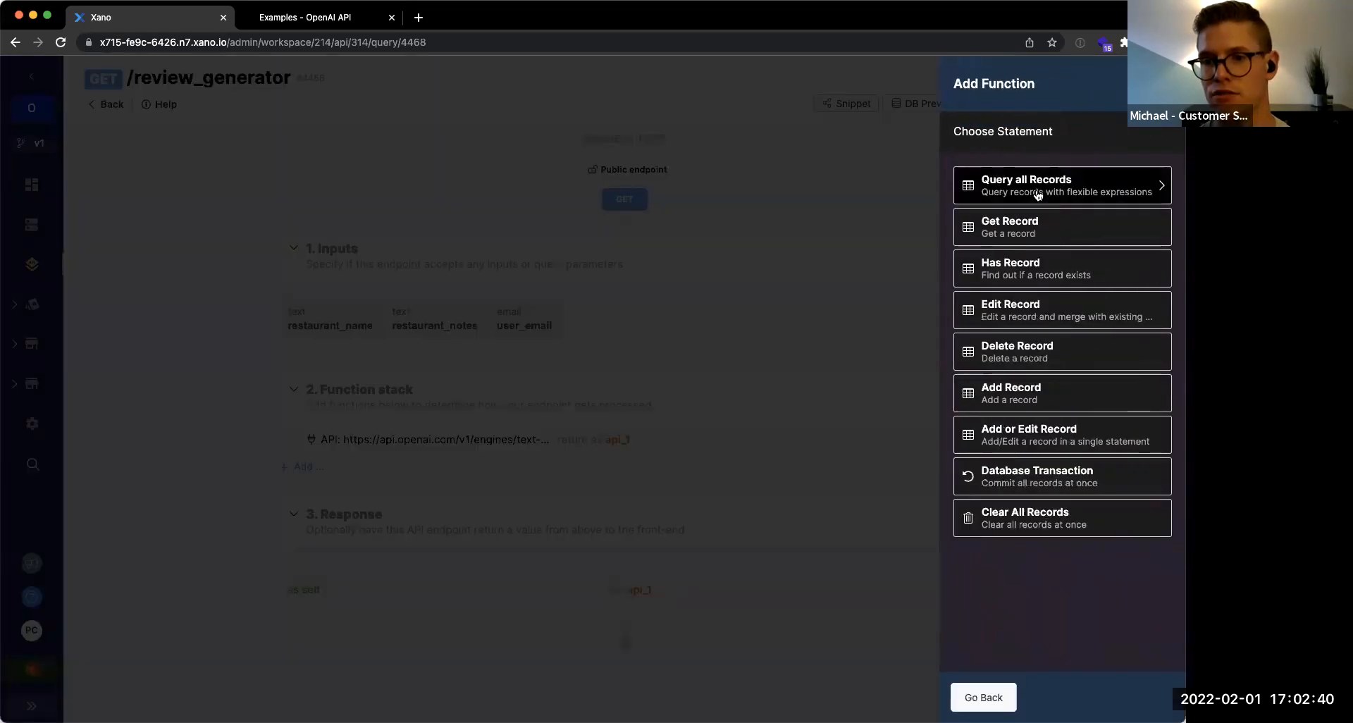
mouse_move(1035, 225)
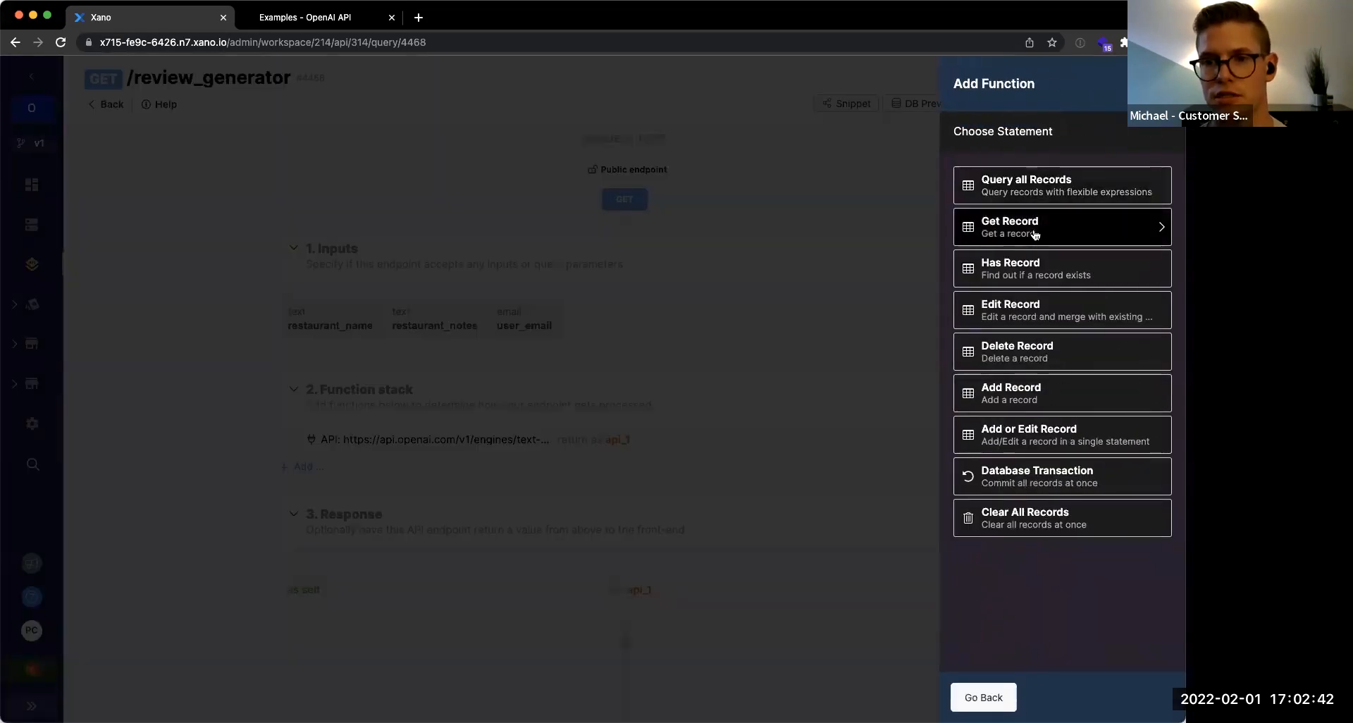
left_click(1062, 225)
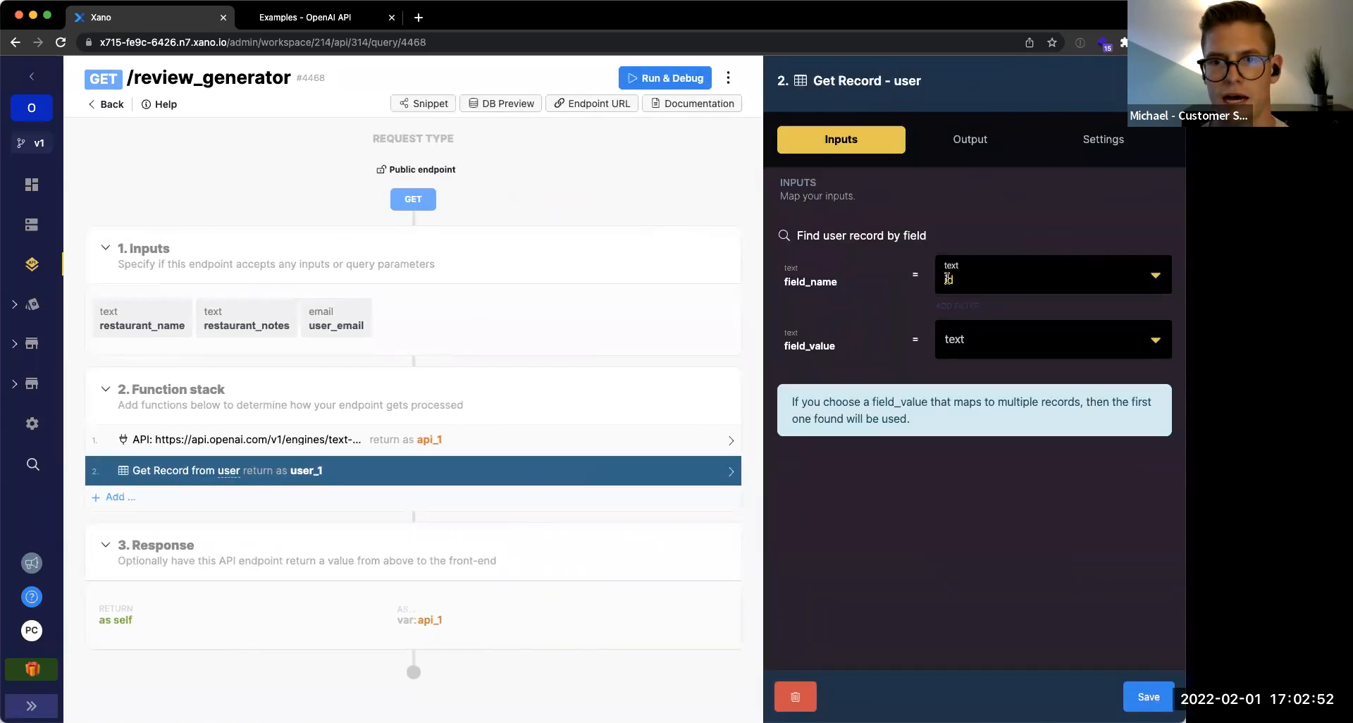
type("id")
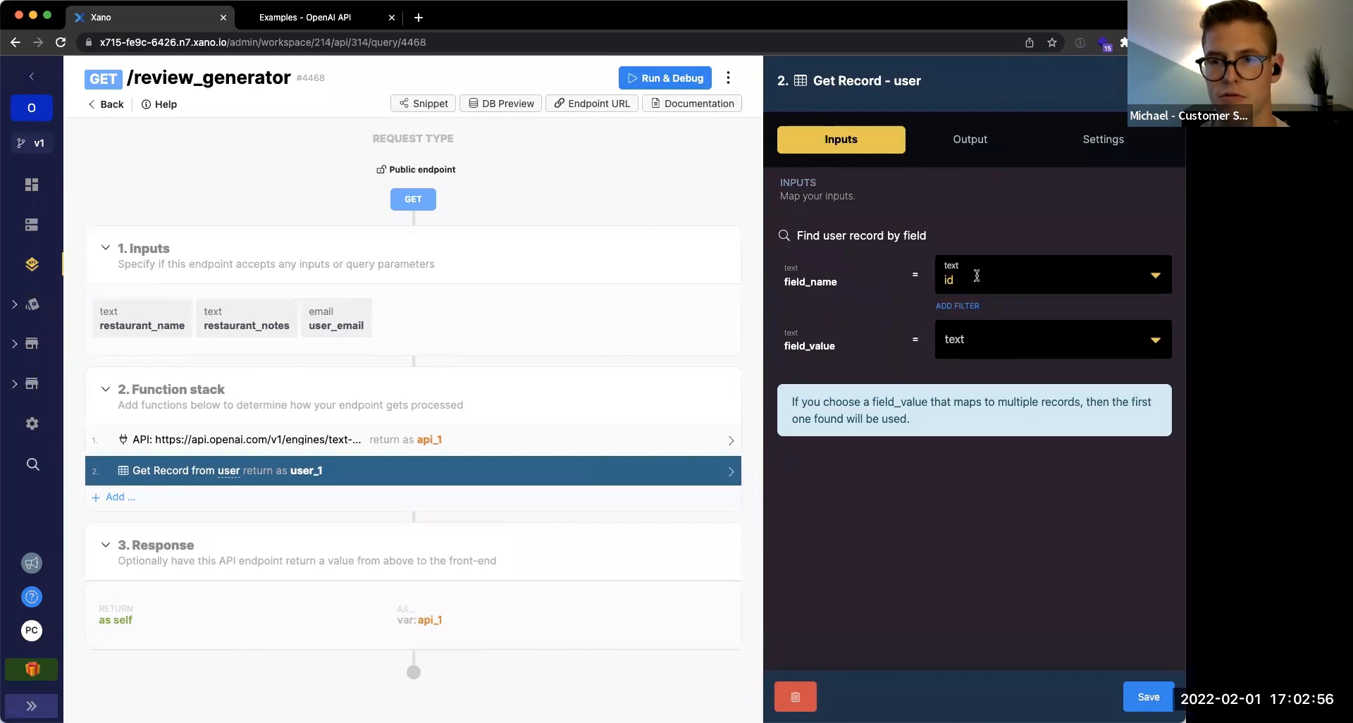
left_click(501, 103)
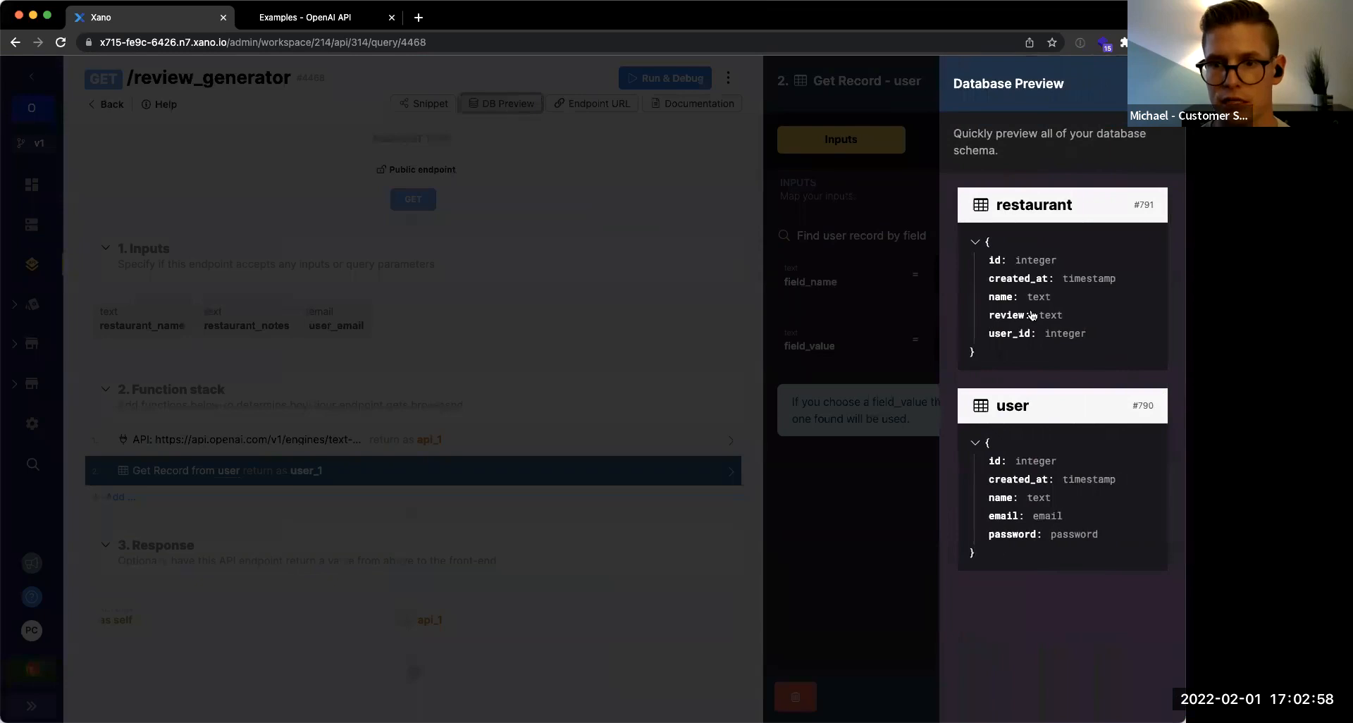
mouse_move(1033, 480)
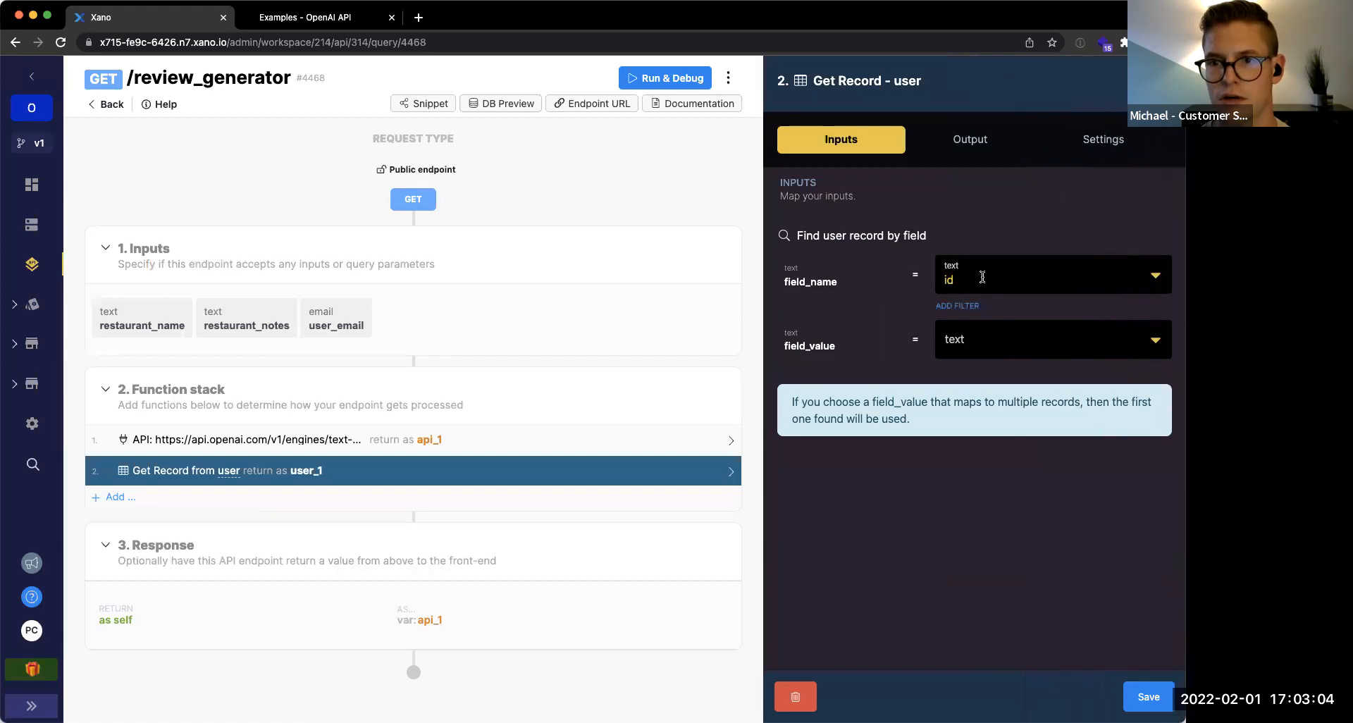
Match the user's email field against the user_email input and save the lookup.
left_click(1051, 275)
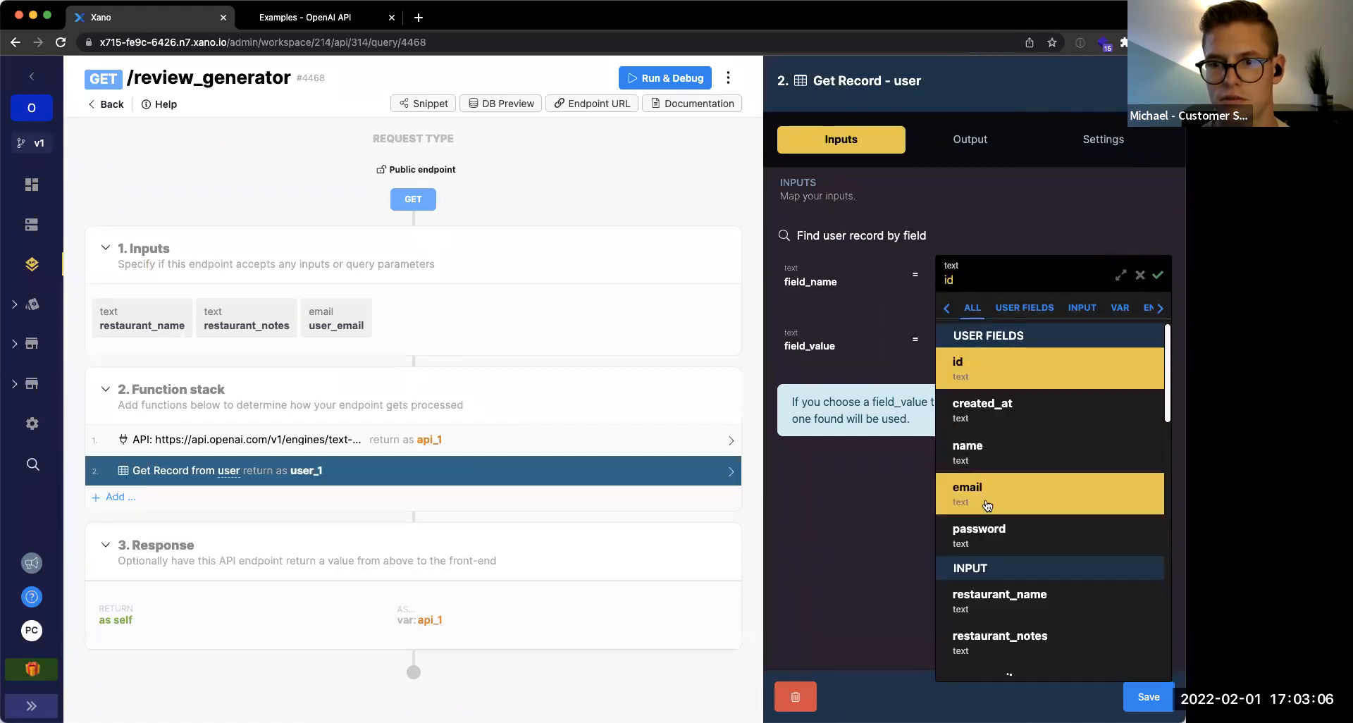
left_click(967, 494)
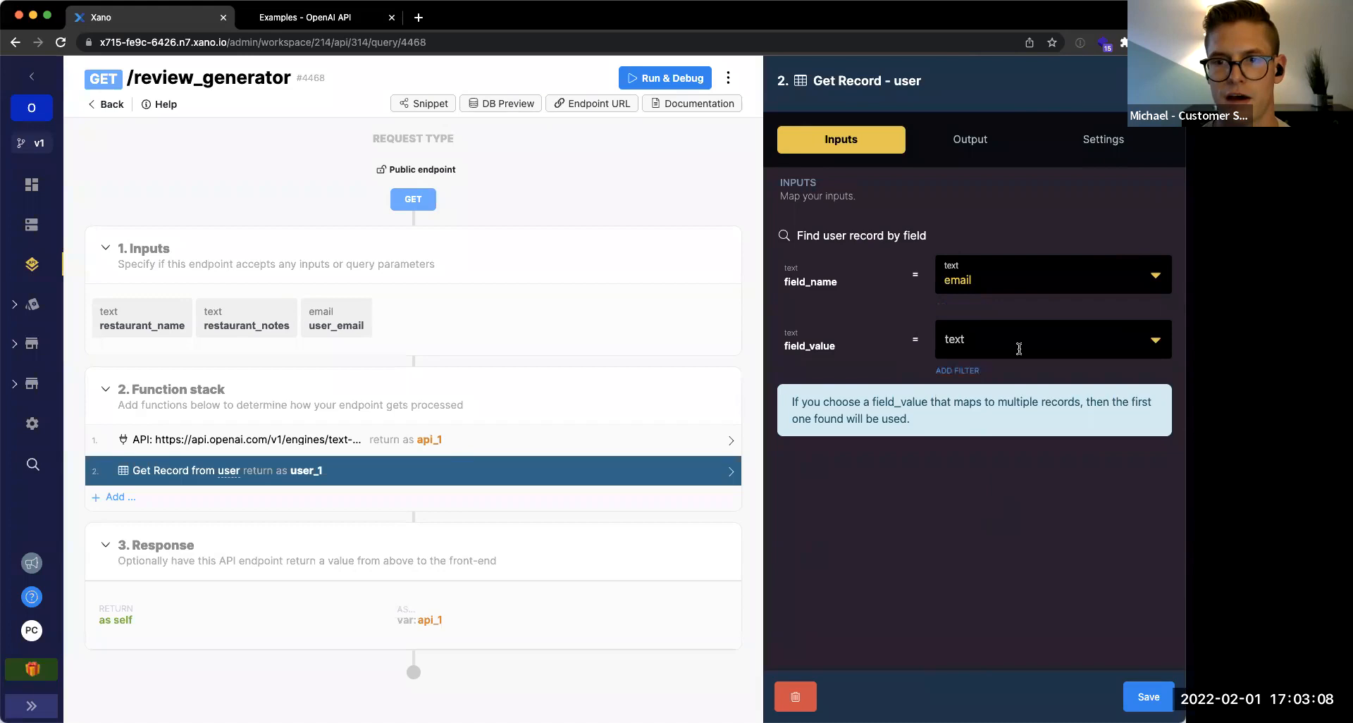
left_click(1049, 338)
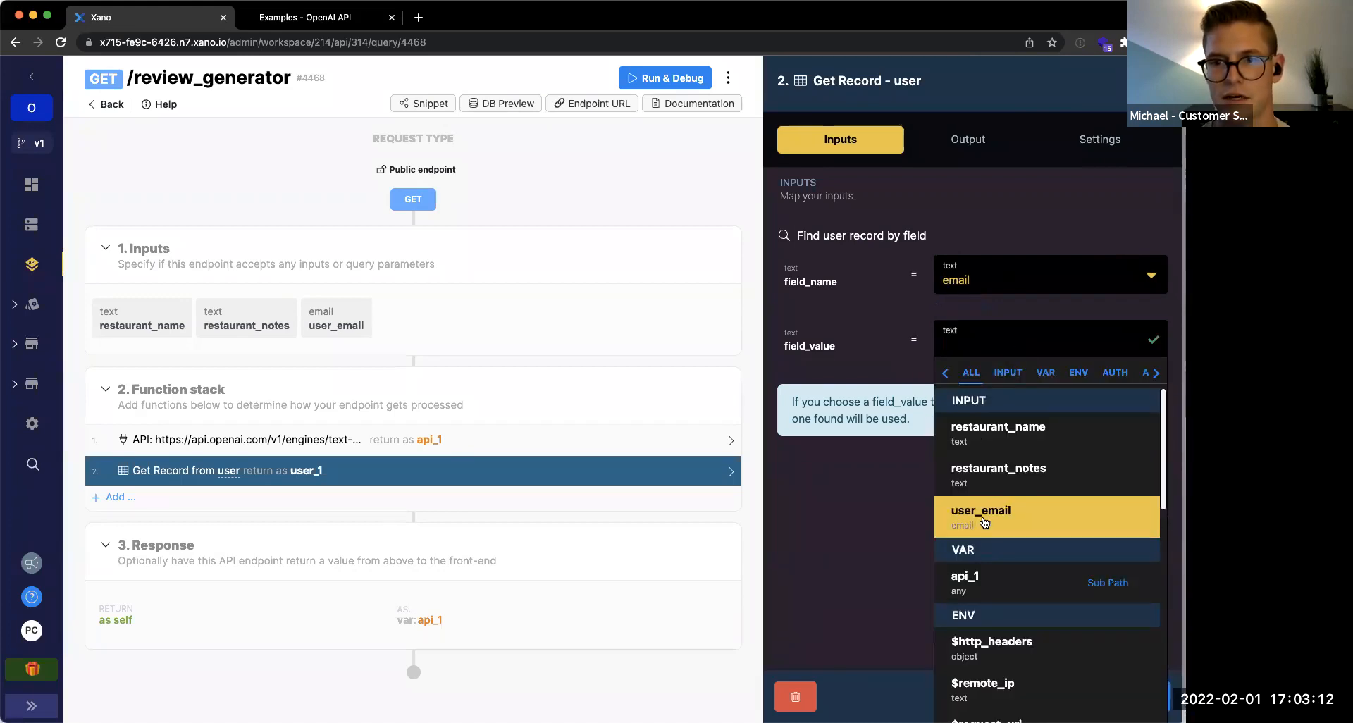
left_click(981, 511)
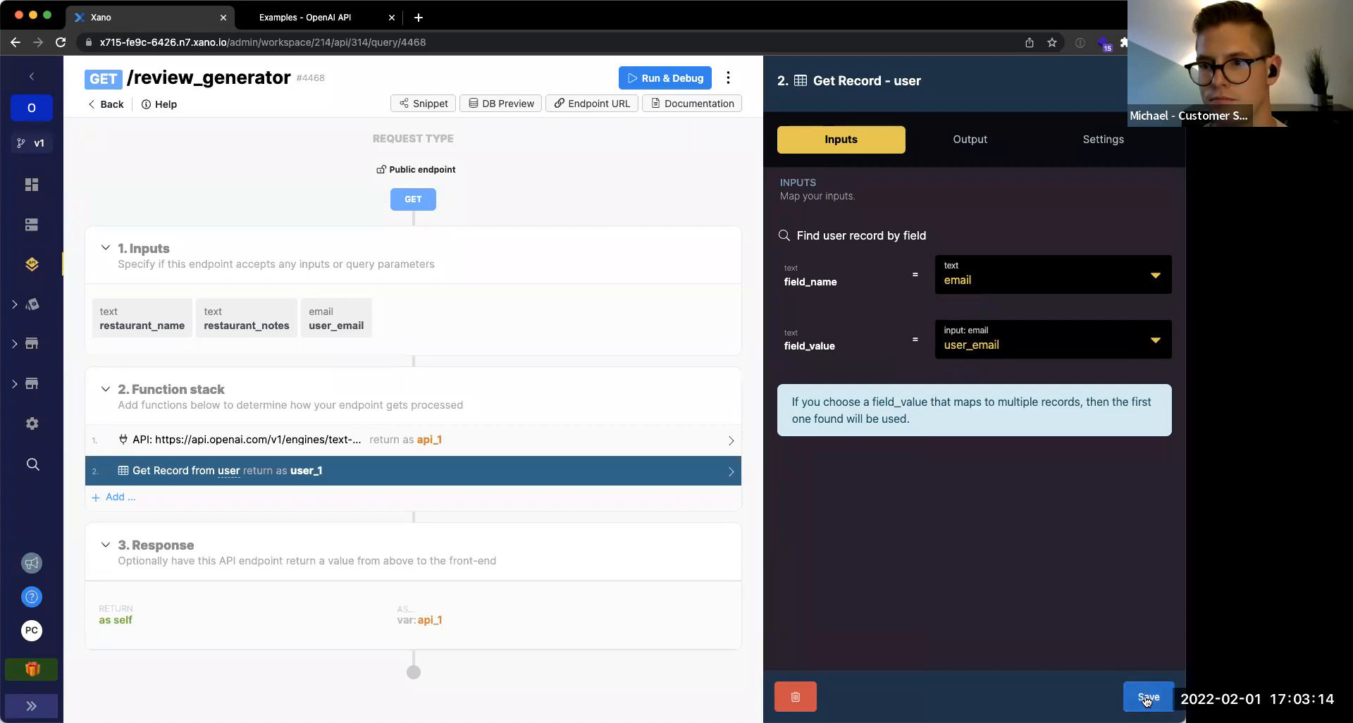
left_click(1147, 696)
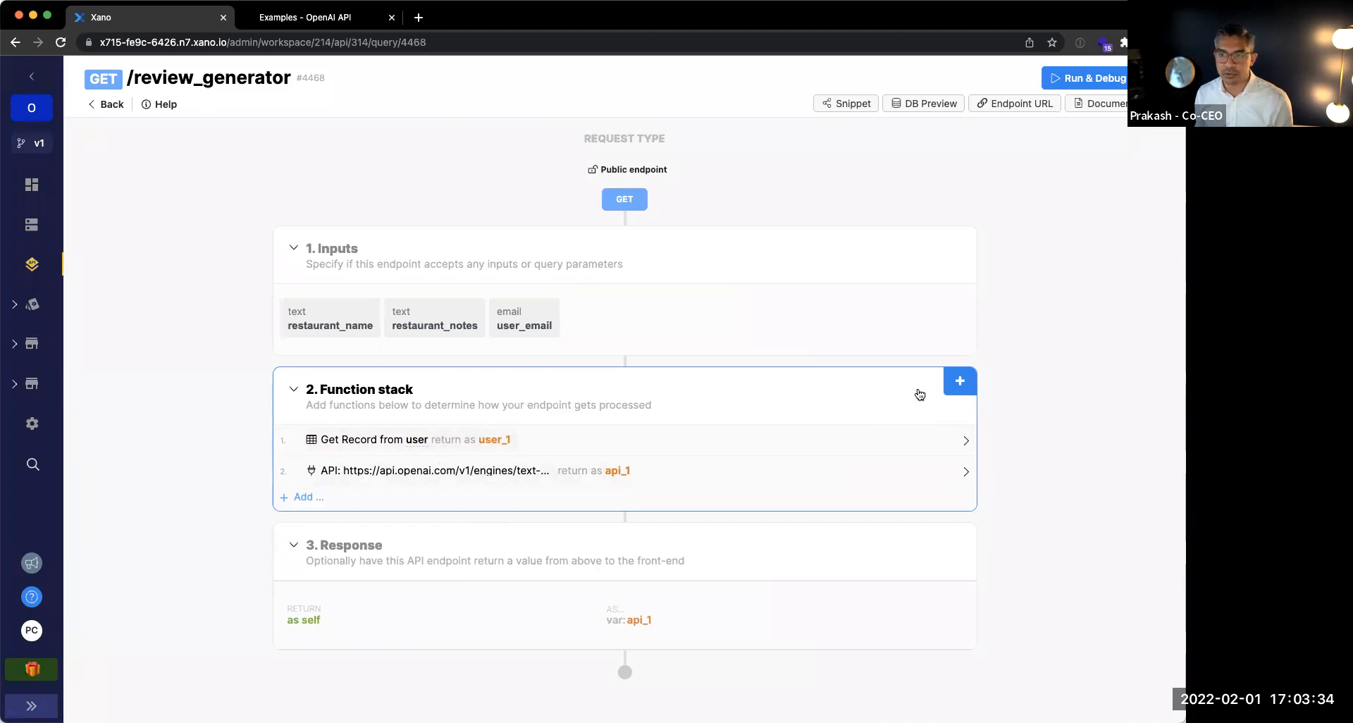
Add an Add Record step on restaurant with name taken from the restaurant_name input.
left_click(959, 381)
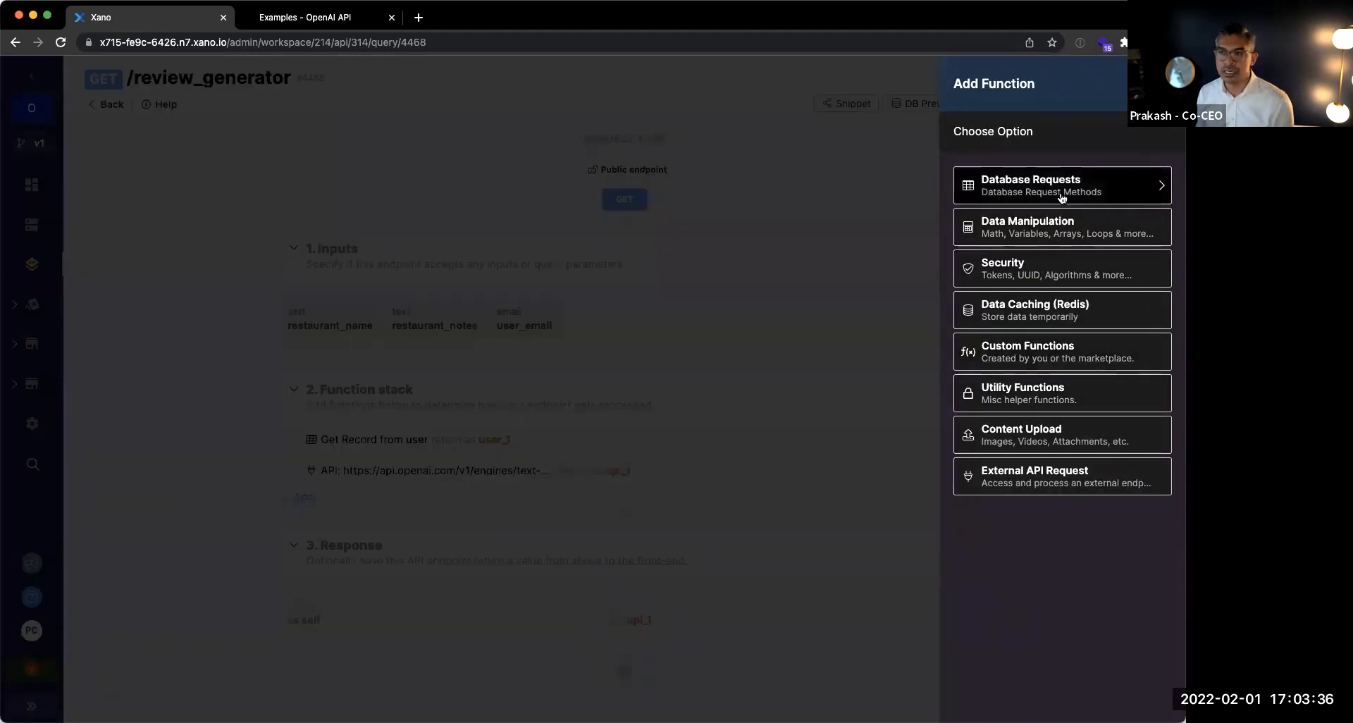
left_click(1063, 185)
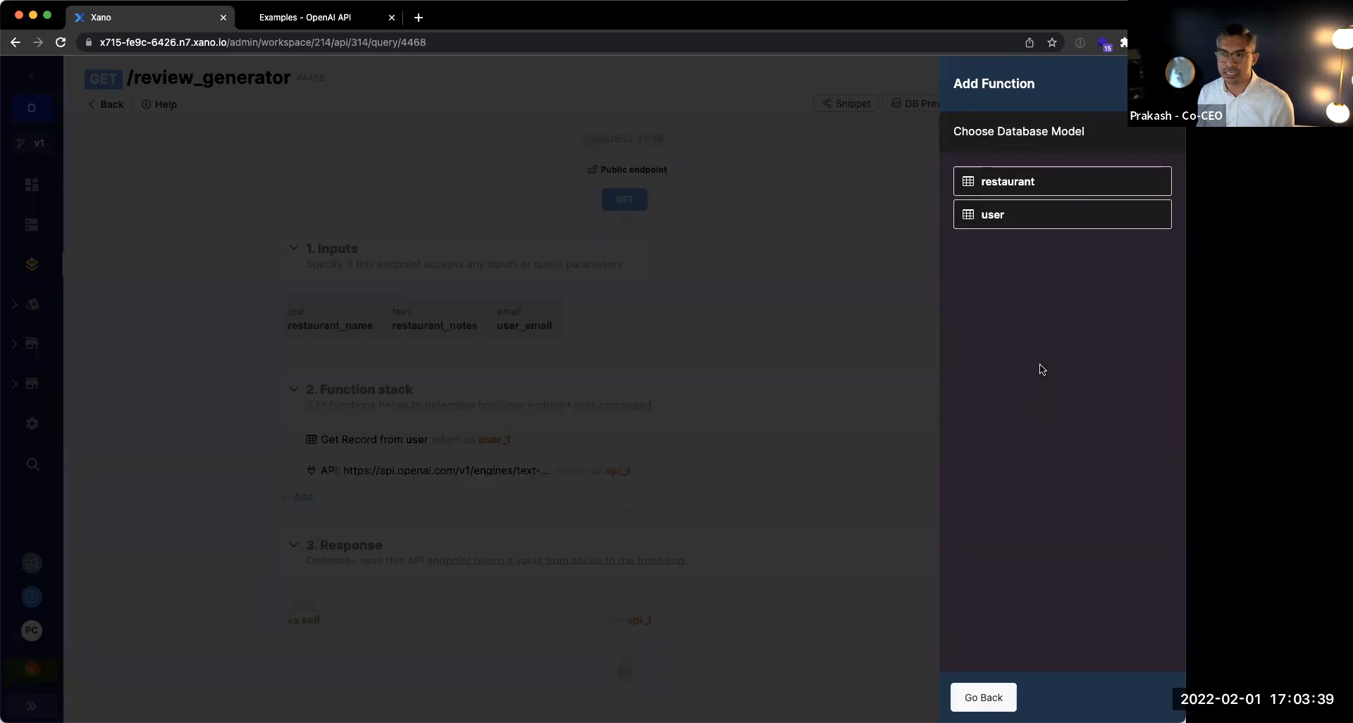
left_click(982, 698)
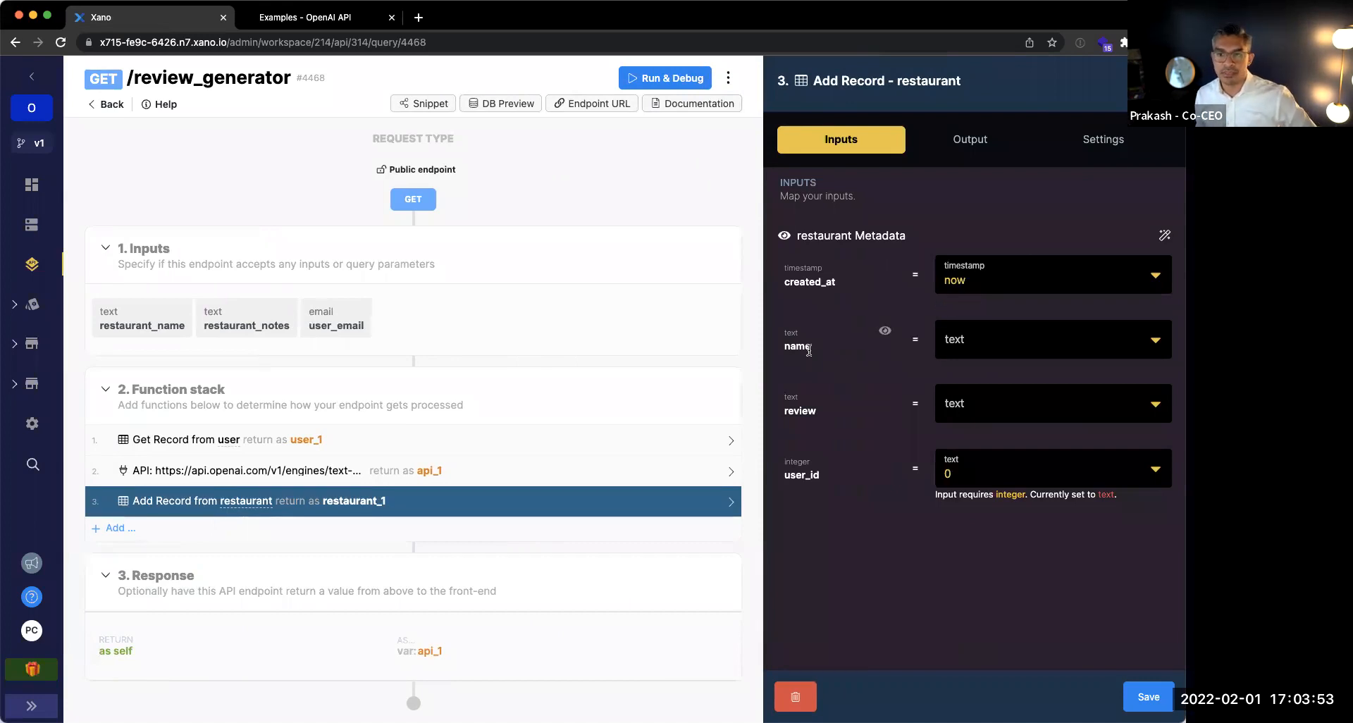
mouse_move(145, 344)
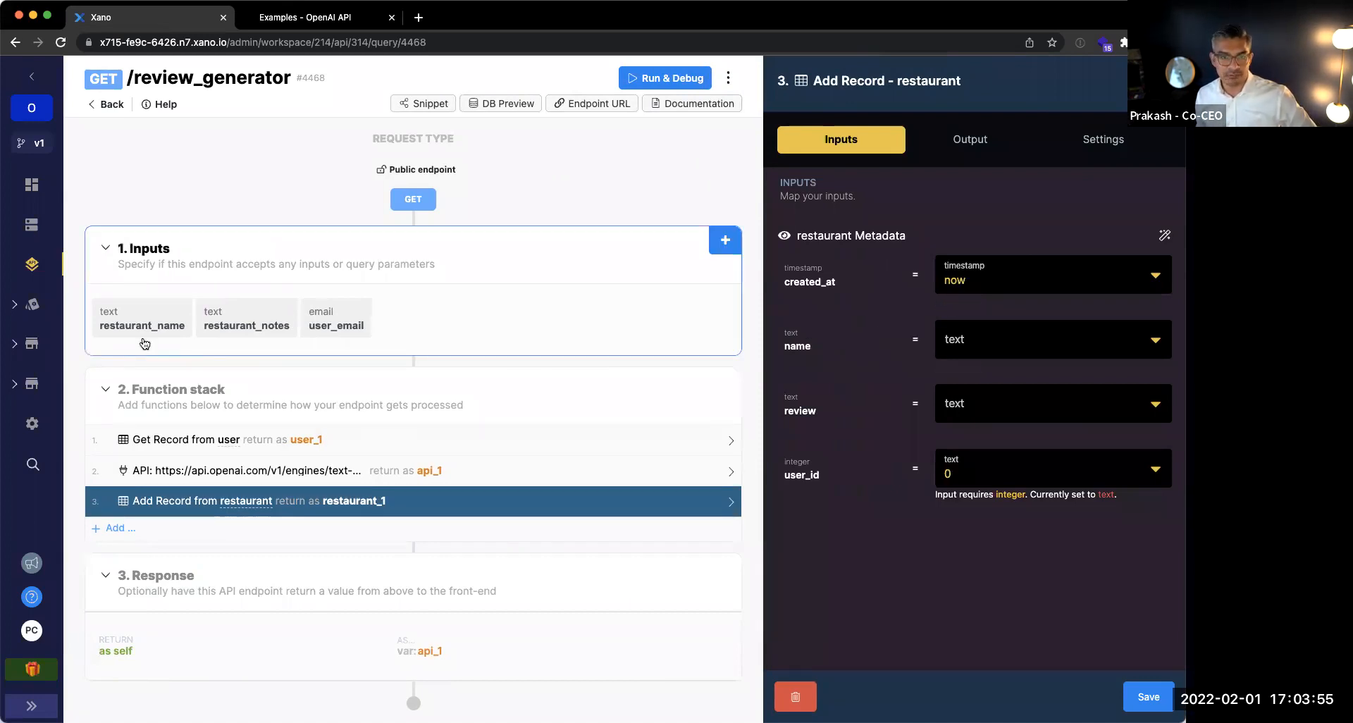
left_click(1036, 339)
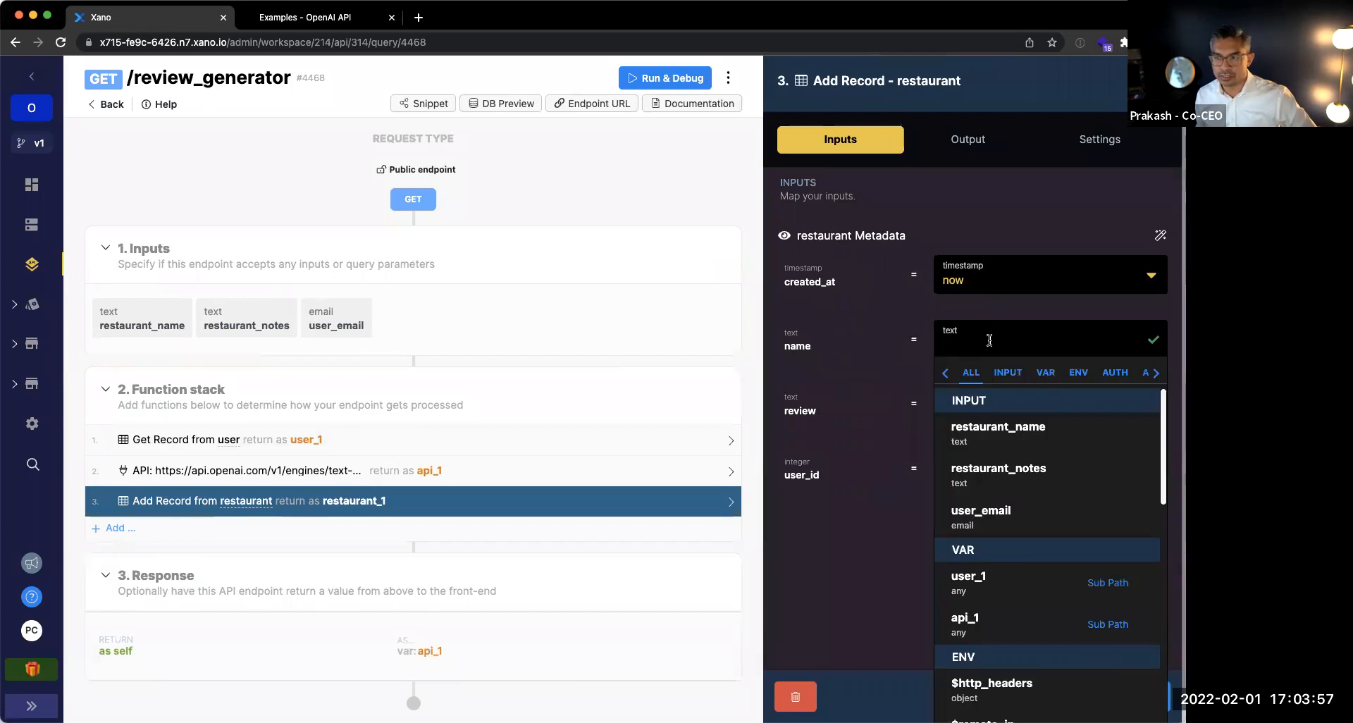
left_click(998, 426)
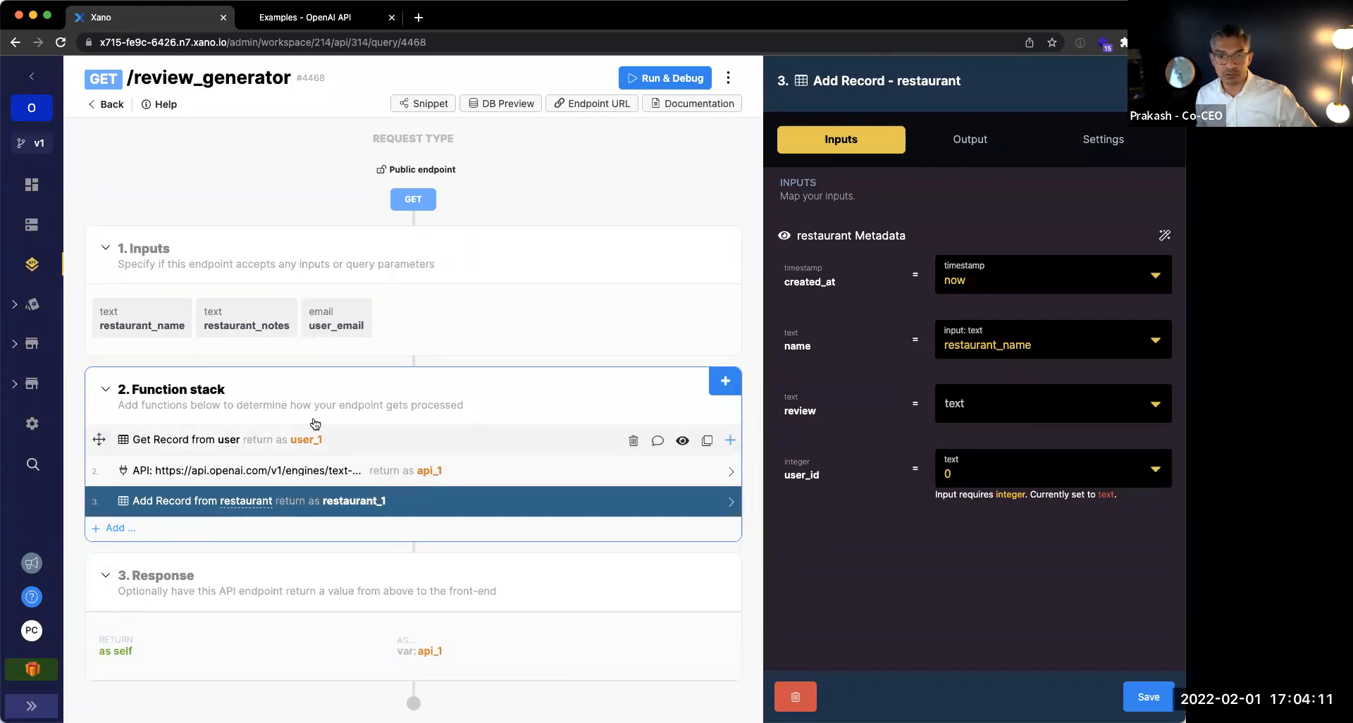
Set user_id to the found user's user_1.id and save the step.
left_click(335, 317)
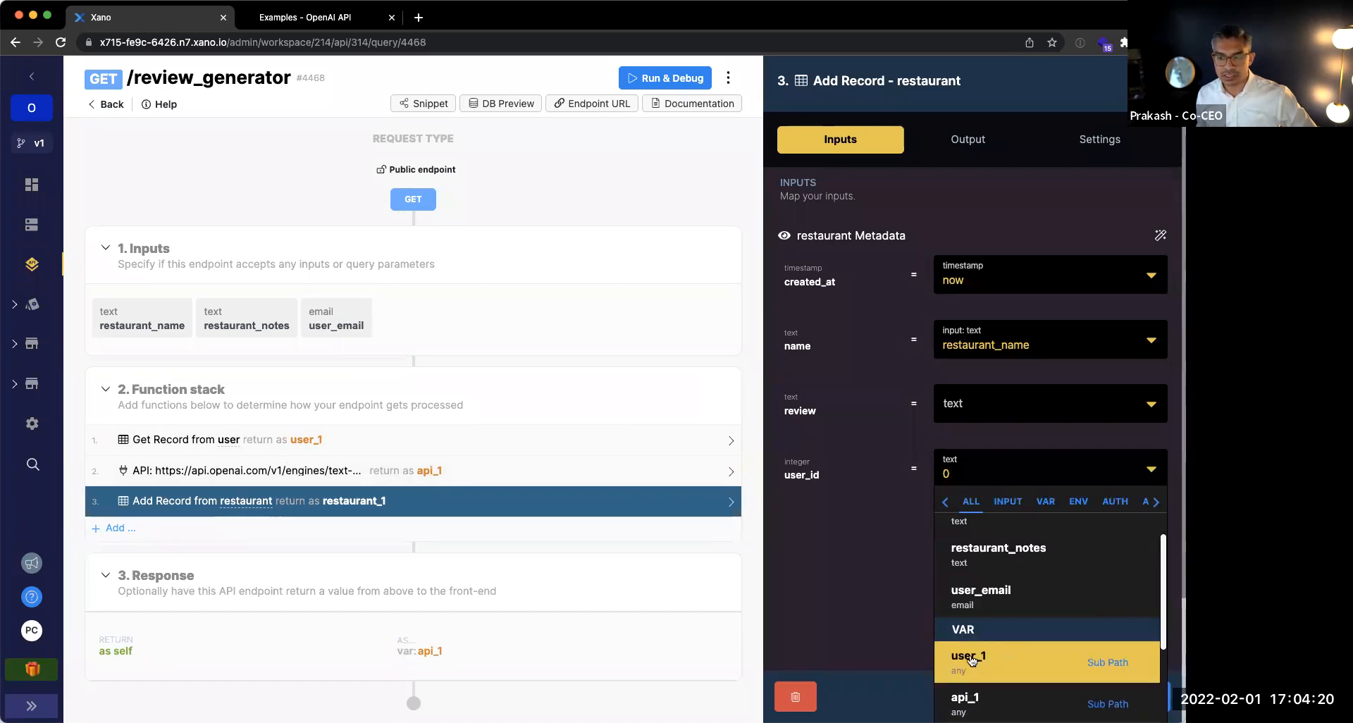
left_click(967, 660)
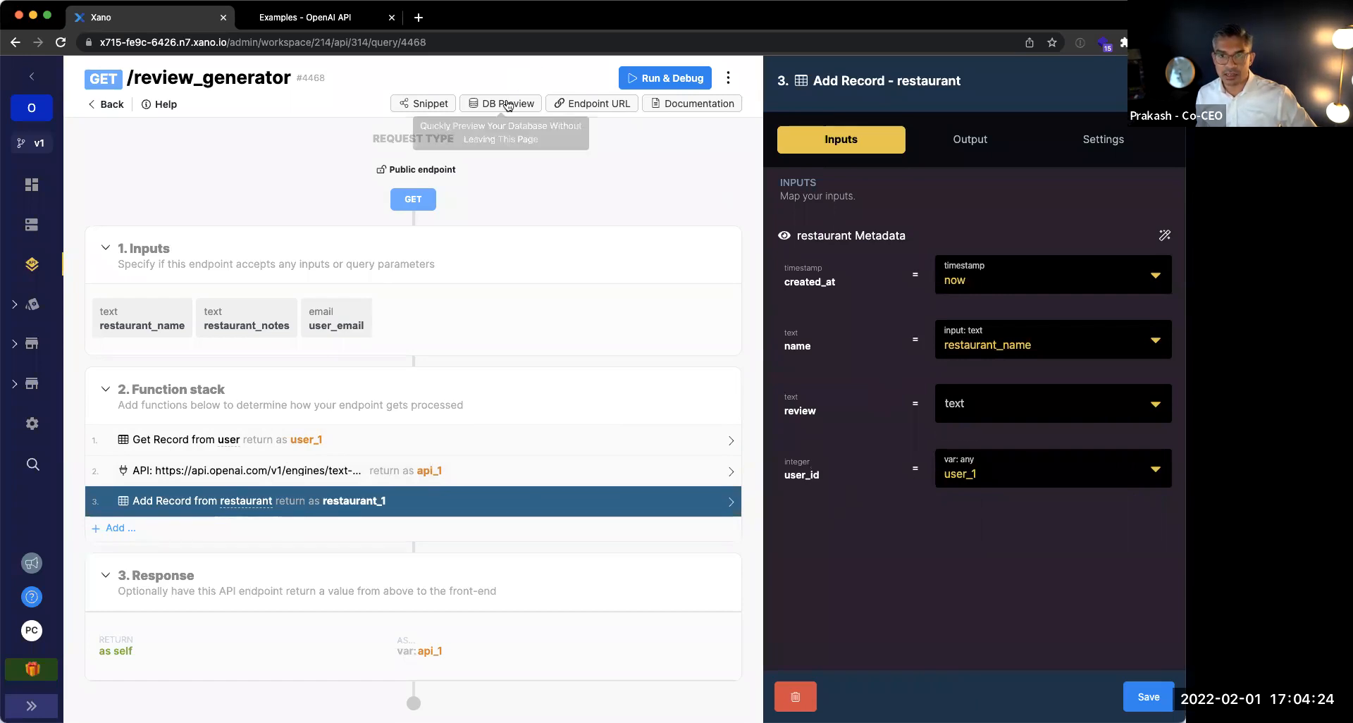
left_click(506, 103)
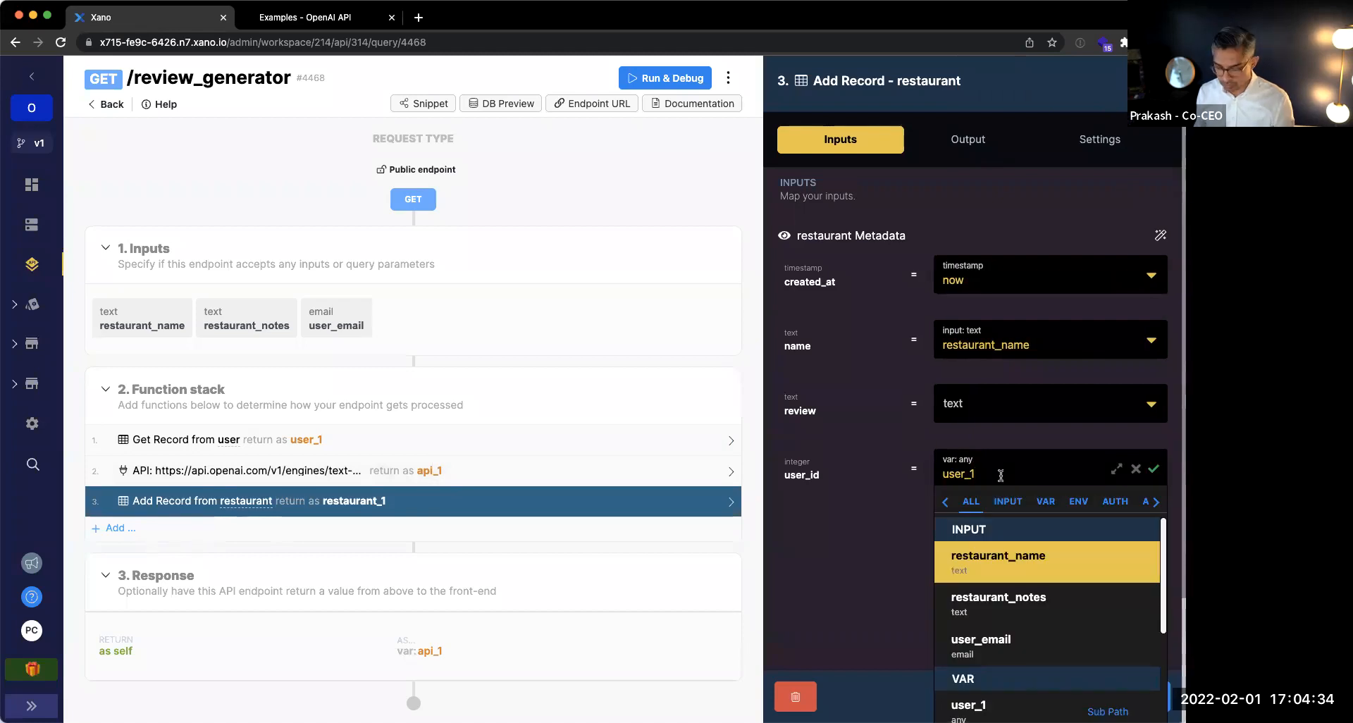
type(".id")
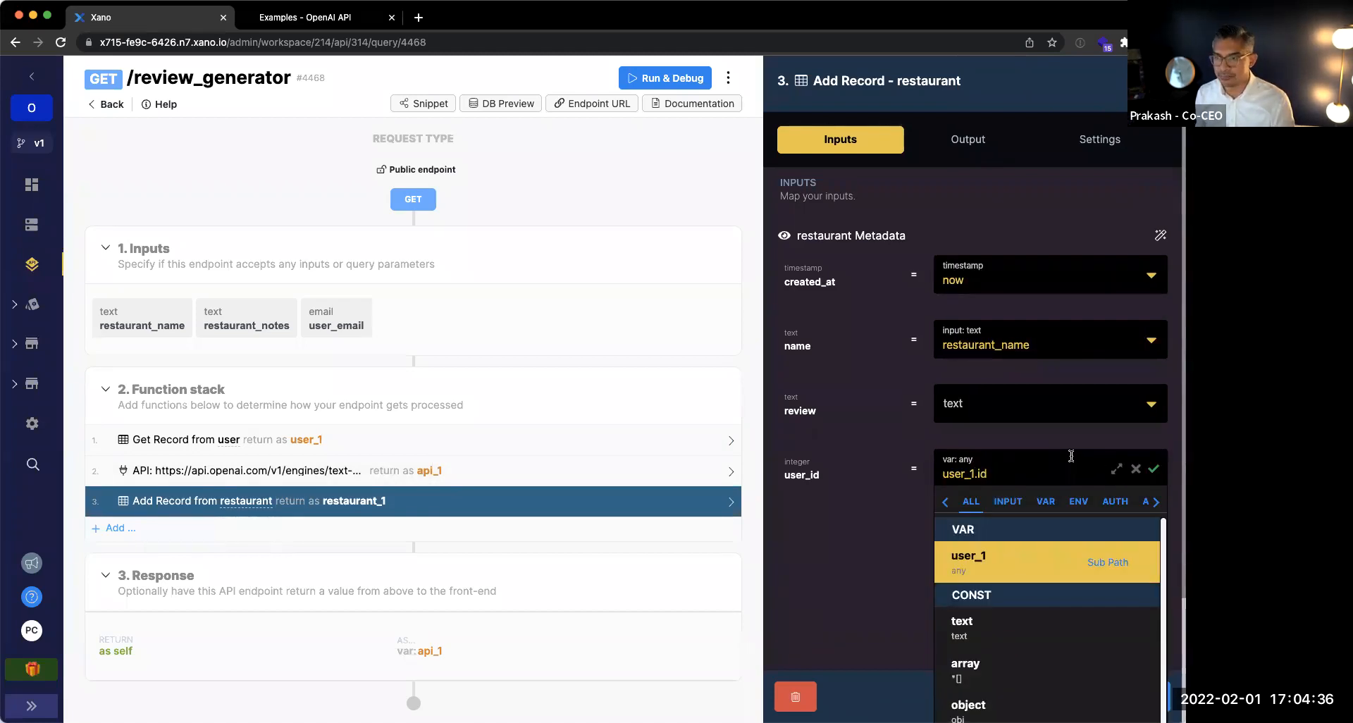
left_click(1154, 468)
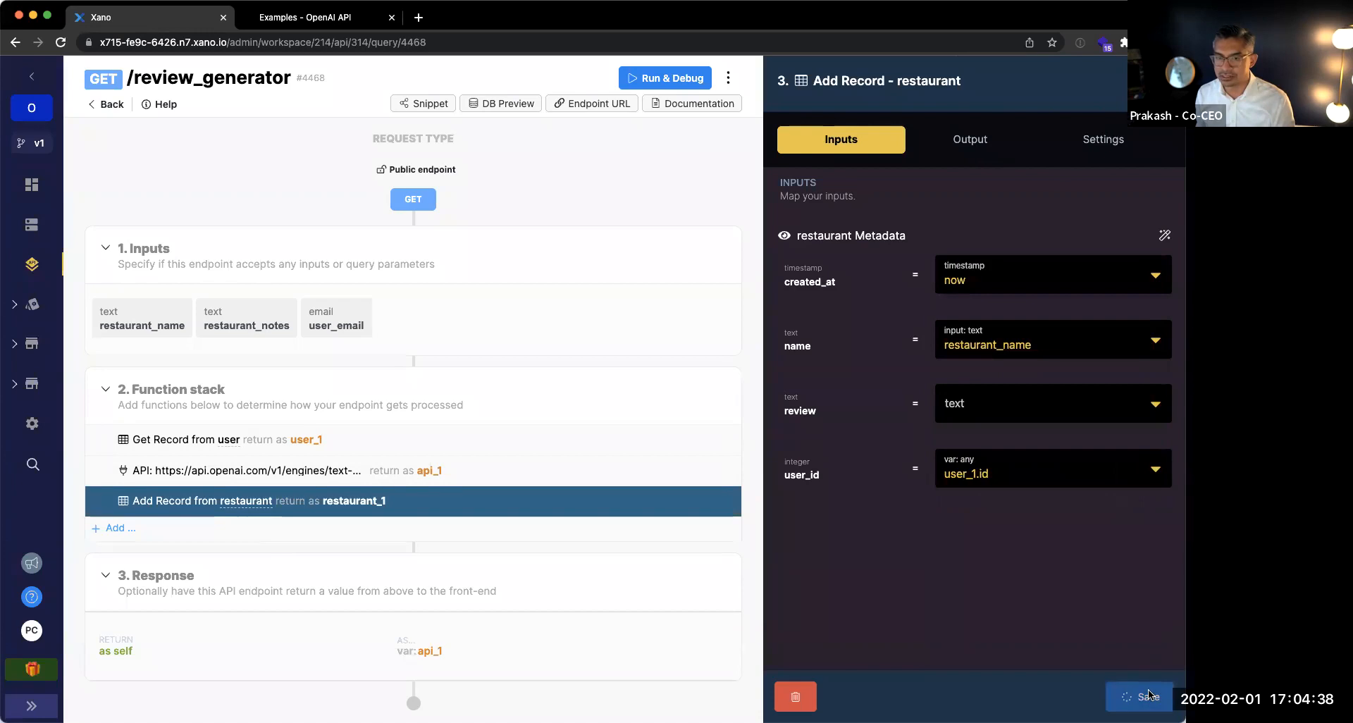
left_click(1138, 697)
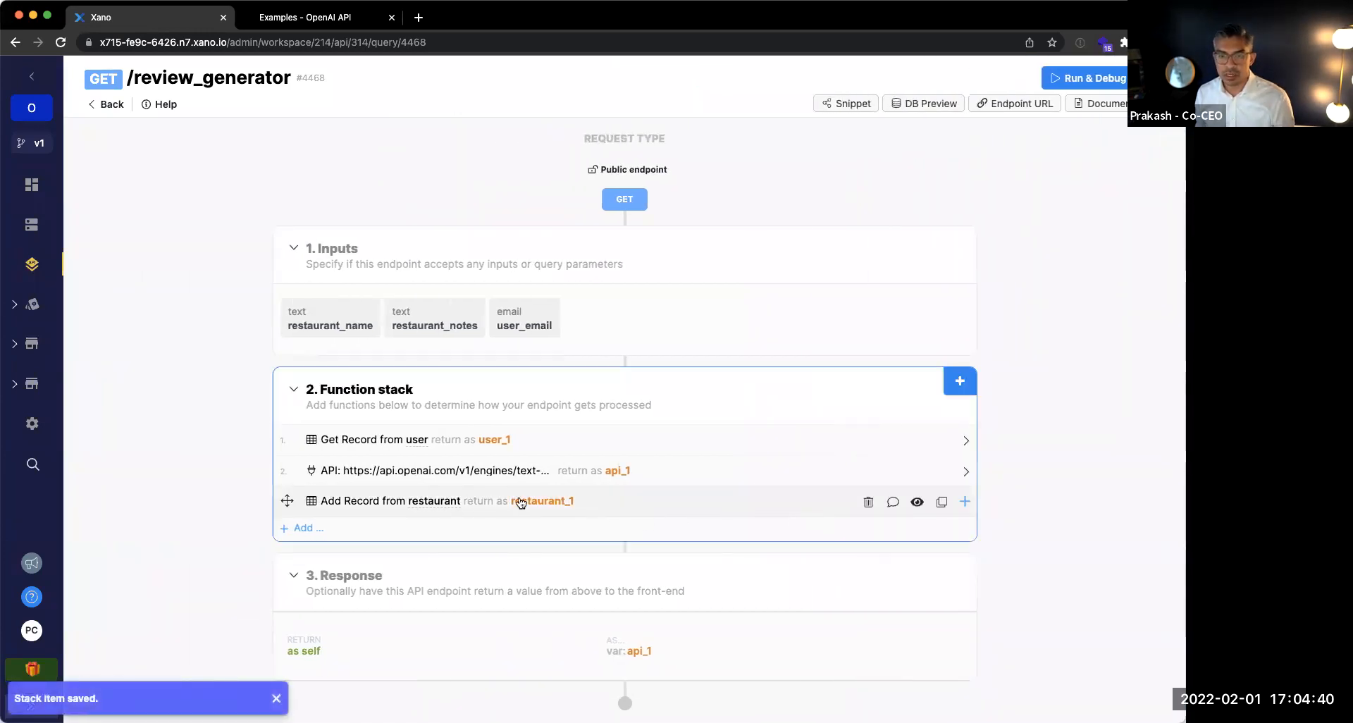
Test-run the endpoint with database steps disabled, confirming the Firestone review is returned.
left_click(391, 500)
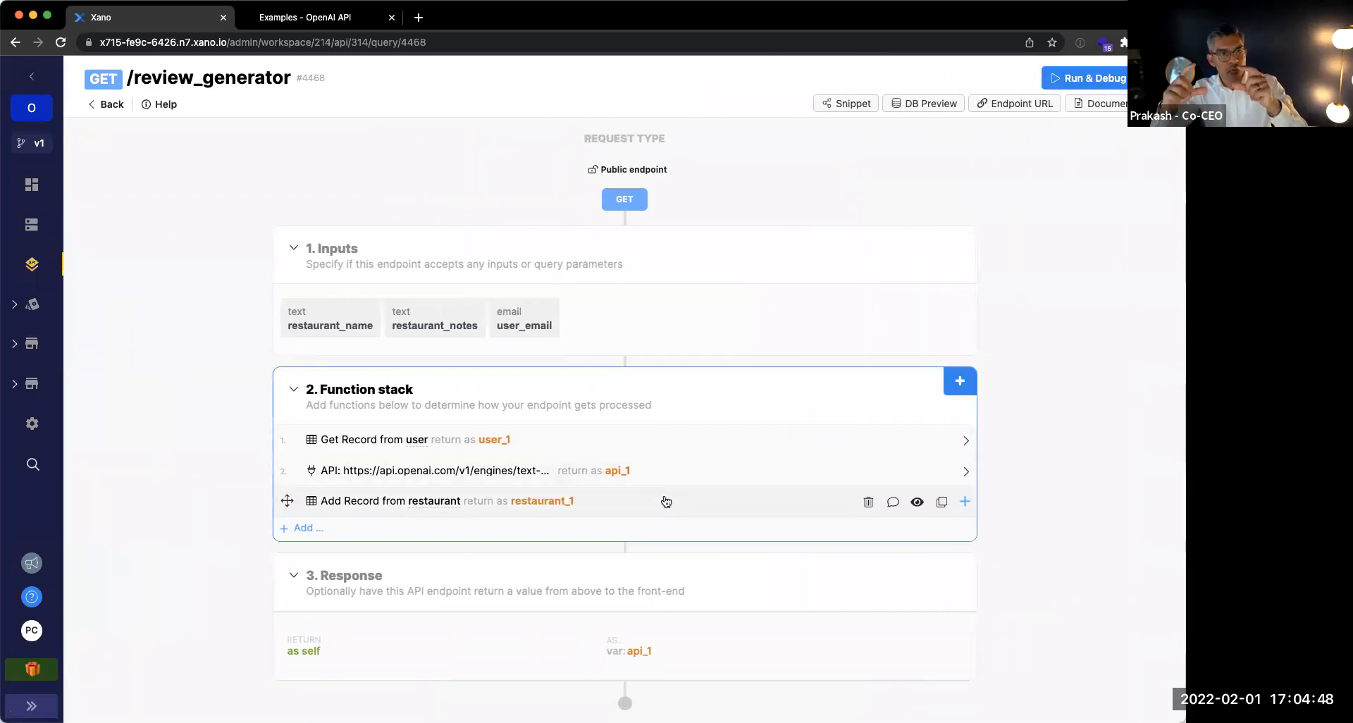
mouse_move(675, 513)
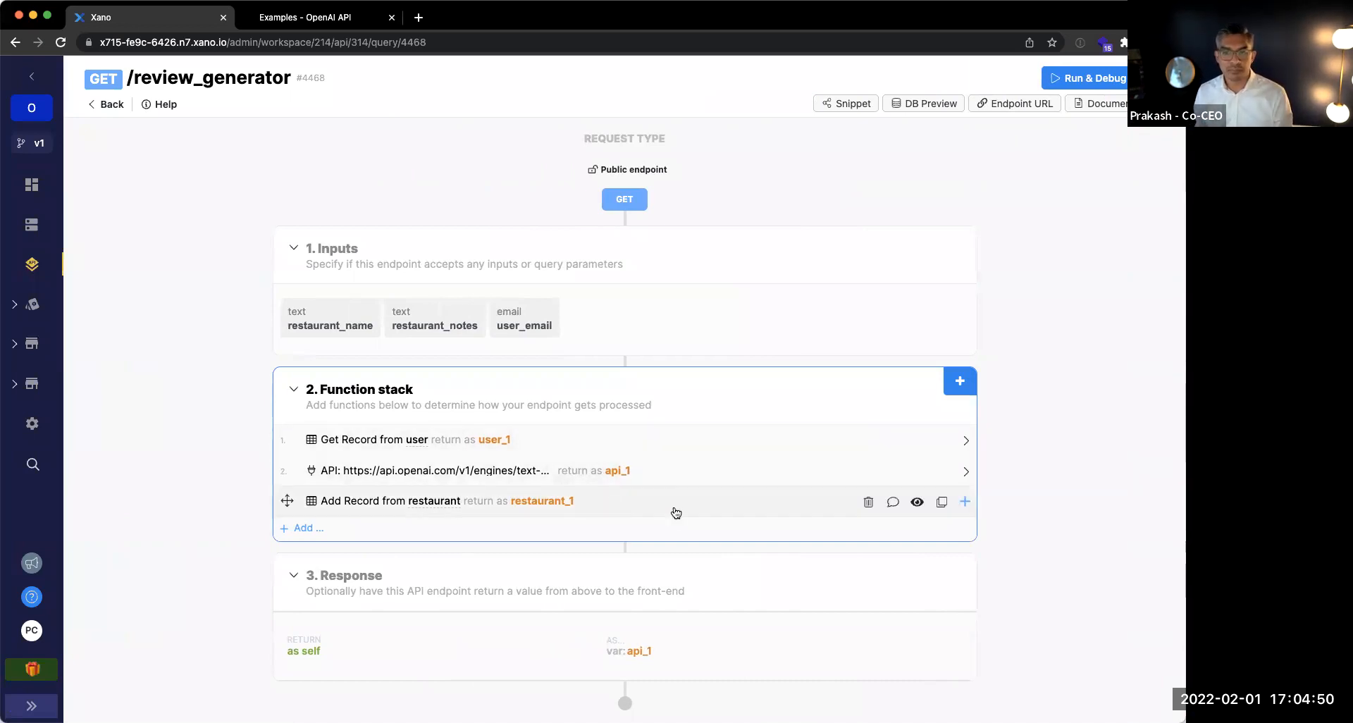
mouse_move(689, 514)
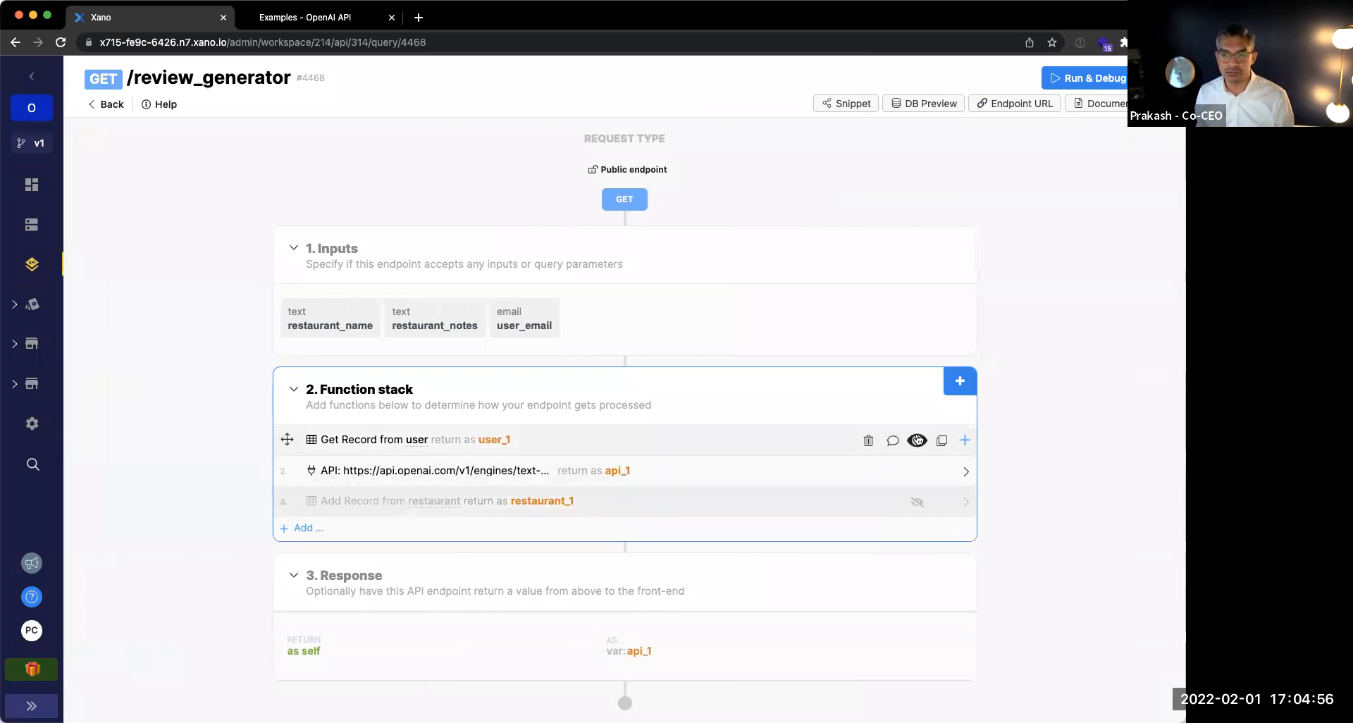
left_click(1091, 77)
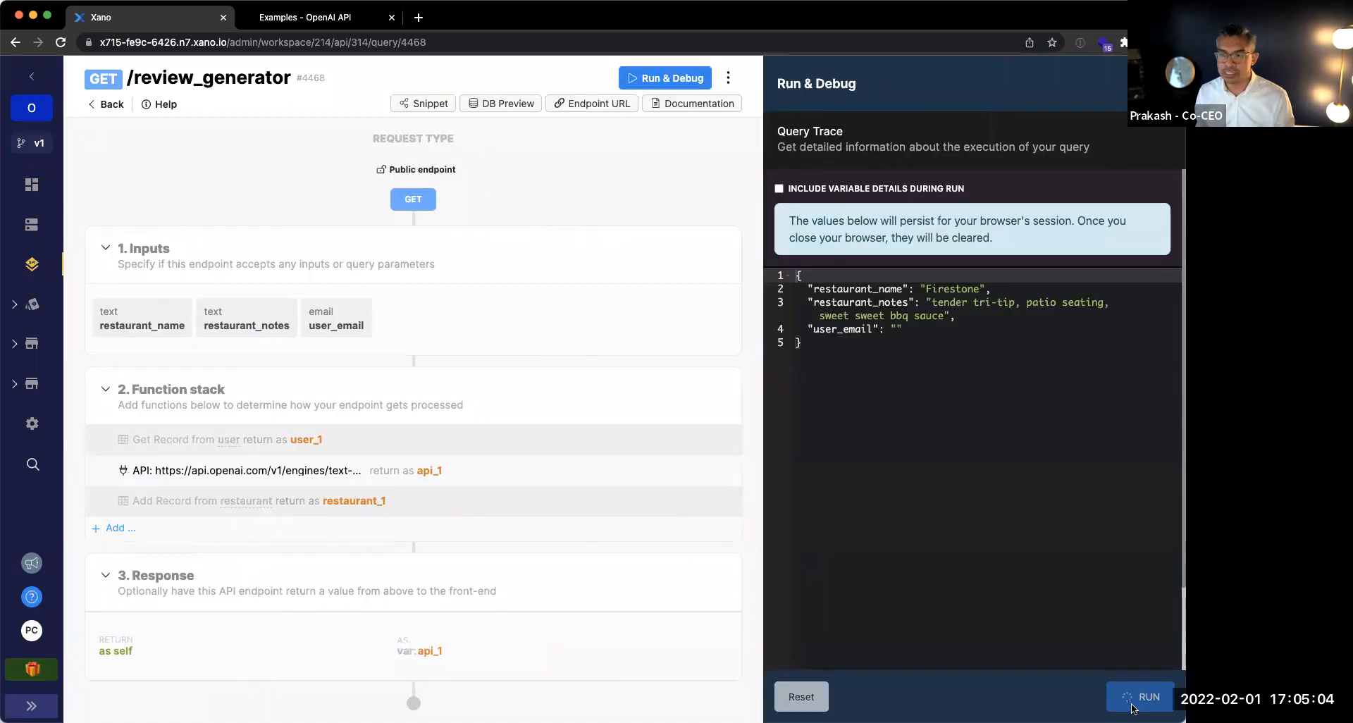
left_click(1138, 696)
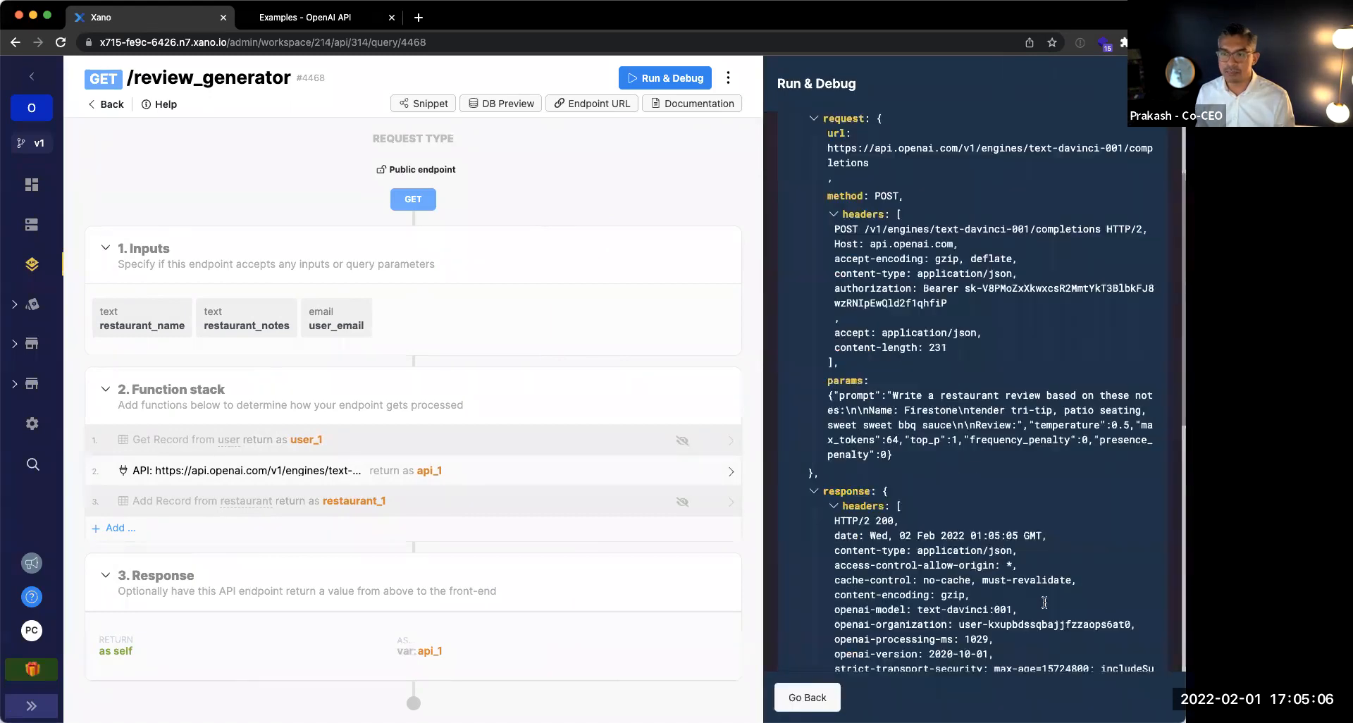
scroll("down", 3)
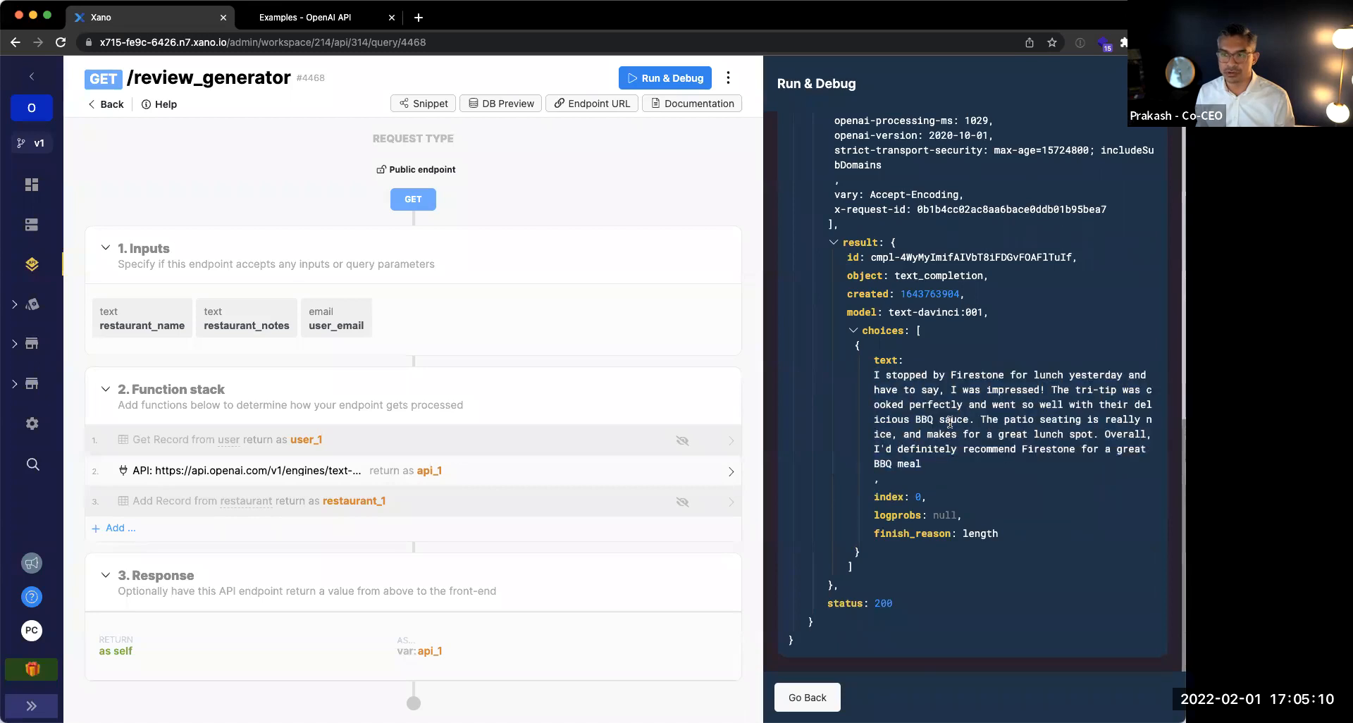
left_click(1122, 237)
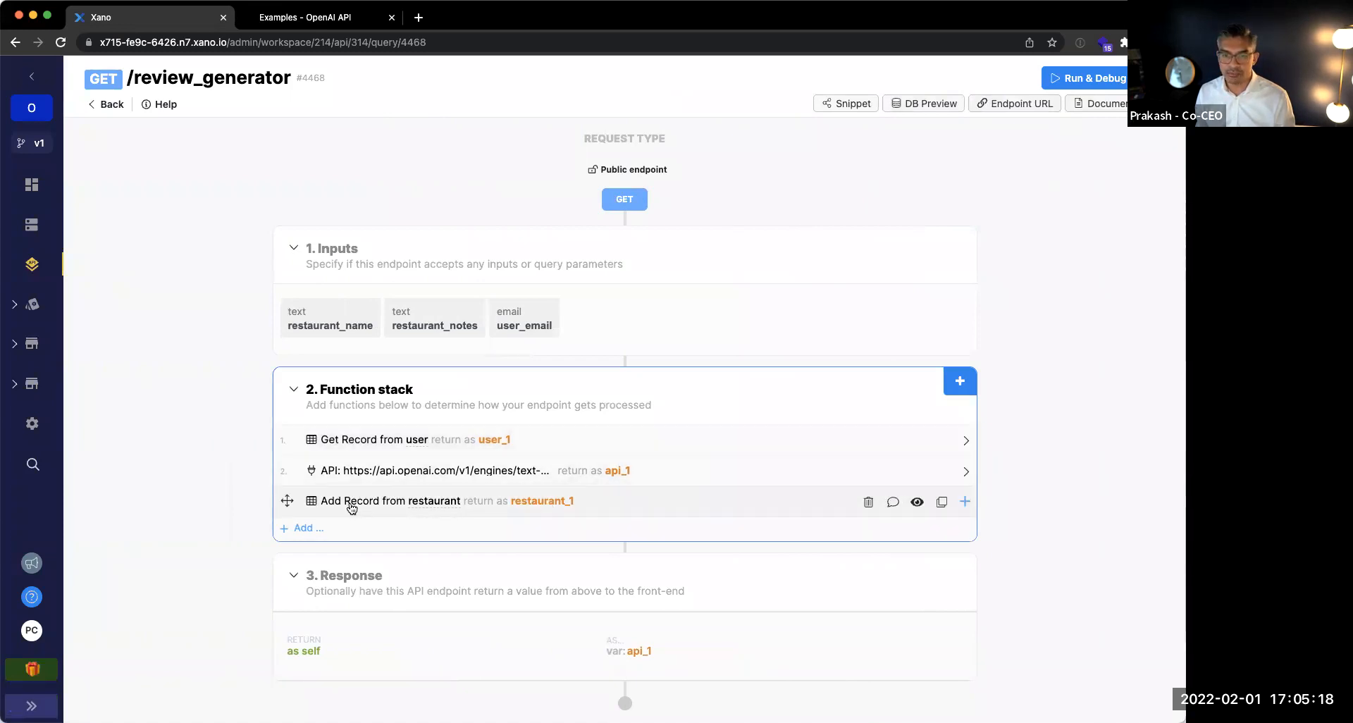
Reopen the Add Record step and start mapping the review field from the api_1 output.
left_click(395, 500)
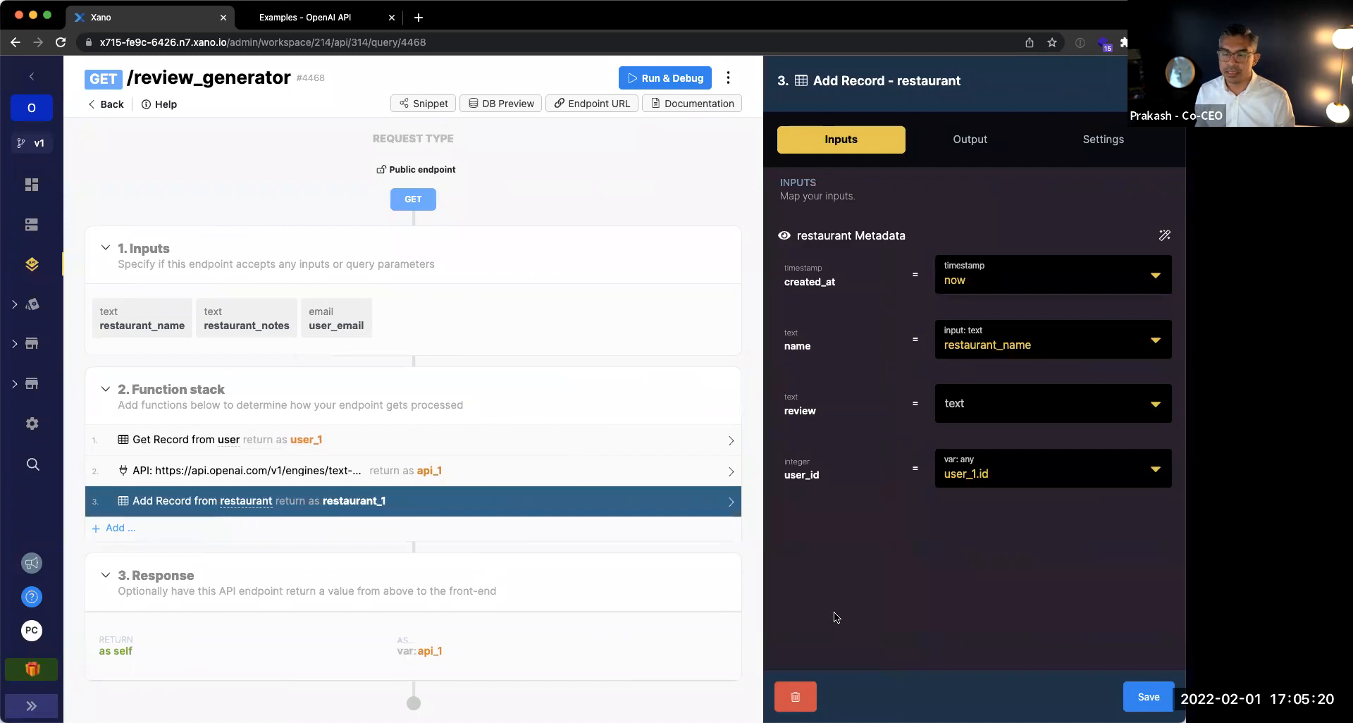
left_click(1036, 403)
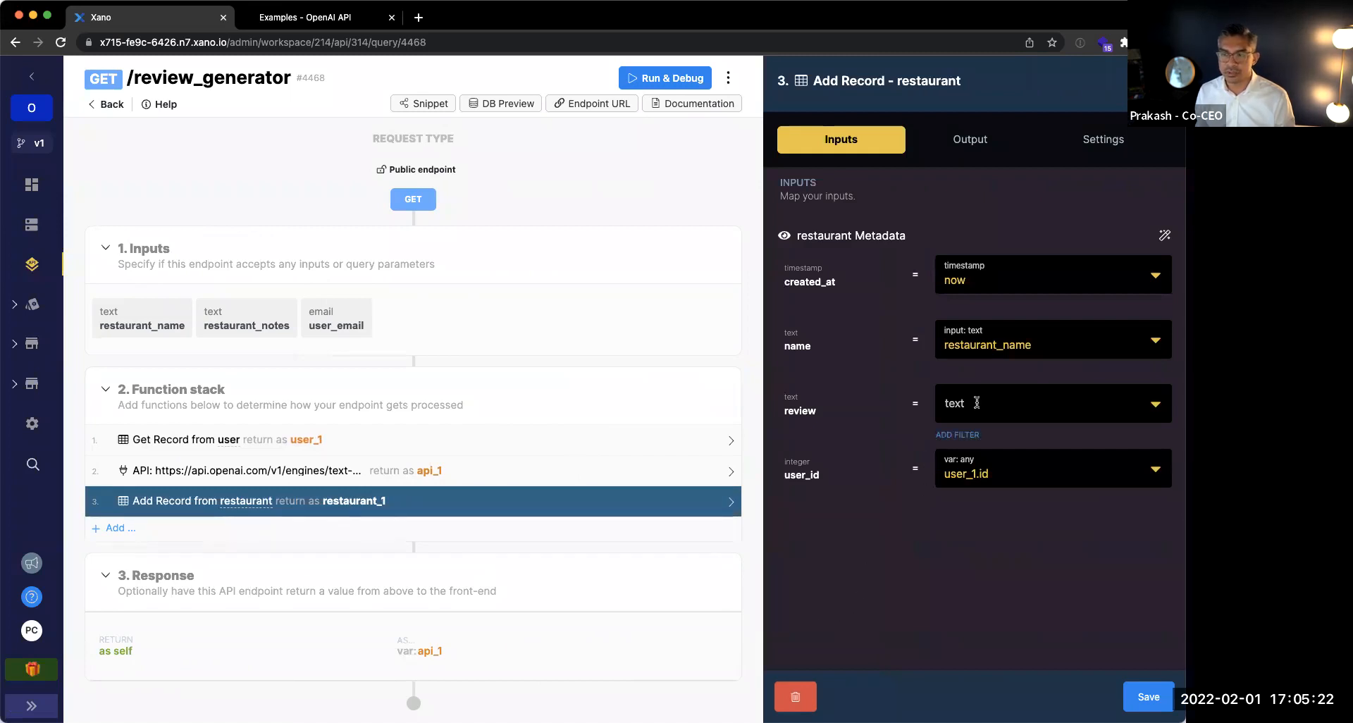
left_click(1044, 403)
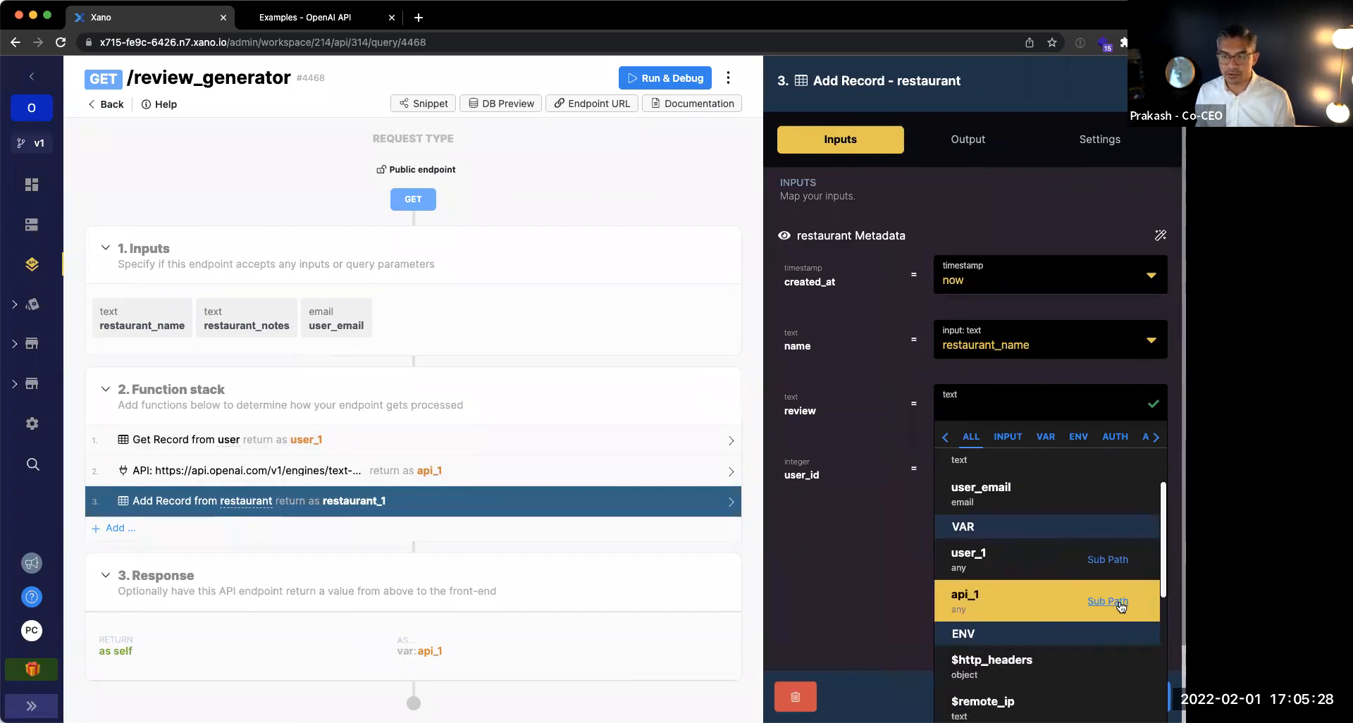
left_click(1108, 602)
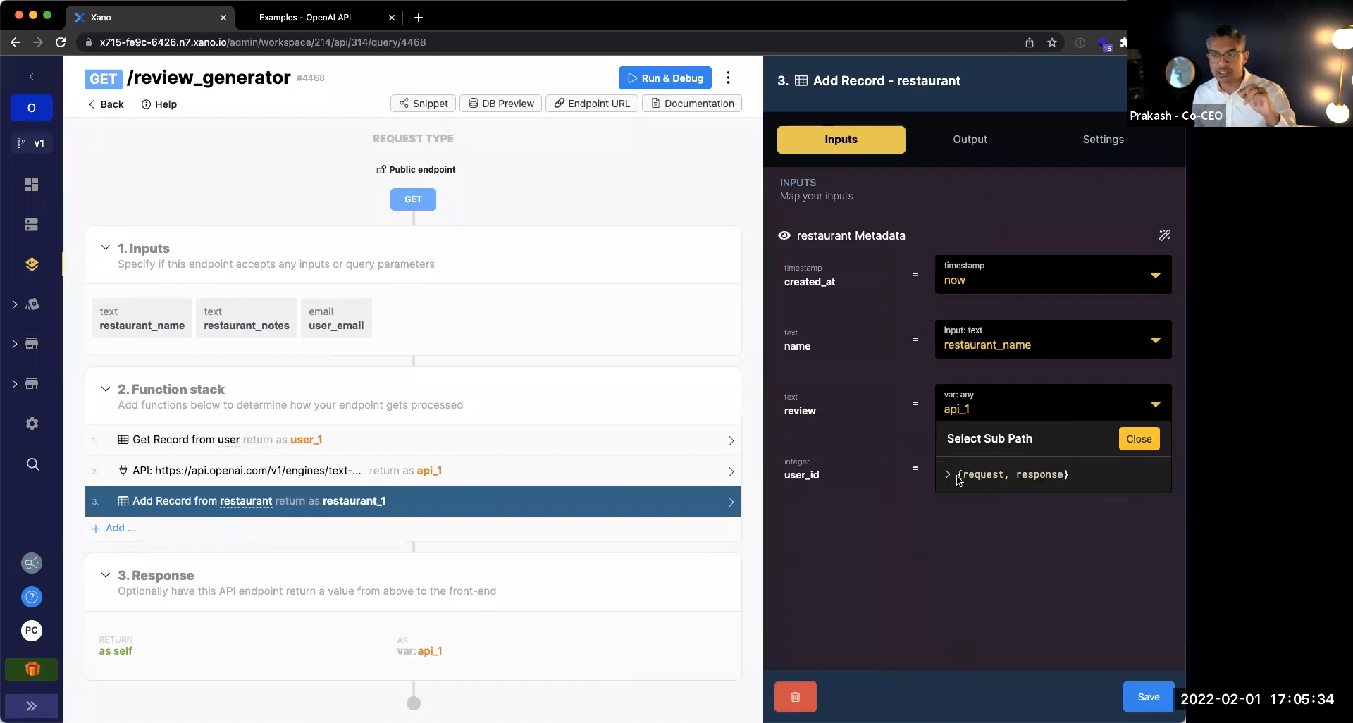
Map review to api_1.response.result.choices.0.text and save the step.
left_click(947, 474)
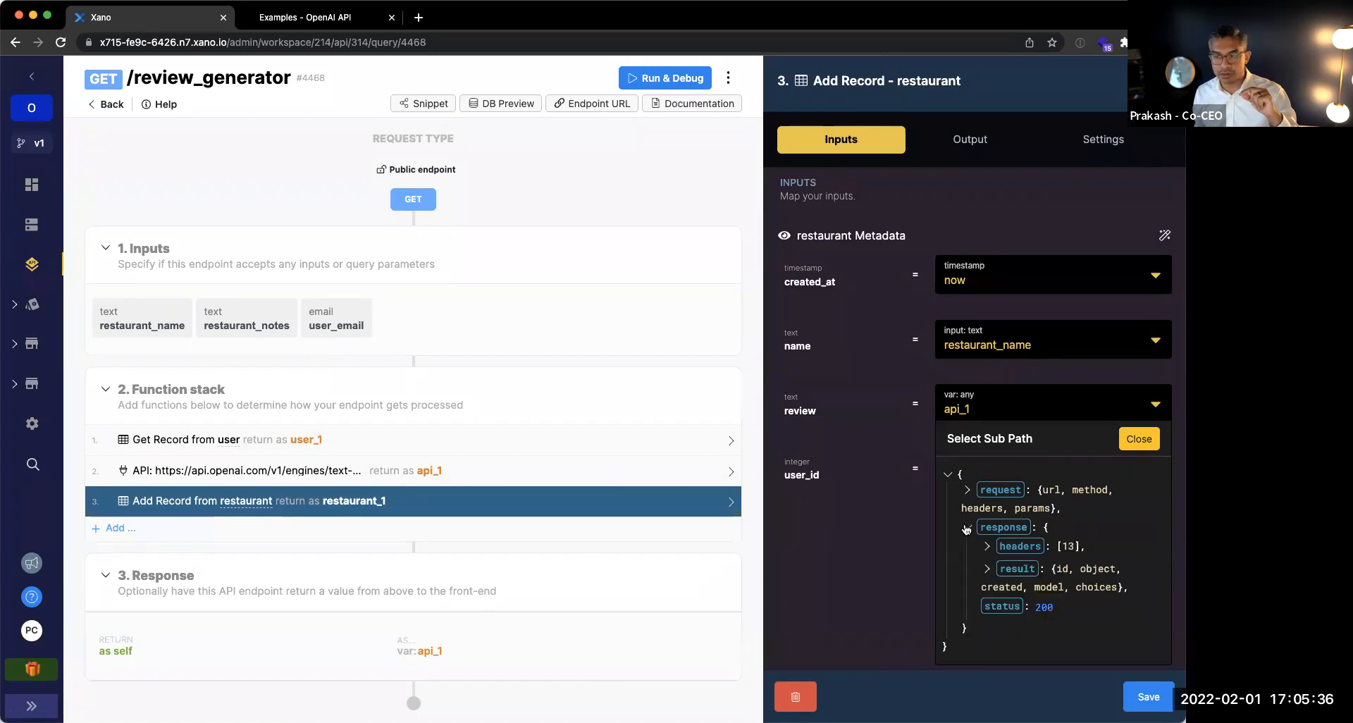
left_click(987, 567)
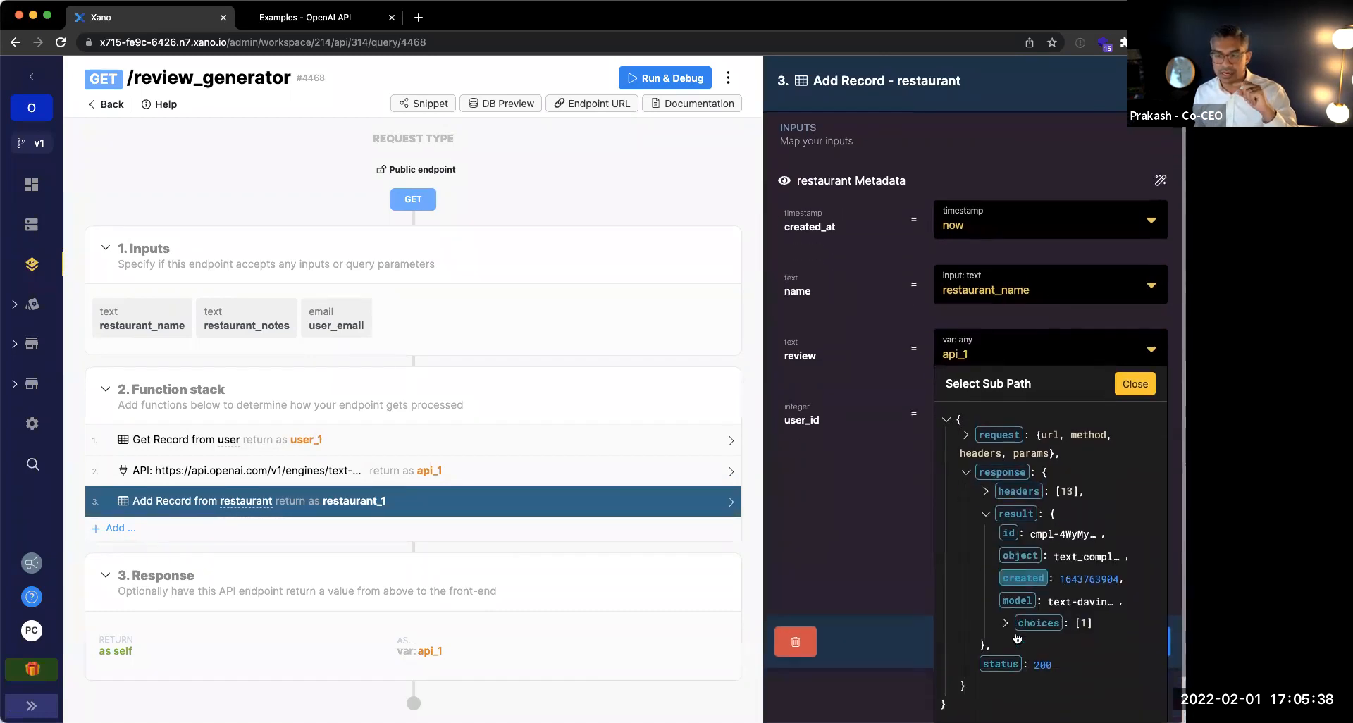
left_click(1004, 621)
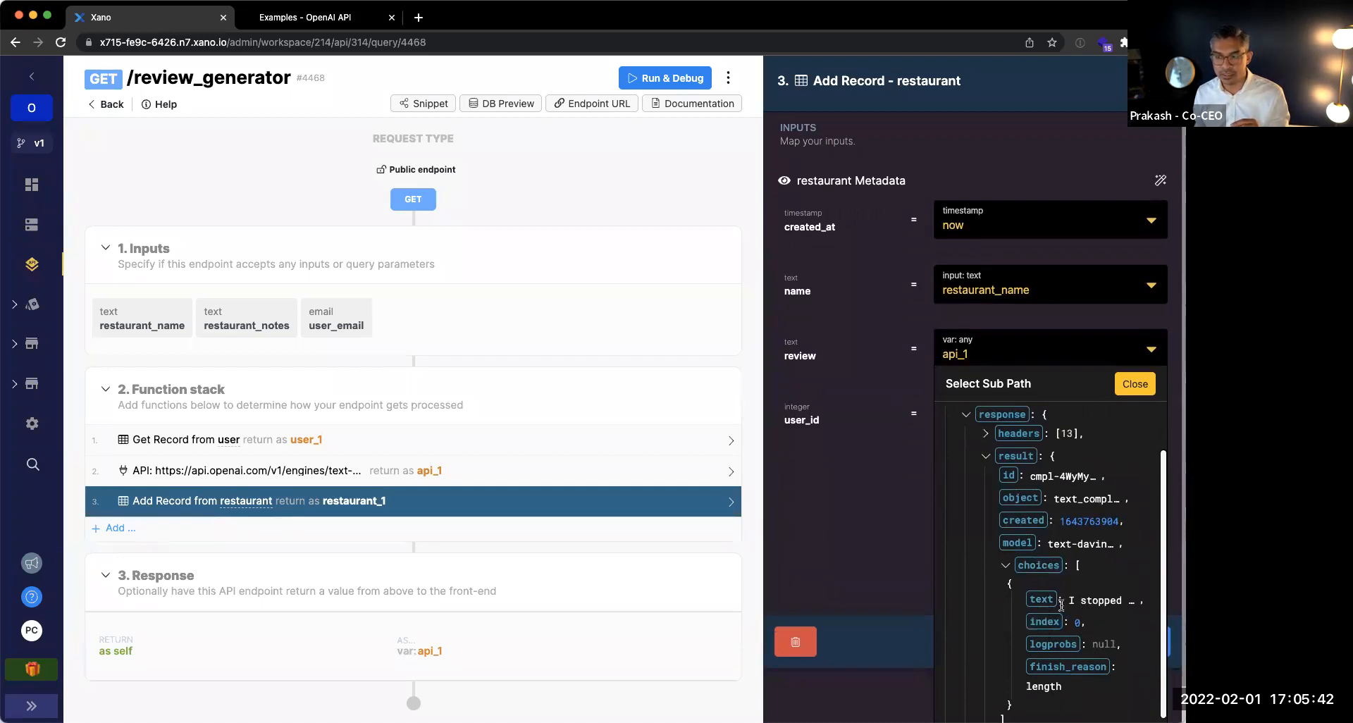
left_click(1040, 599)
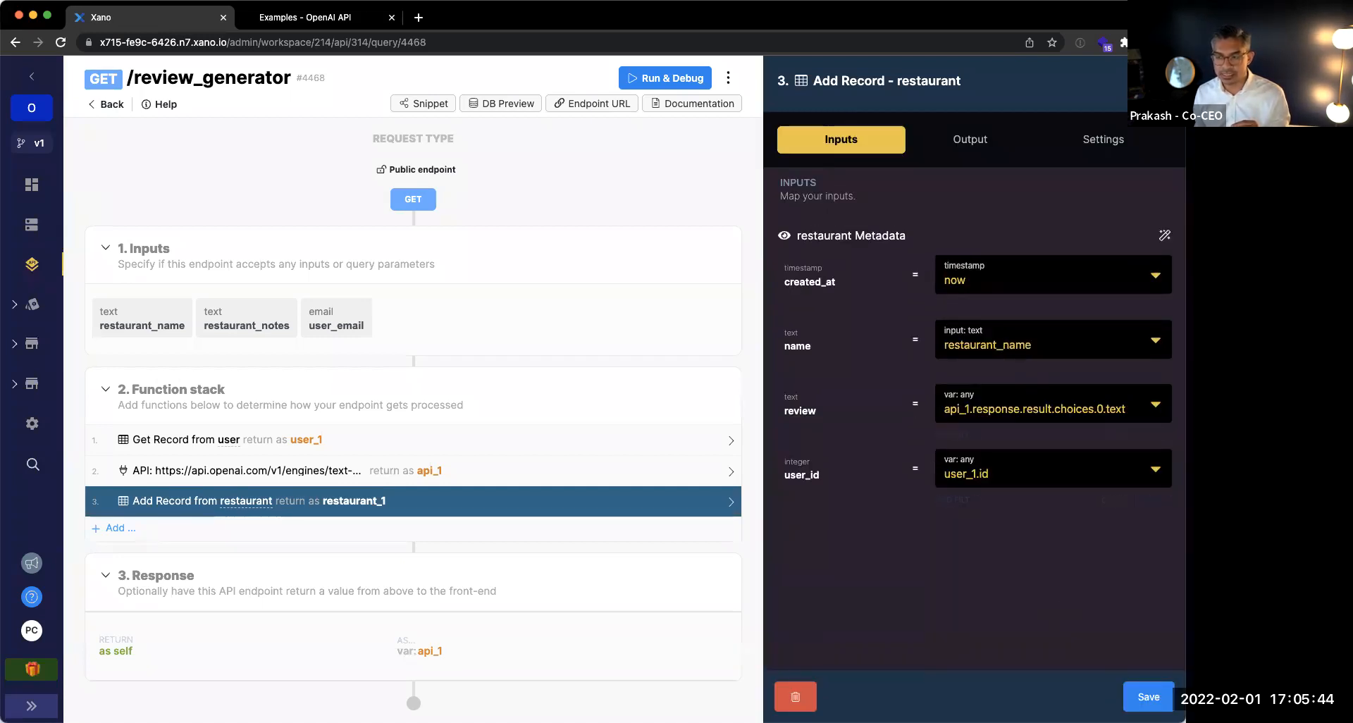
left_click(1147, 697)
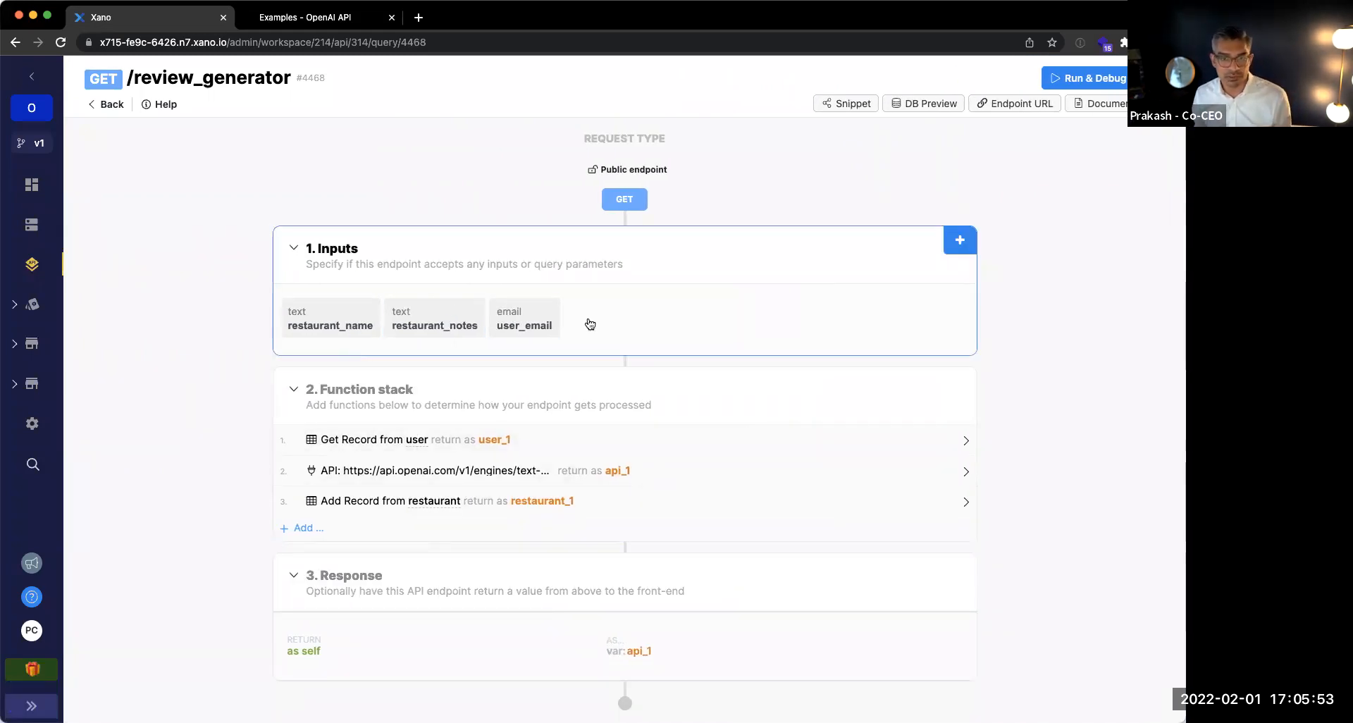
Open Run & Debug with the stored Firestone name and tri-tip notes as inputs.
left_click(434, 318)
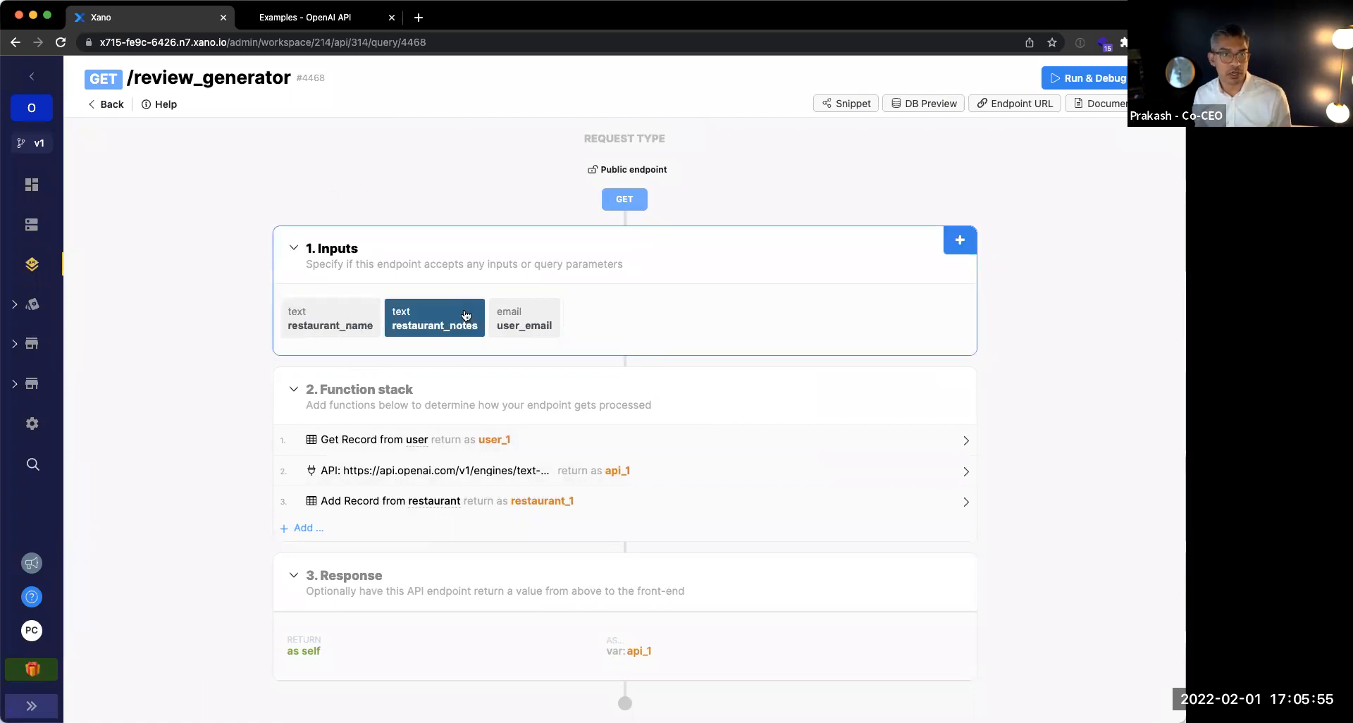
left_click(524, 318)
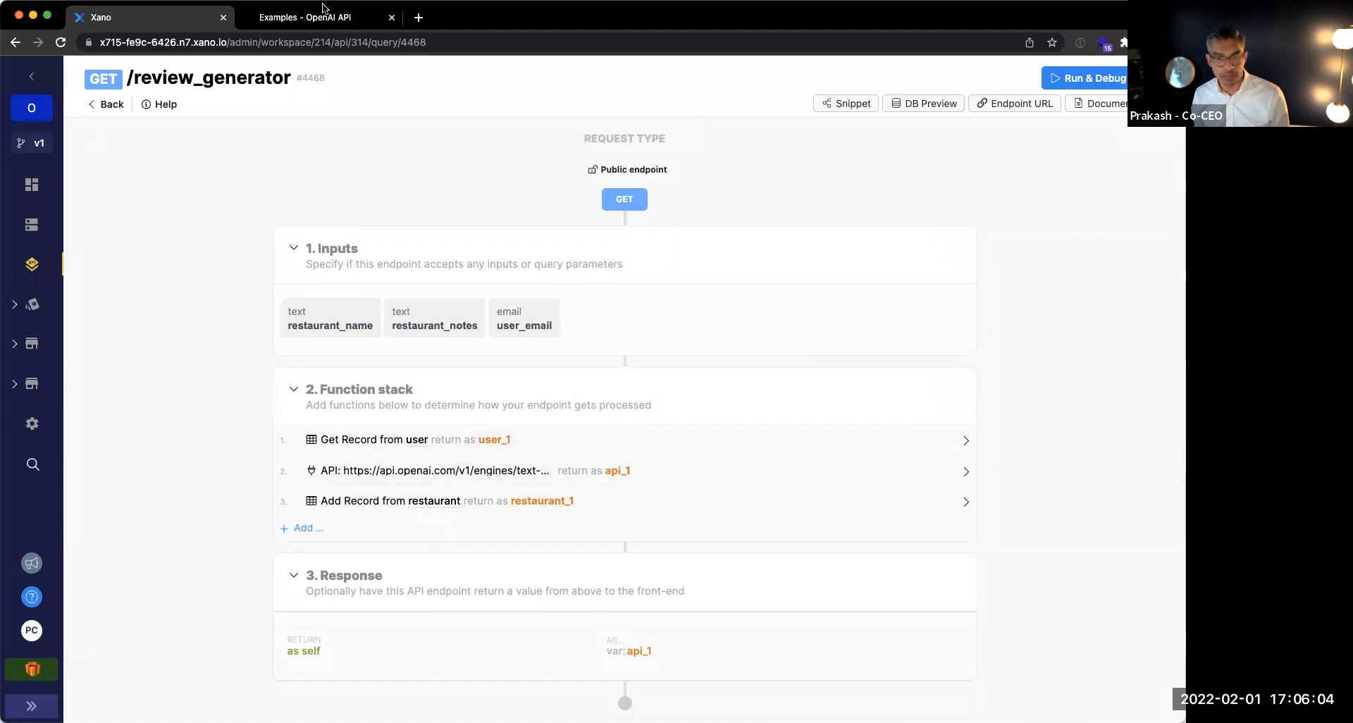
mouse_move(539, 503)
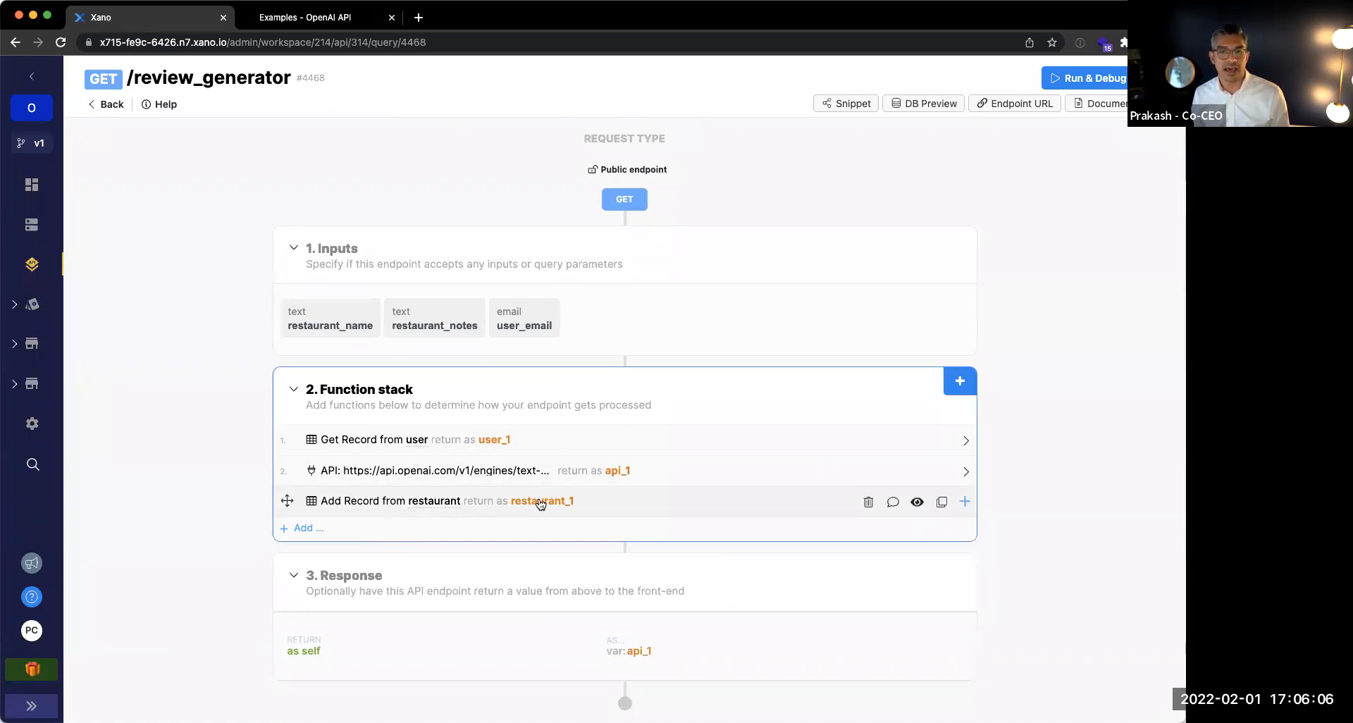
mouse_move(390, 513)
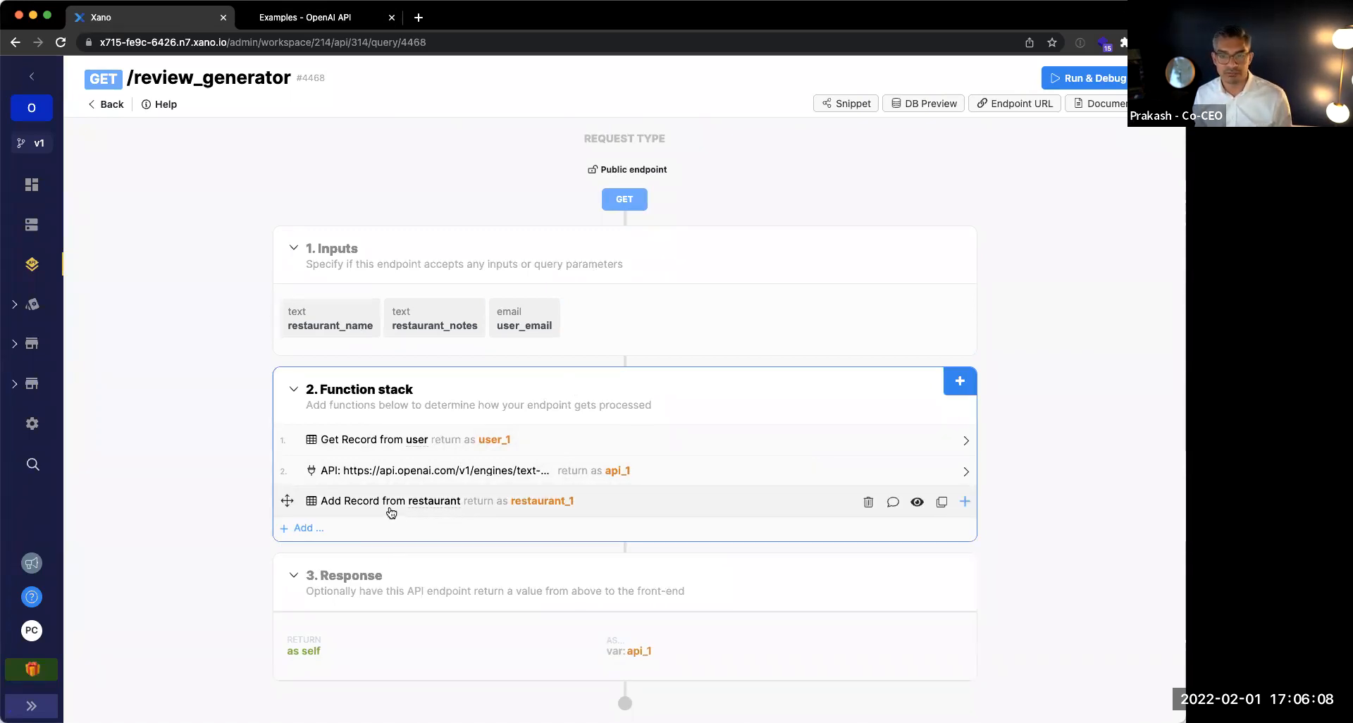
mouse_move(473, 503)
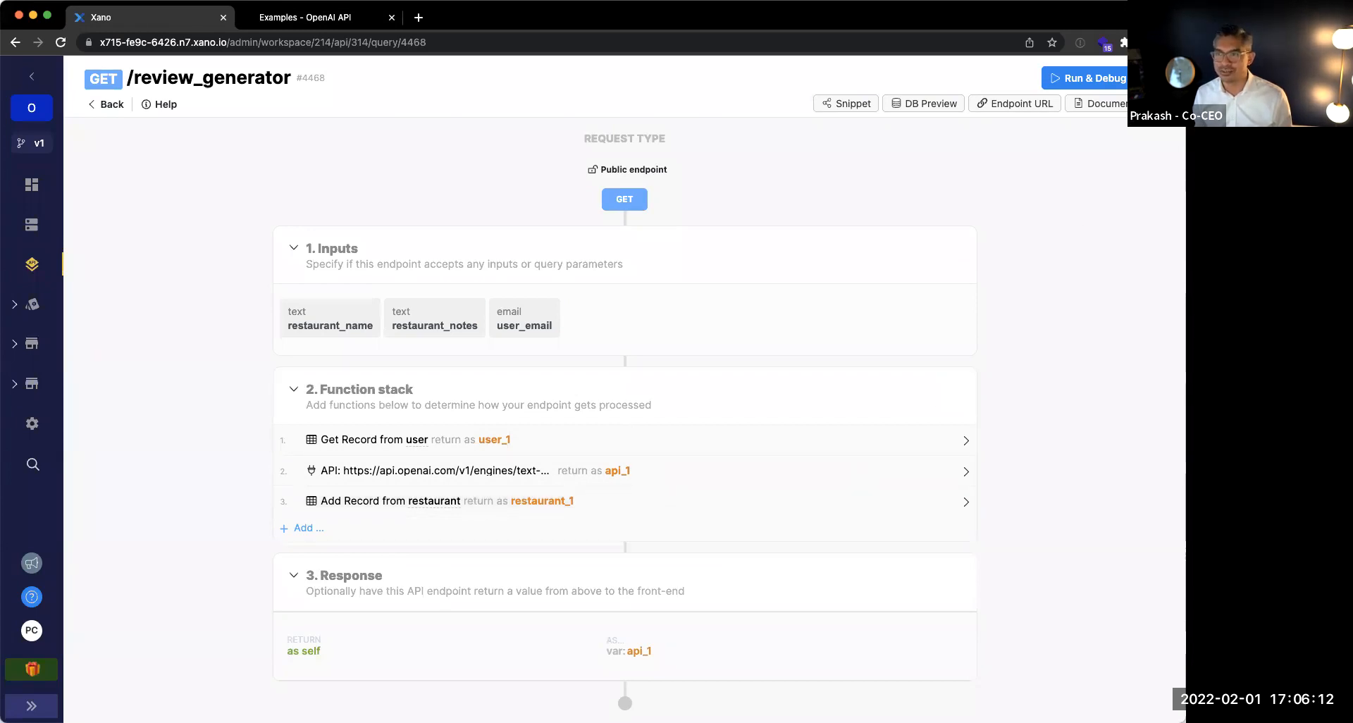
left_click(1091, 78)
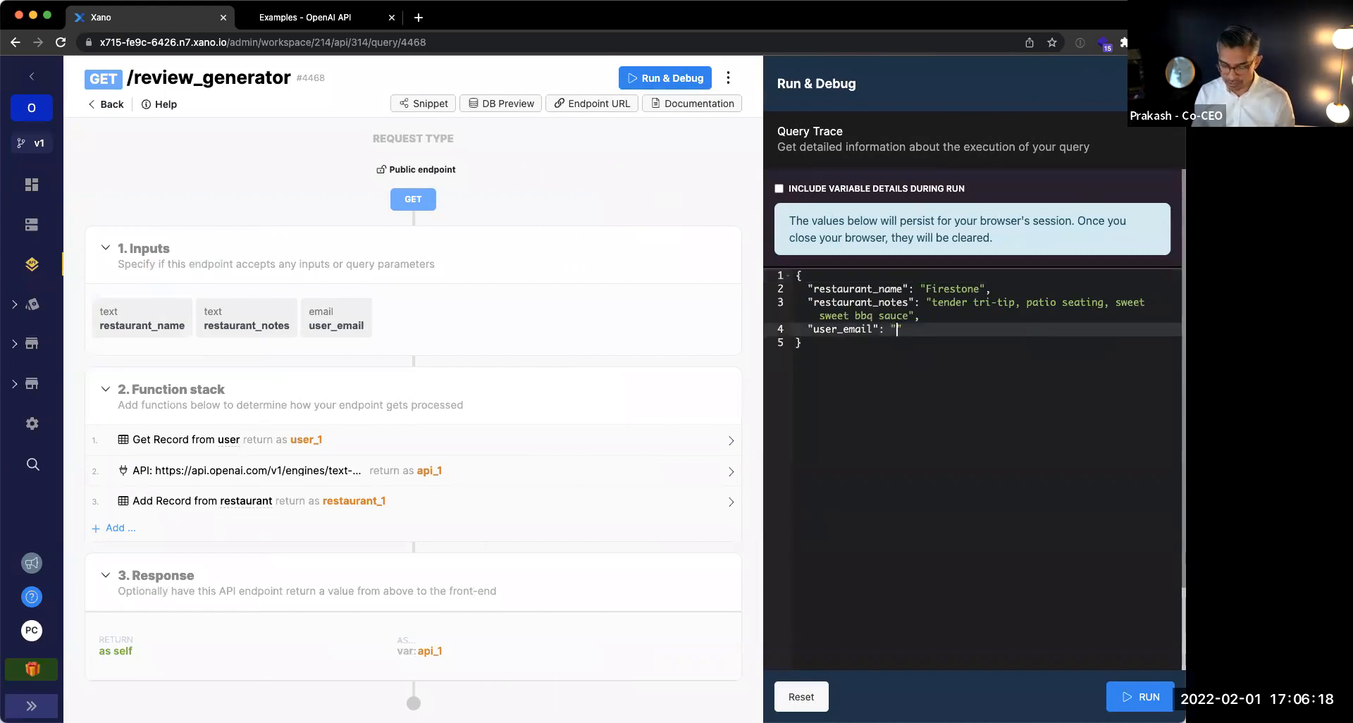
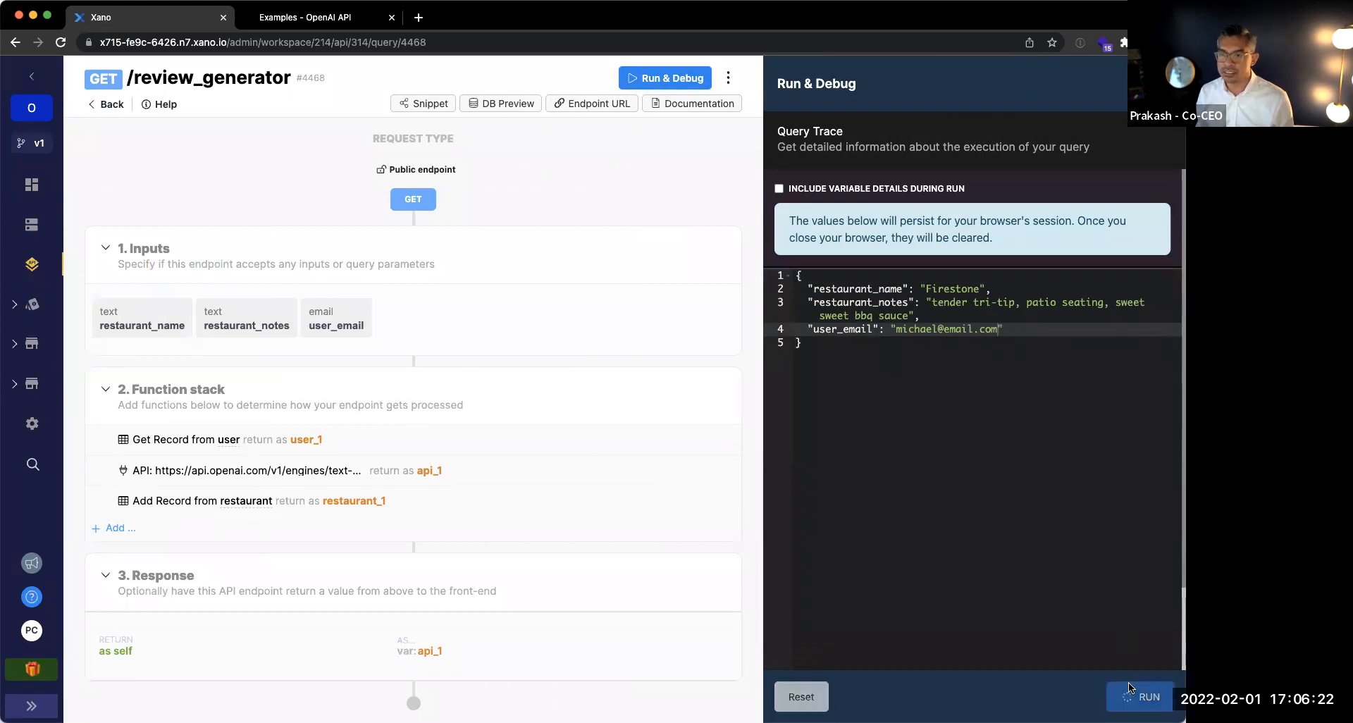
left_click(1138, 697)
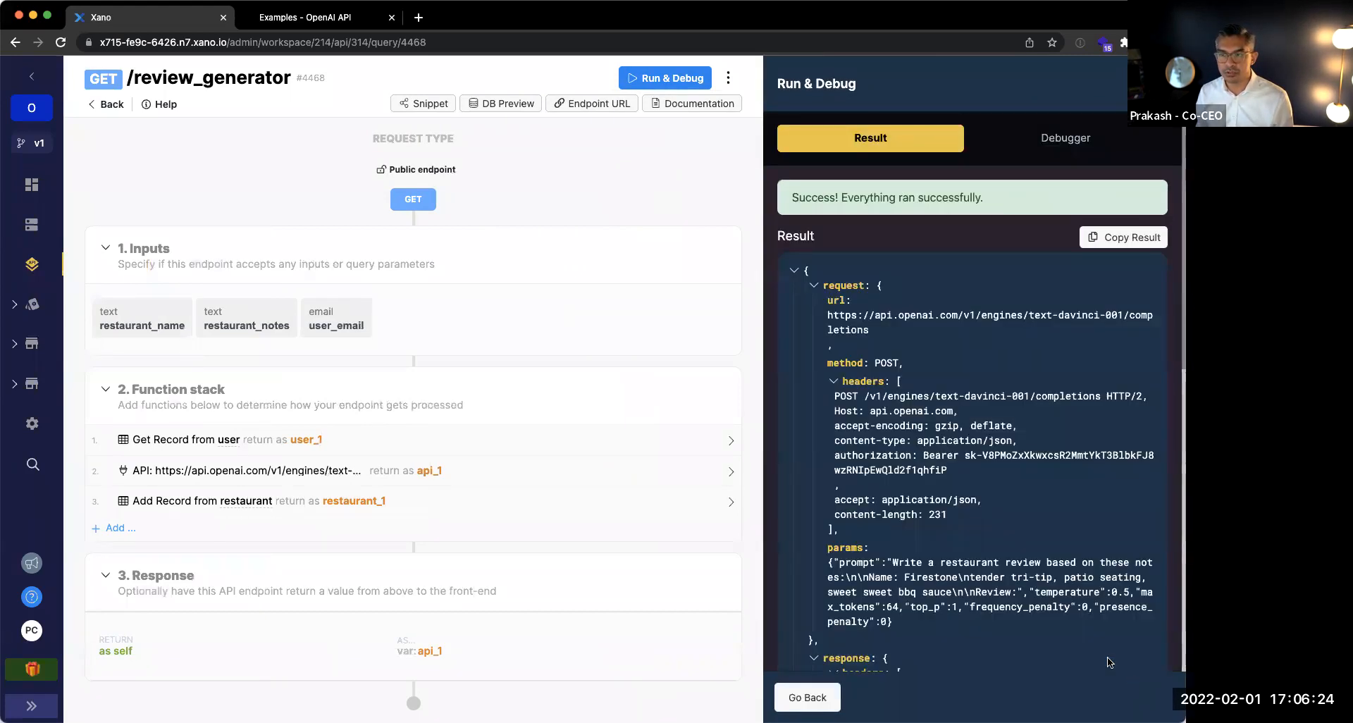
scroll("down", 3)
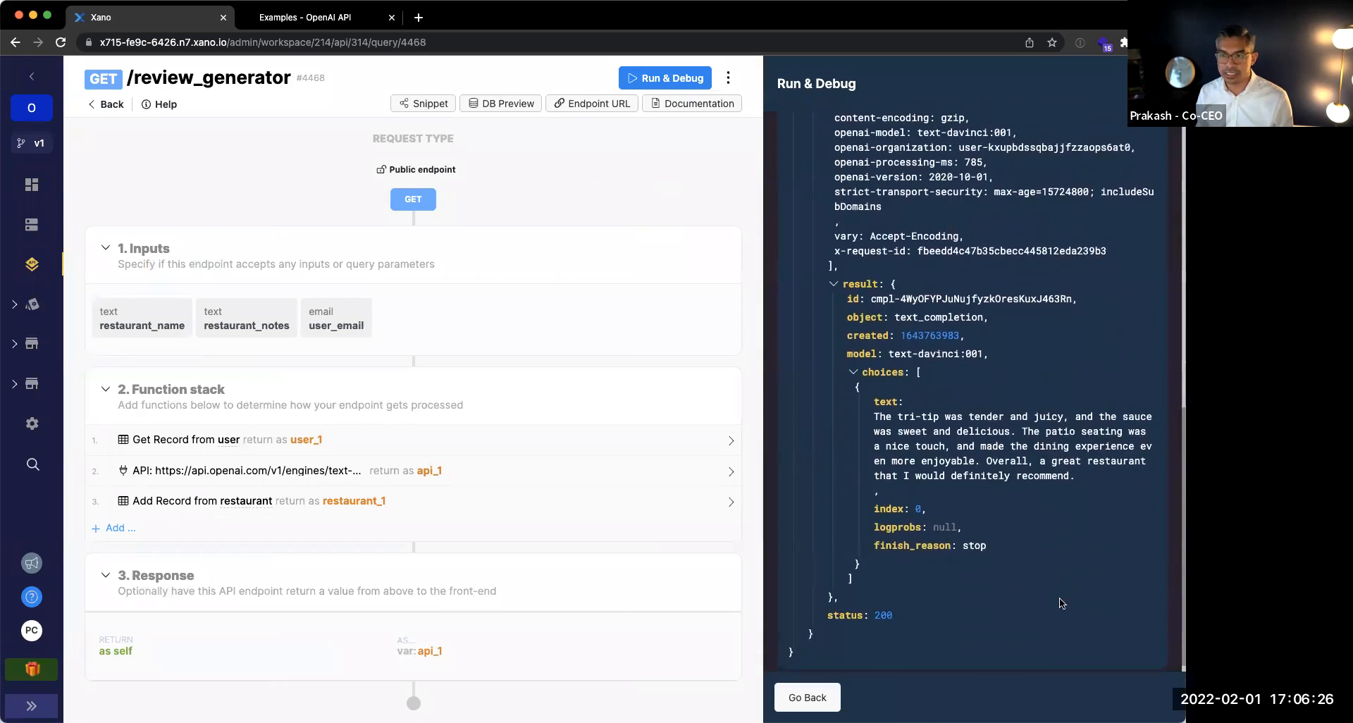
left_click(32, 224)
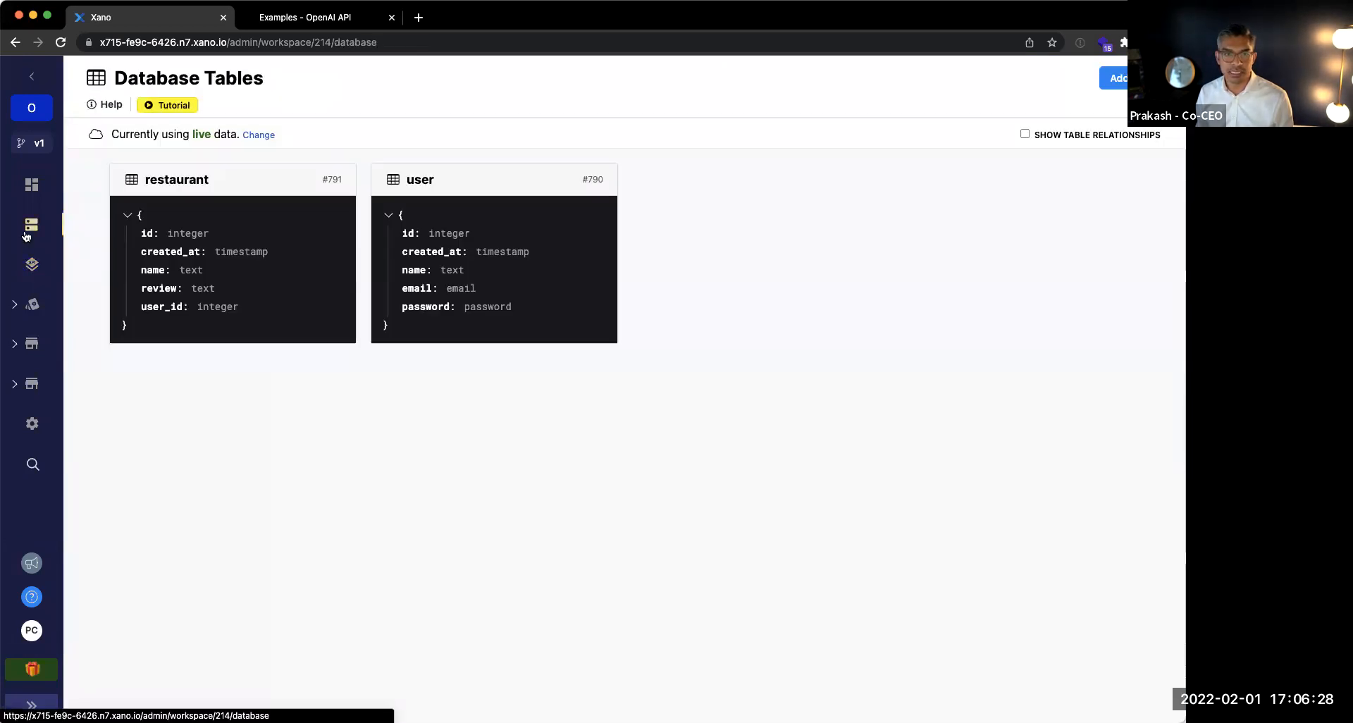
Confirm the new Firestone row with its review linked to Michael, then return to the dashboard.
left_click(176, 179)
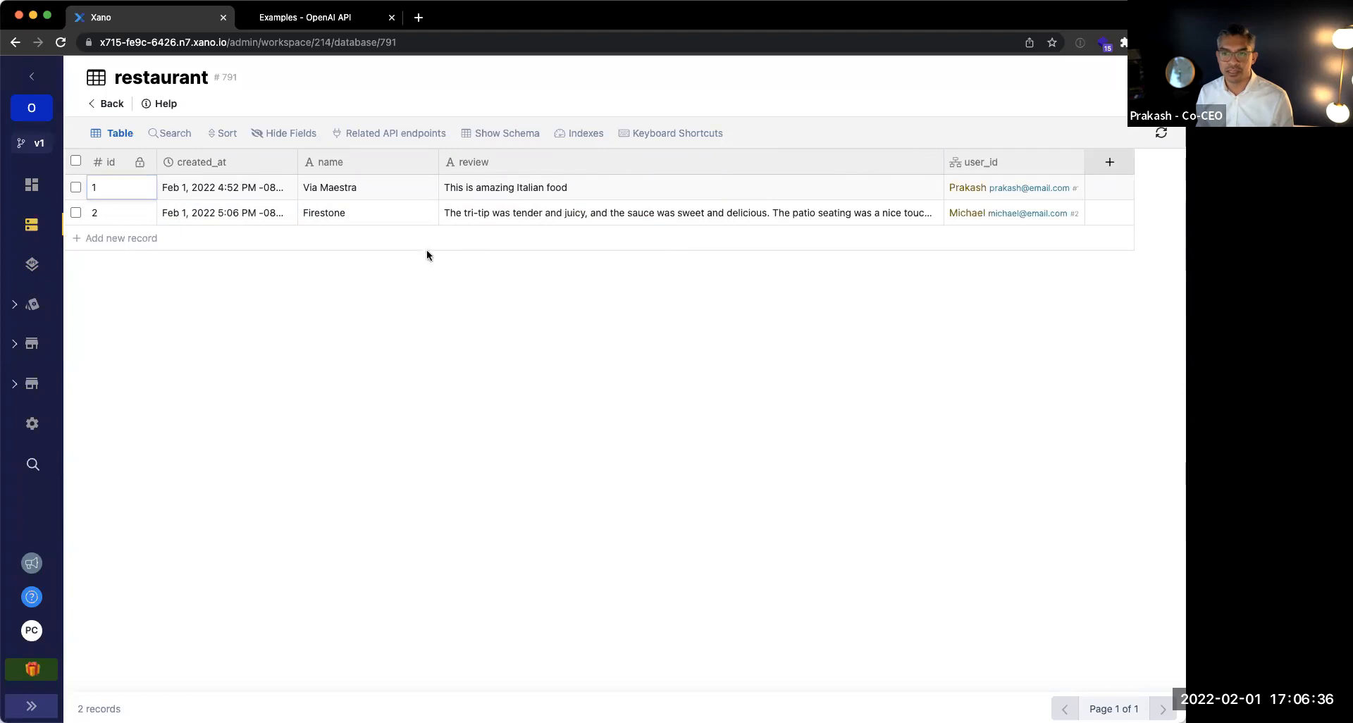
mouse_move(740, 231)
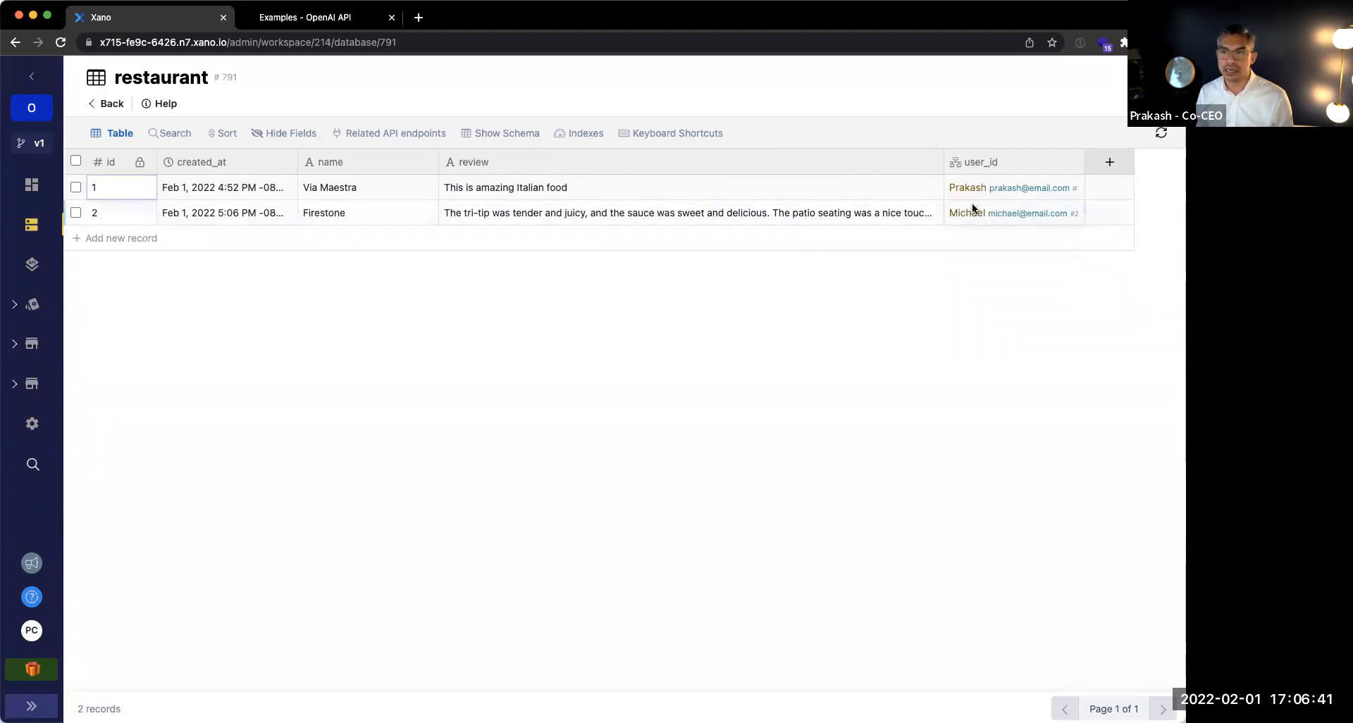
mouse_move(1027, 212)
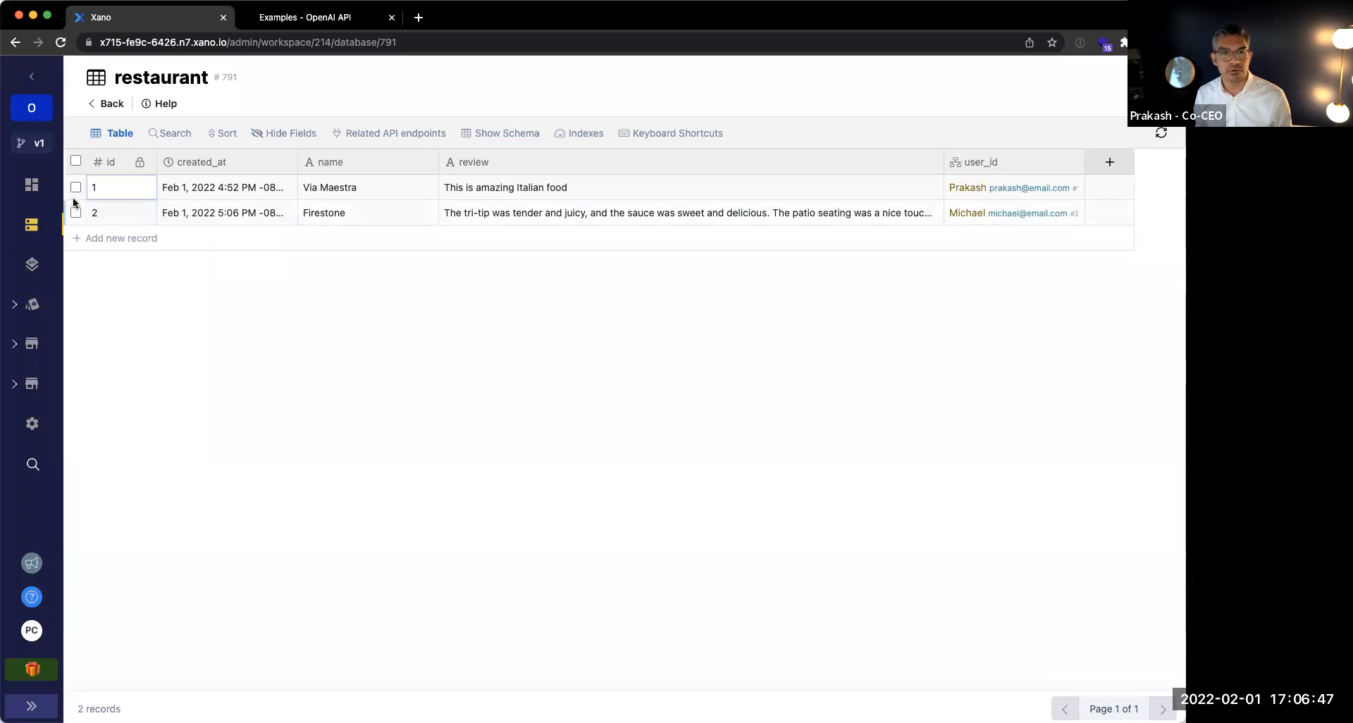
left_click(32, 184)
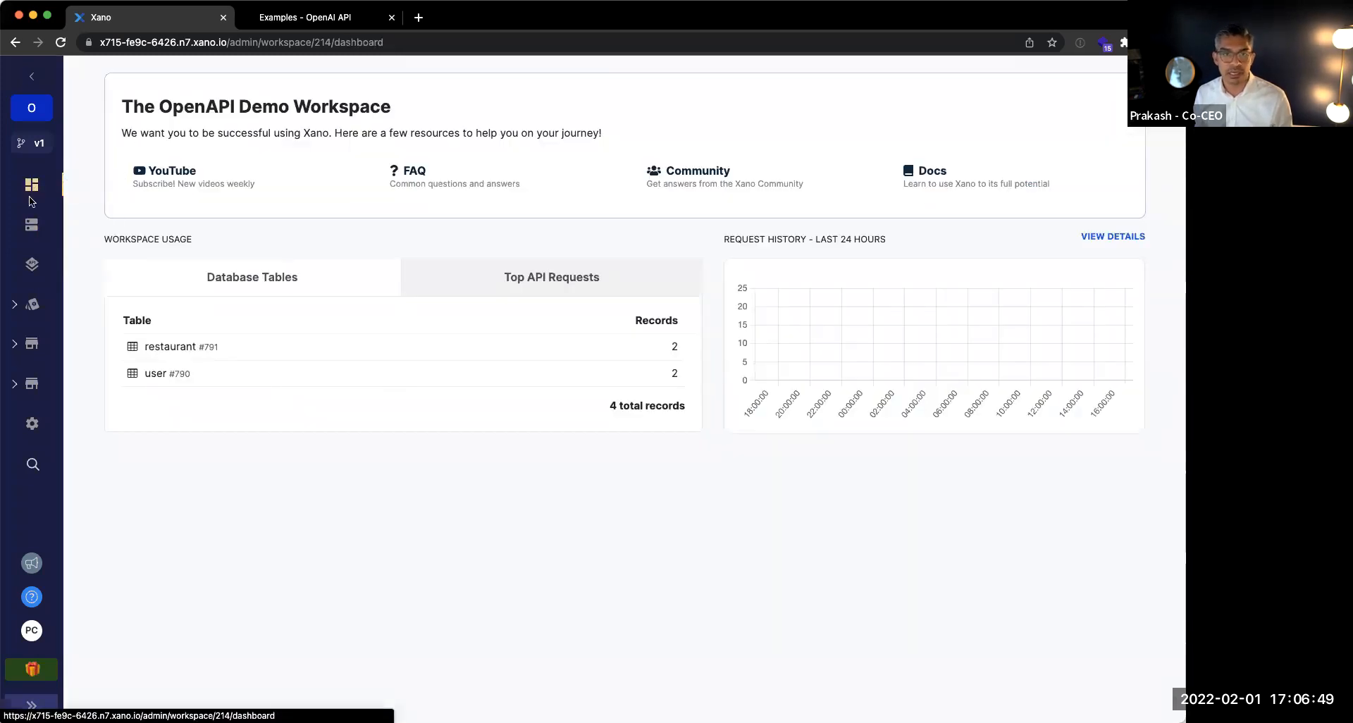
mouse_move(32, 225)
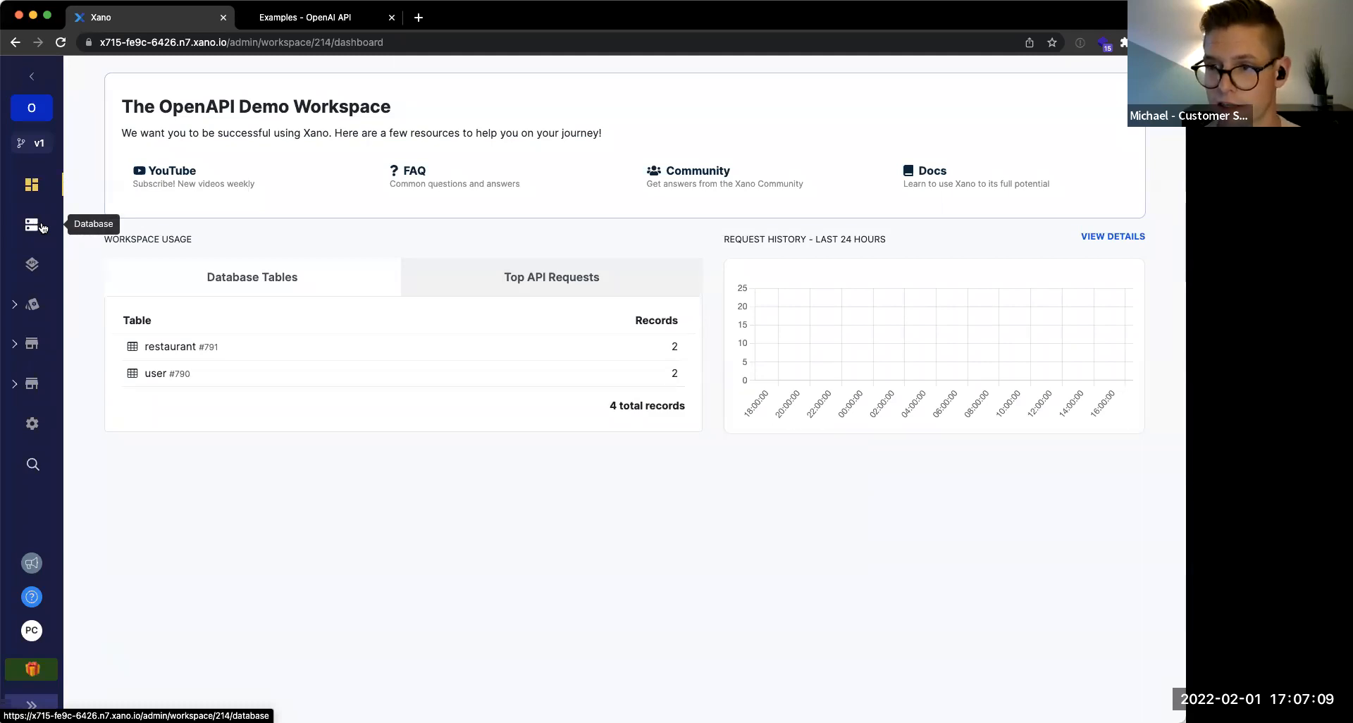
left_click(33, 263)
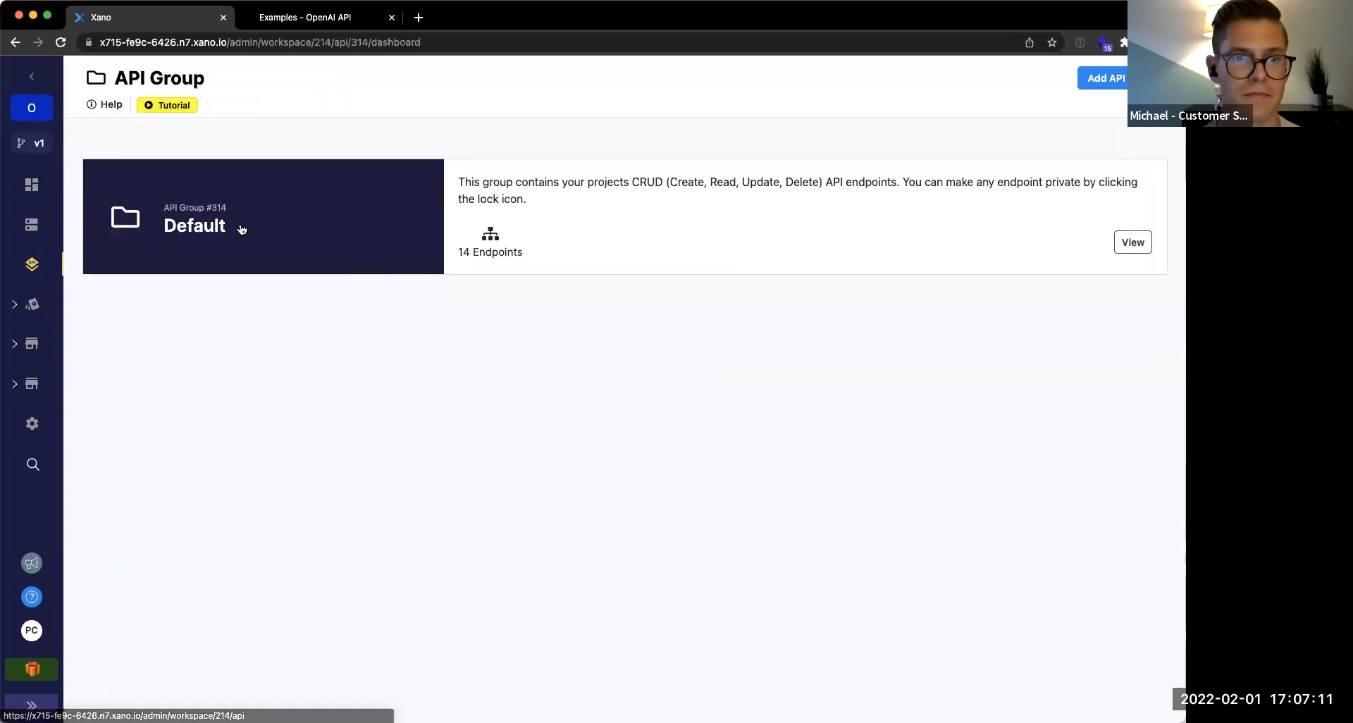
left_click(1132, 241)
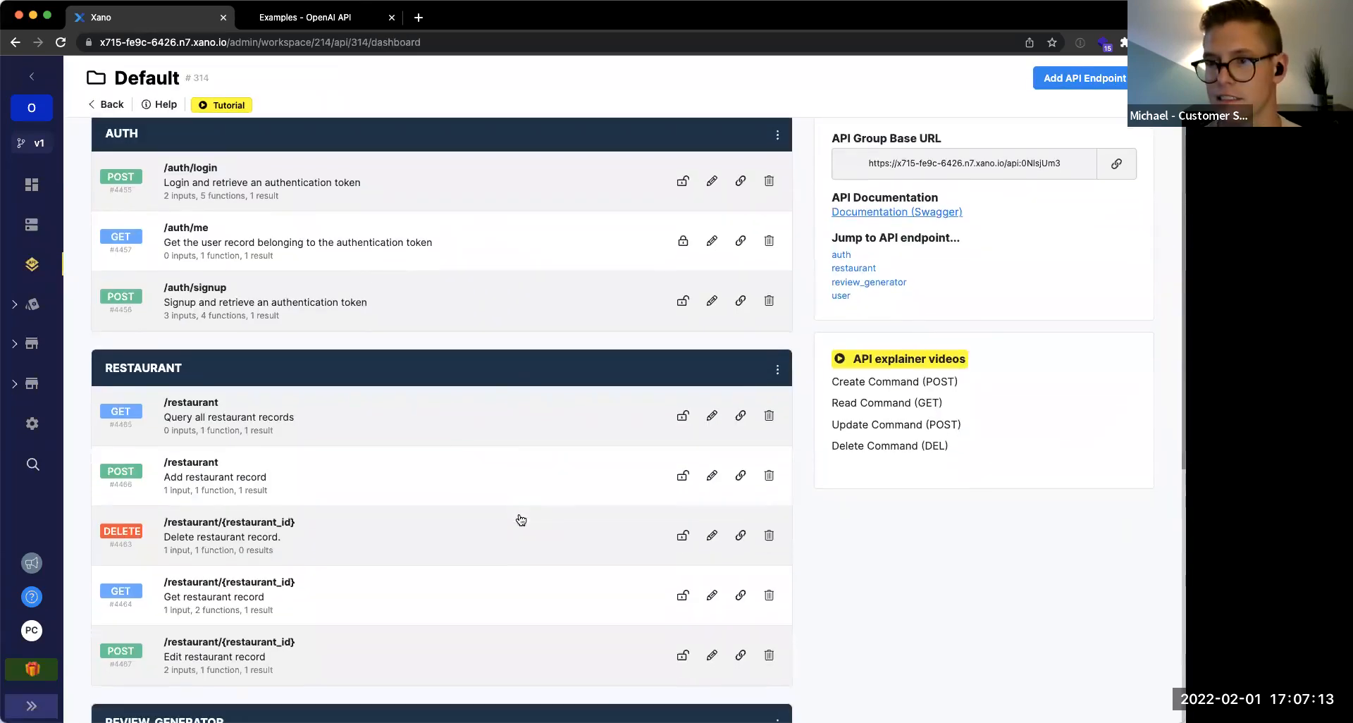
scroll("down", 3)
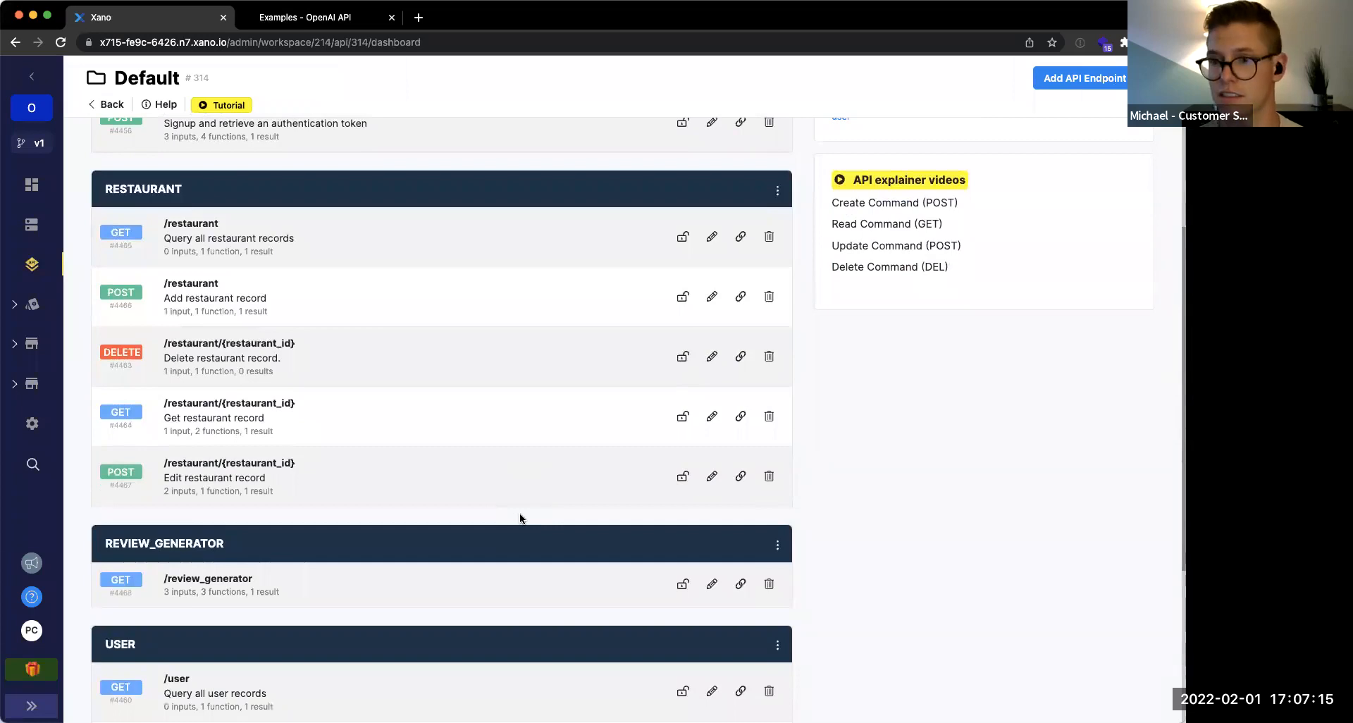
mouse_move(530, 533)
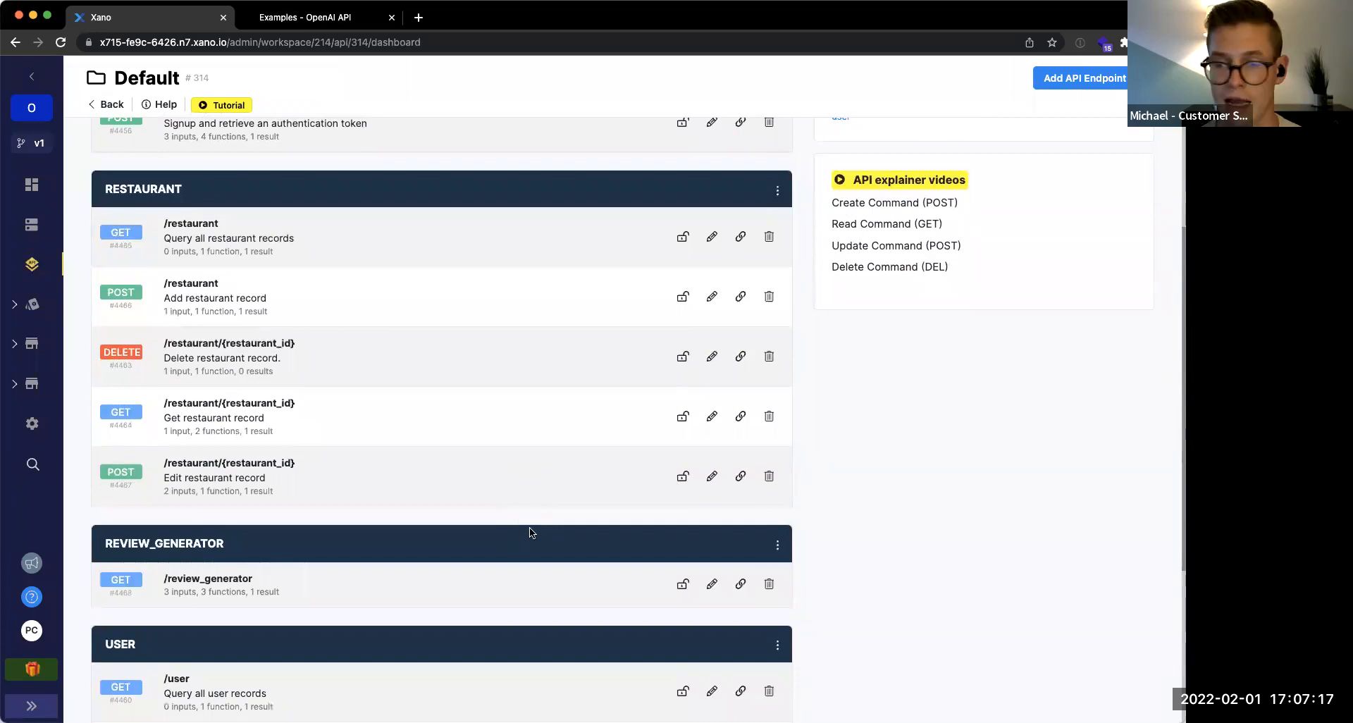
mouse_move(551, 546)
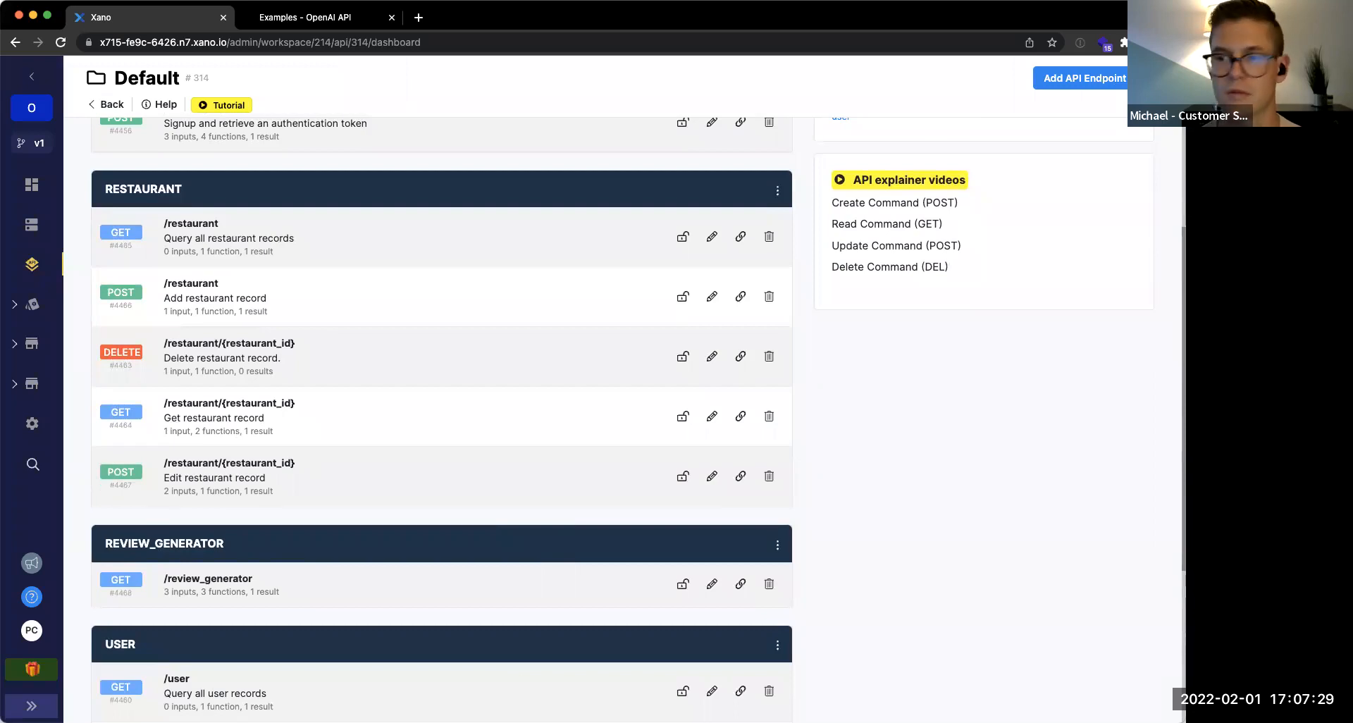
mouse_move(1093, 393)
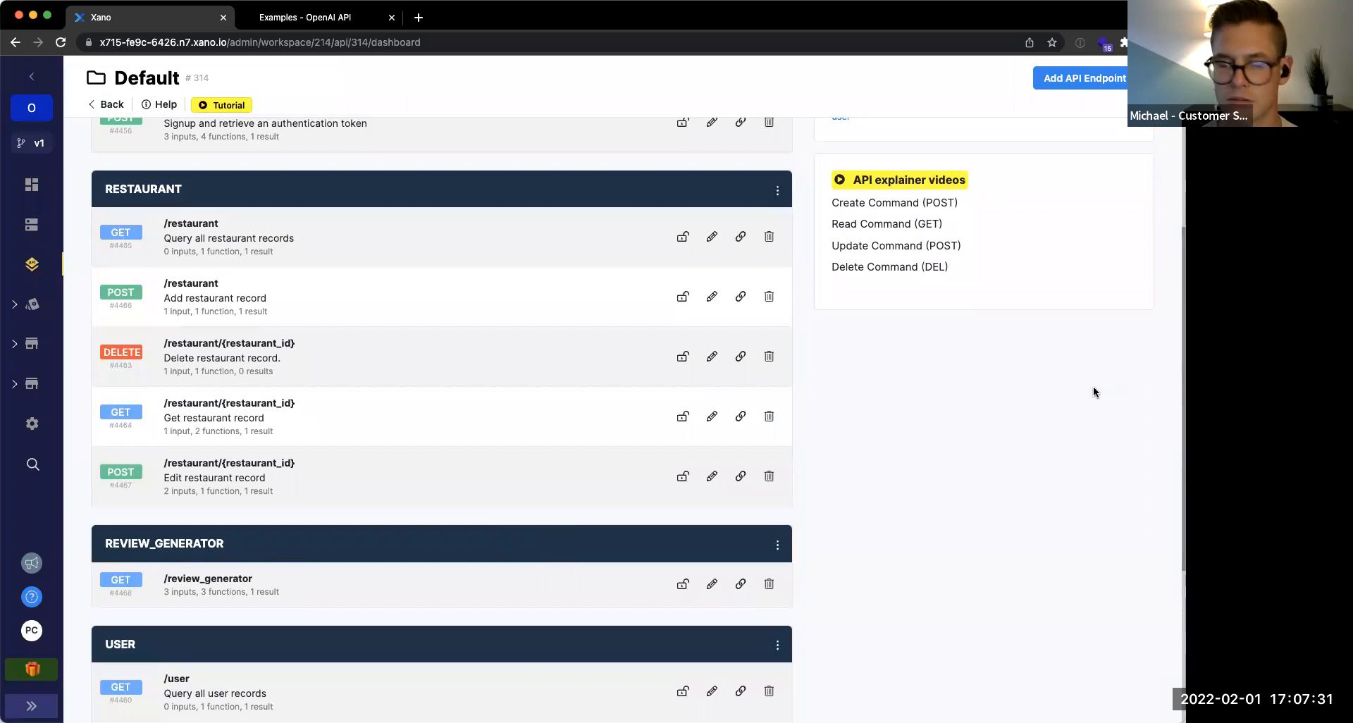
mouse_move(33, 185)
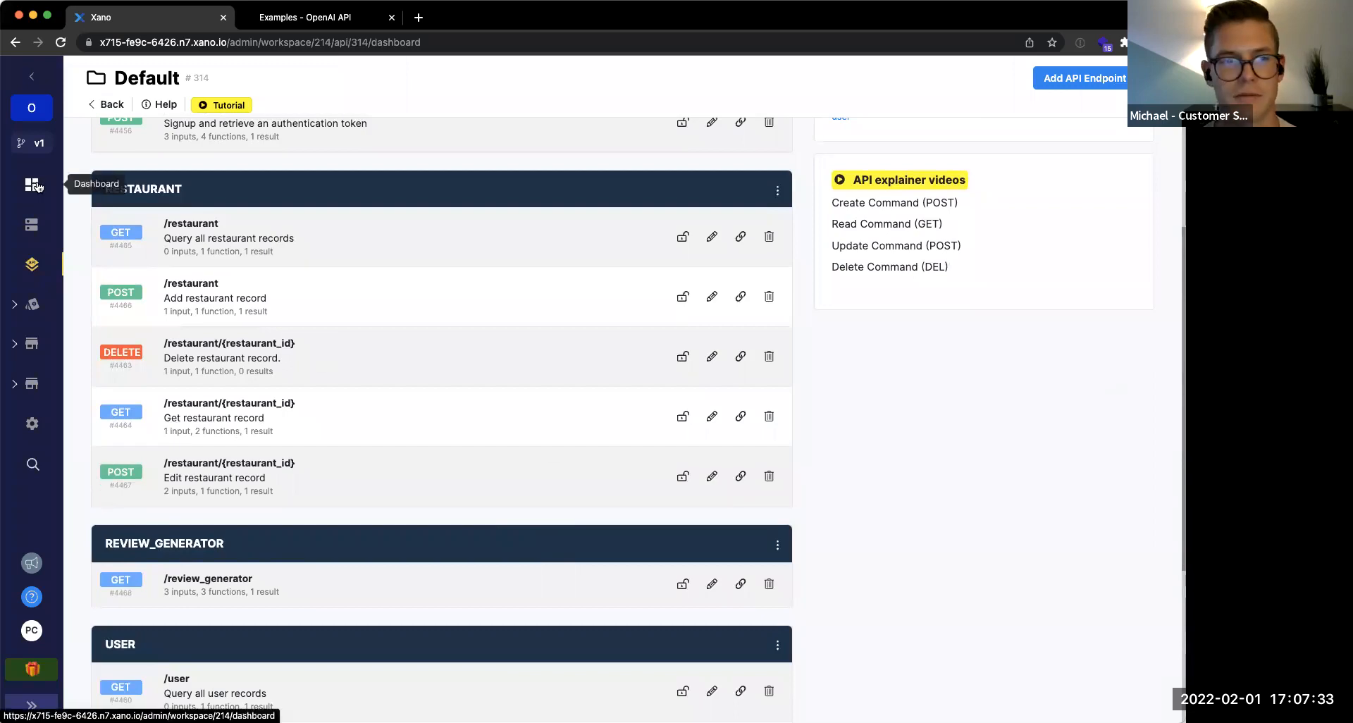
left_click(32, 184)
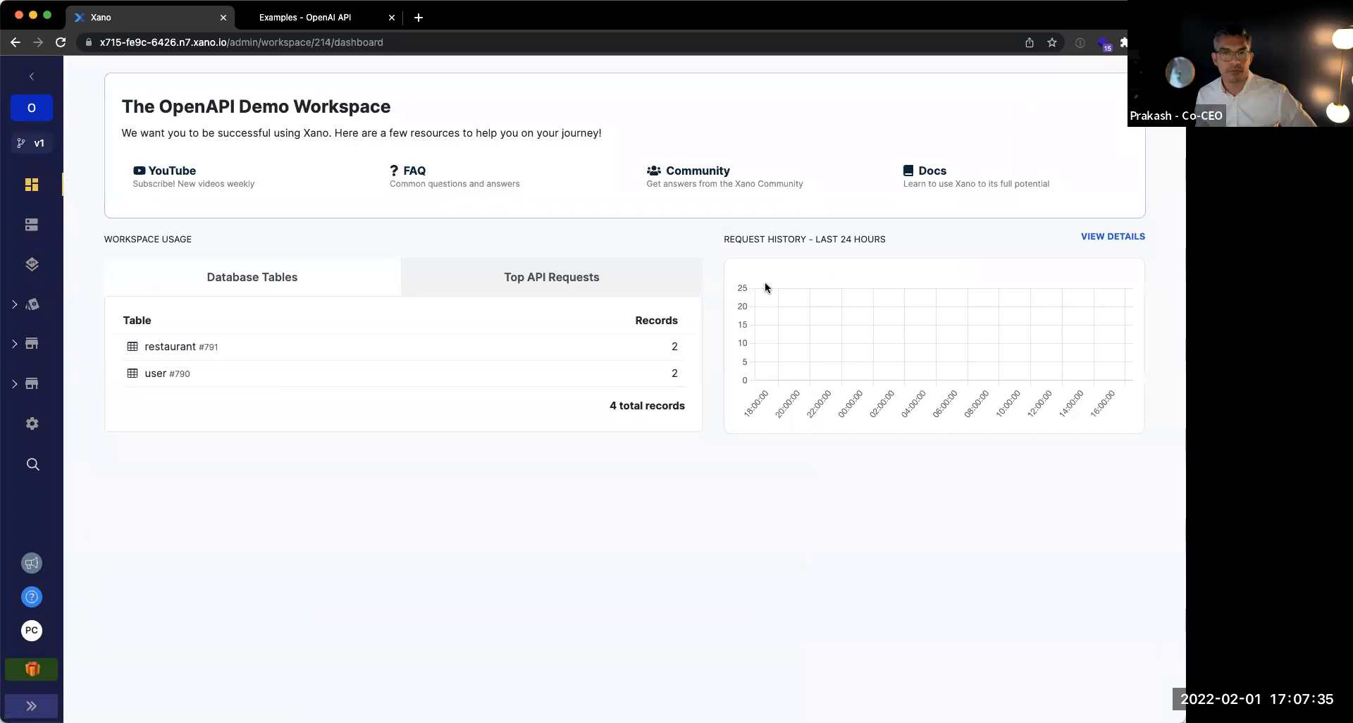